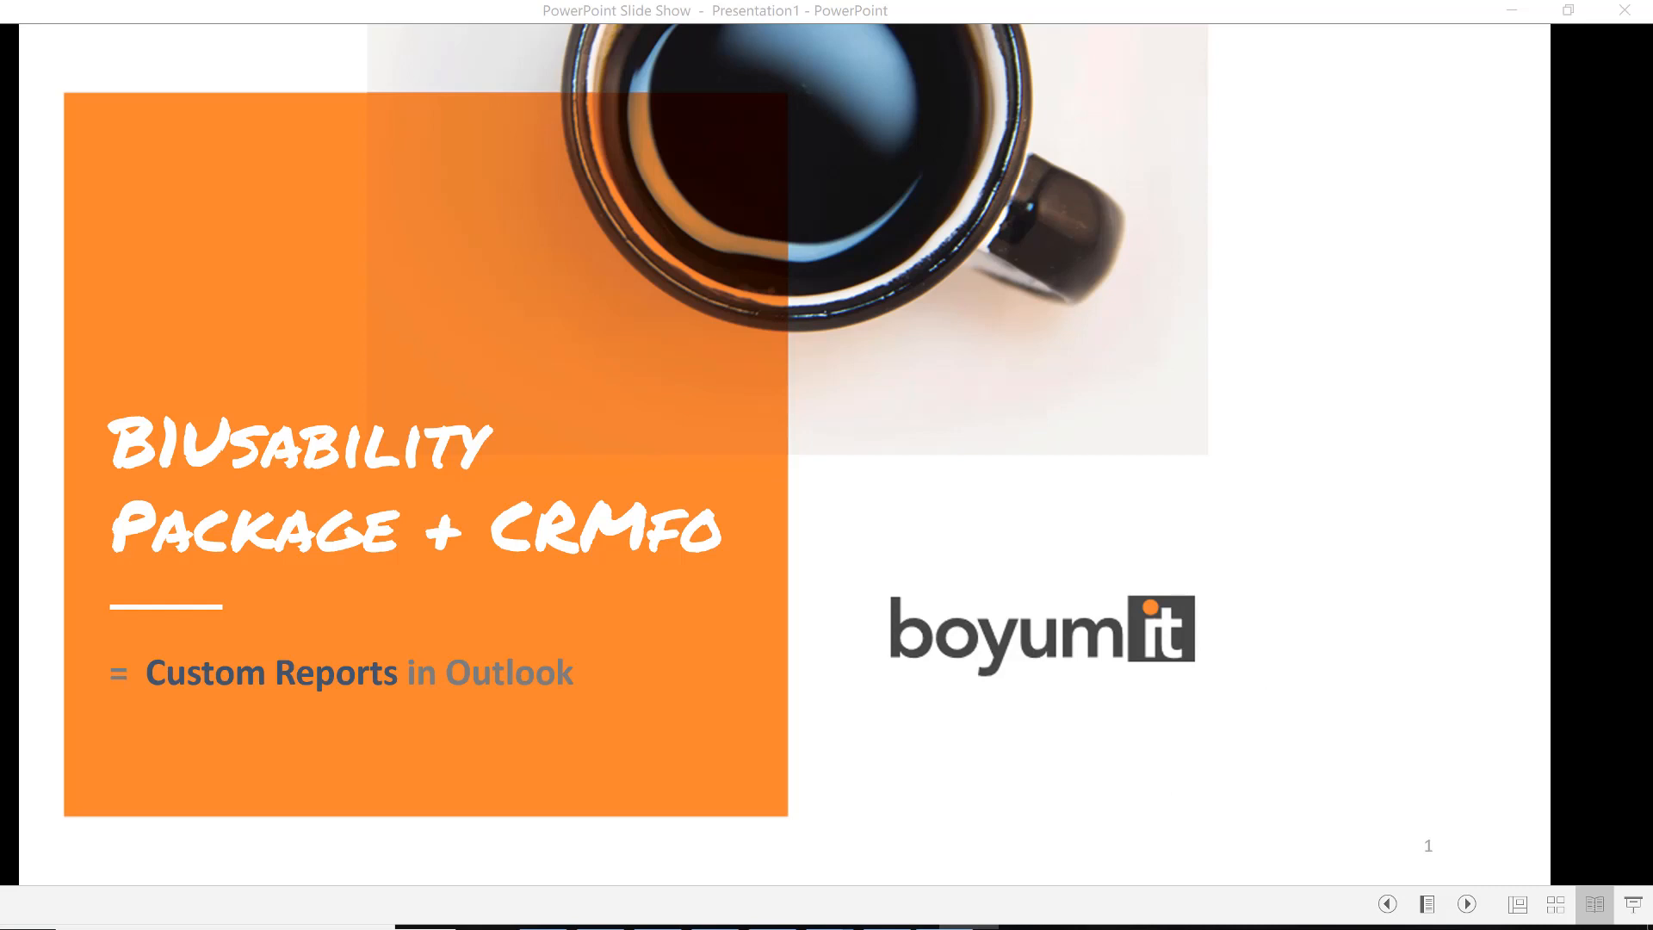
Step: Advance the slideshow from the title slide through Product Summary and Product Vision
left_click(1475, 864)
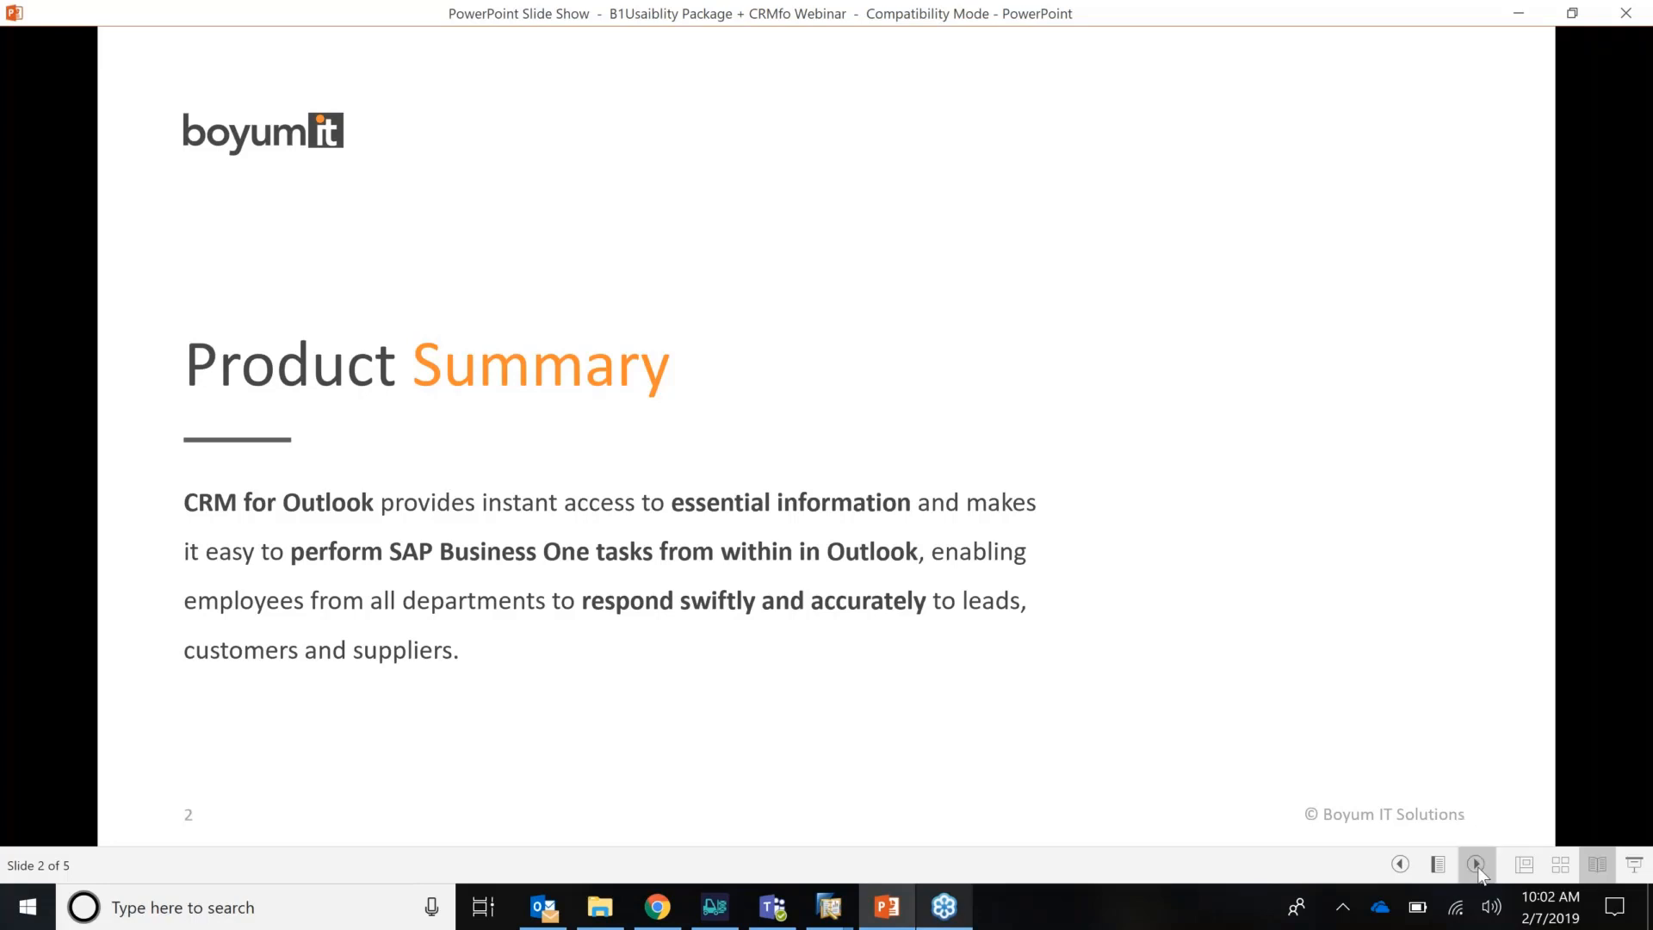
left_click(1475, 865)
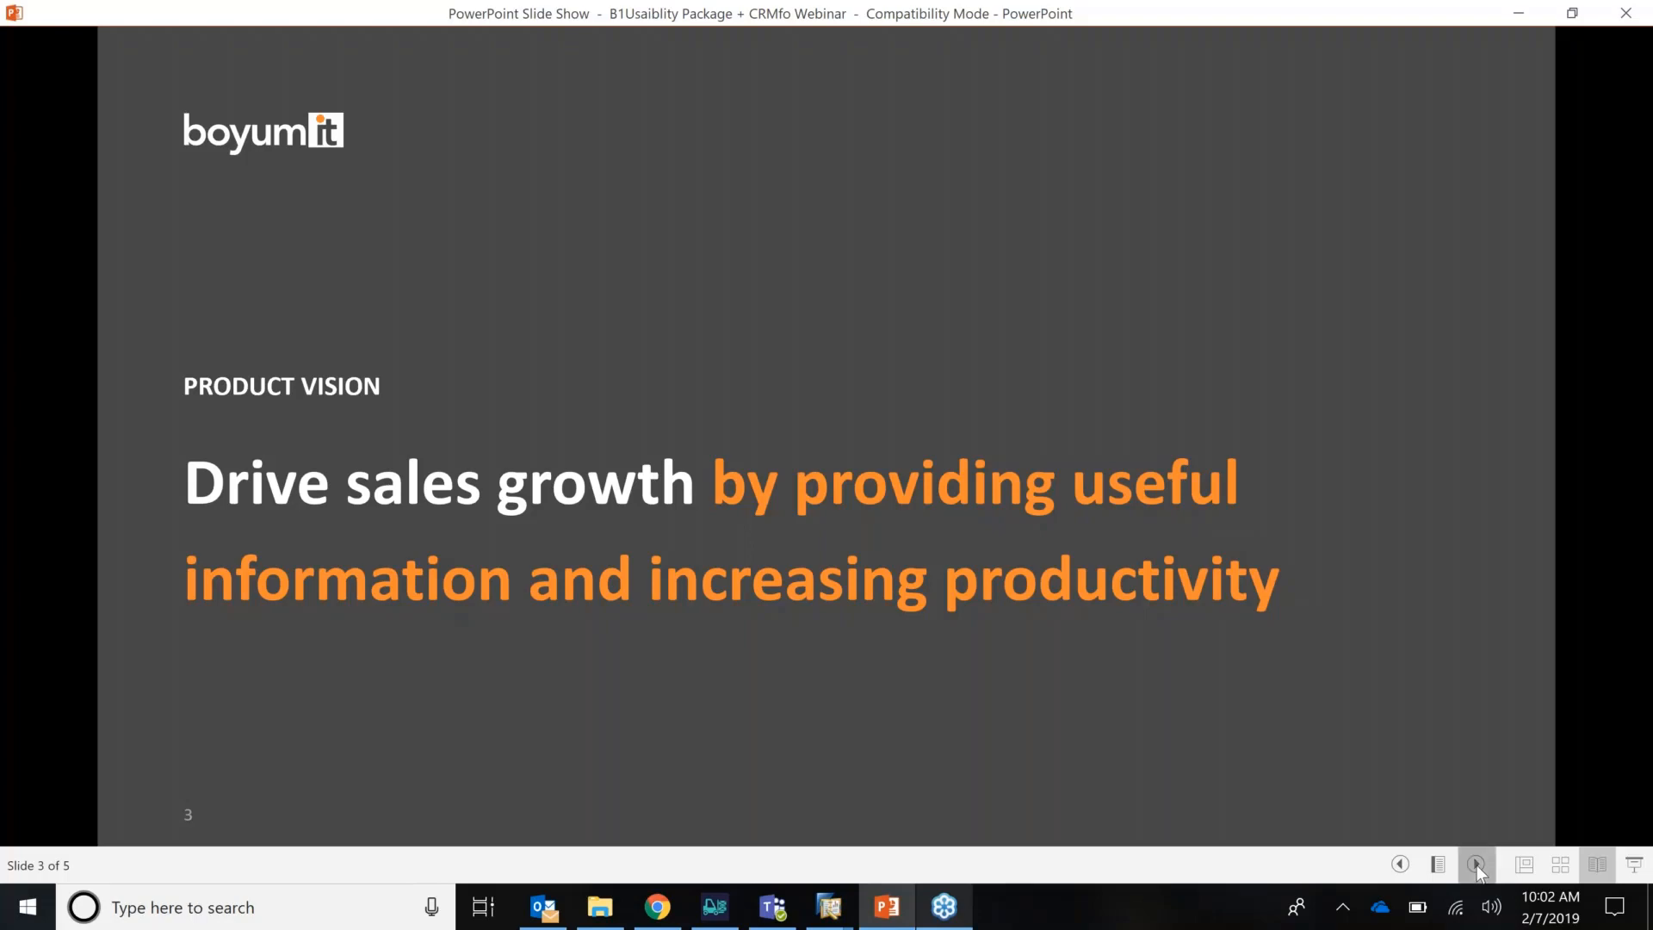
left_click(1475, 865)
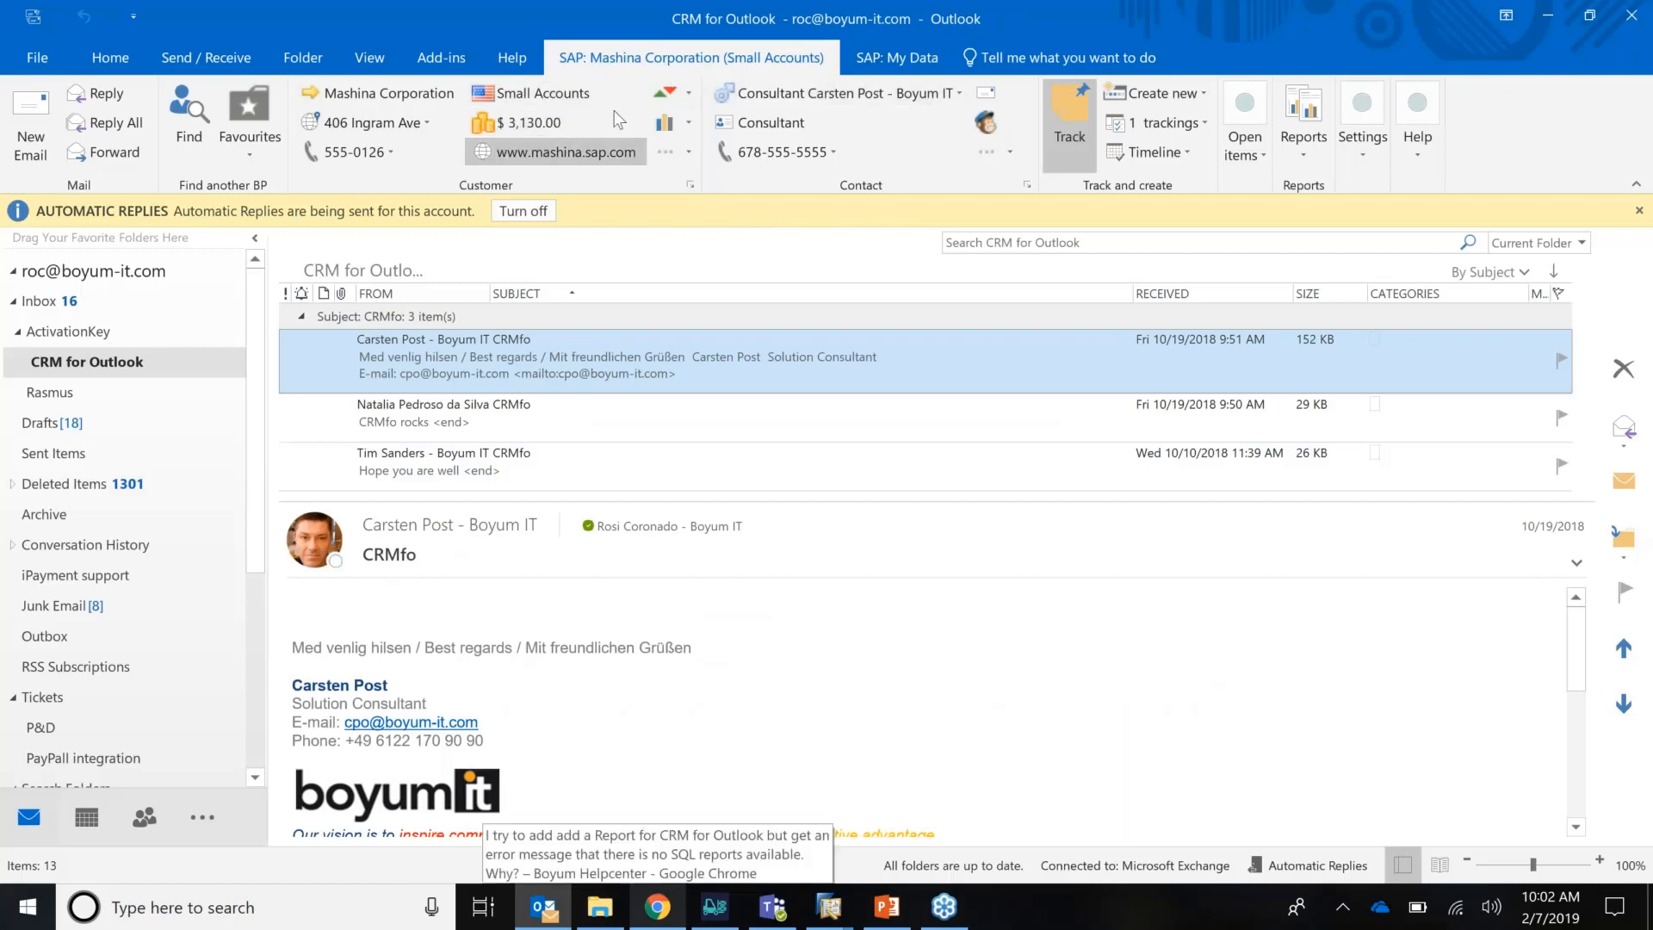
mouse_move(616, 119)
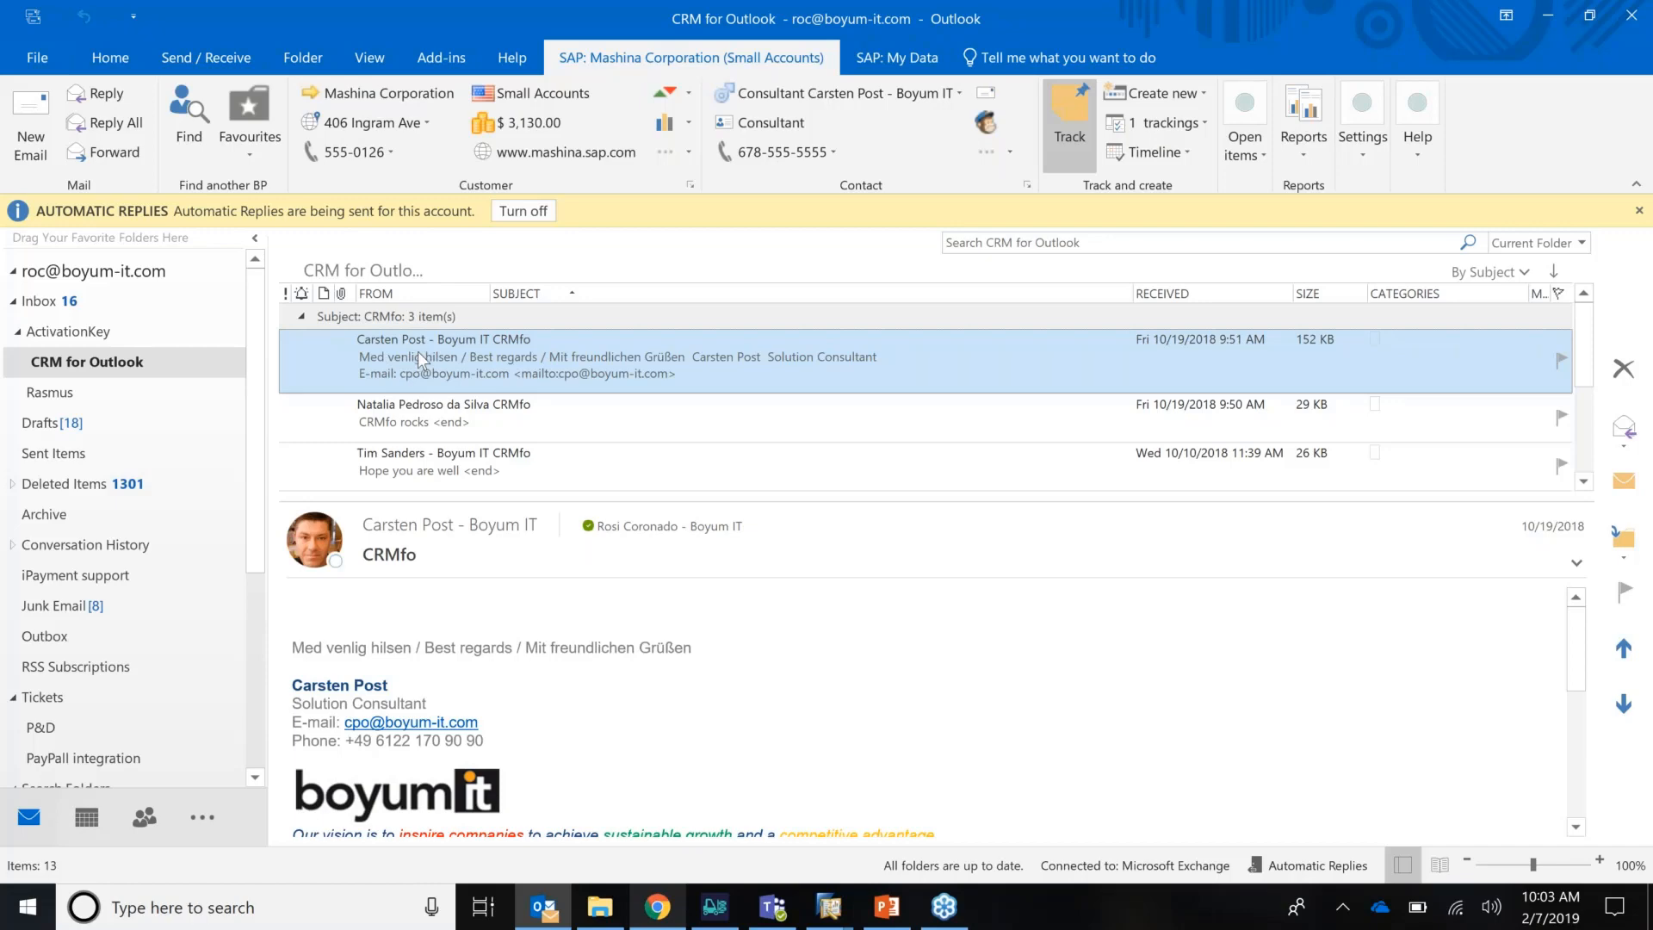
mouse_move(388, 93)
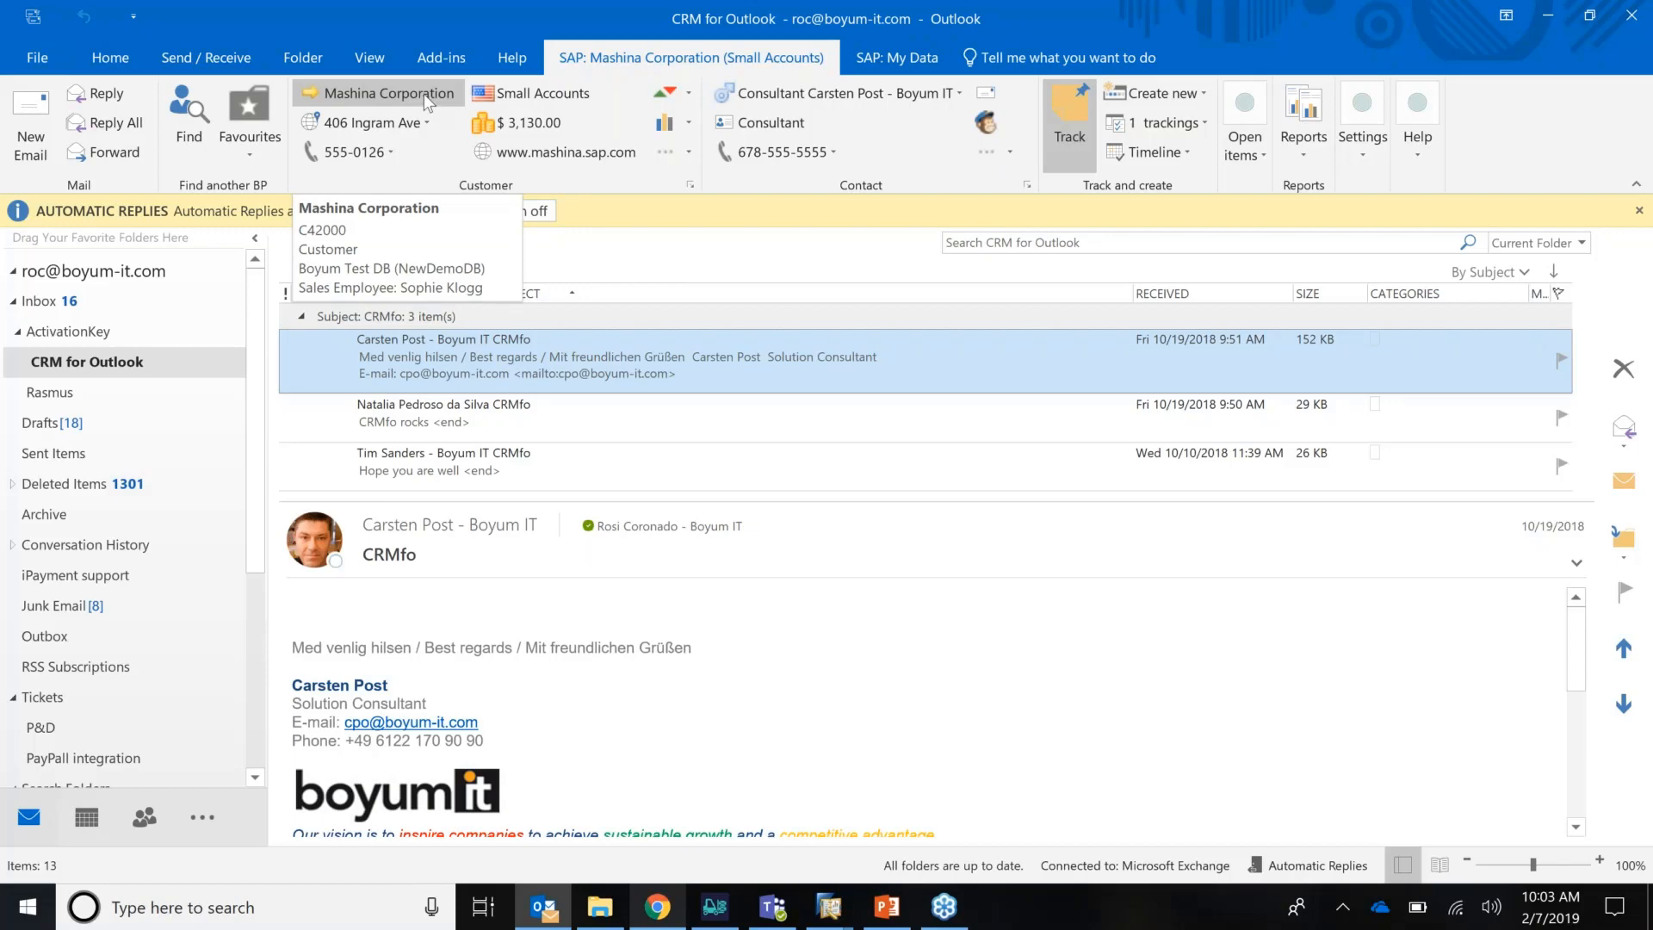
mouse_move(552, 409)
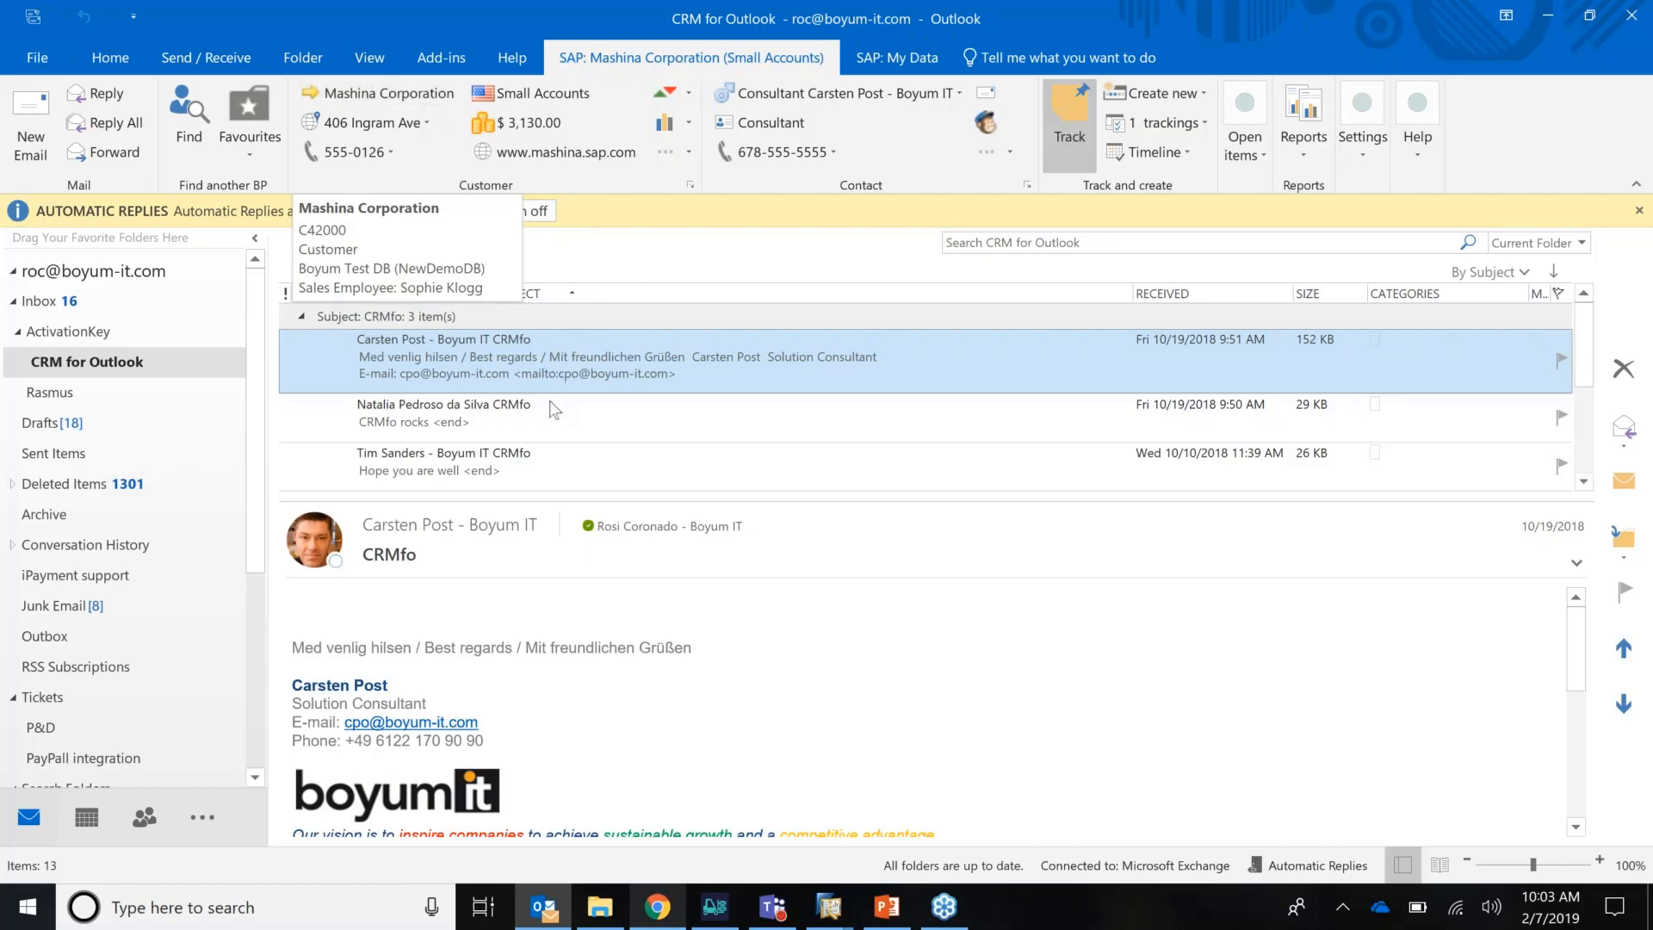
Step: Select the CRMfo rocks email to load PRODUMEX and review its sales figures, phone numbers and creation options
left_click(527, 412)
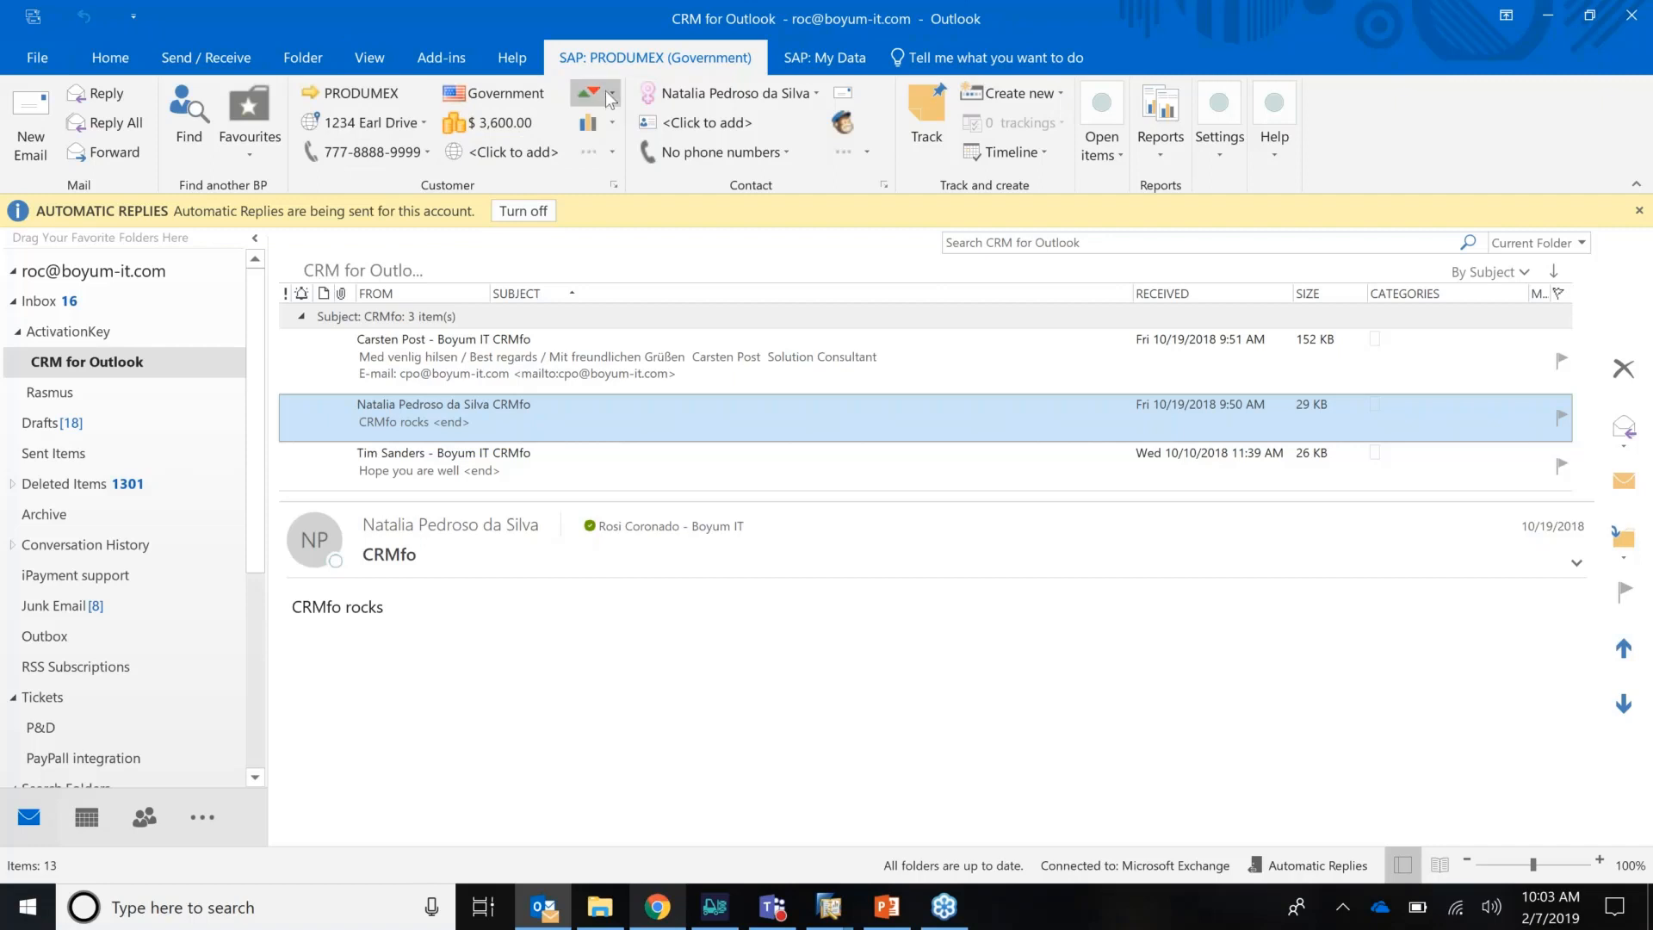
left_click(594, 93)
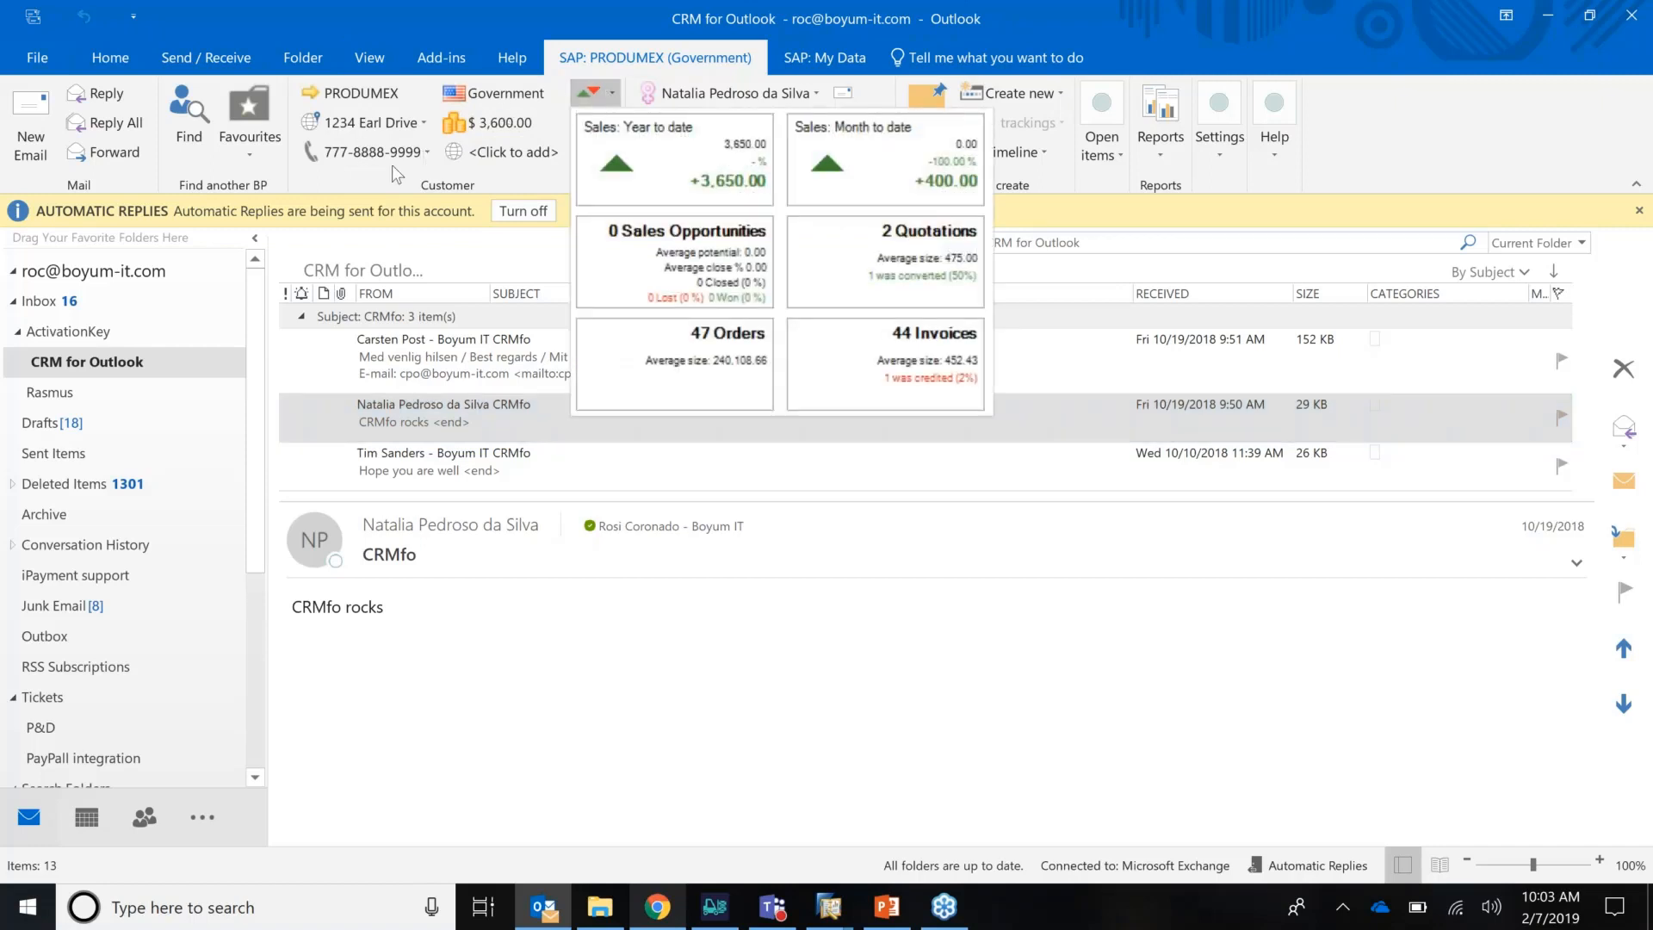
left_click(427, 152)
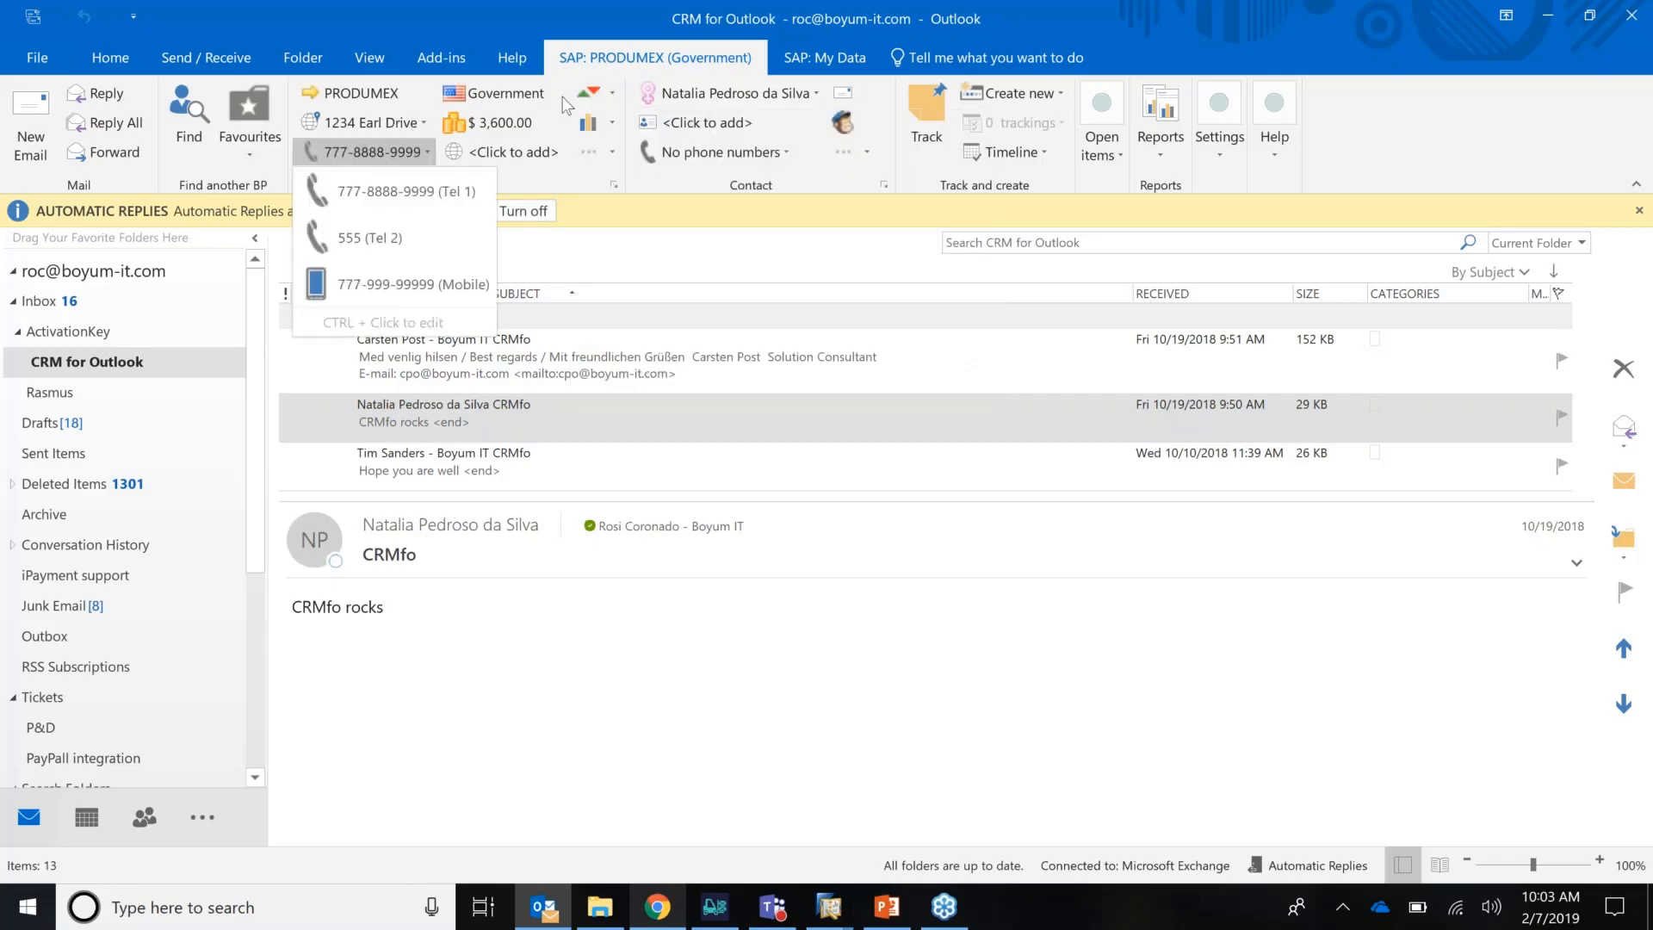
left_click(1014, 93)
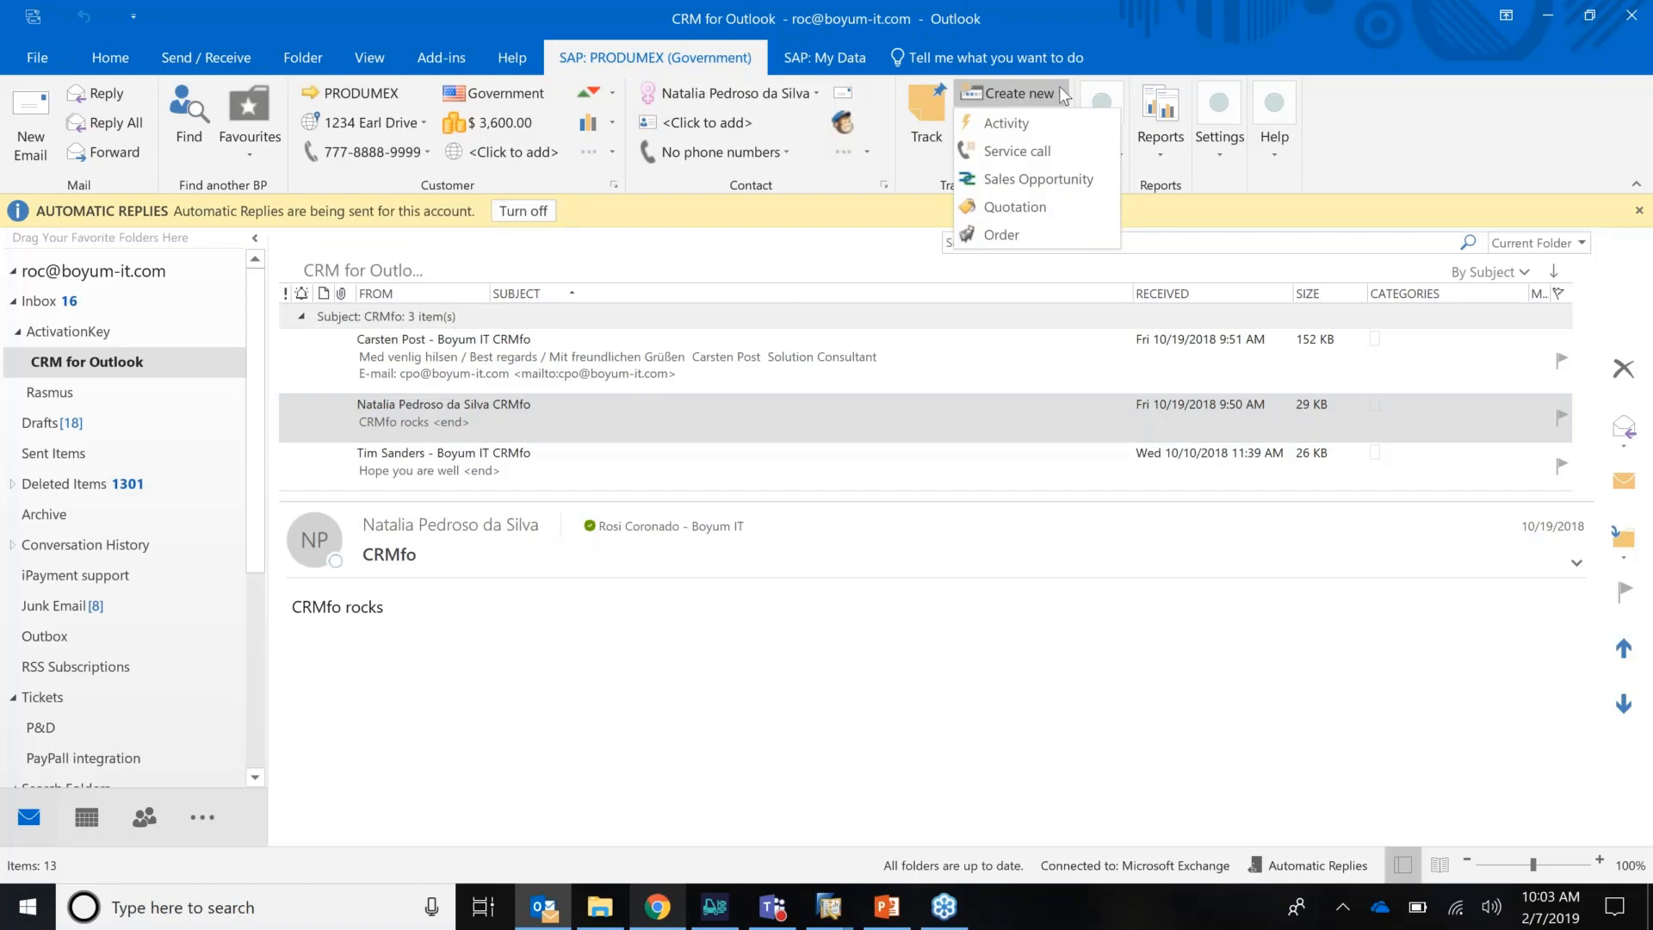
mouse_move(1079, 180)
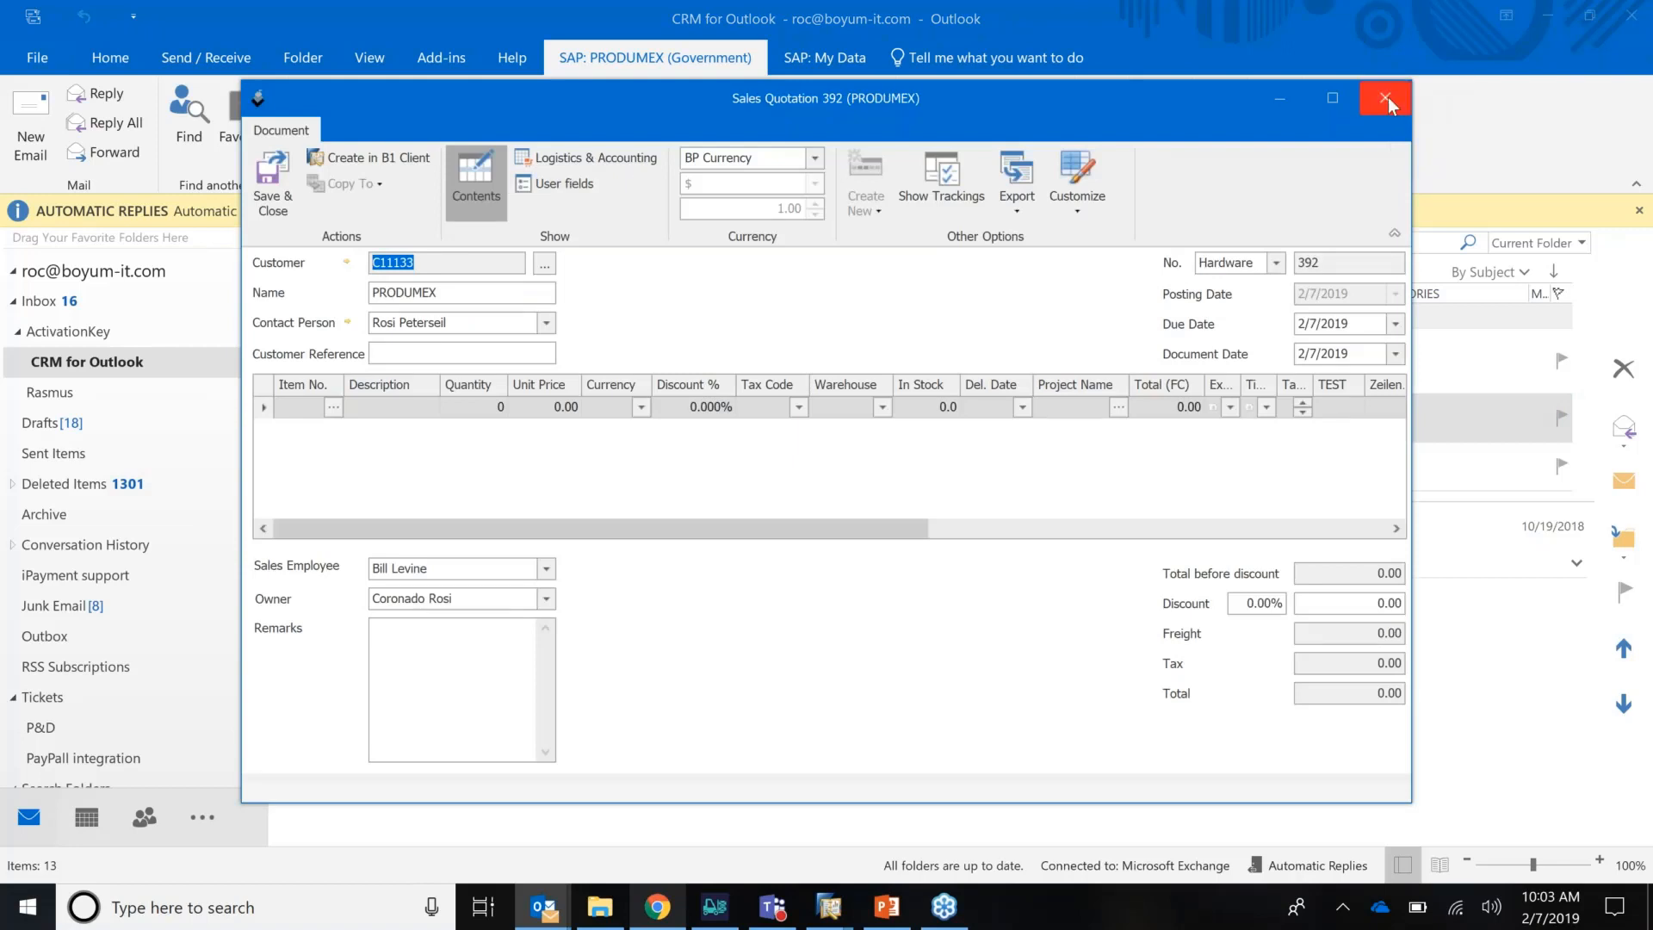
Step: Discard the blank quotation, review open sales quotation 389 and its copy-to-sales-order option, then close it
left_click(1386, 99)
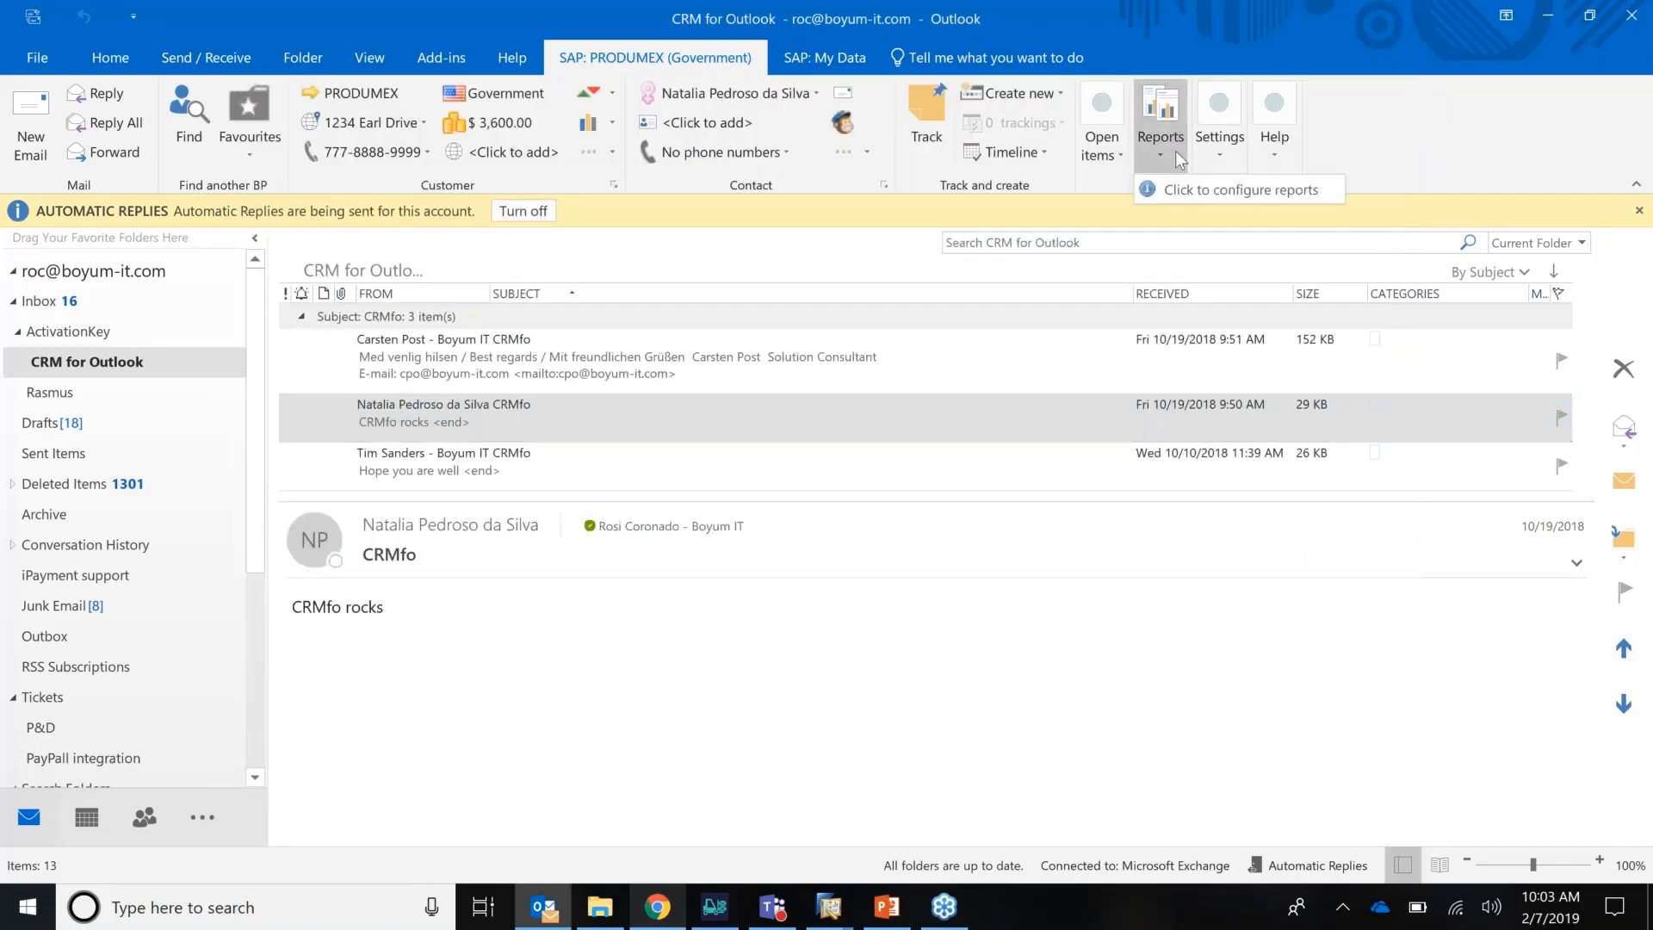
left_click(1100, 118)
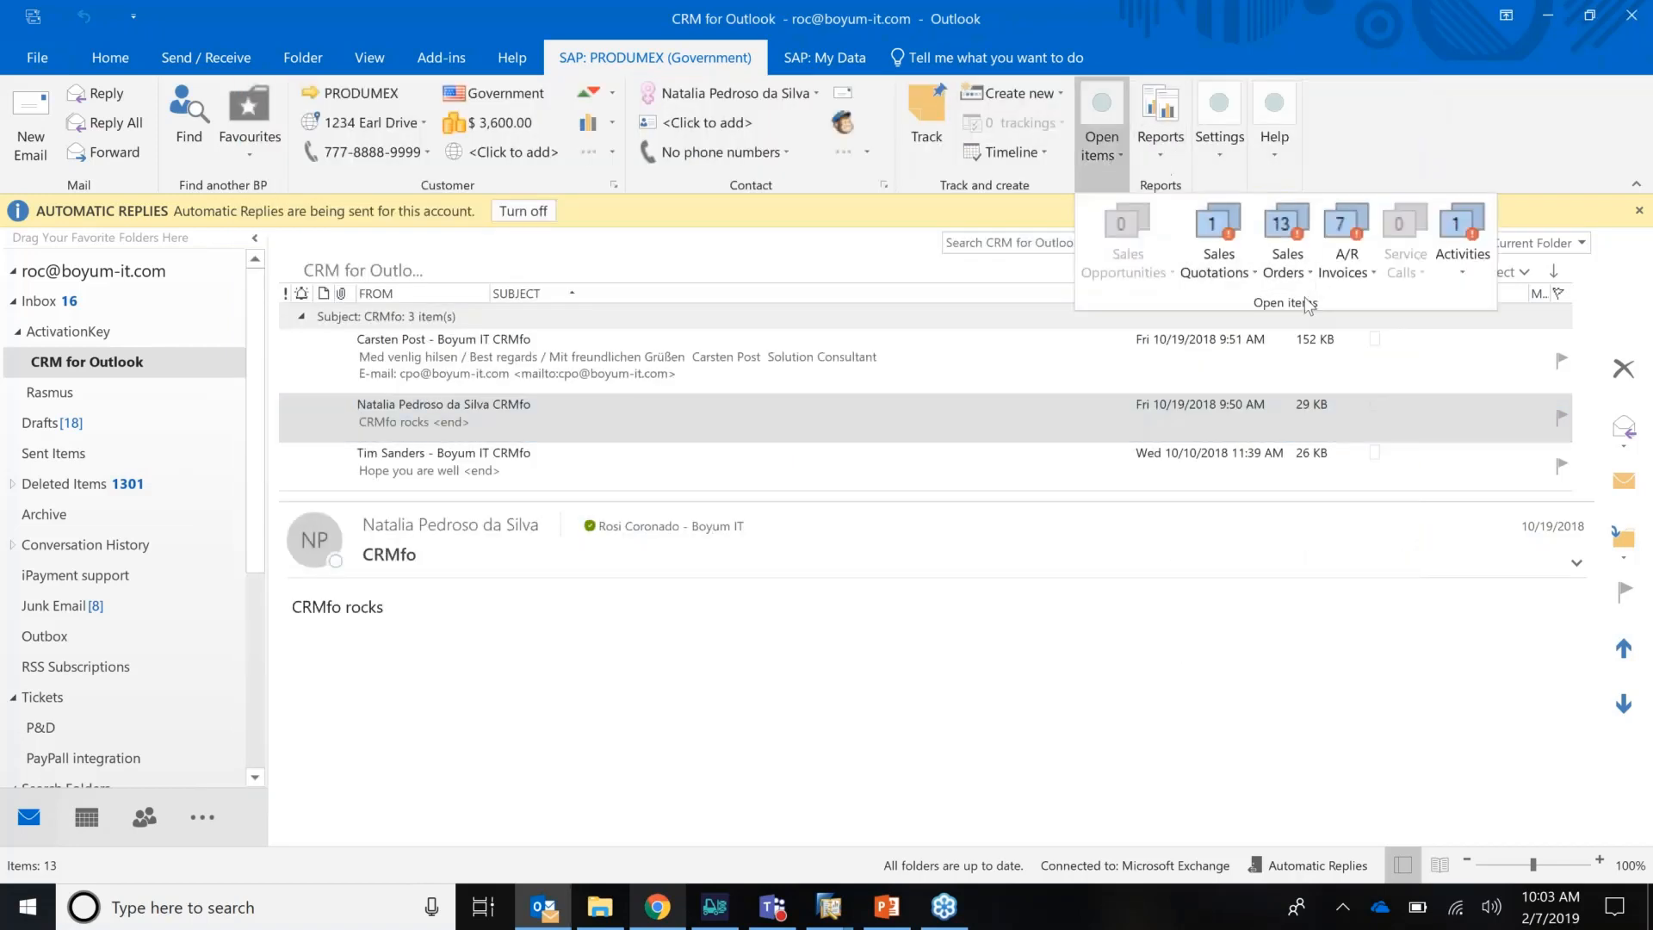
mouse_move(1217, 238)
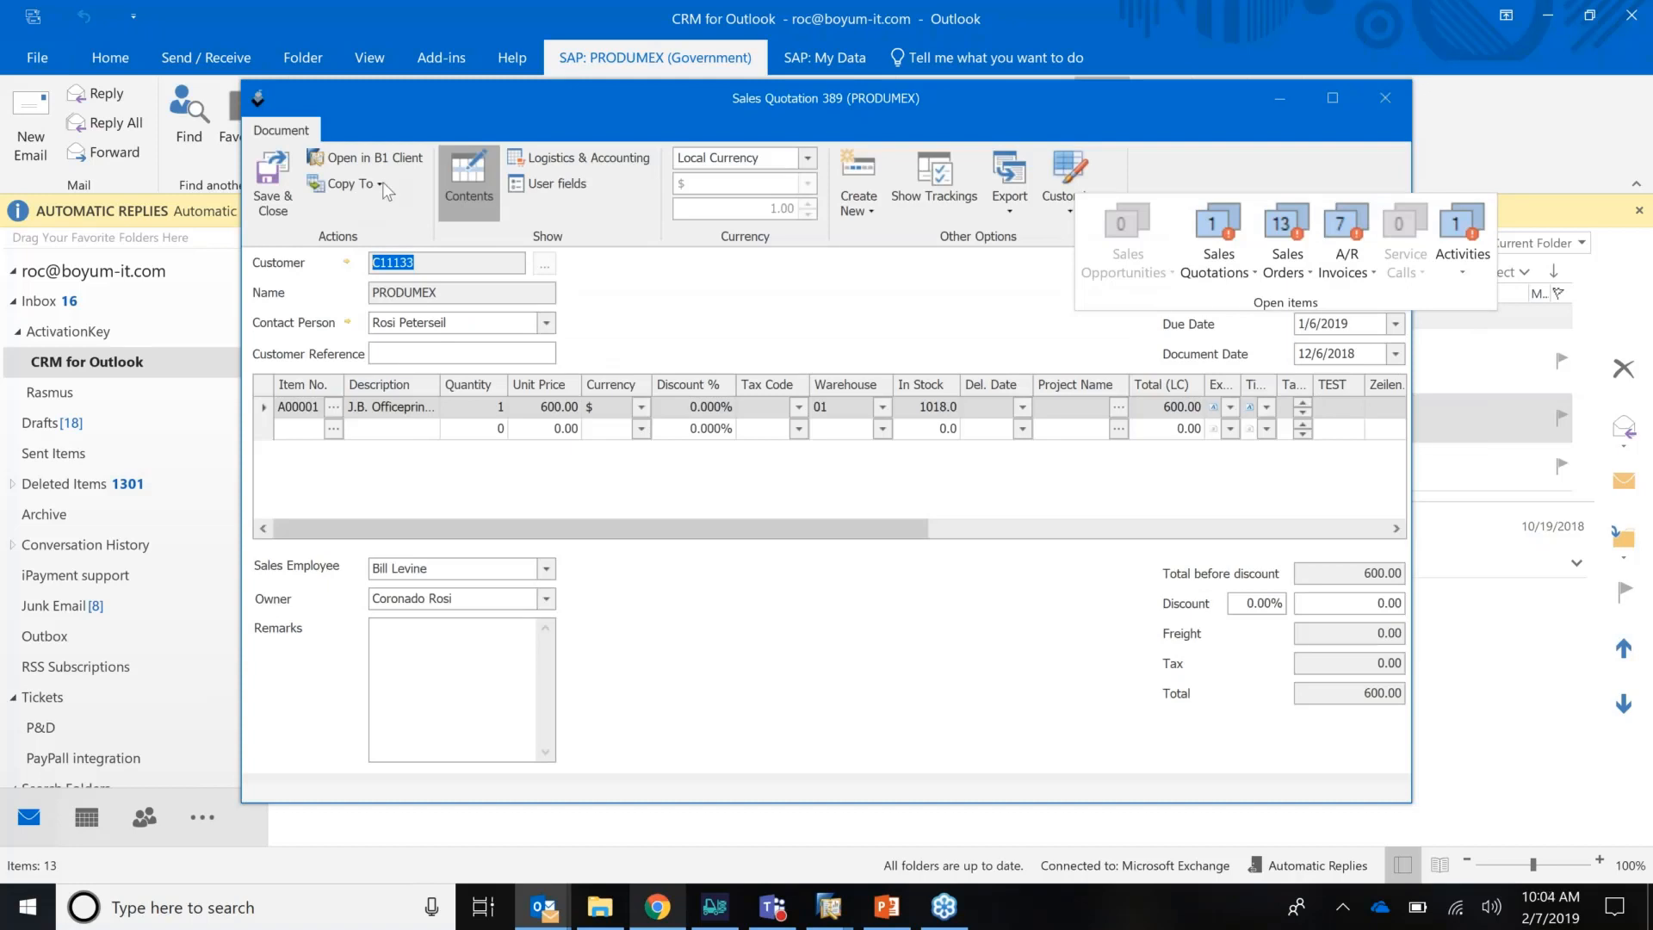
mouse_move(384, 189)
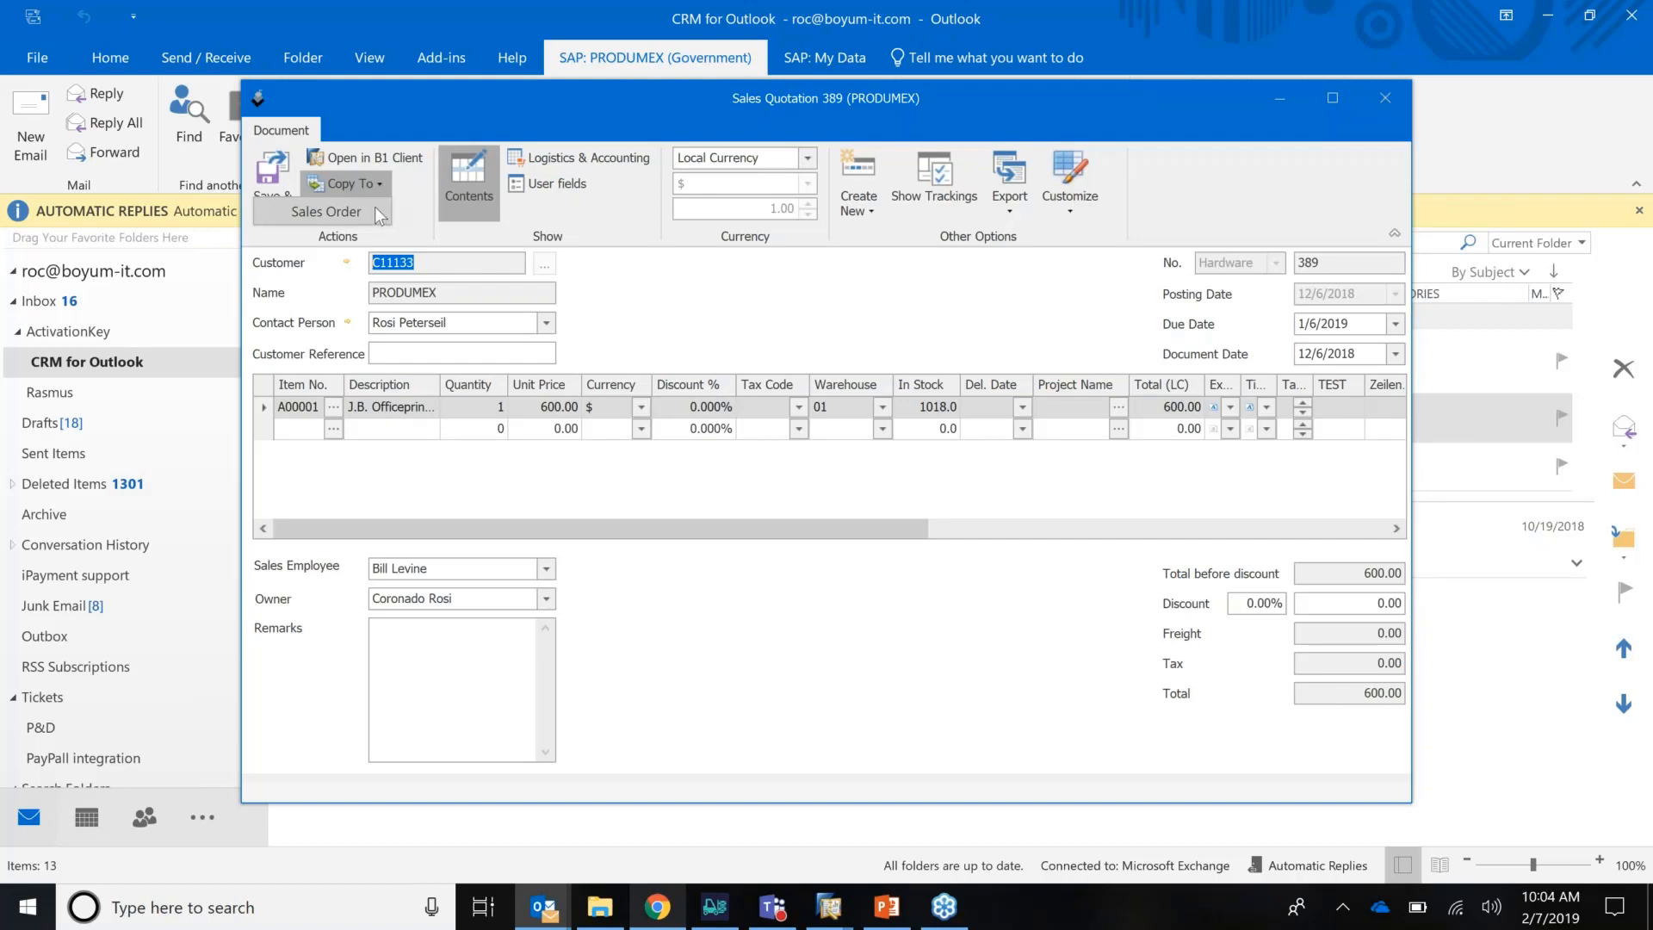
mouse_move(723, 322)
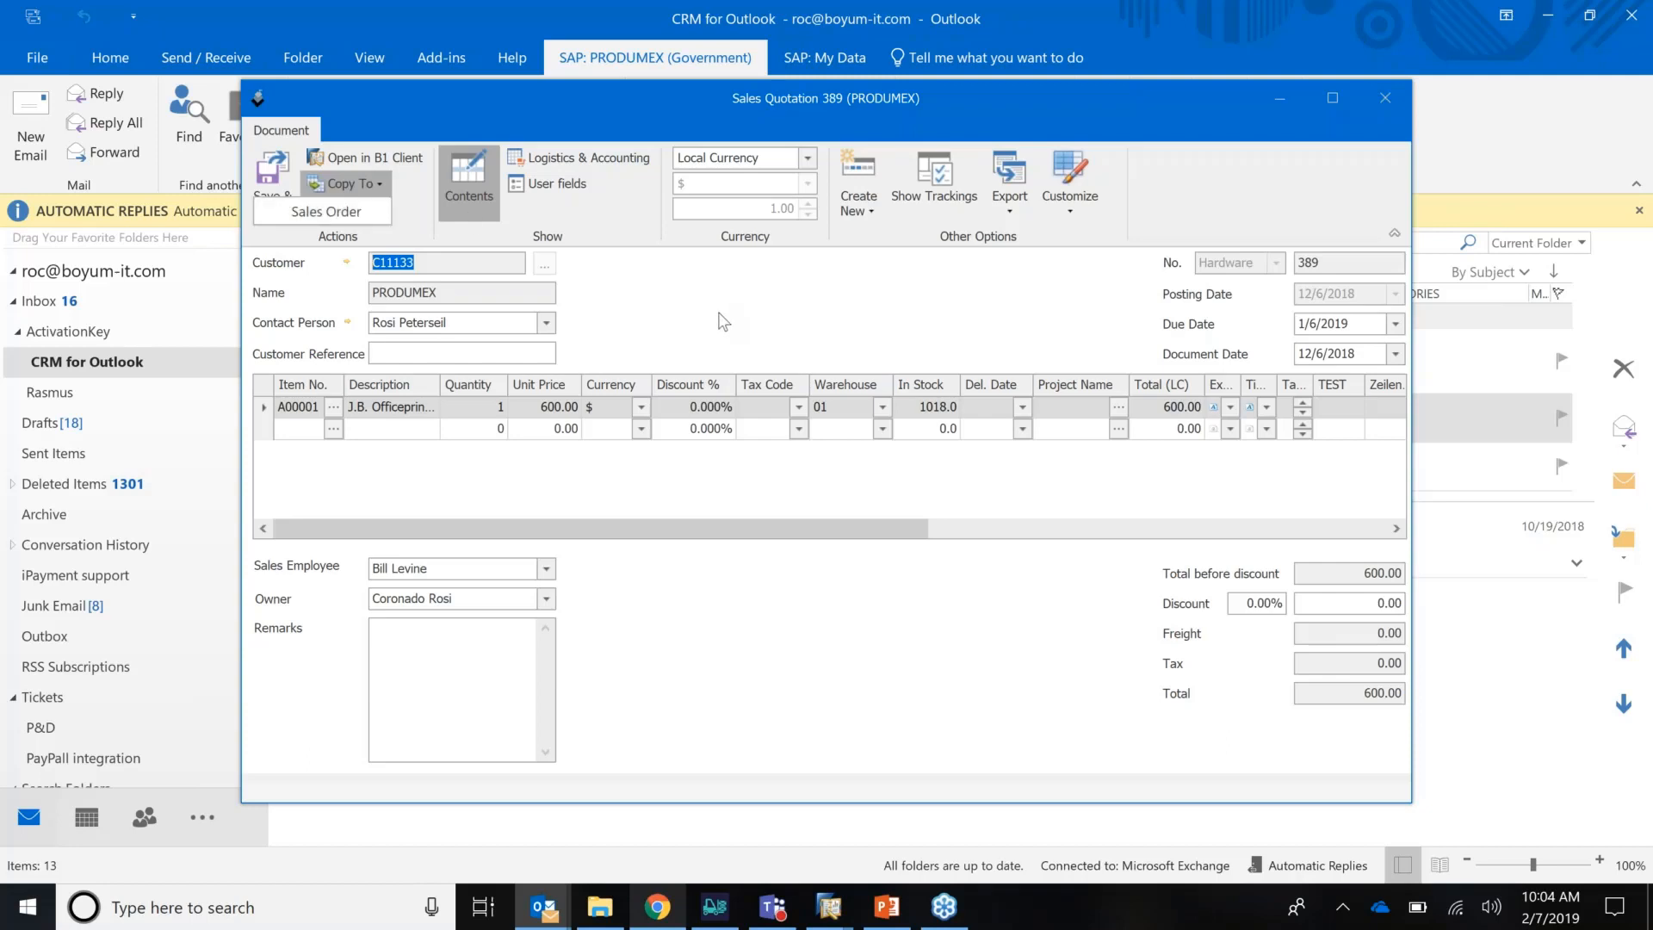
mouse_move(825, 336)
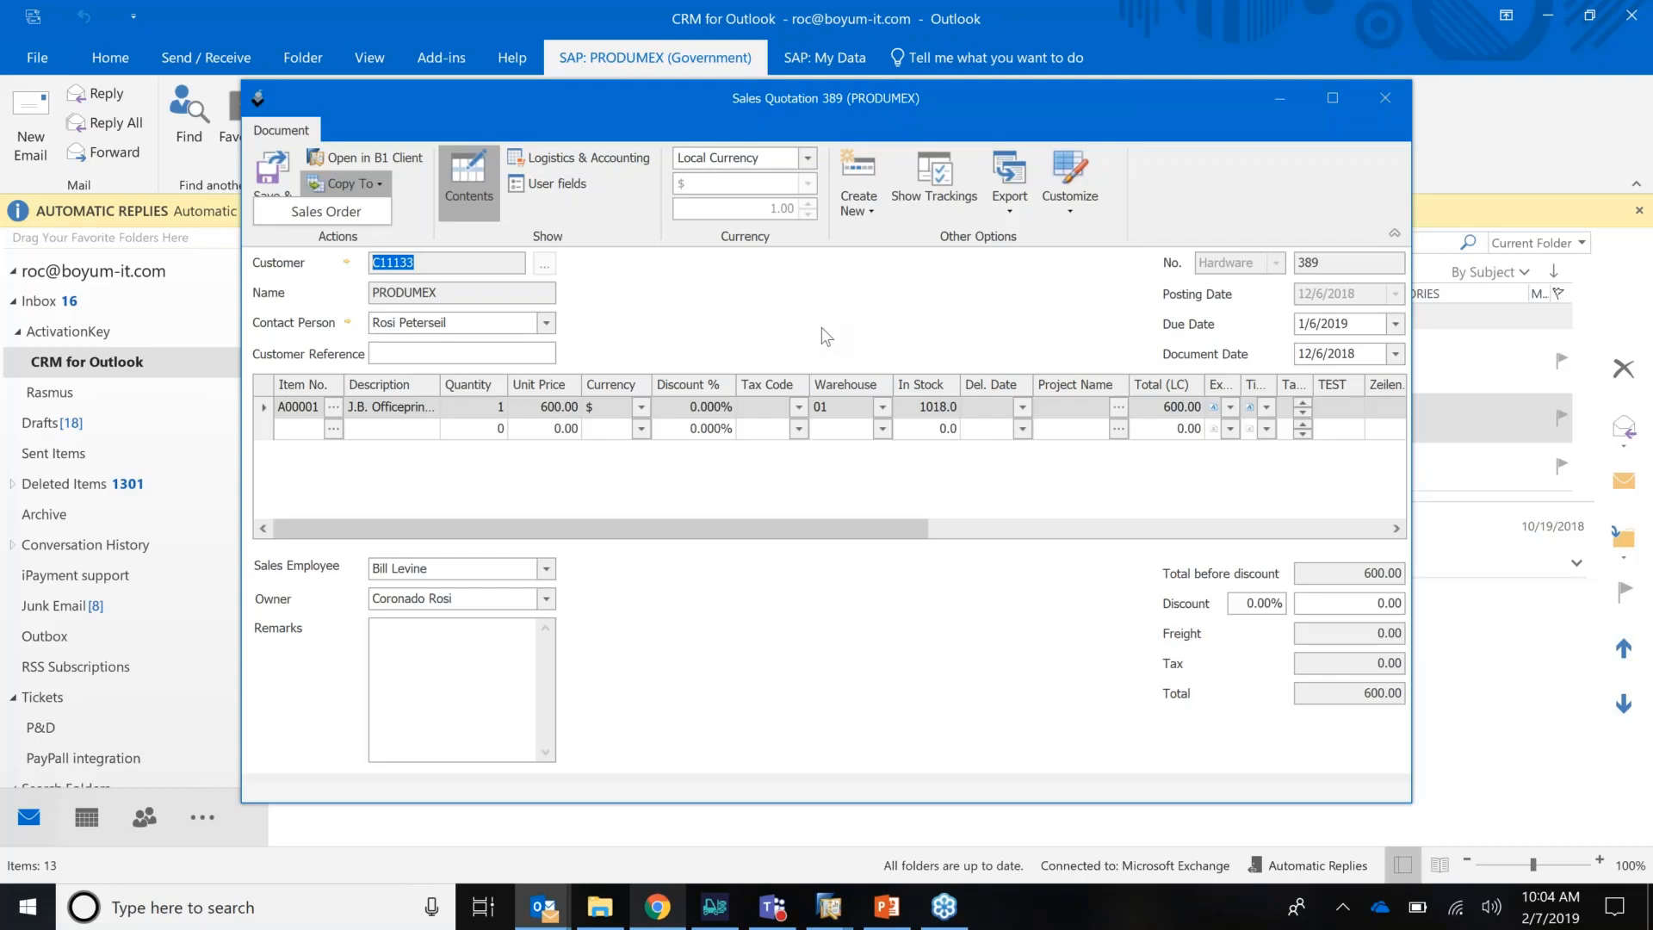
left_click(1384, 96)
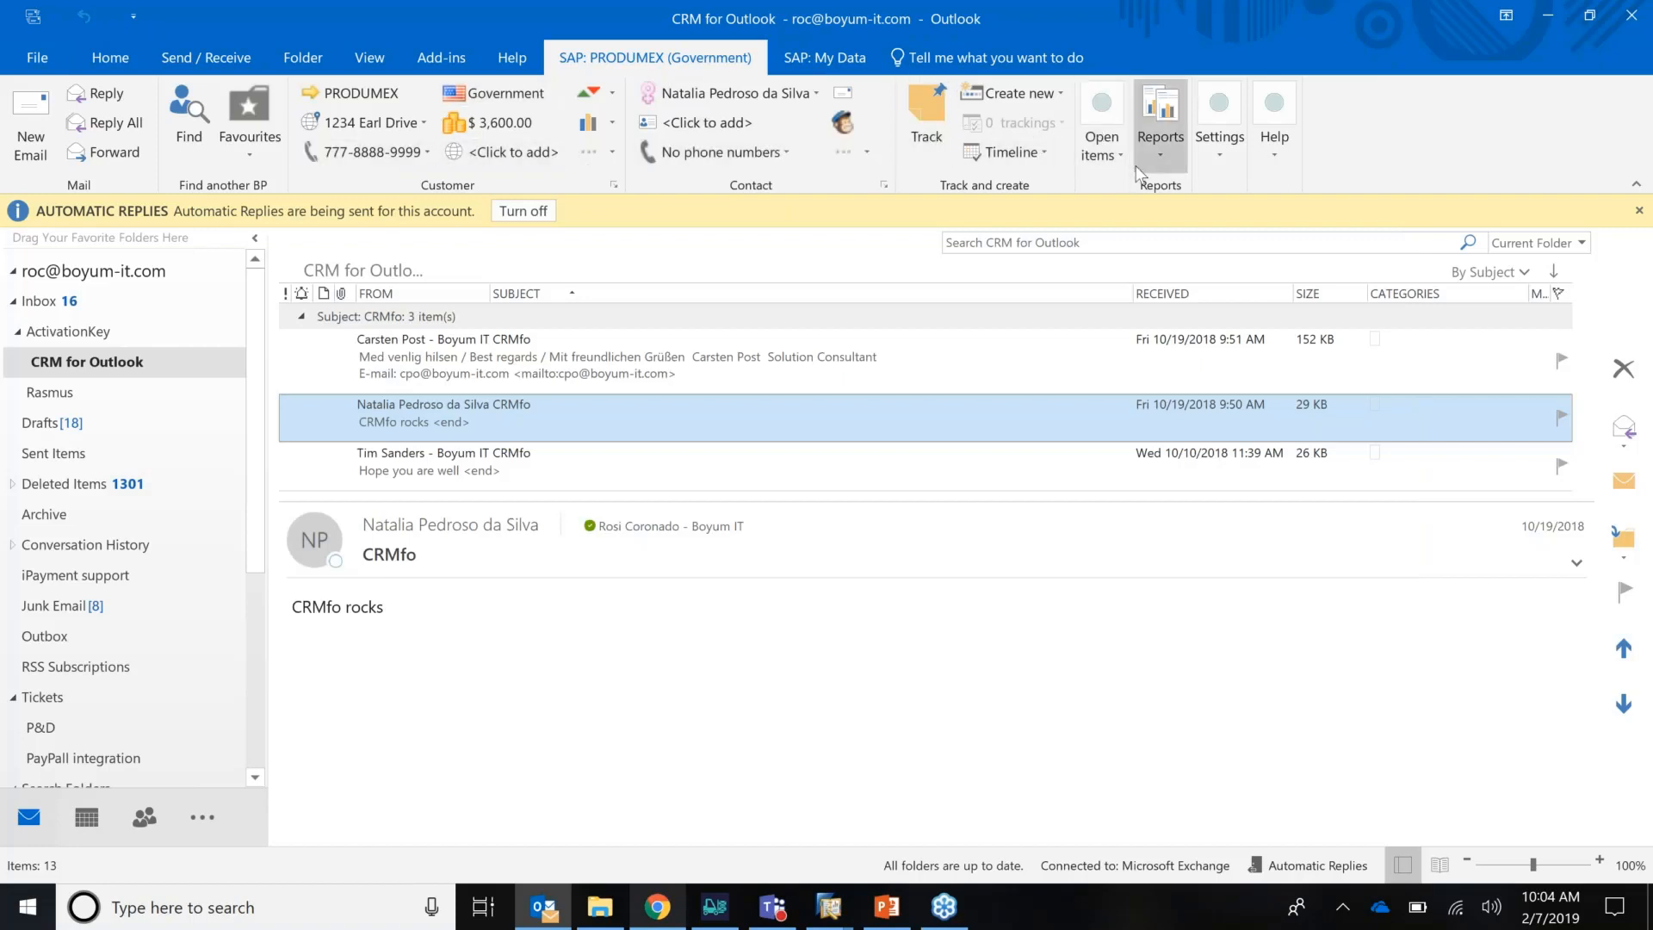
Step: Compare the My Data overview with the PRODUMEX customer ribbon and its document creation options
left_click(825, 58)
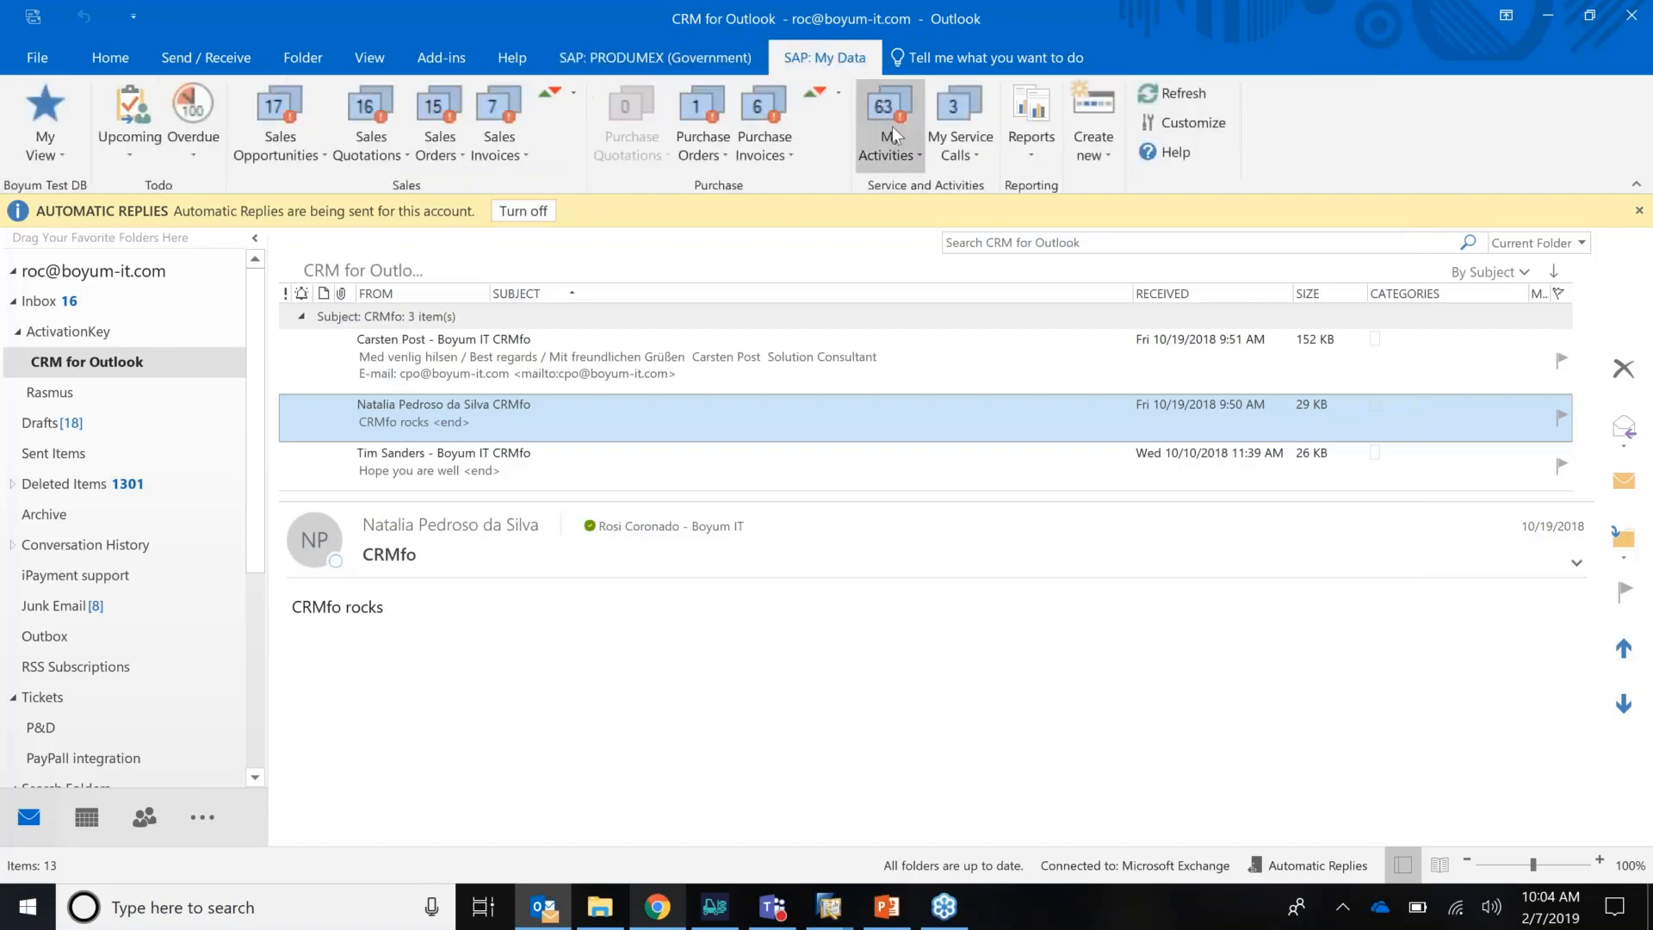
mouse_move(888, 126)
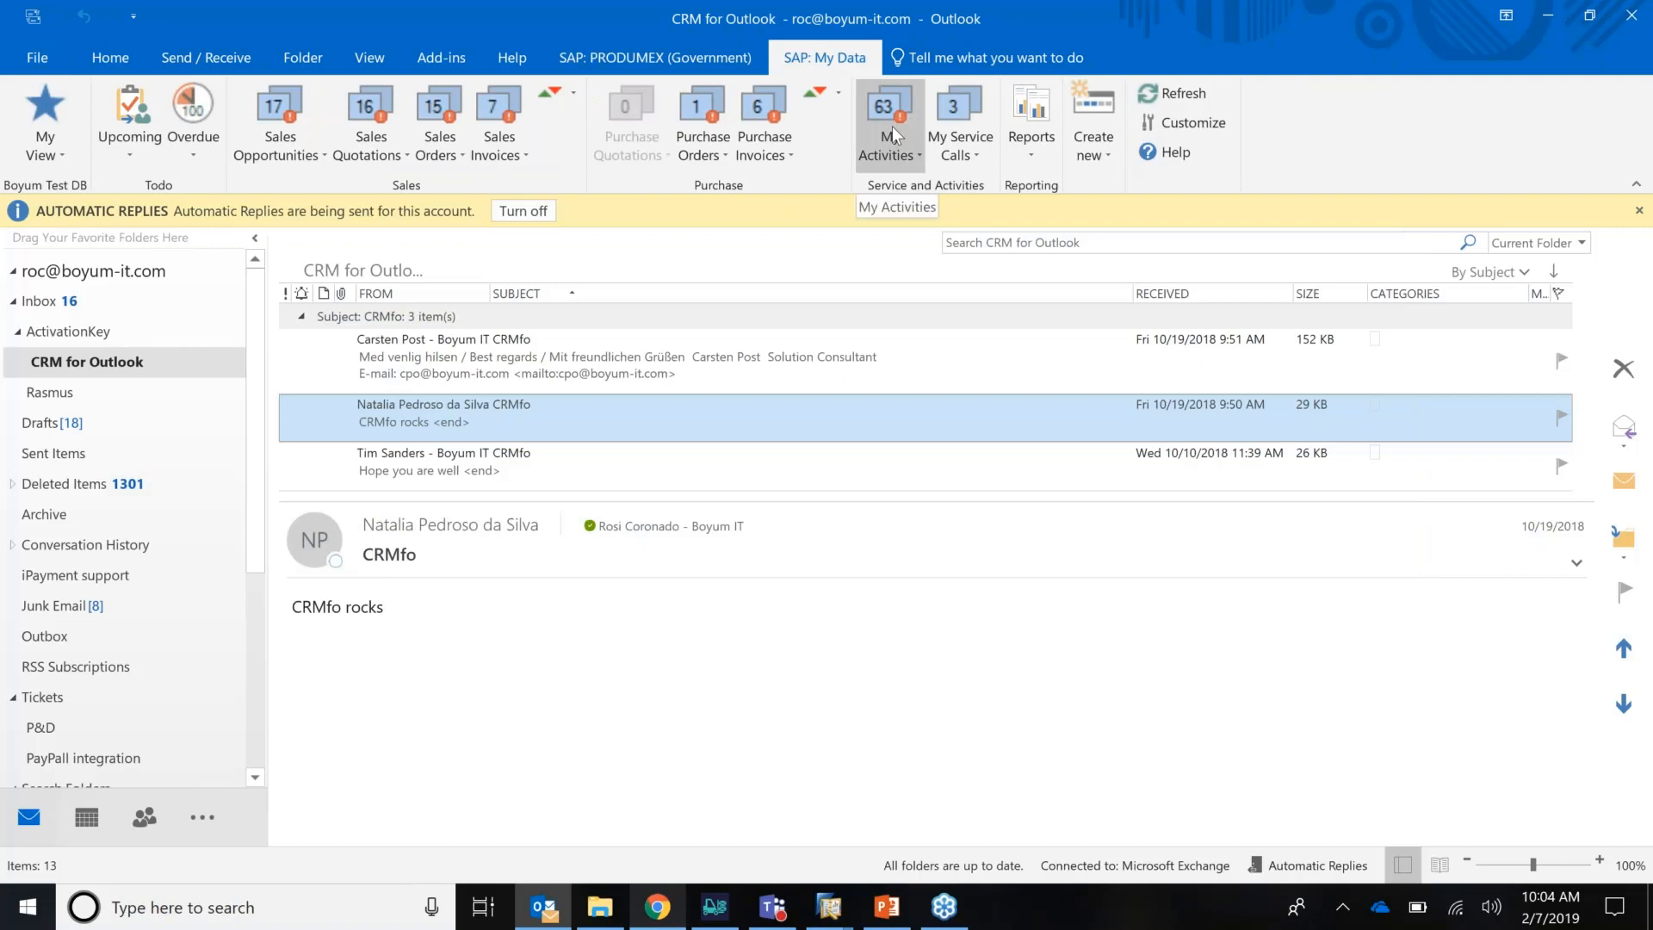
mouse_move(853, 219)
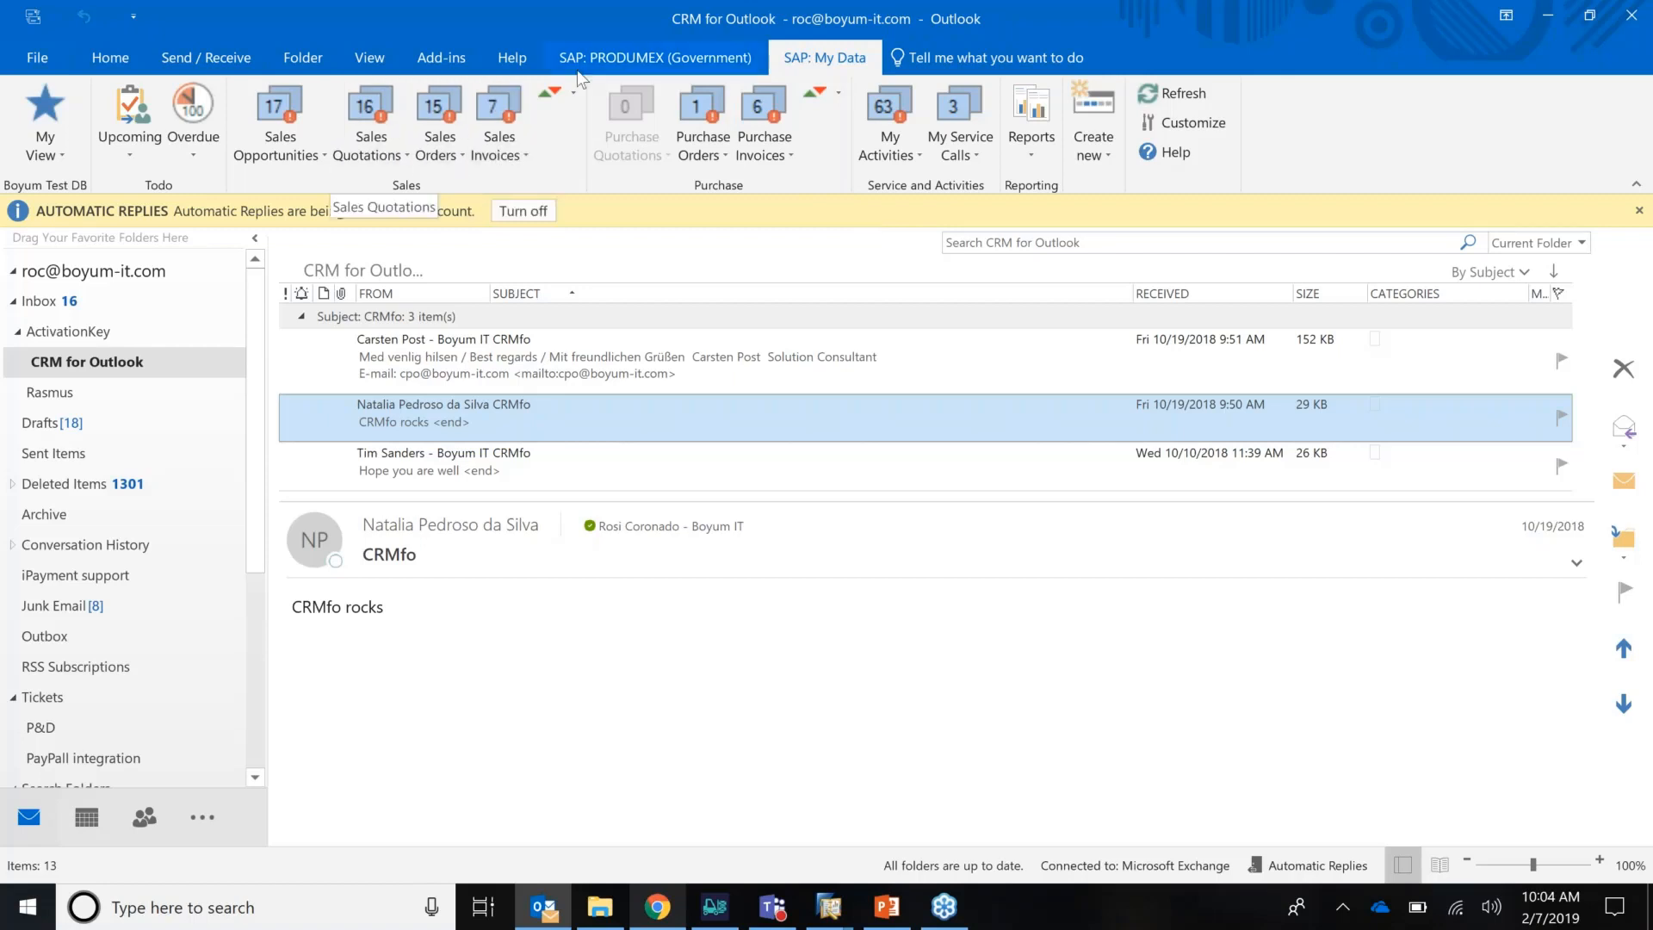
left_click(655, 59)
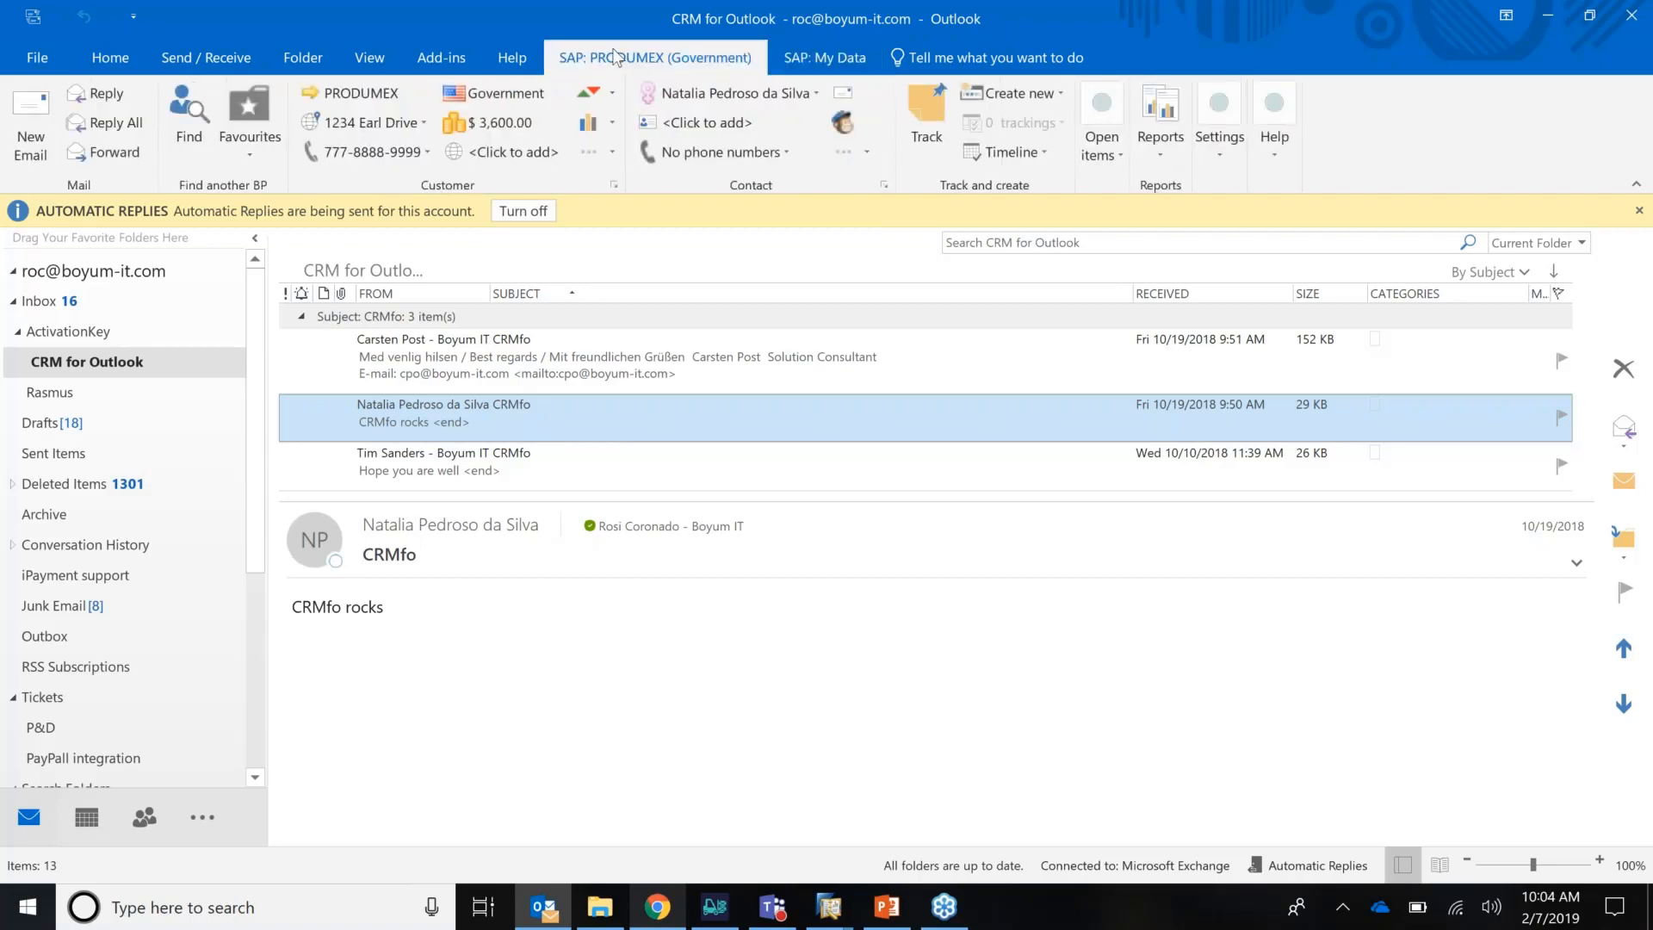
mouse_move(1012, 93)
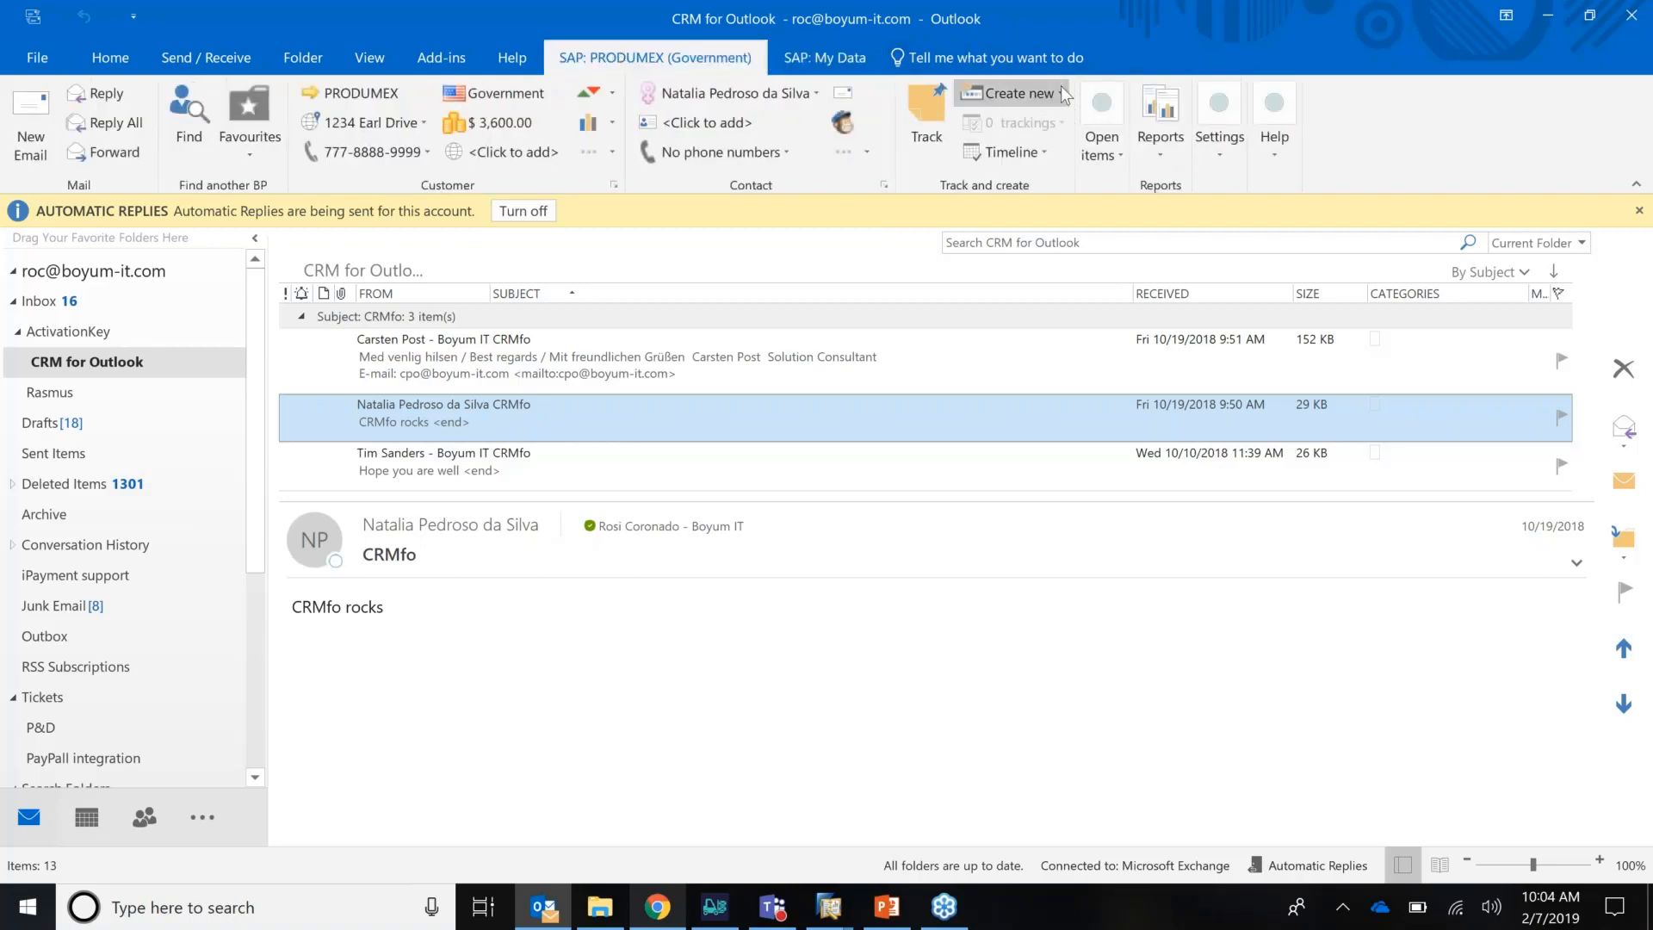
left_click(1012, 93)
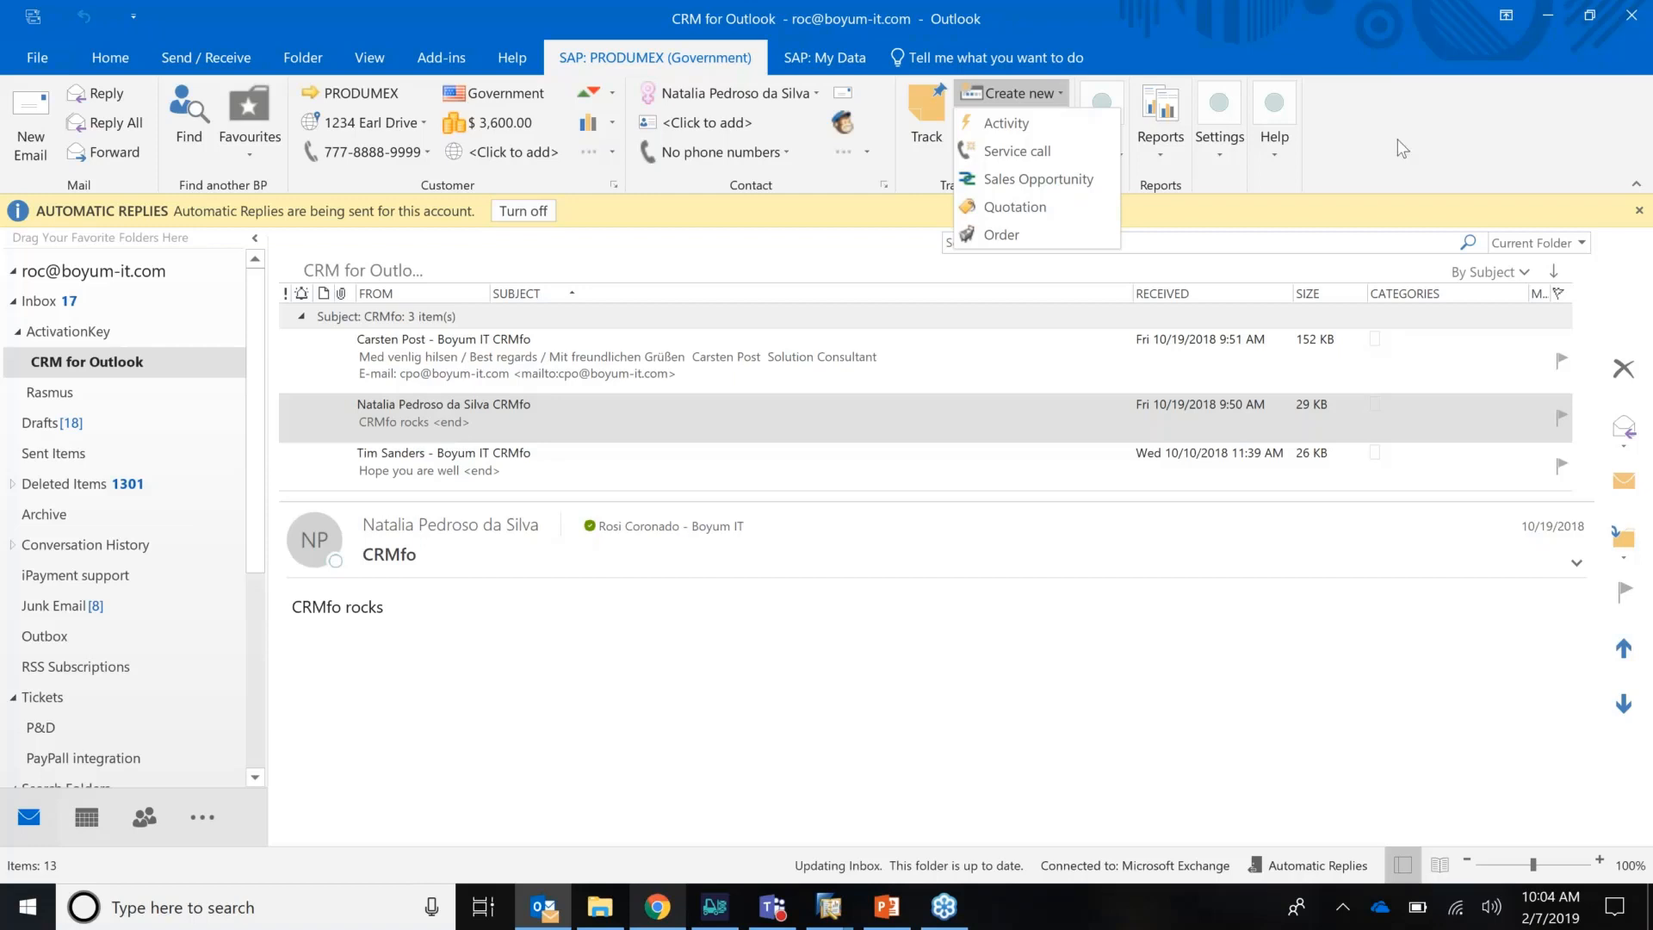
Step: Review PRODUMEX's open item counts and the My Data overview, ending on the PRODUMEX (Government) ribbon
left_click(1100, 124)
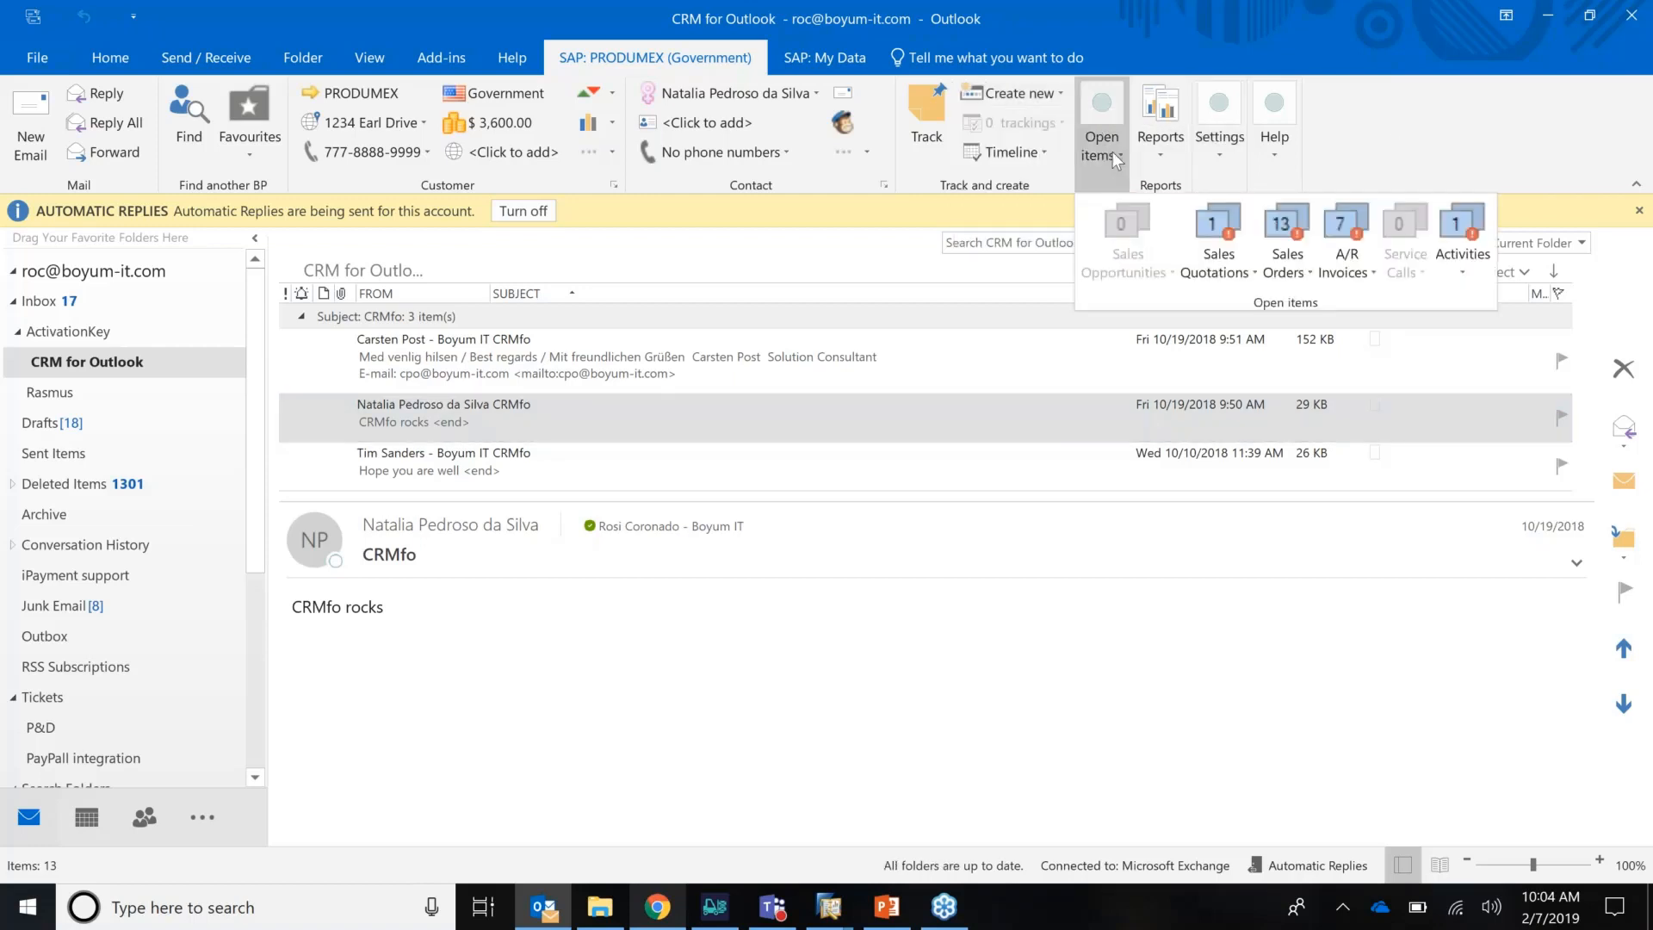
mouse_move(1284, 243)
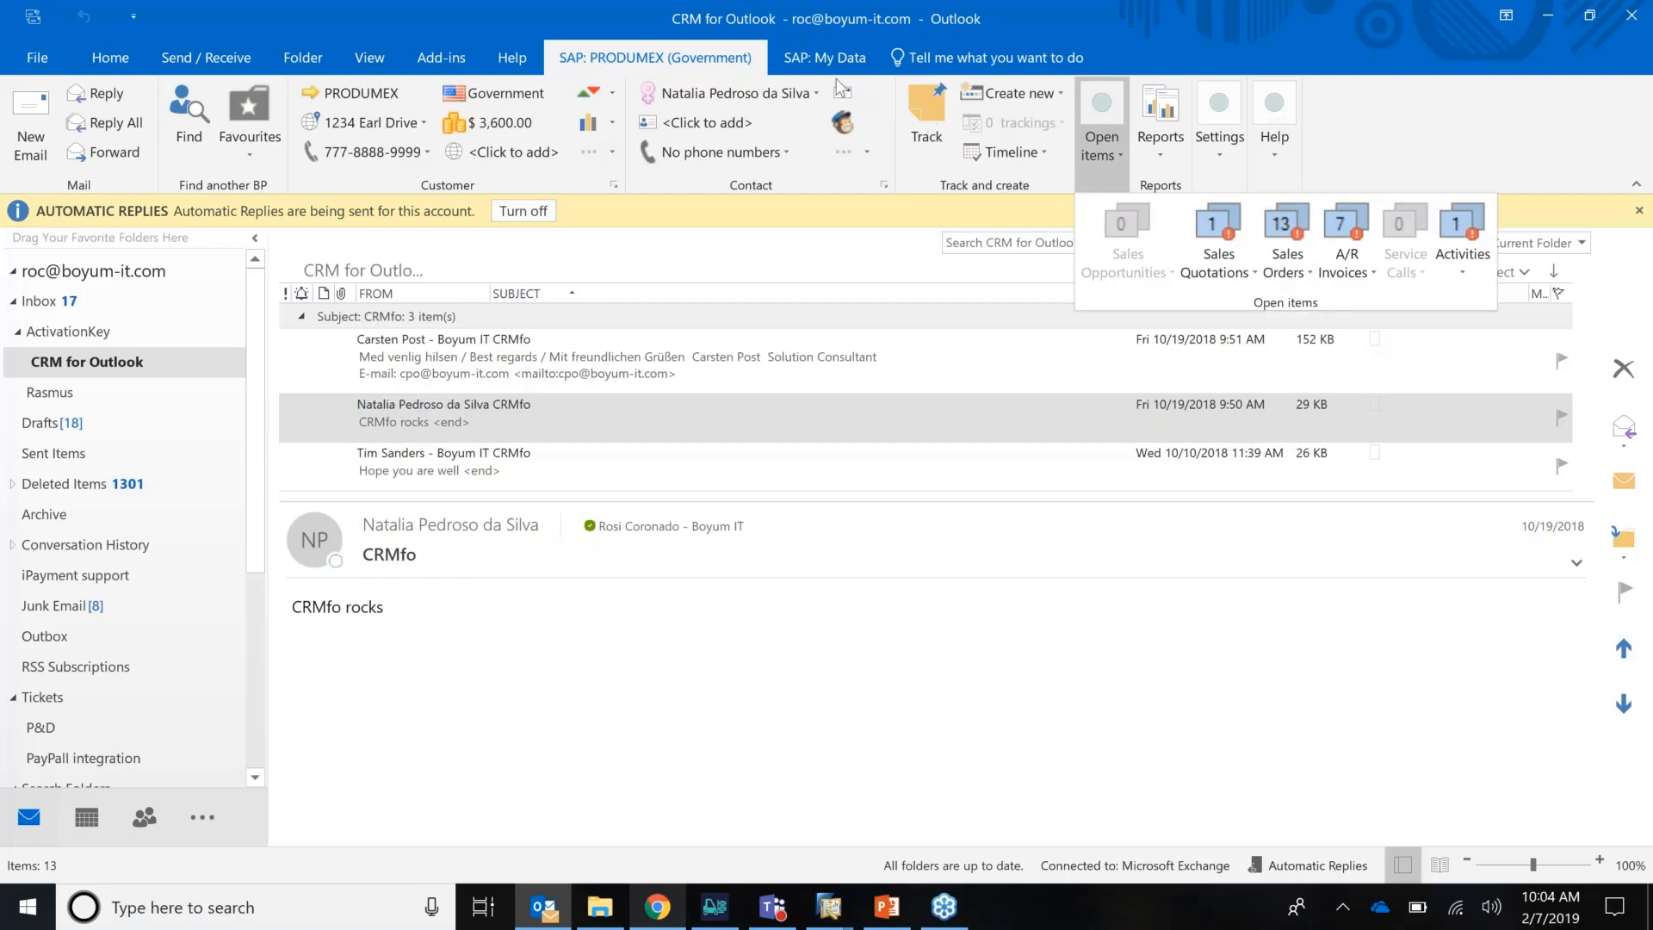
left_click(825, 58)
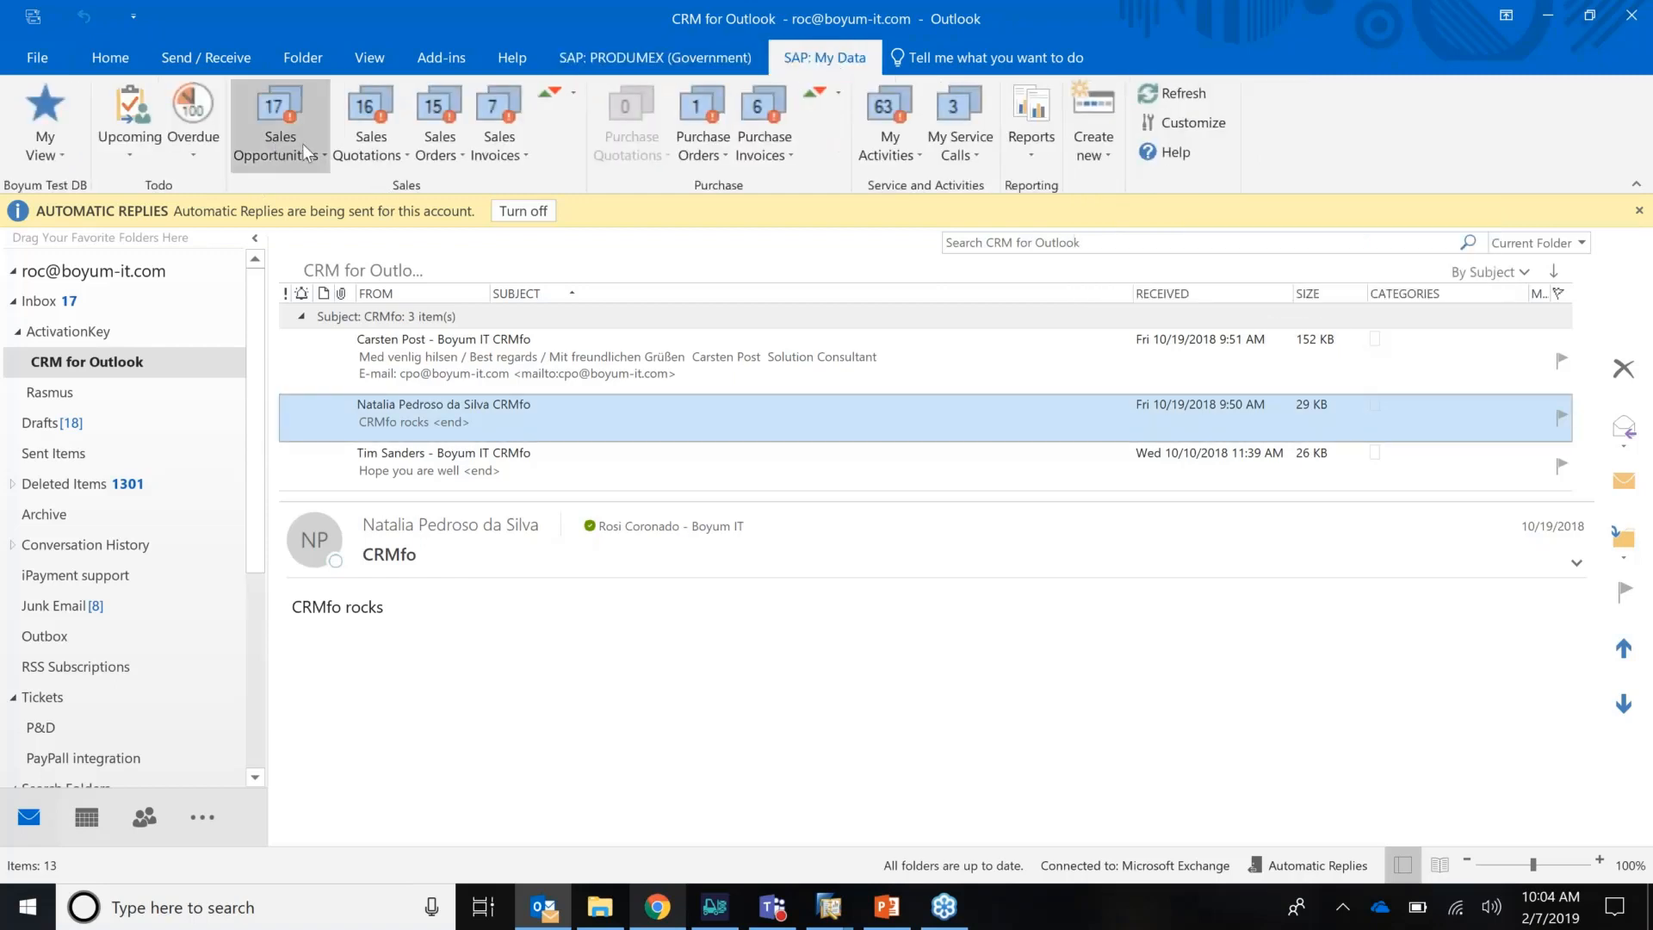
mouse_move(370, 120)
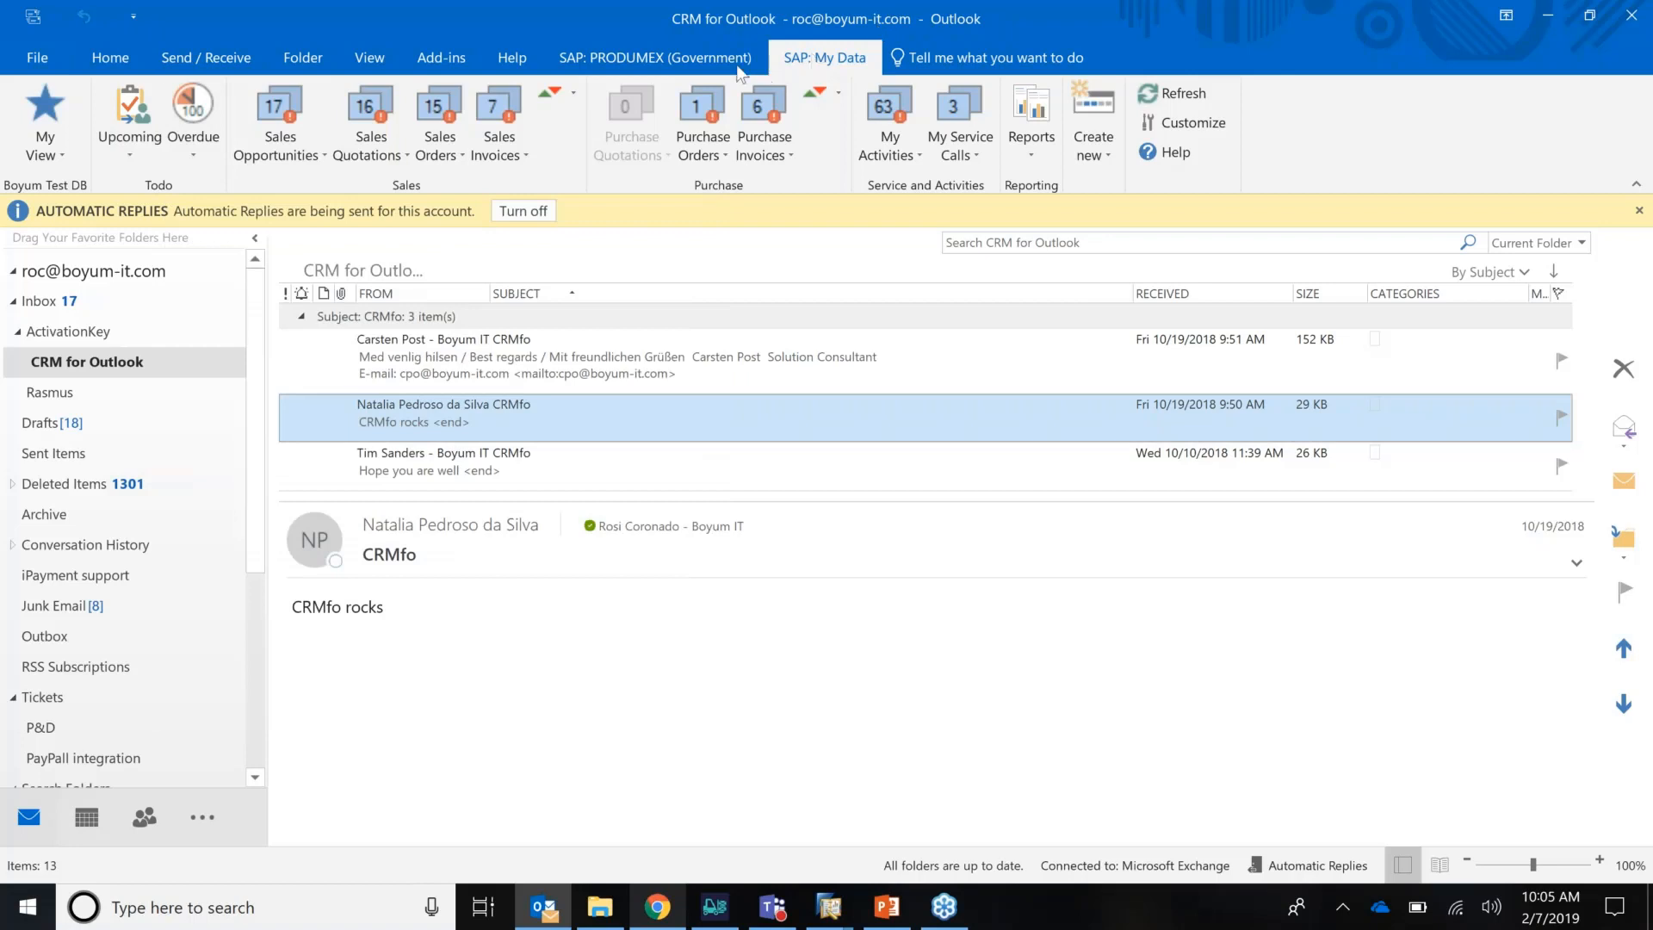
left_click(654, 58)
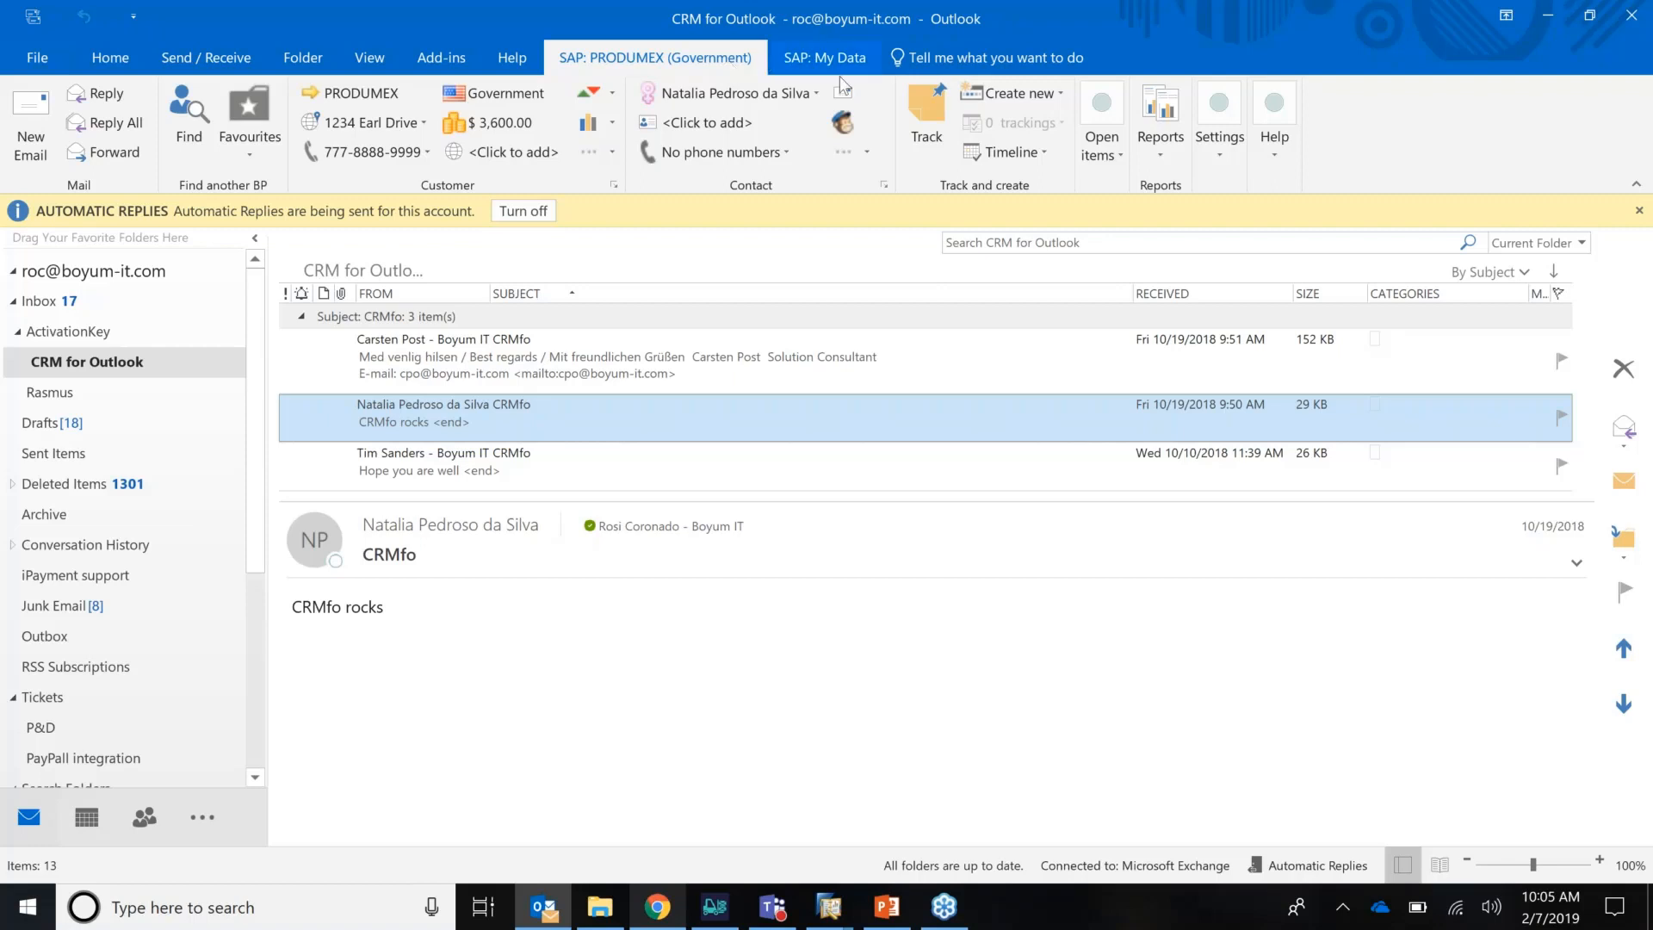
mouse_move(1016, 94)
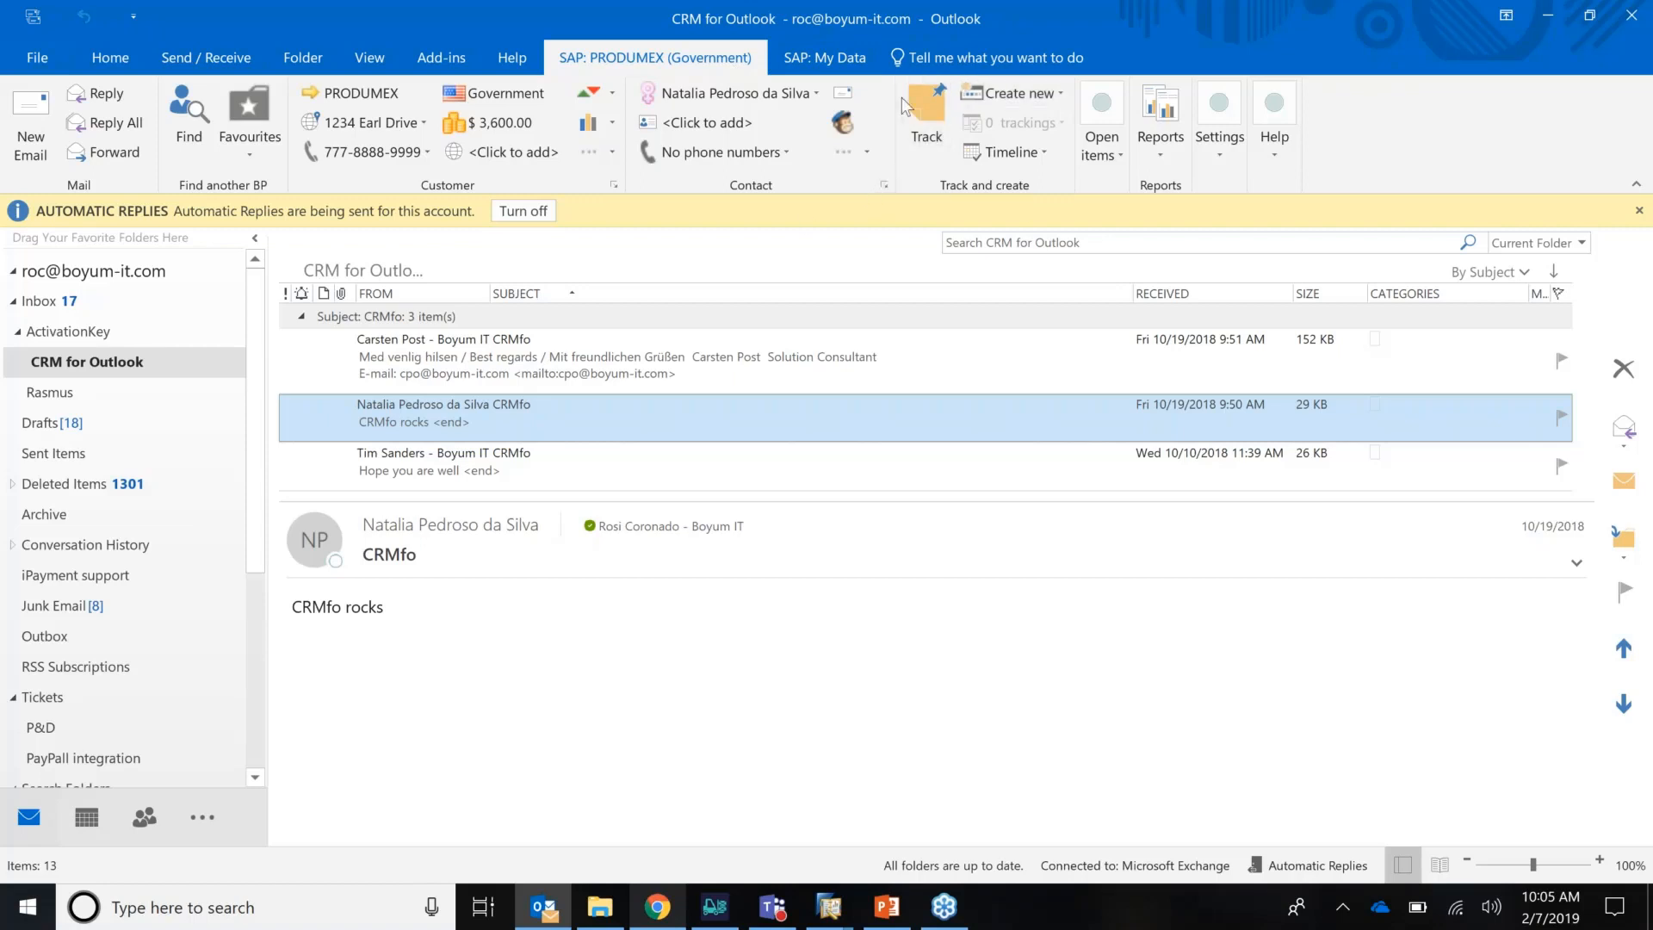
mouse_move(1158, 115)
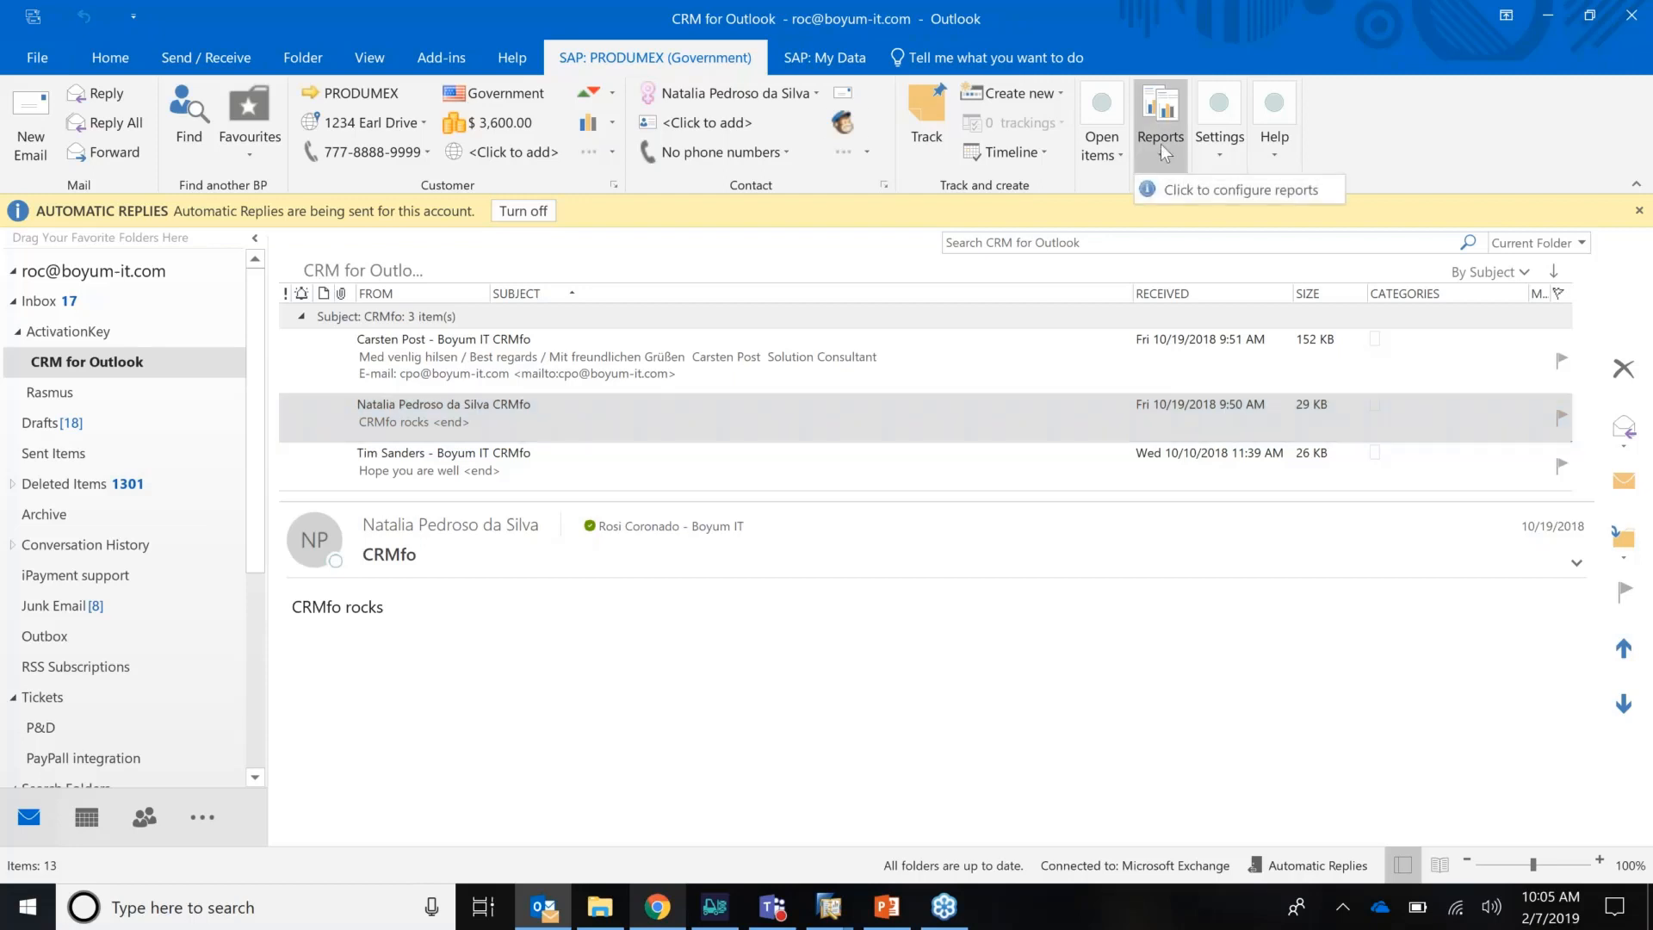
Step: Bring up the Report Configuration window for PRODUMEX's customer reports
left_click(1159, 110)
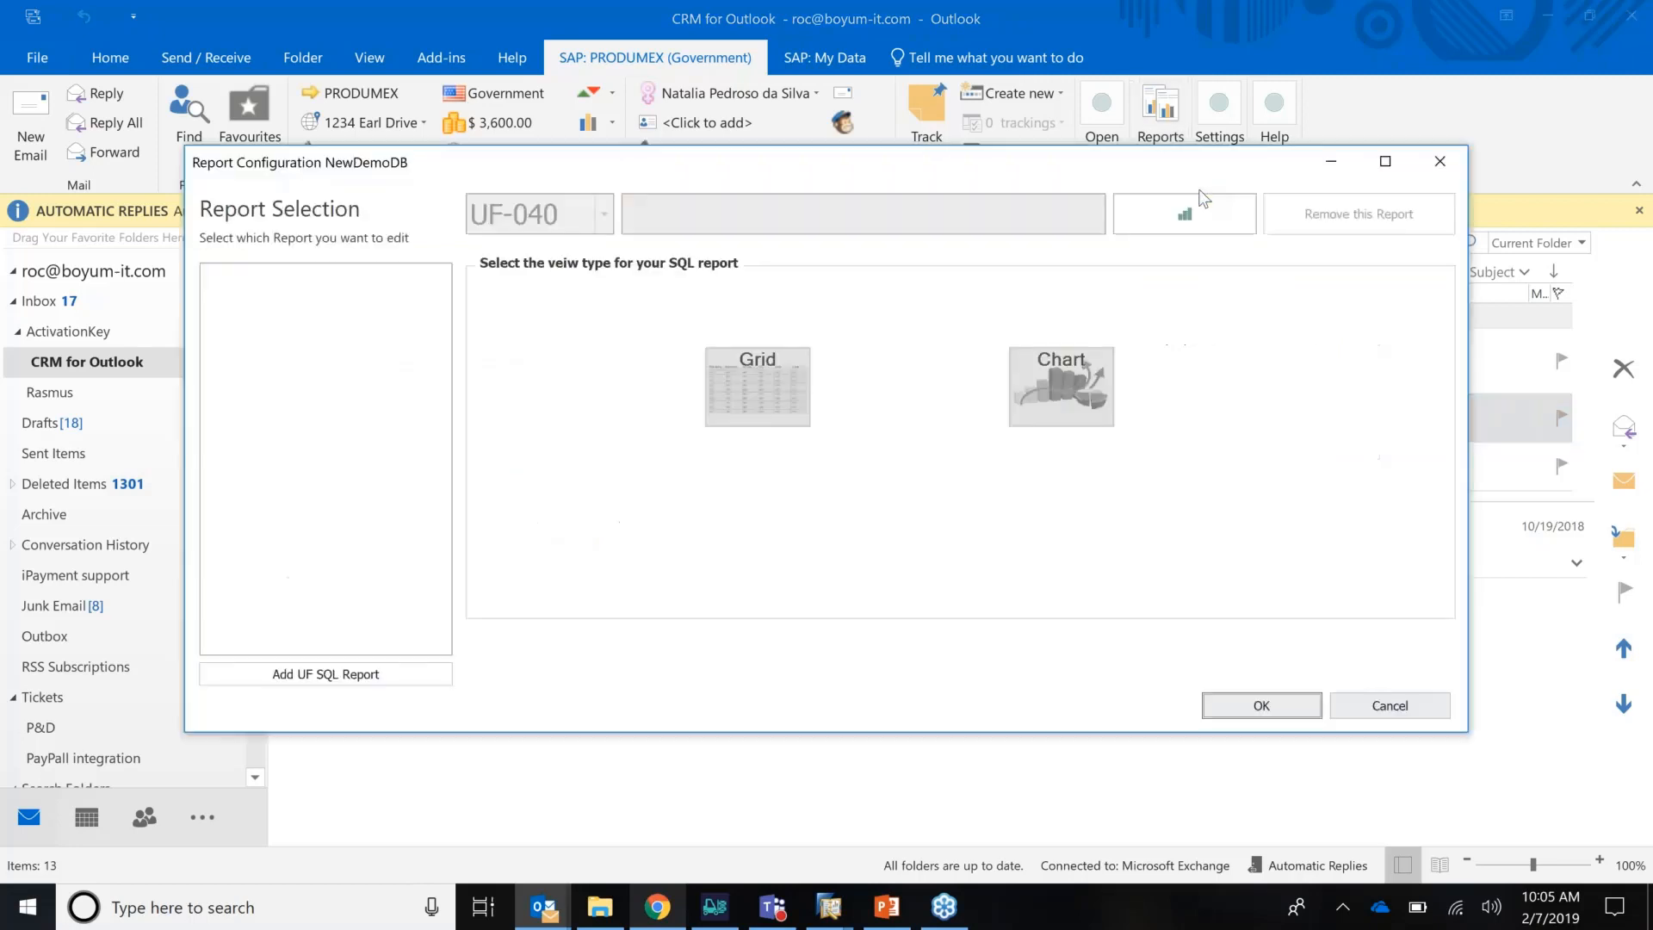
mouse_move(1162, 199)
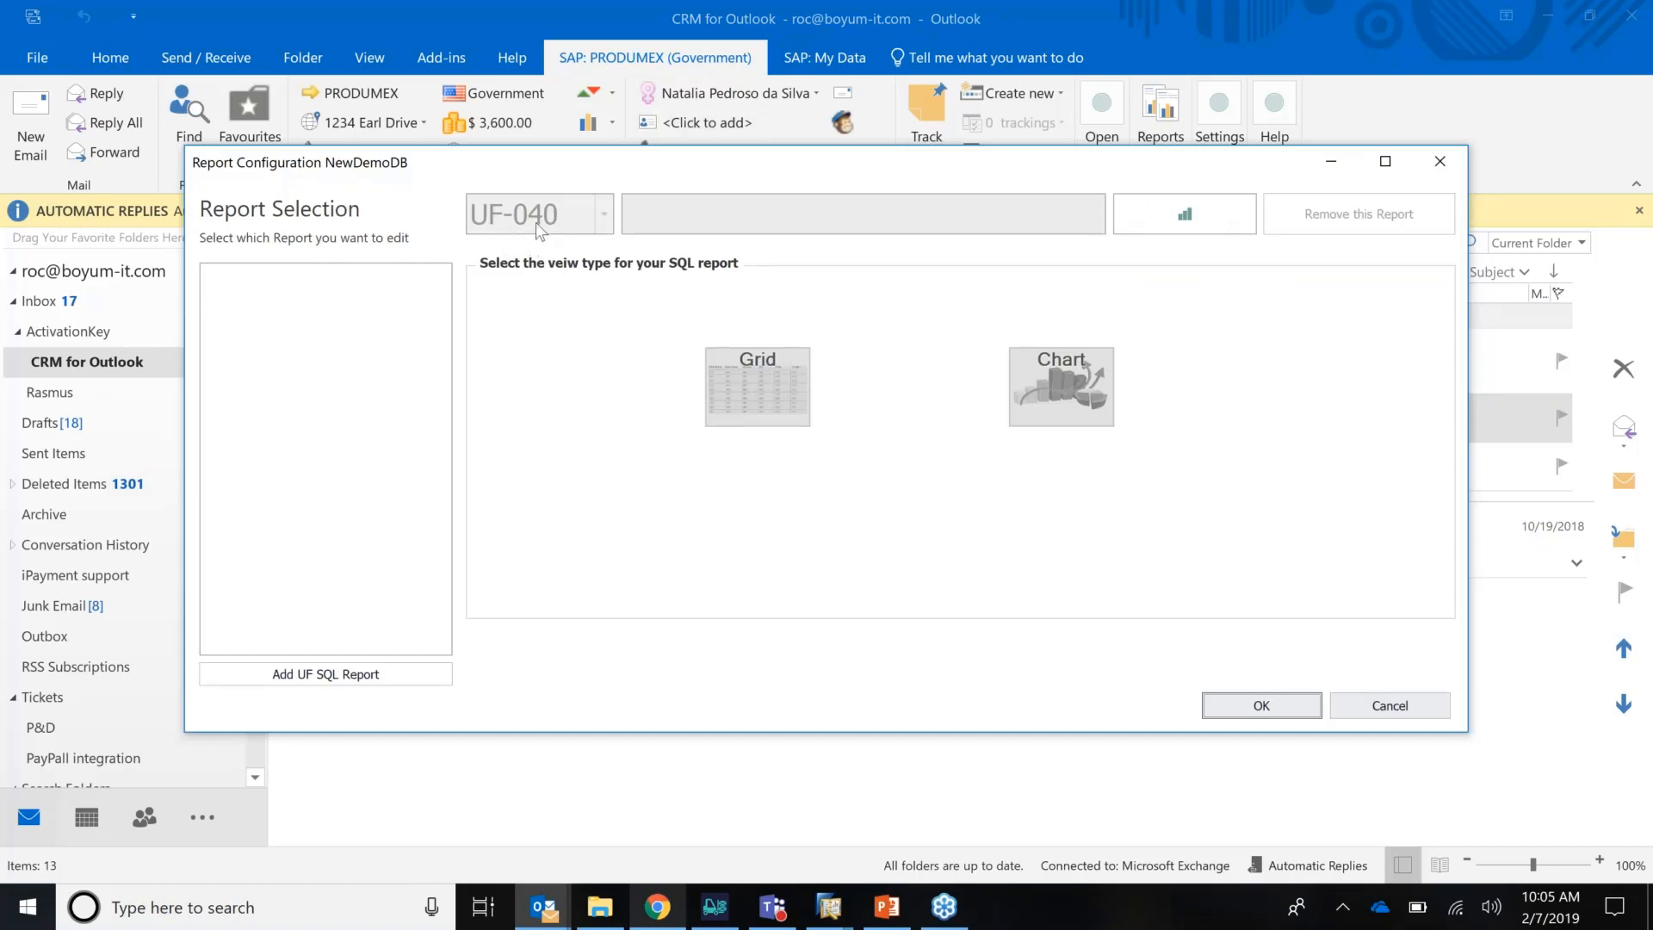
mouse_move(829, 906)
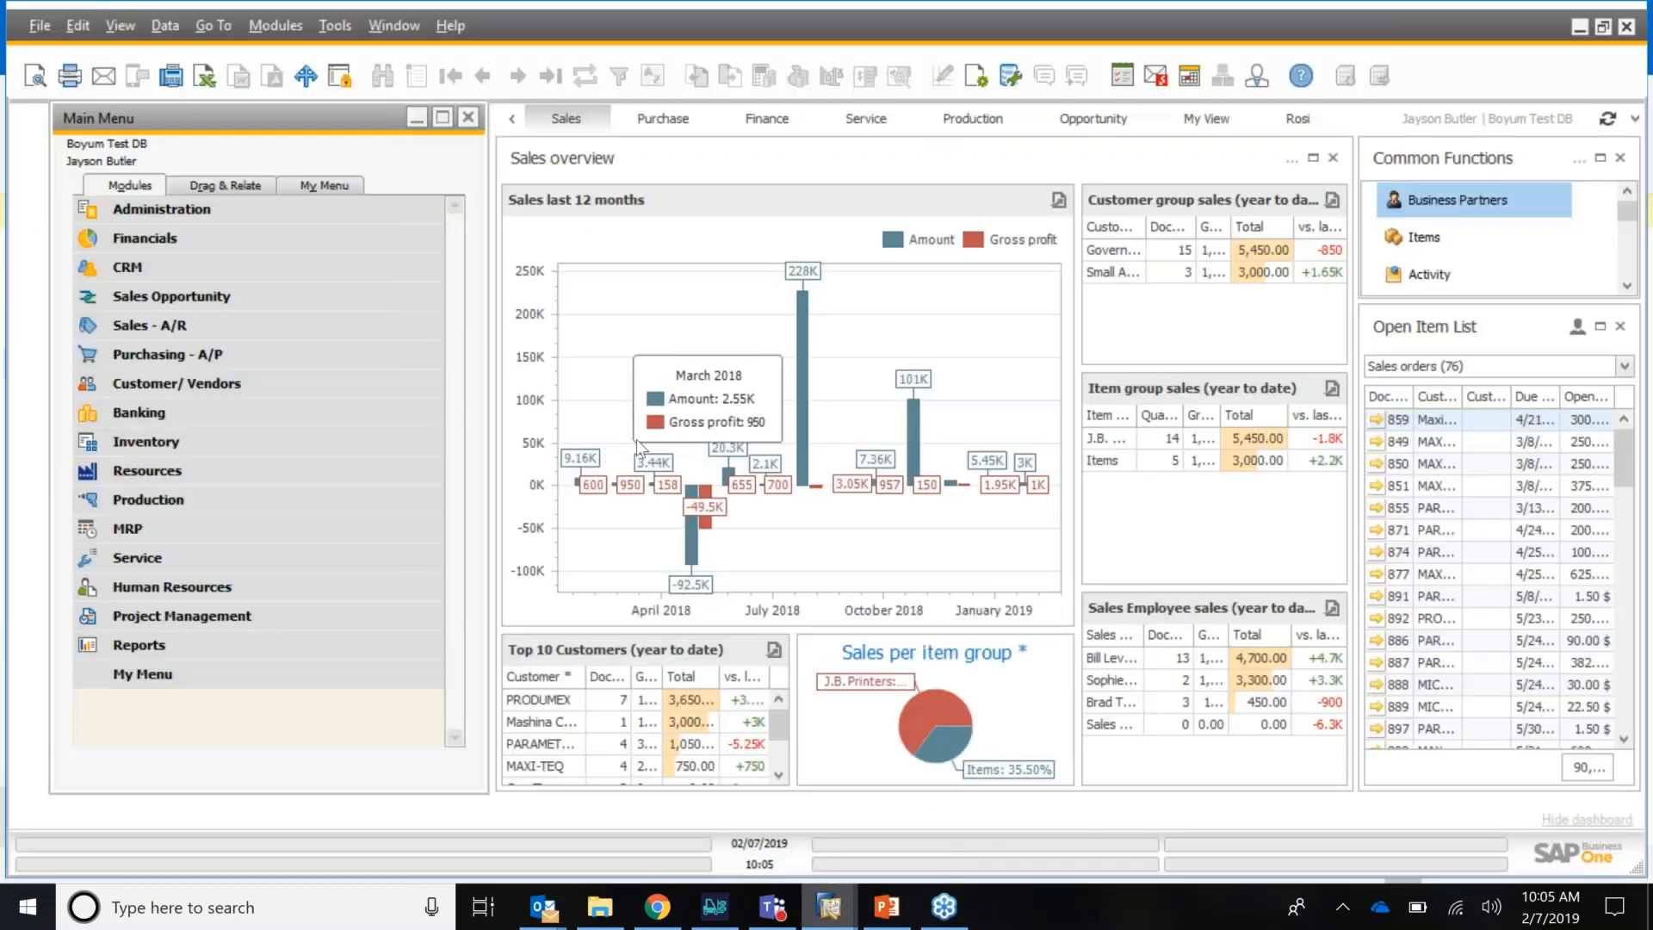
Step: Navigate Administration > Add-Ons > B1 Usability Package > Universal Function to the Universal Function Configuration window
left_click(162, 208)
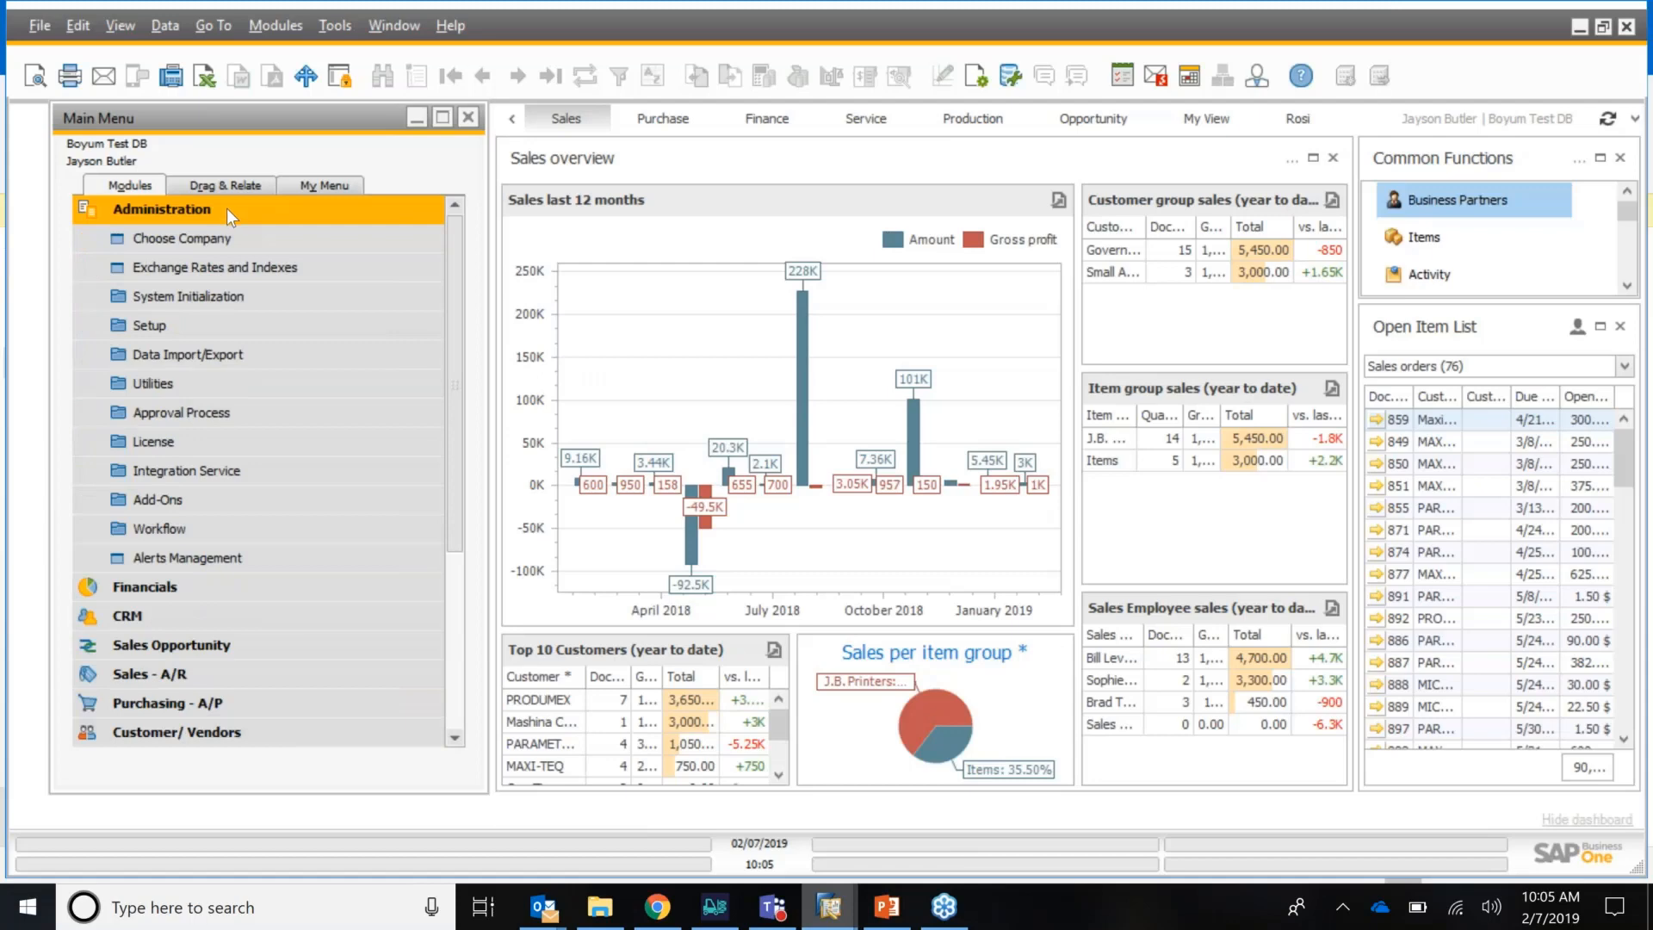
left_click(157, 499)
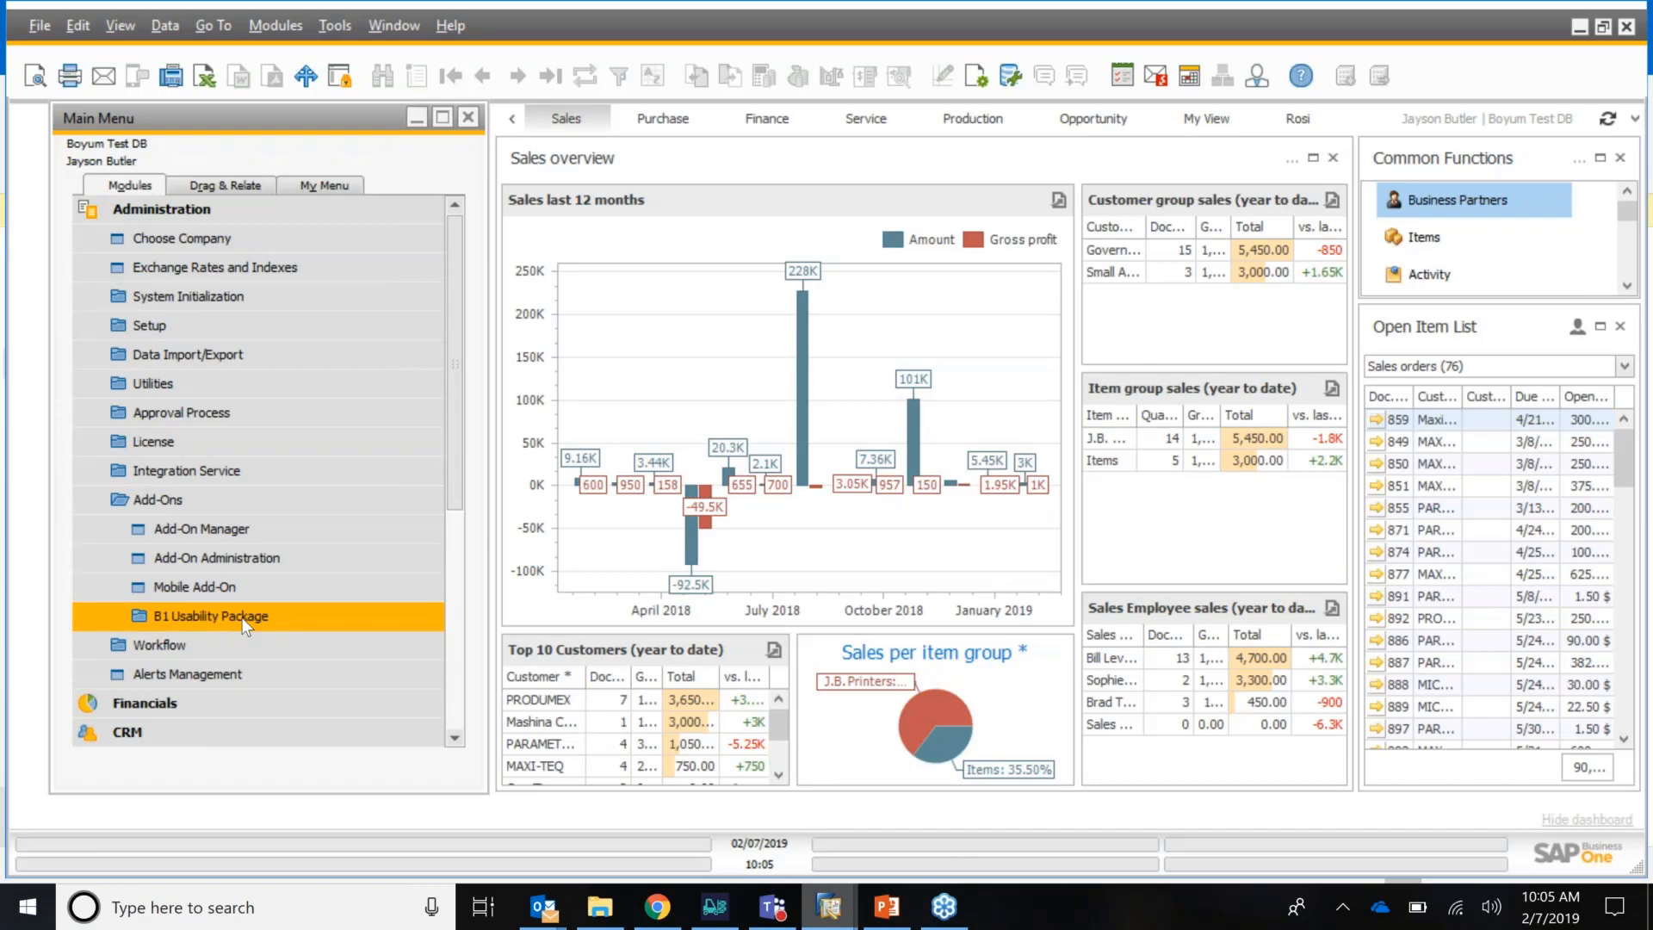
left_click(210, 617)
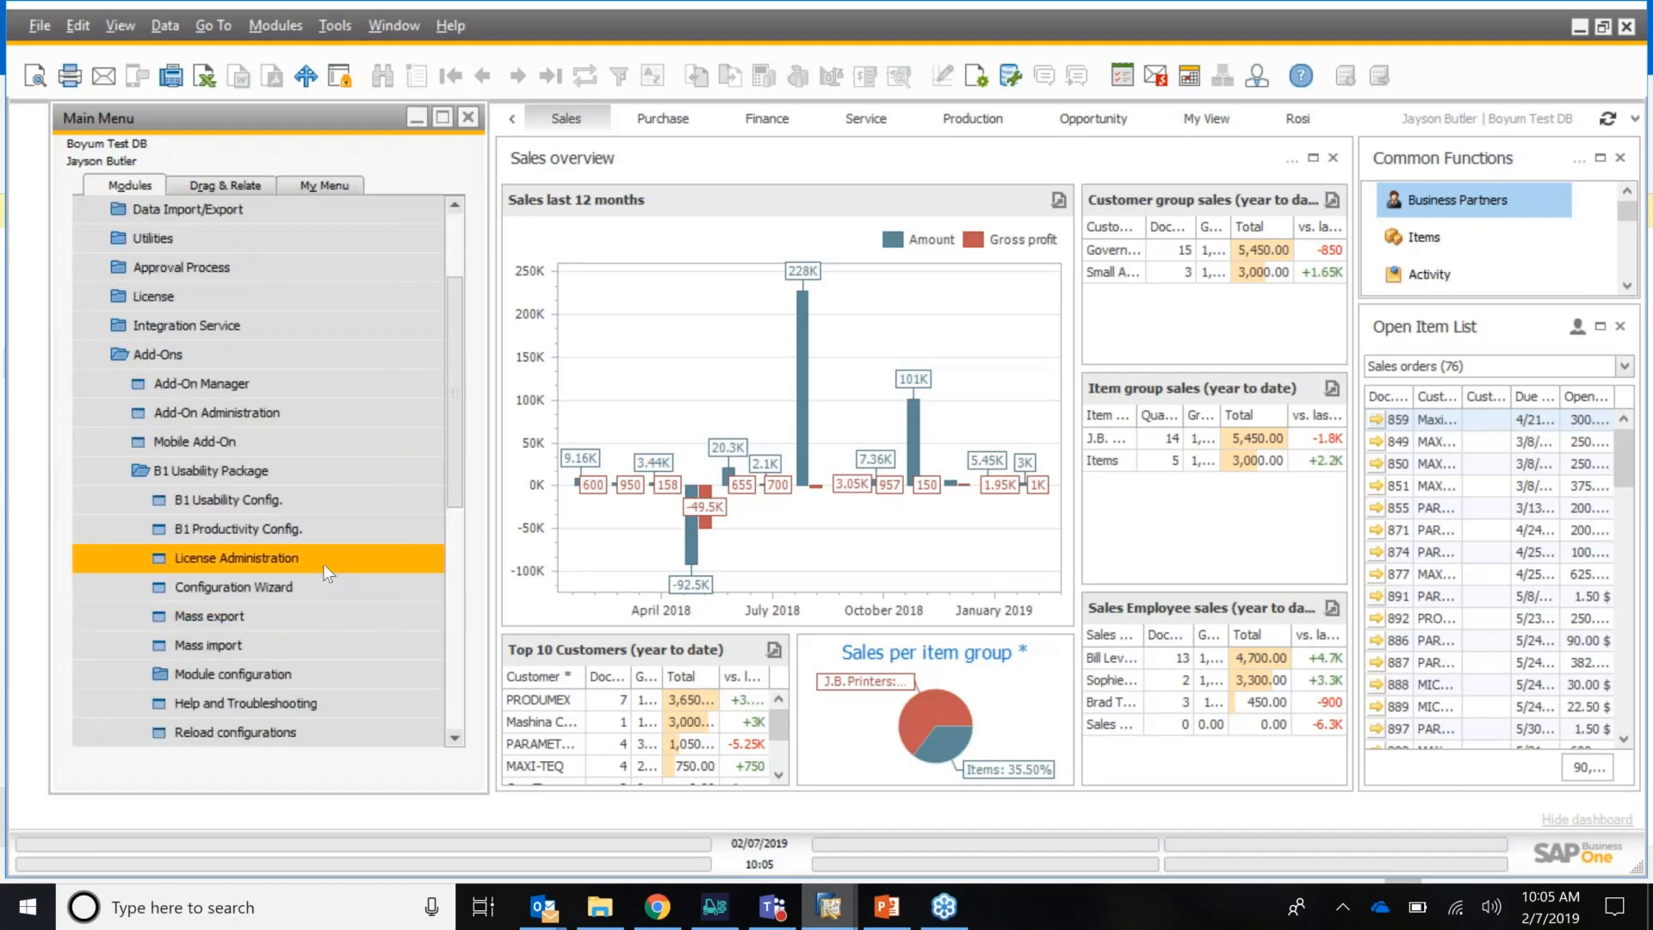
scroll("down", 3)
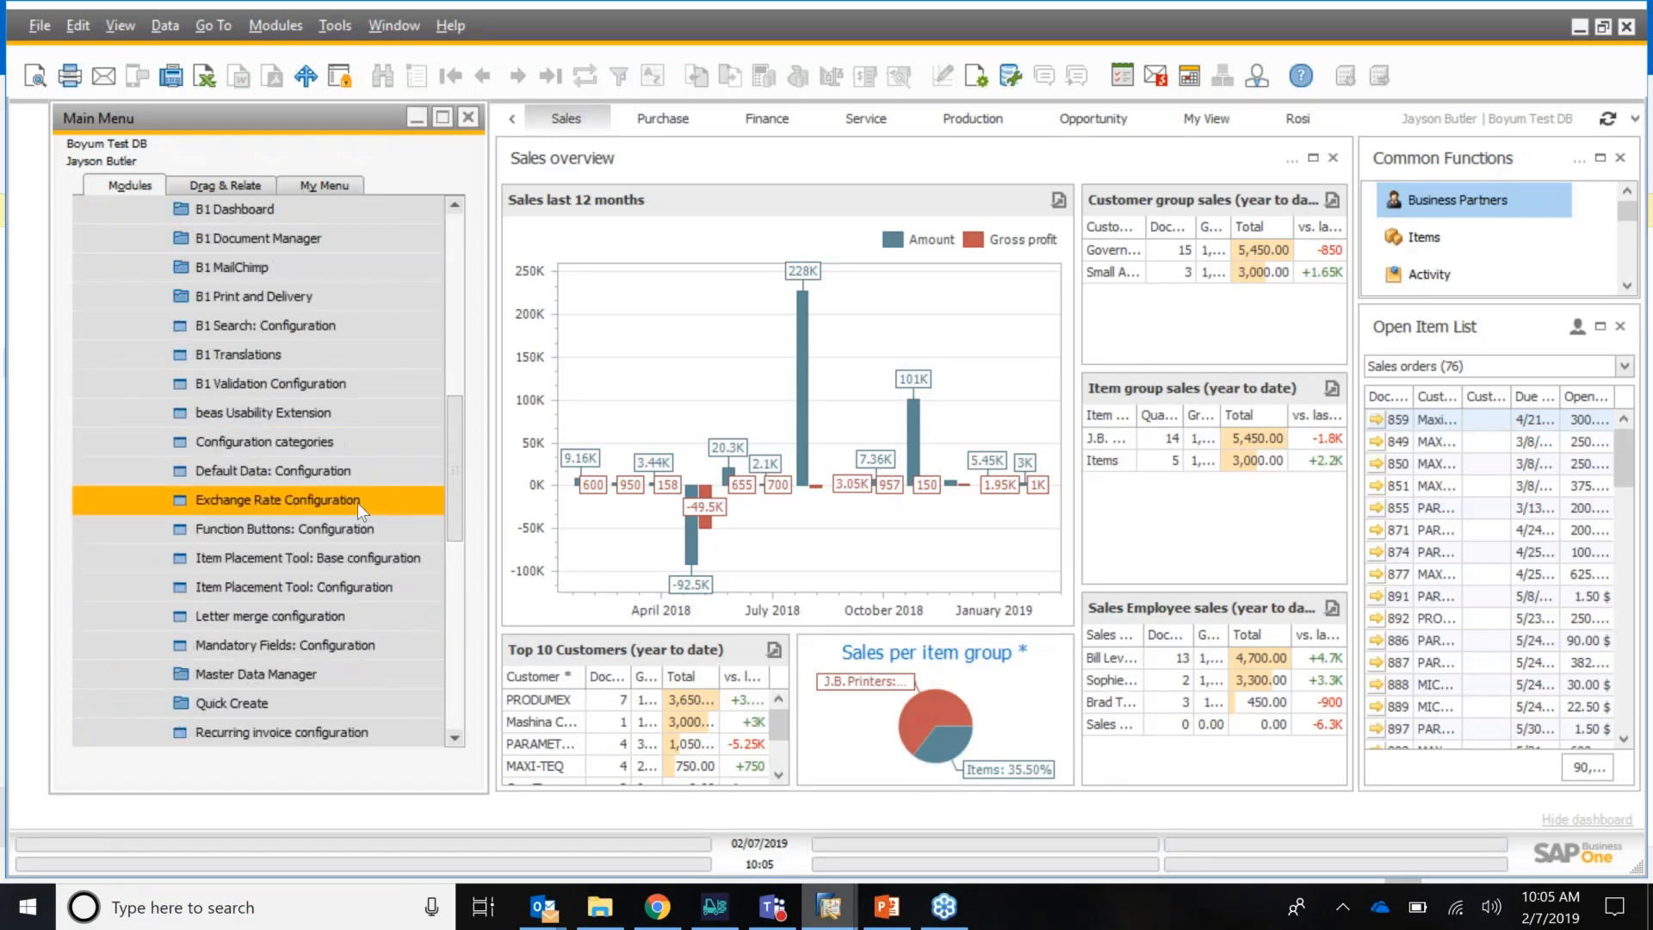
scroll("down", 3)
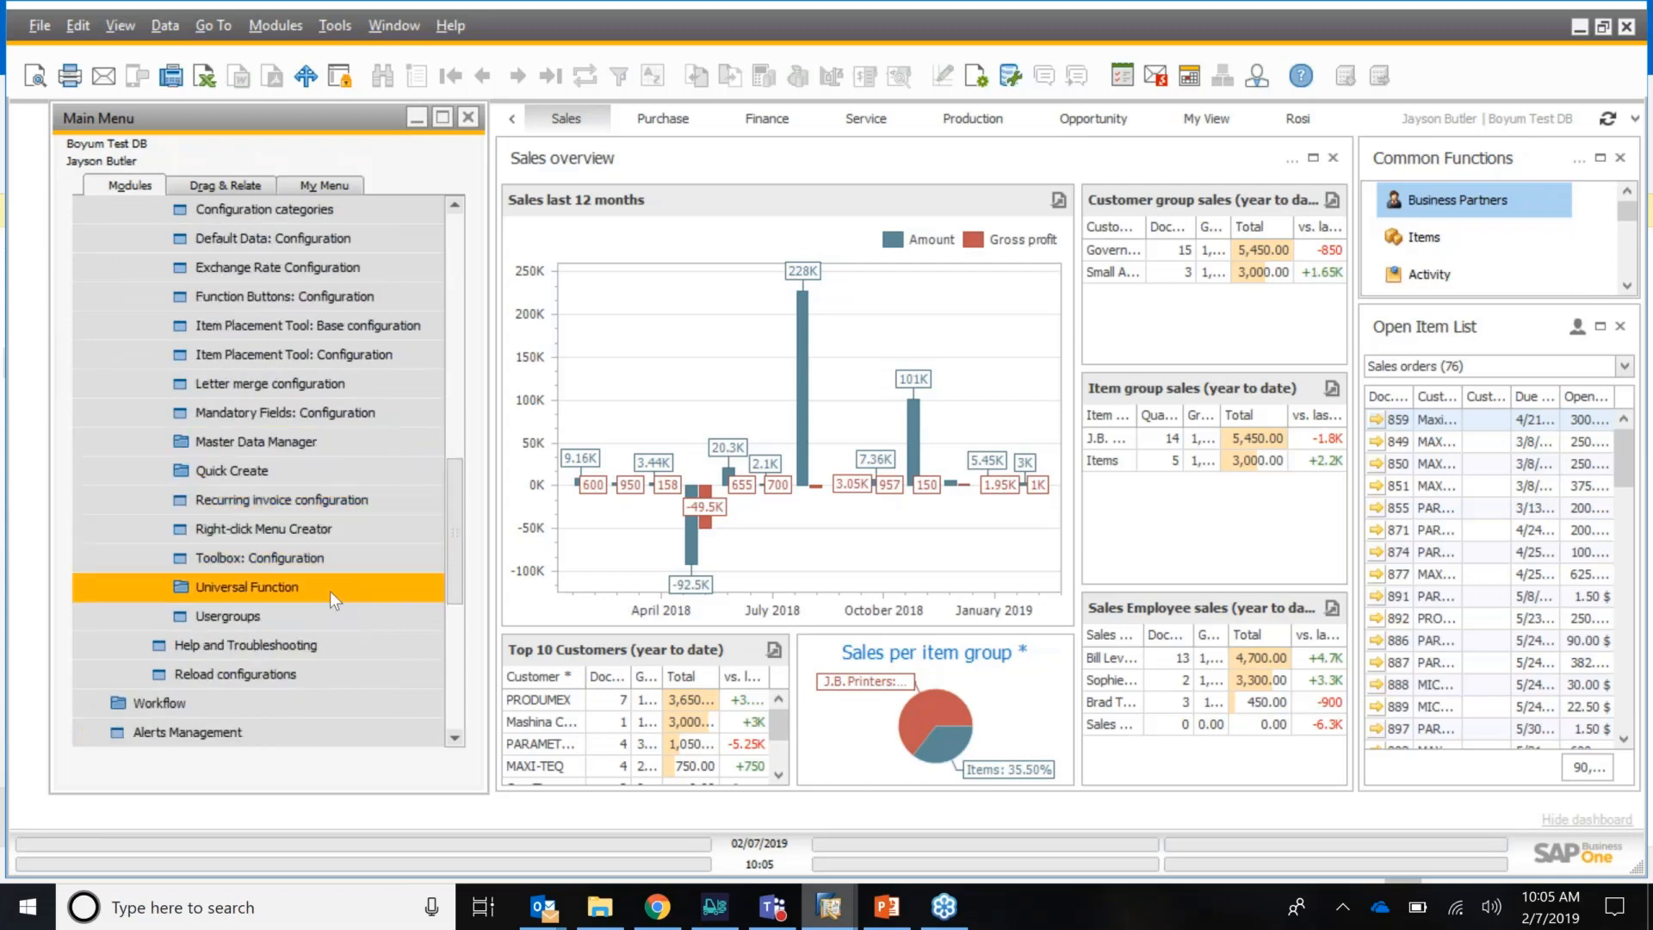
left_click(248, 585)
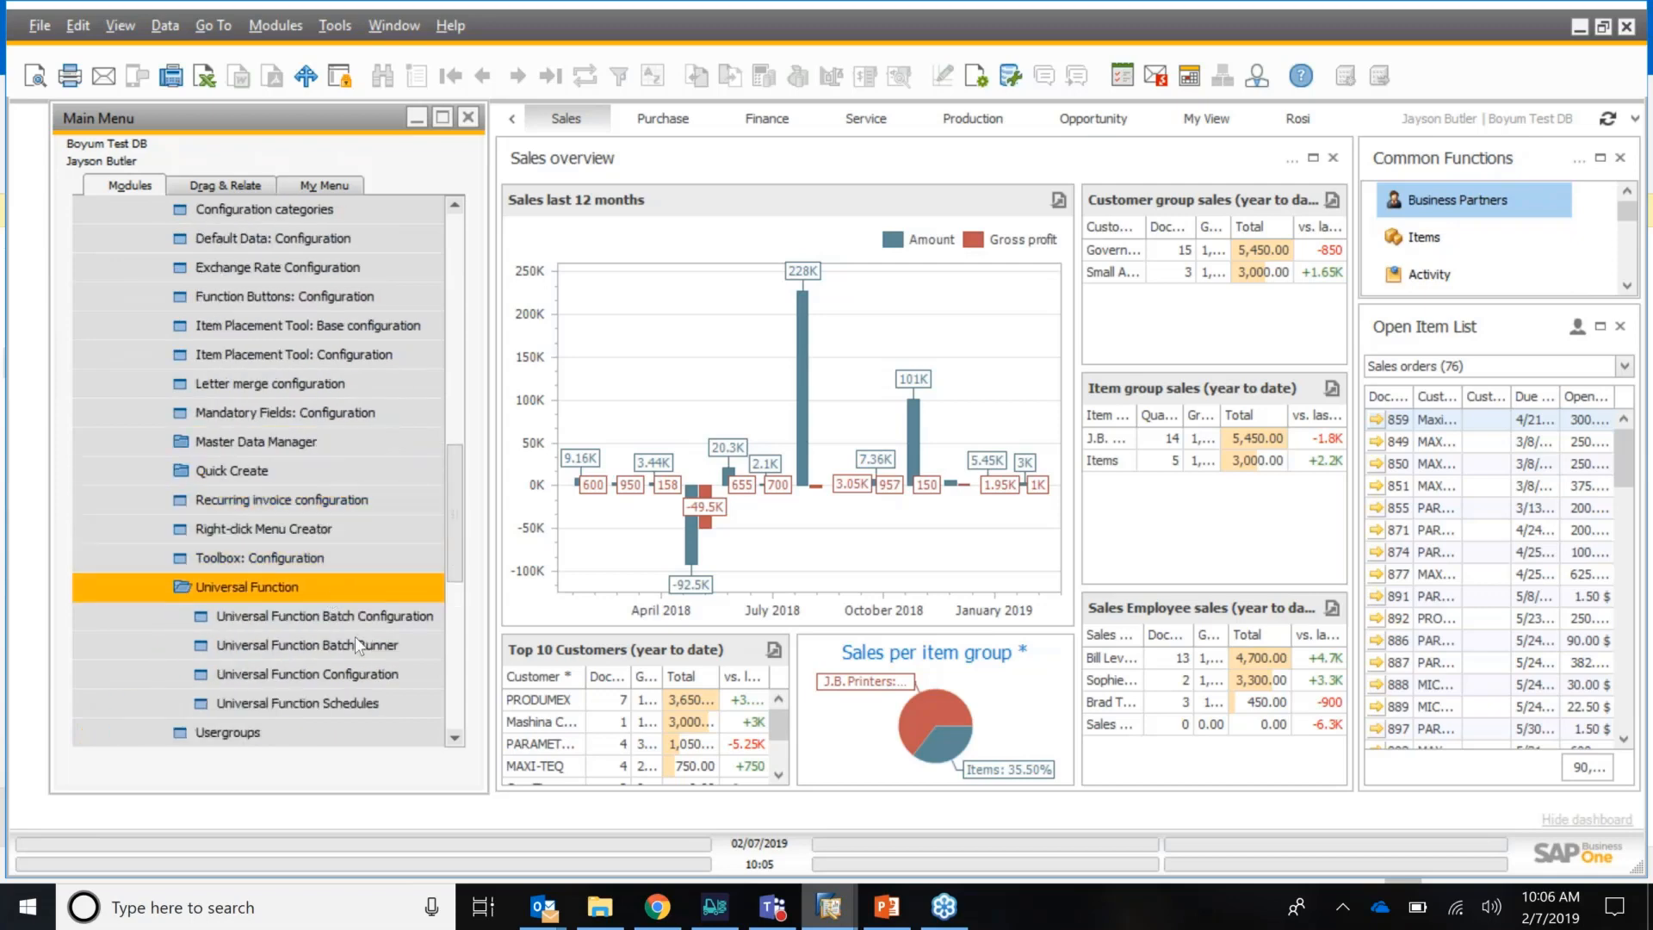
double_click(306, 673)
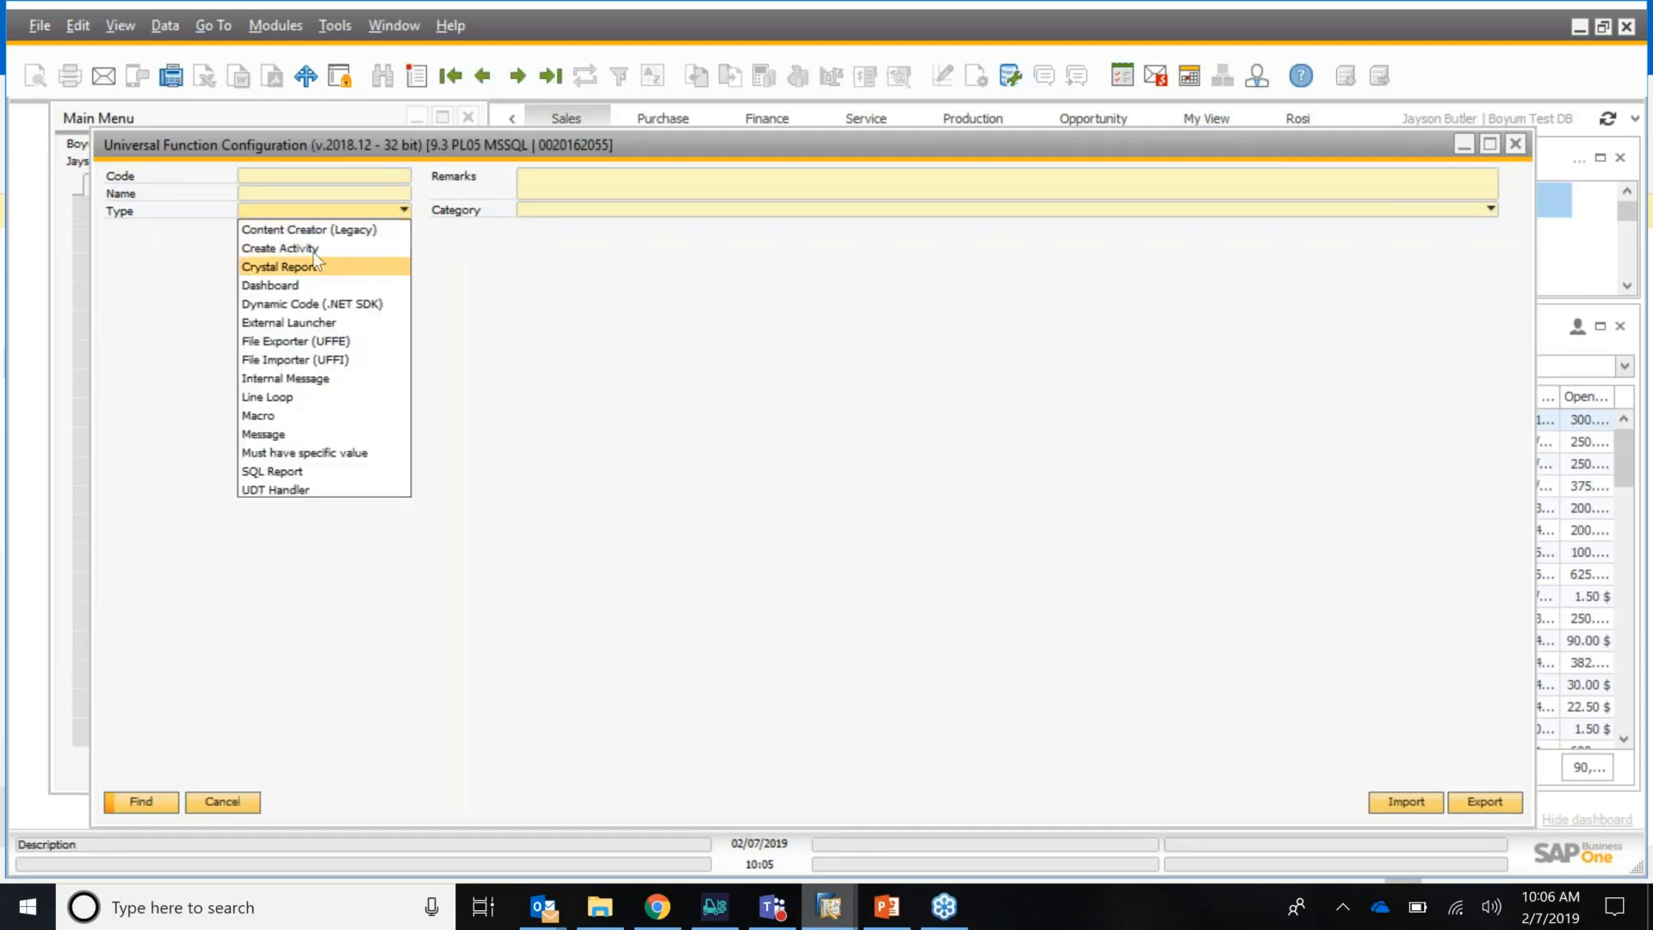
Step: List the existing SQL Report universal functions, close them, and show the SQL reports available in Report Configuration
left_click(272, 472)
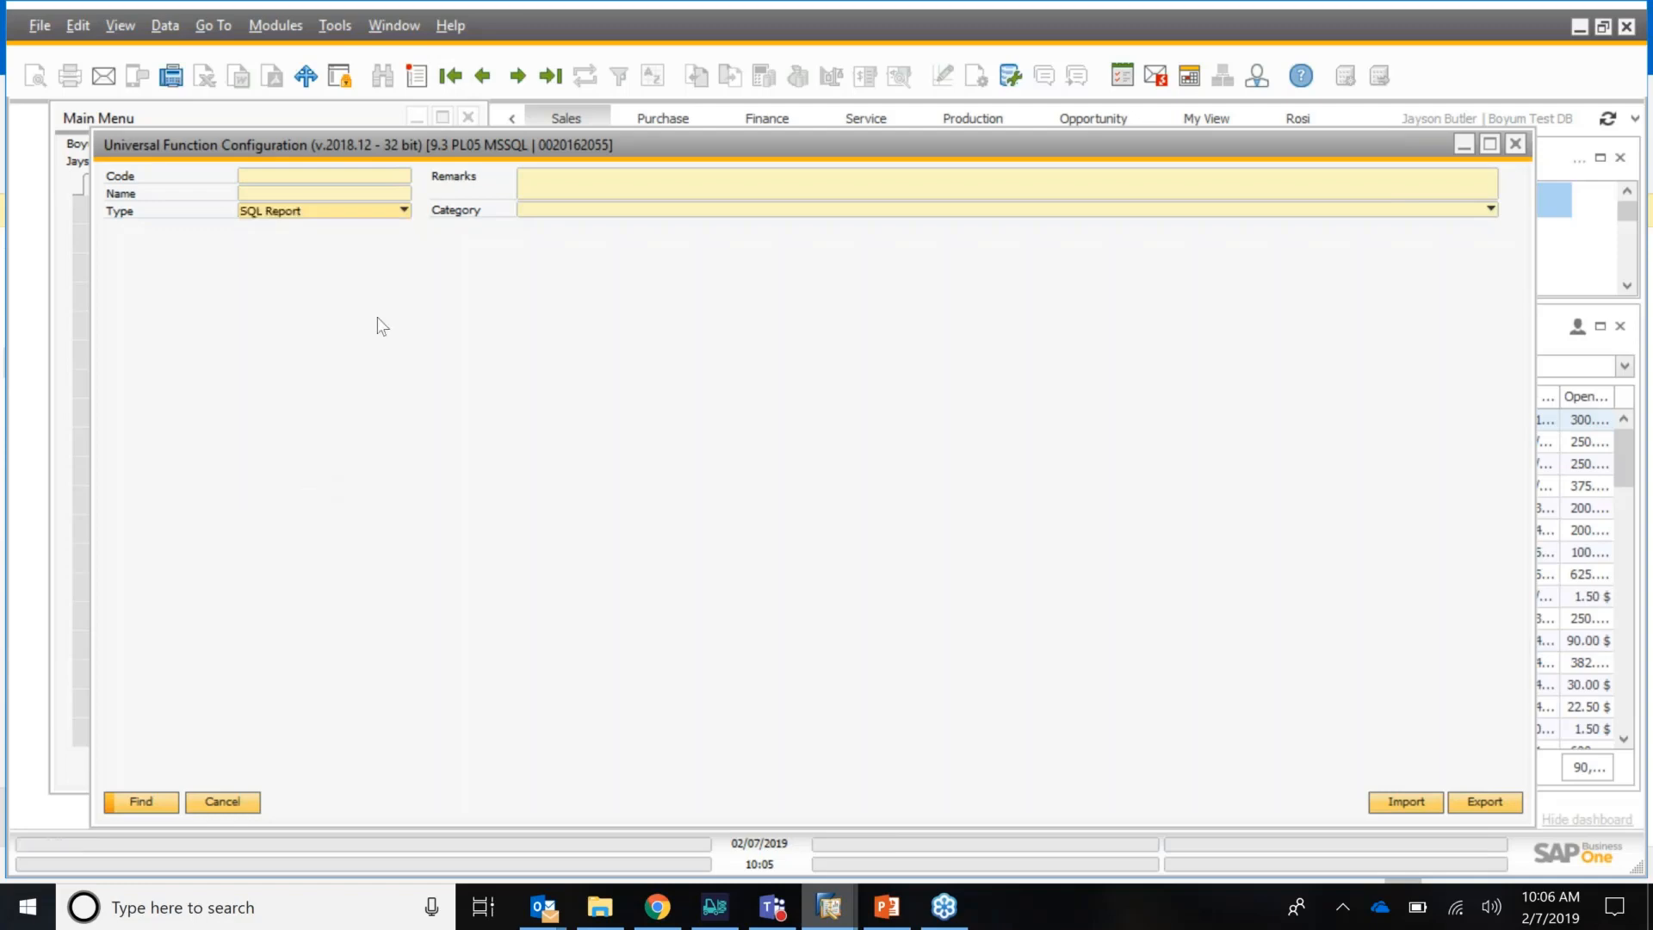
mouse_move(272, 227)
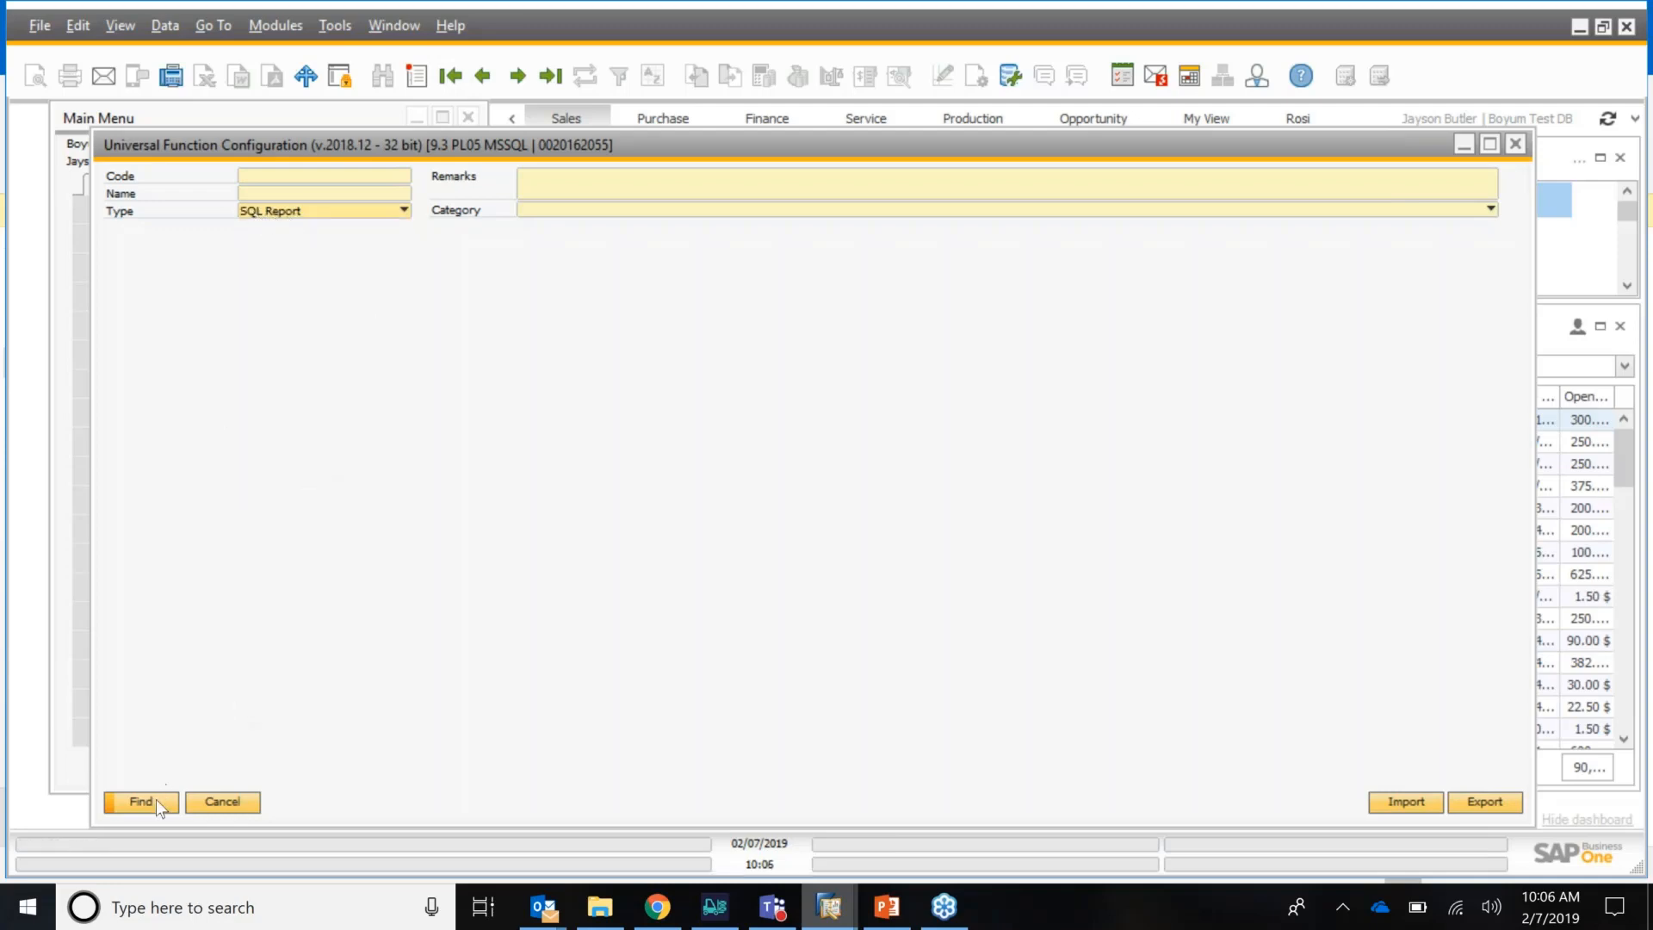
left_click(140, 800)
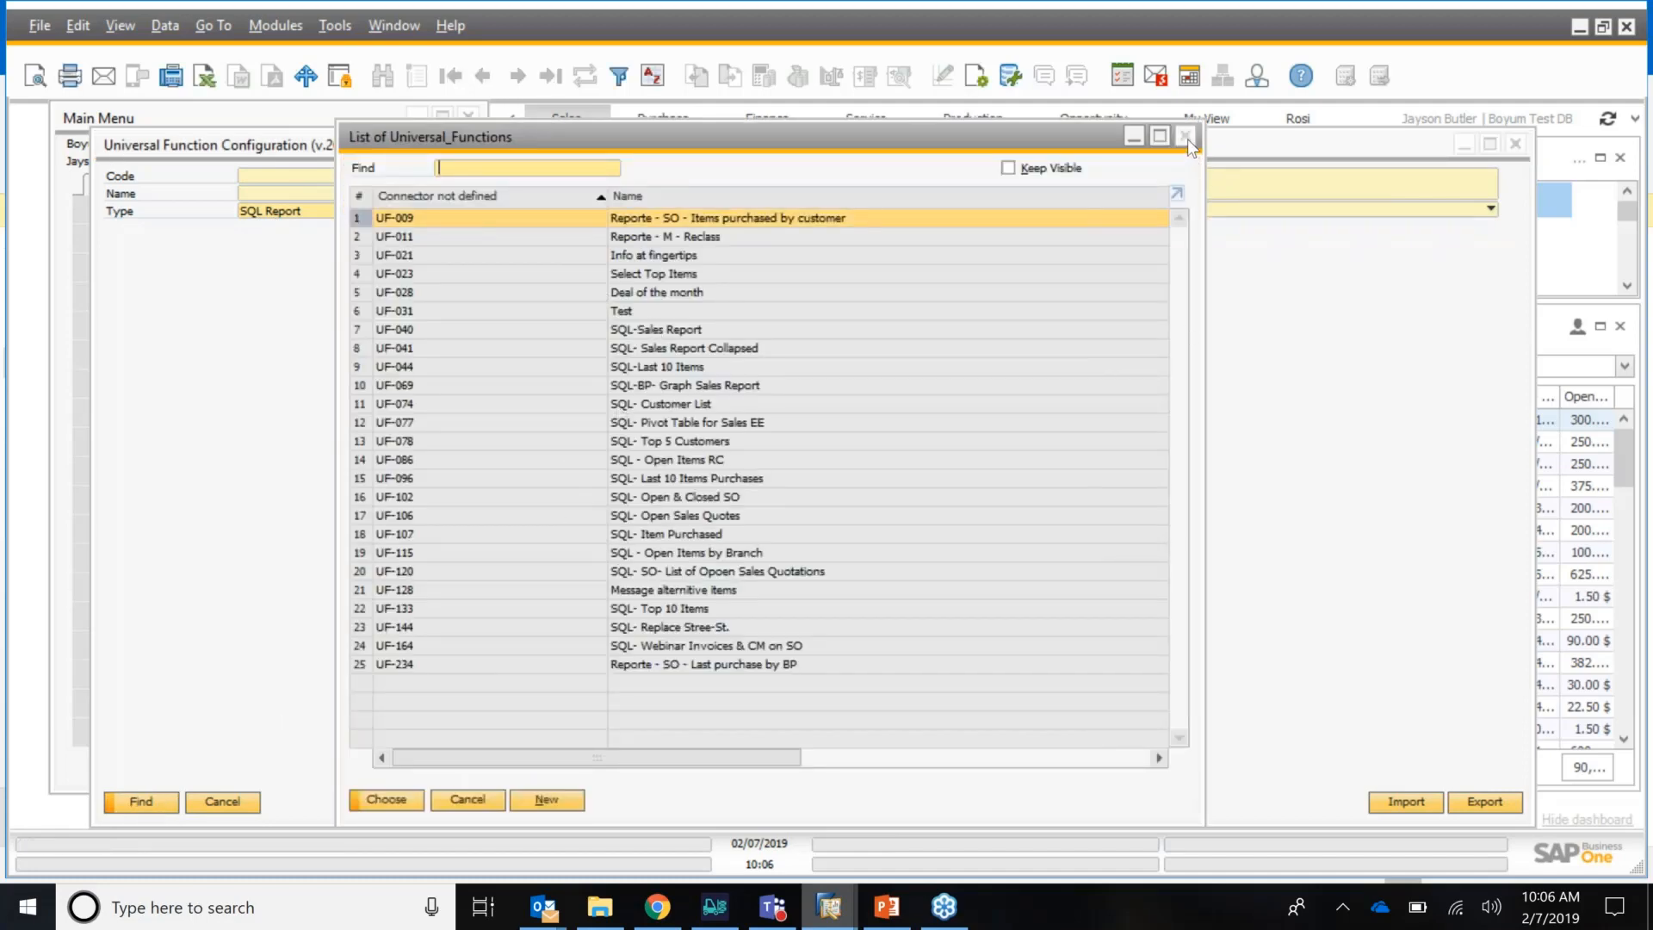
left_click(1186, 136)
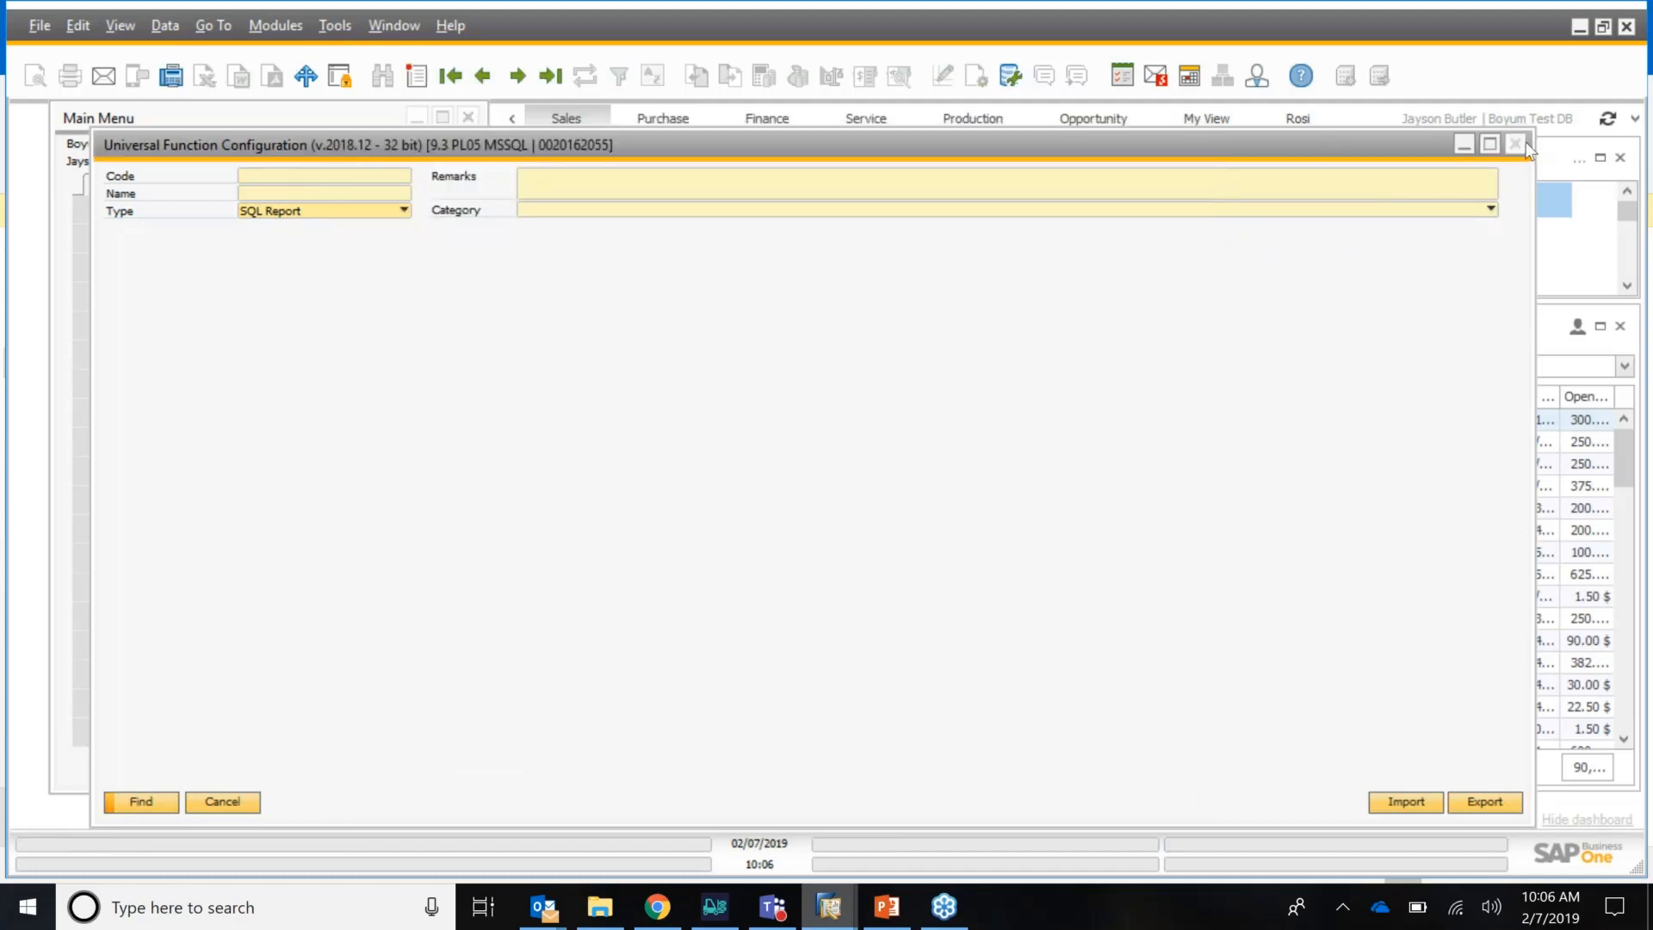
left_click(1513, 145)
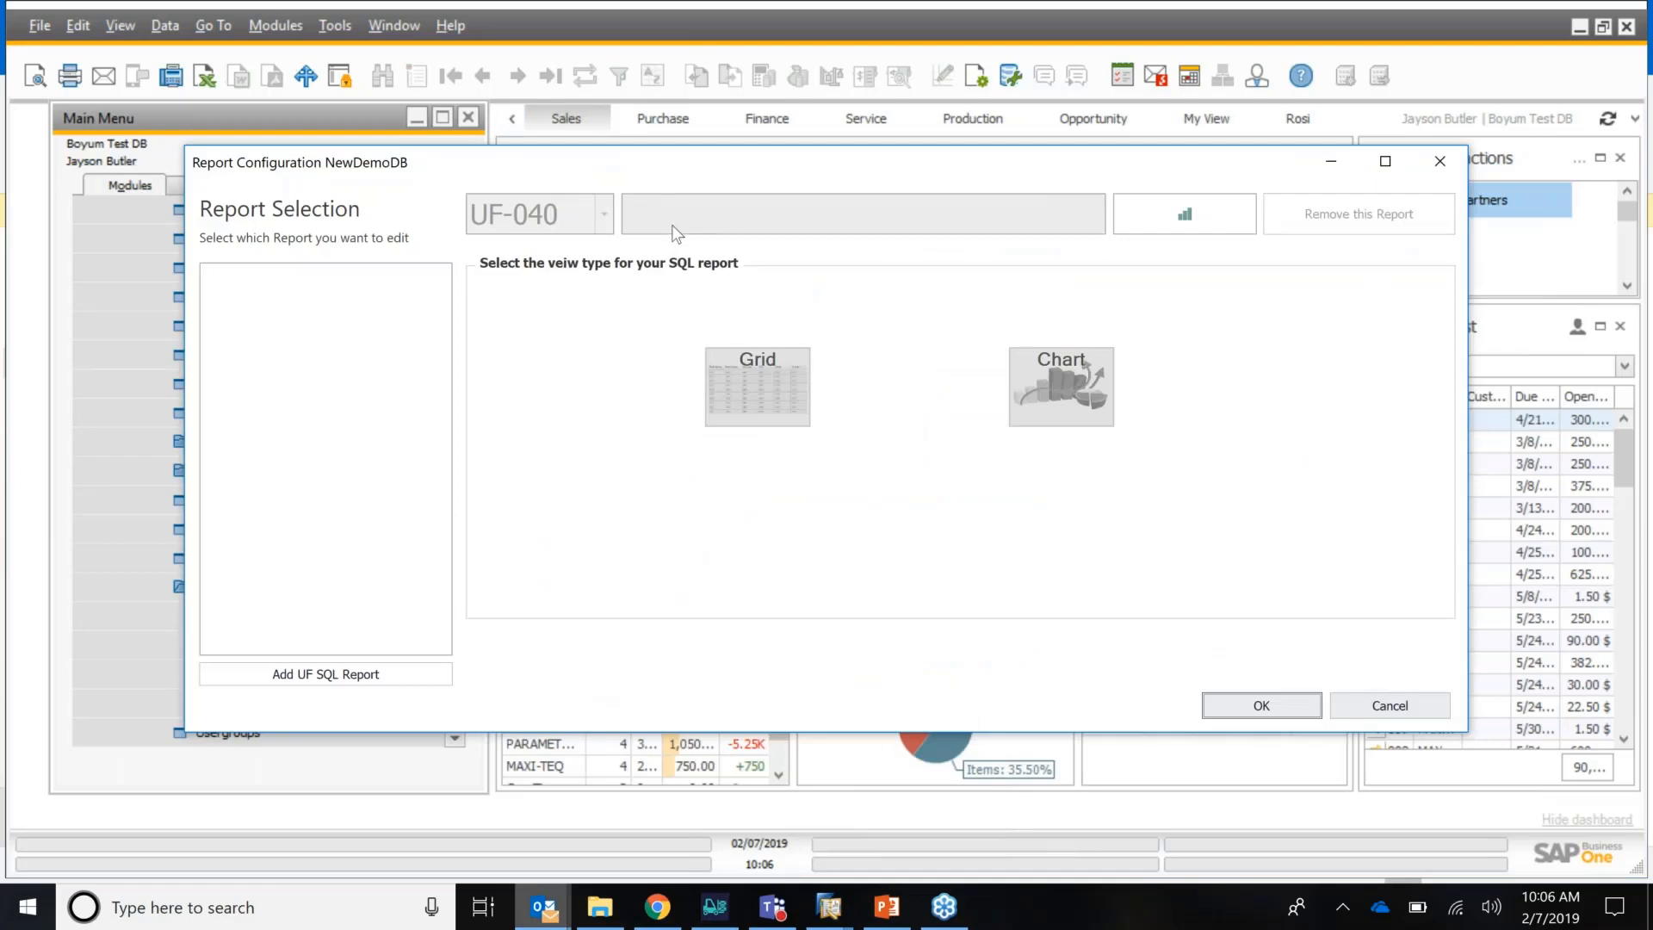
mouse_move(409, 239)
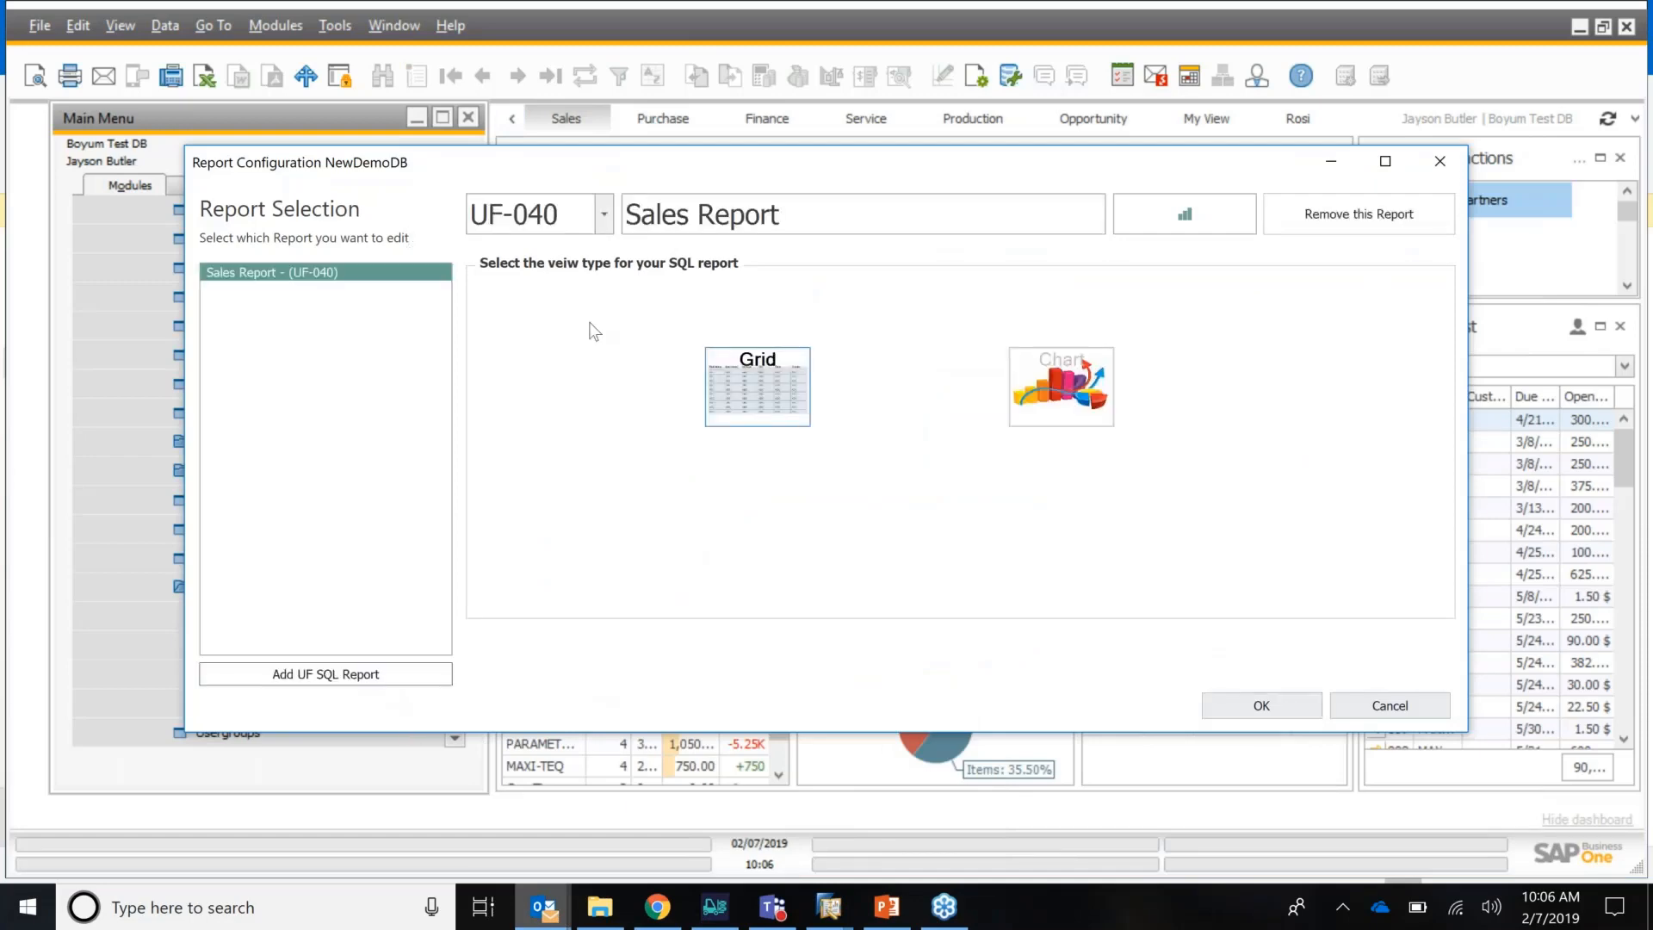
left_click(602, 213)
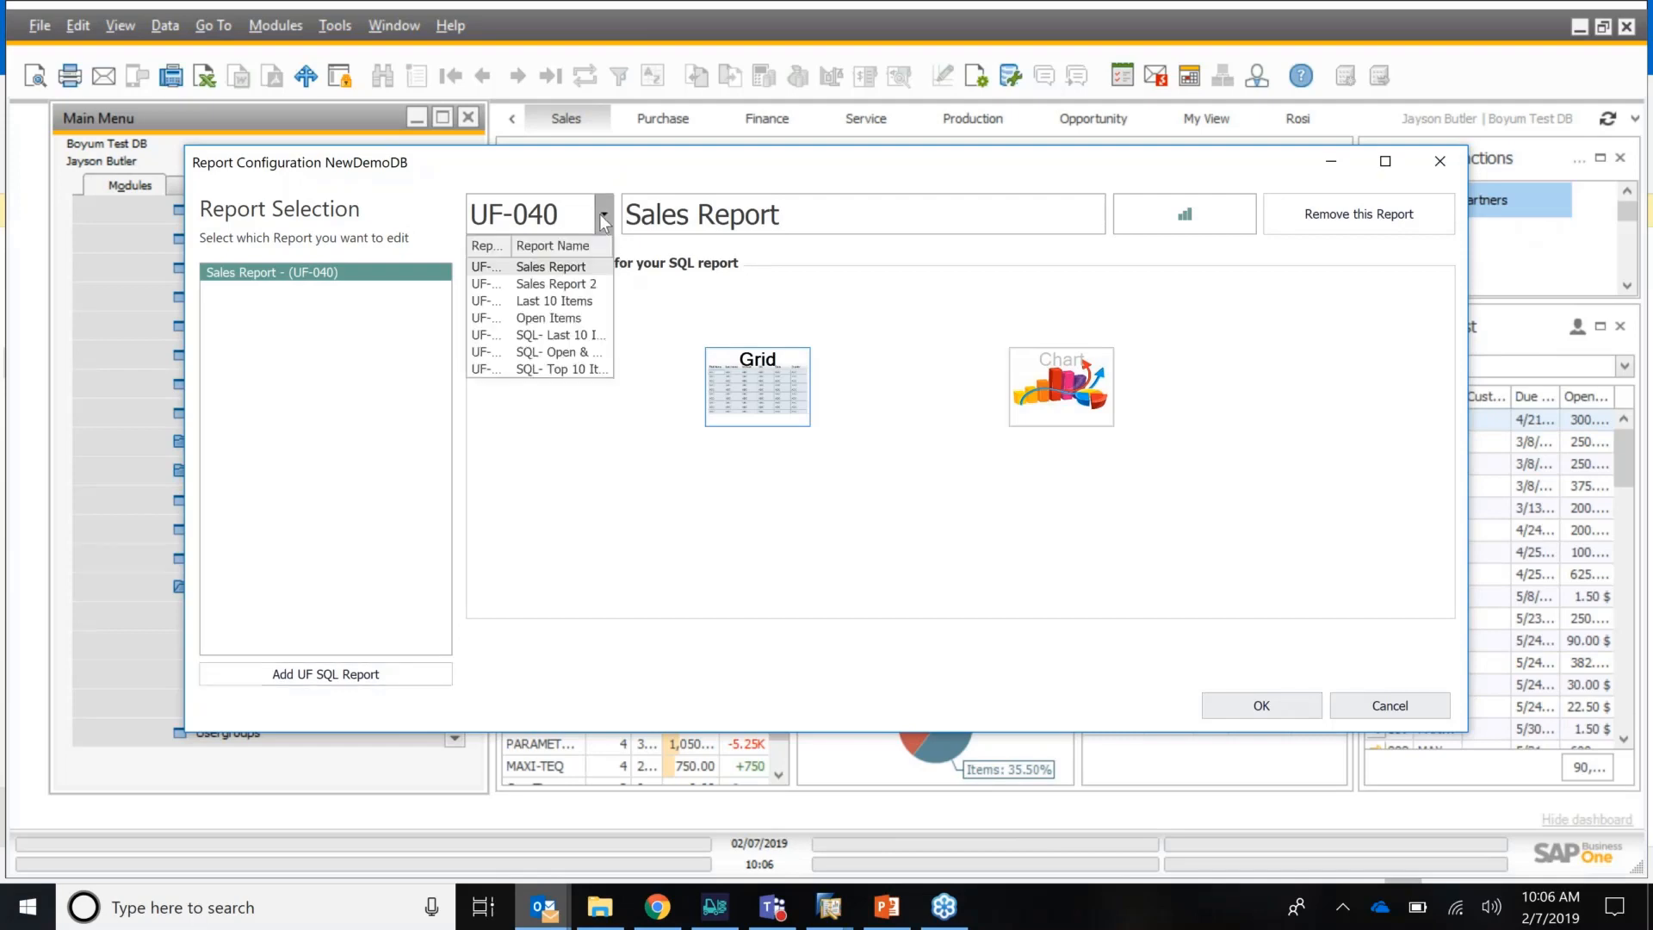
mouse_move(644, 296)
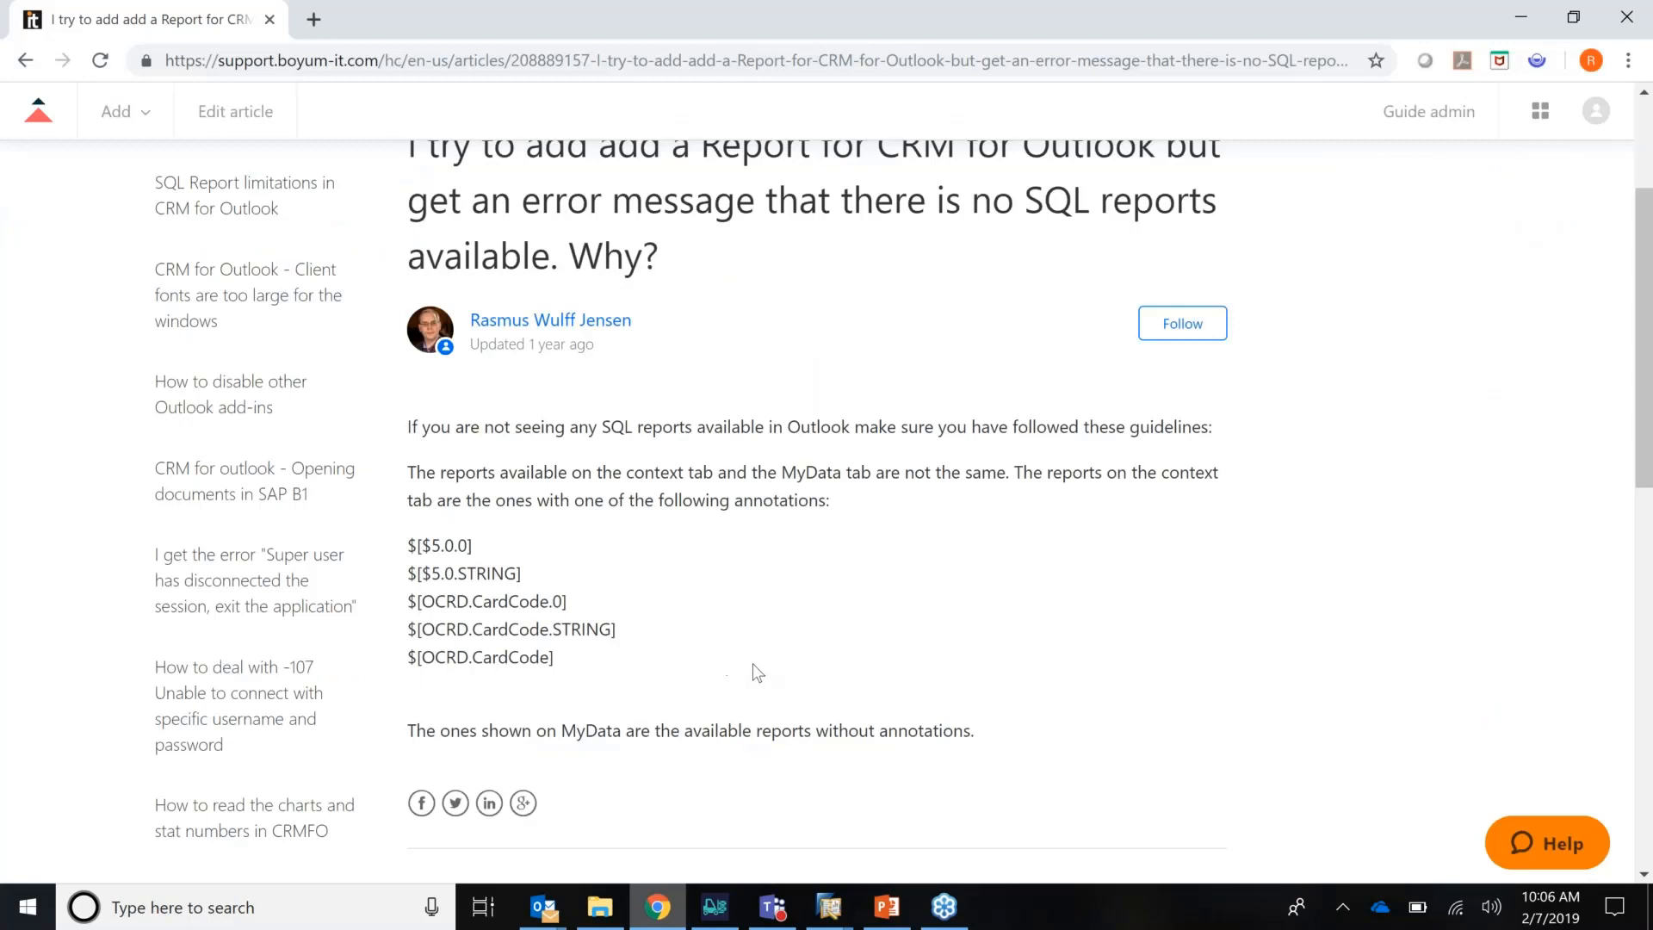
mouse_move(768, 651)
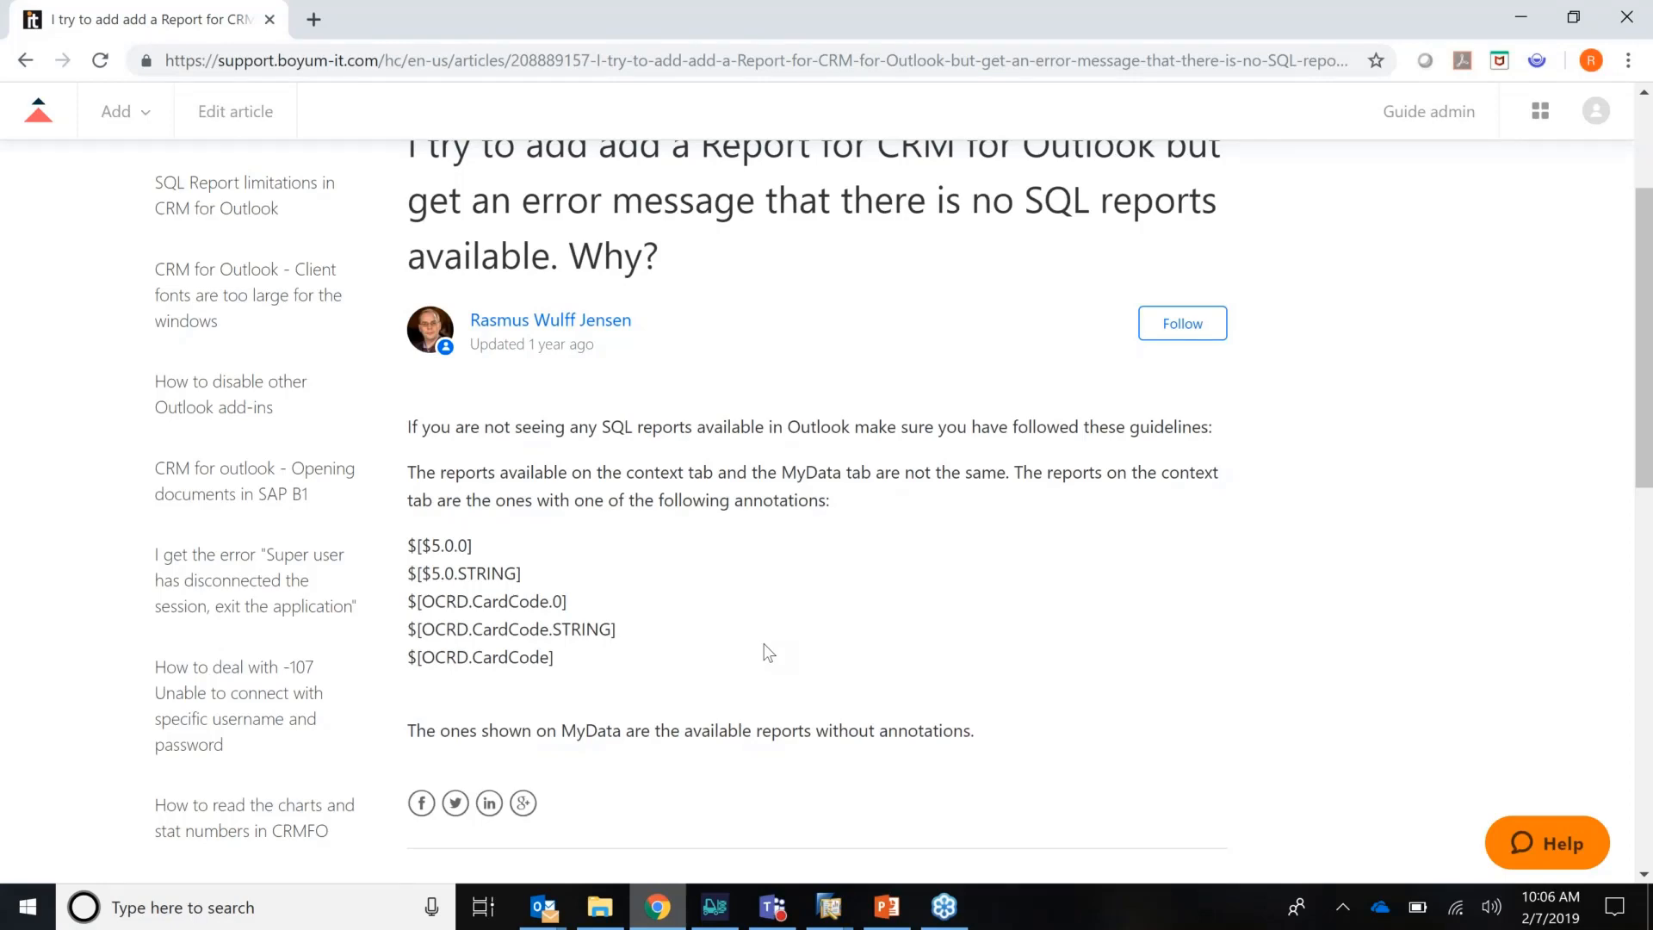
mouse_move(806, 613)
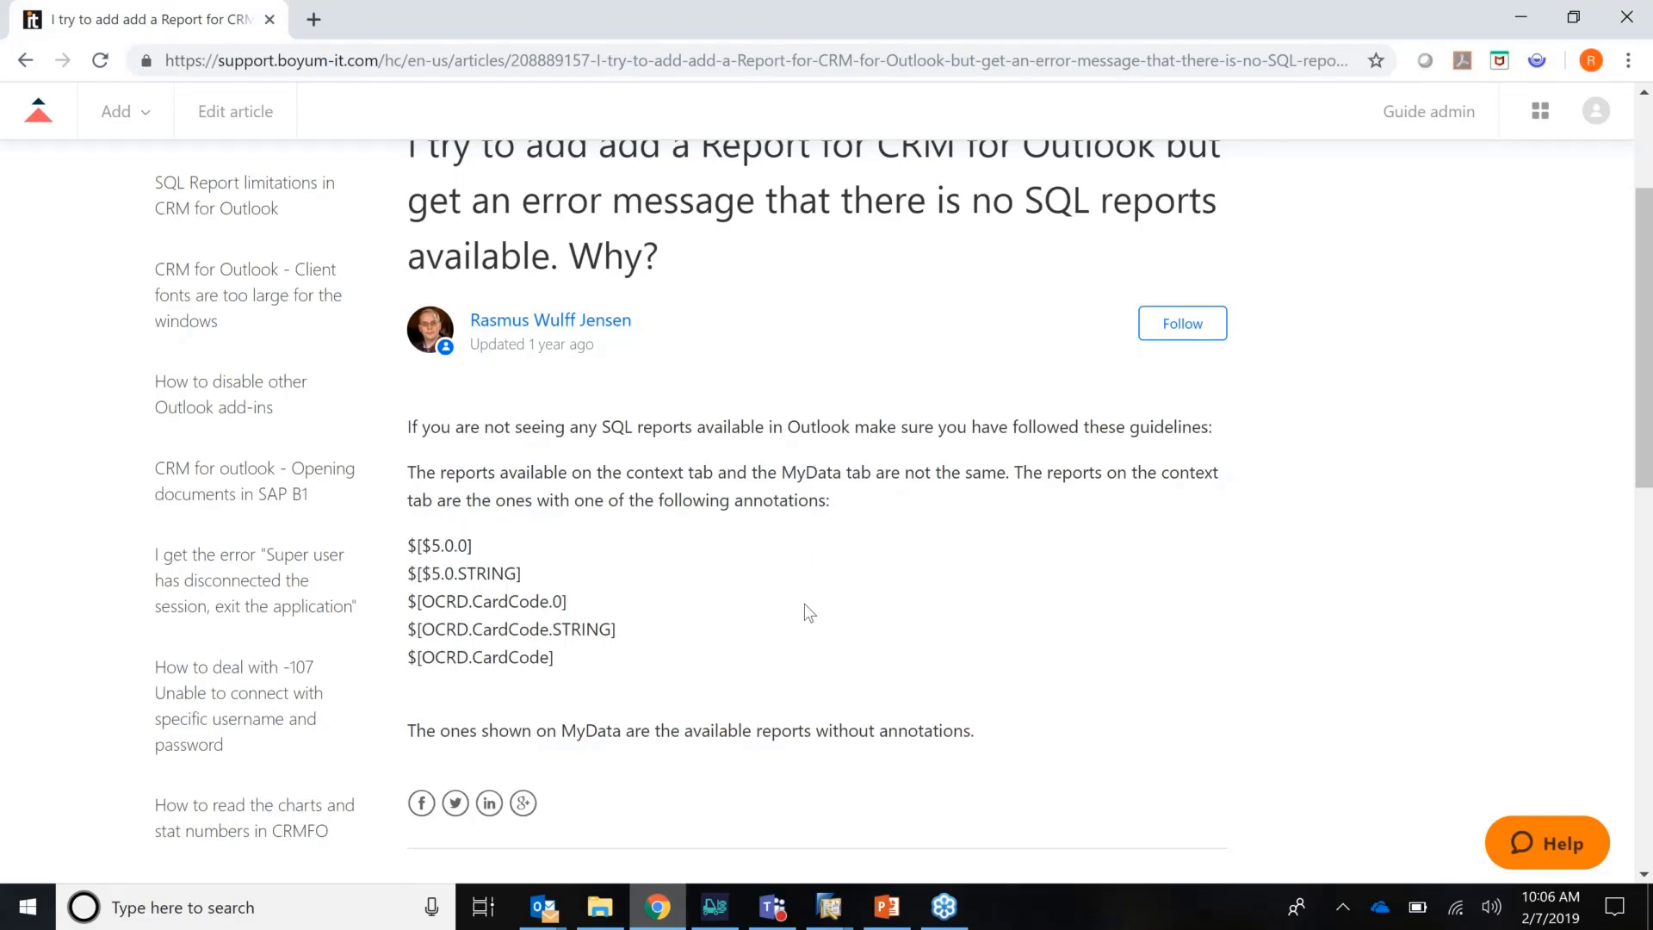
mouse_move(838, 630)
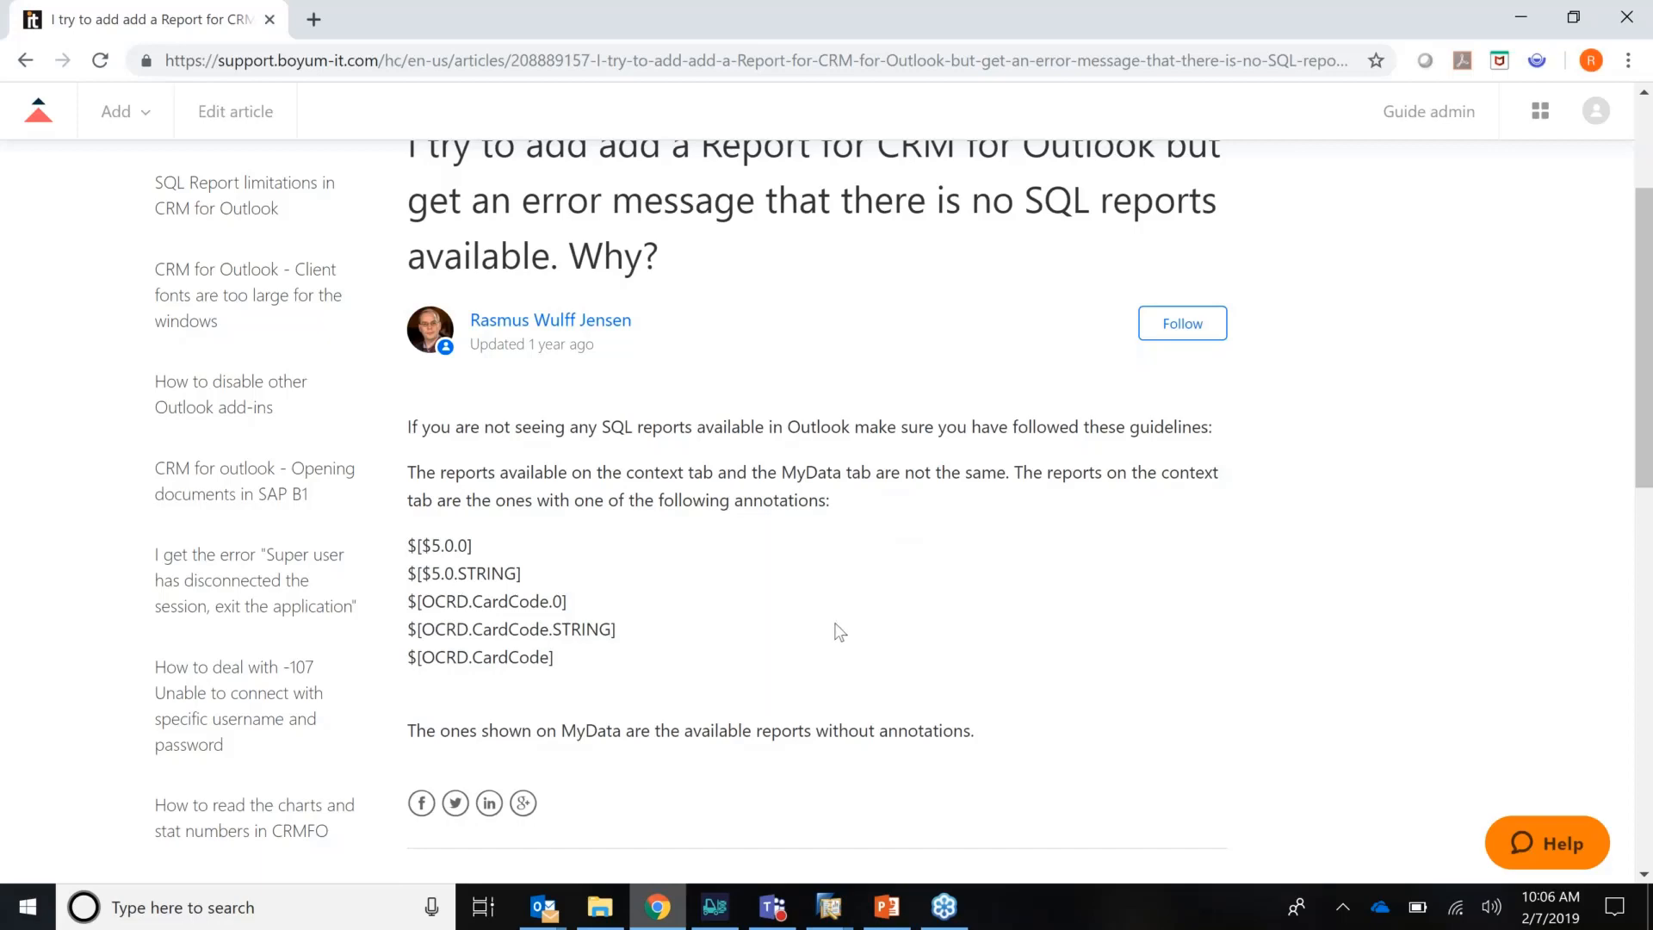
mouse_move(761, 529)
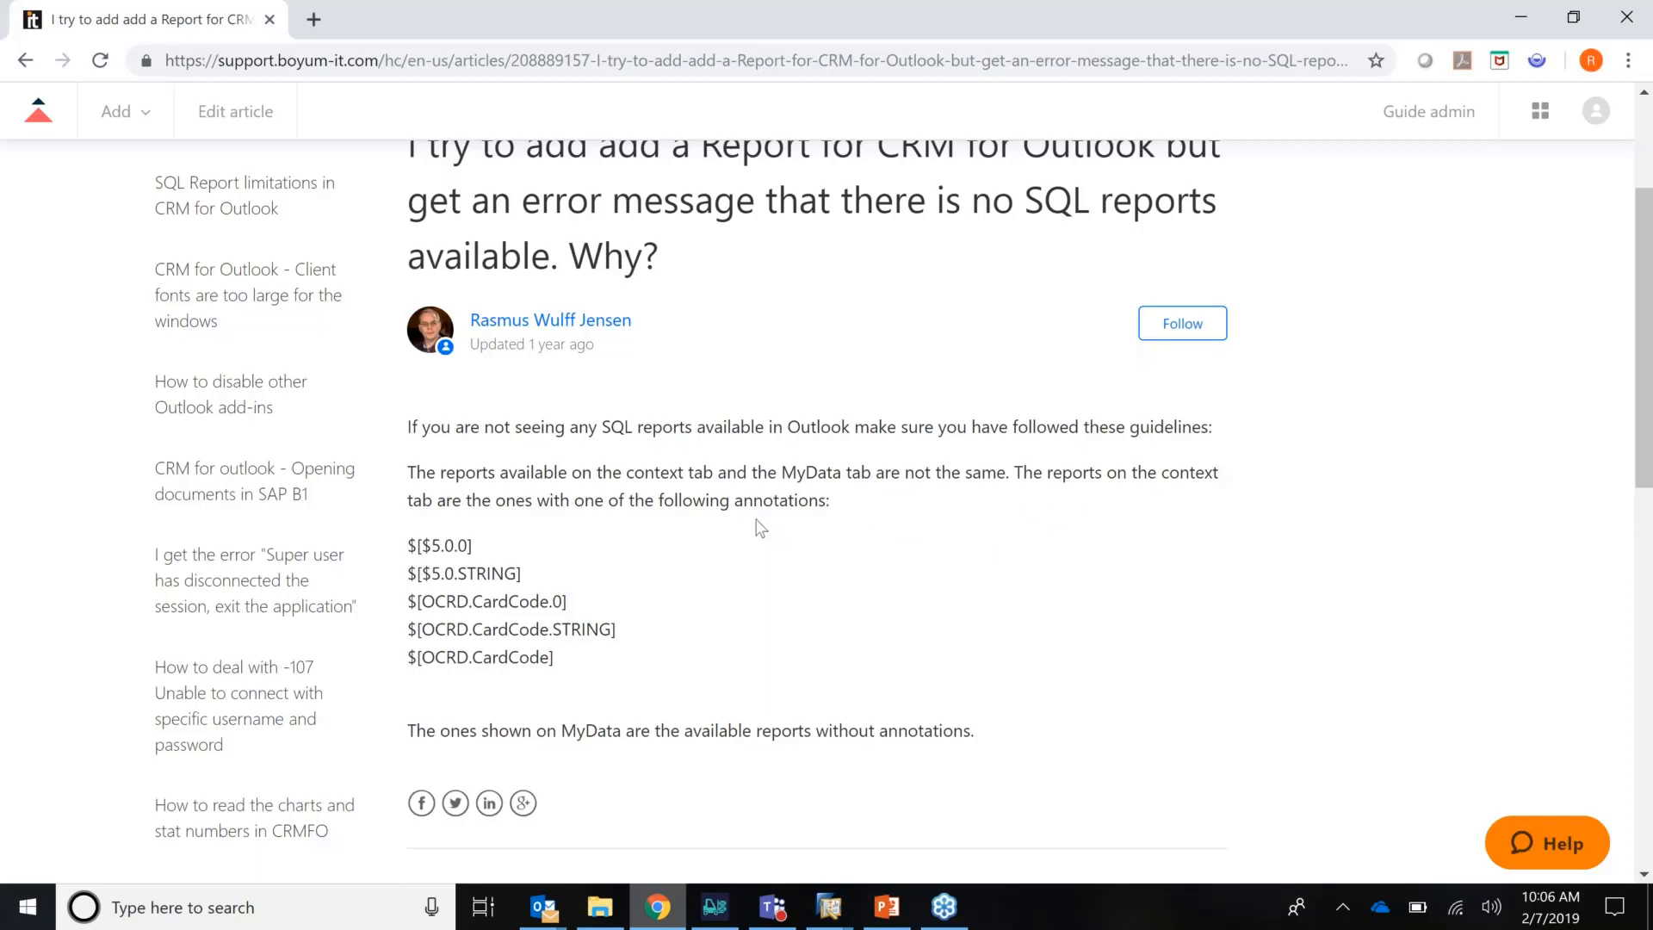
Step: Highlight the article's line that MyData shows available reports without annotations
double_click(778, 499)
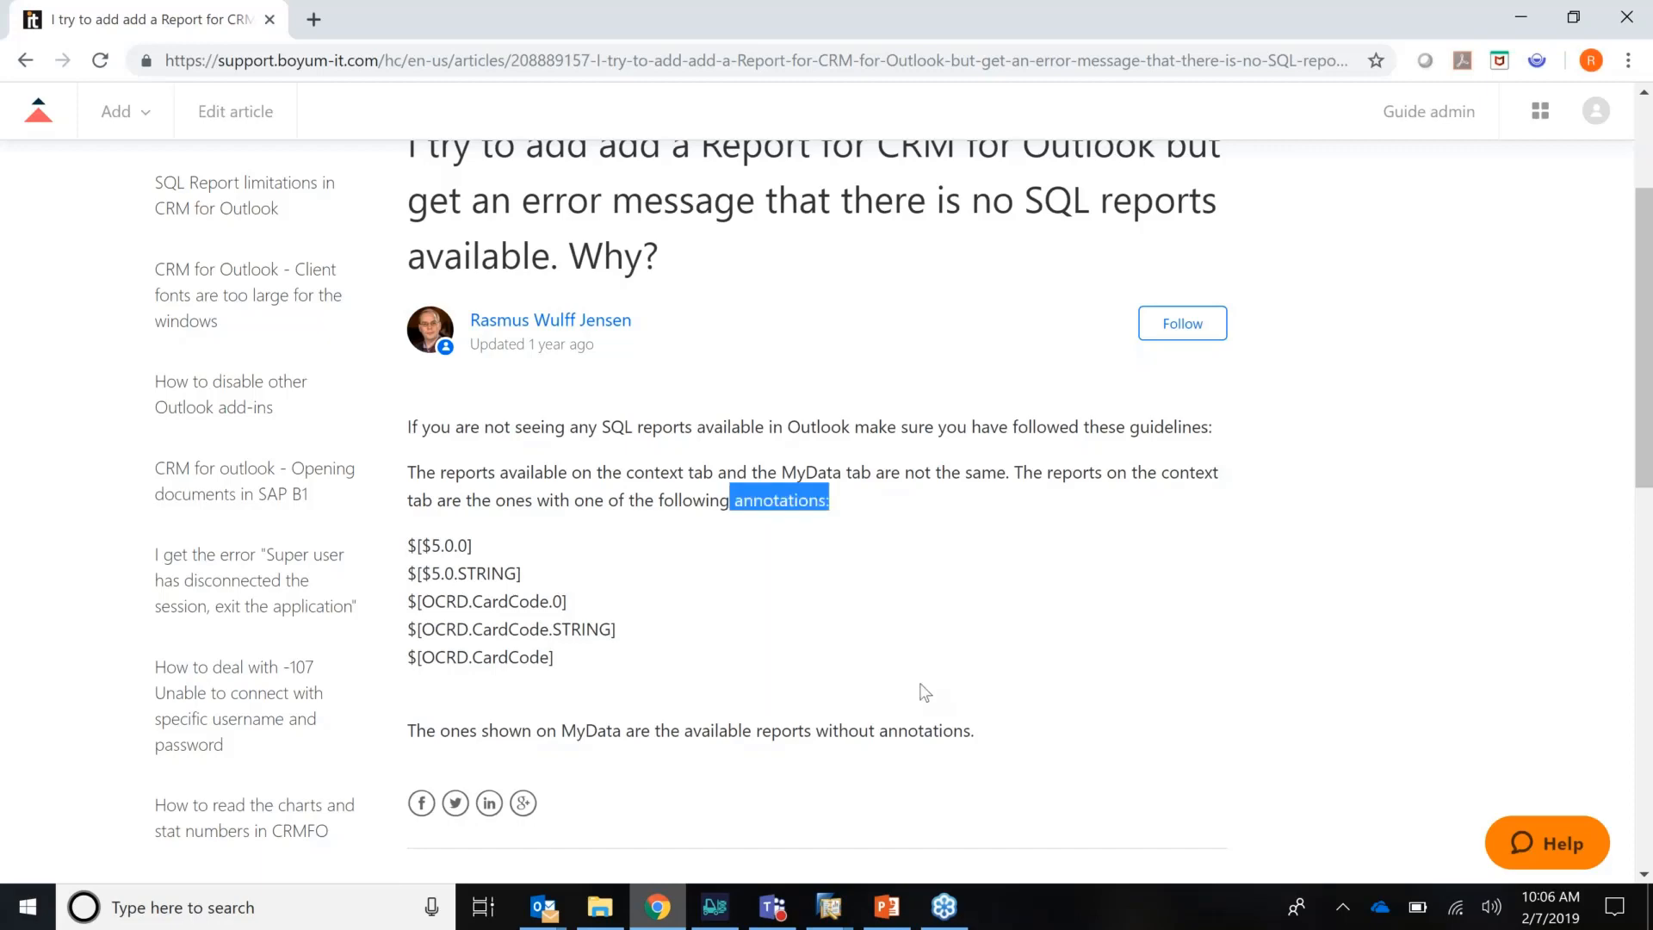
mouse_move(394, 556)
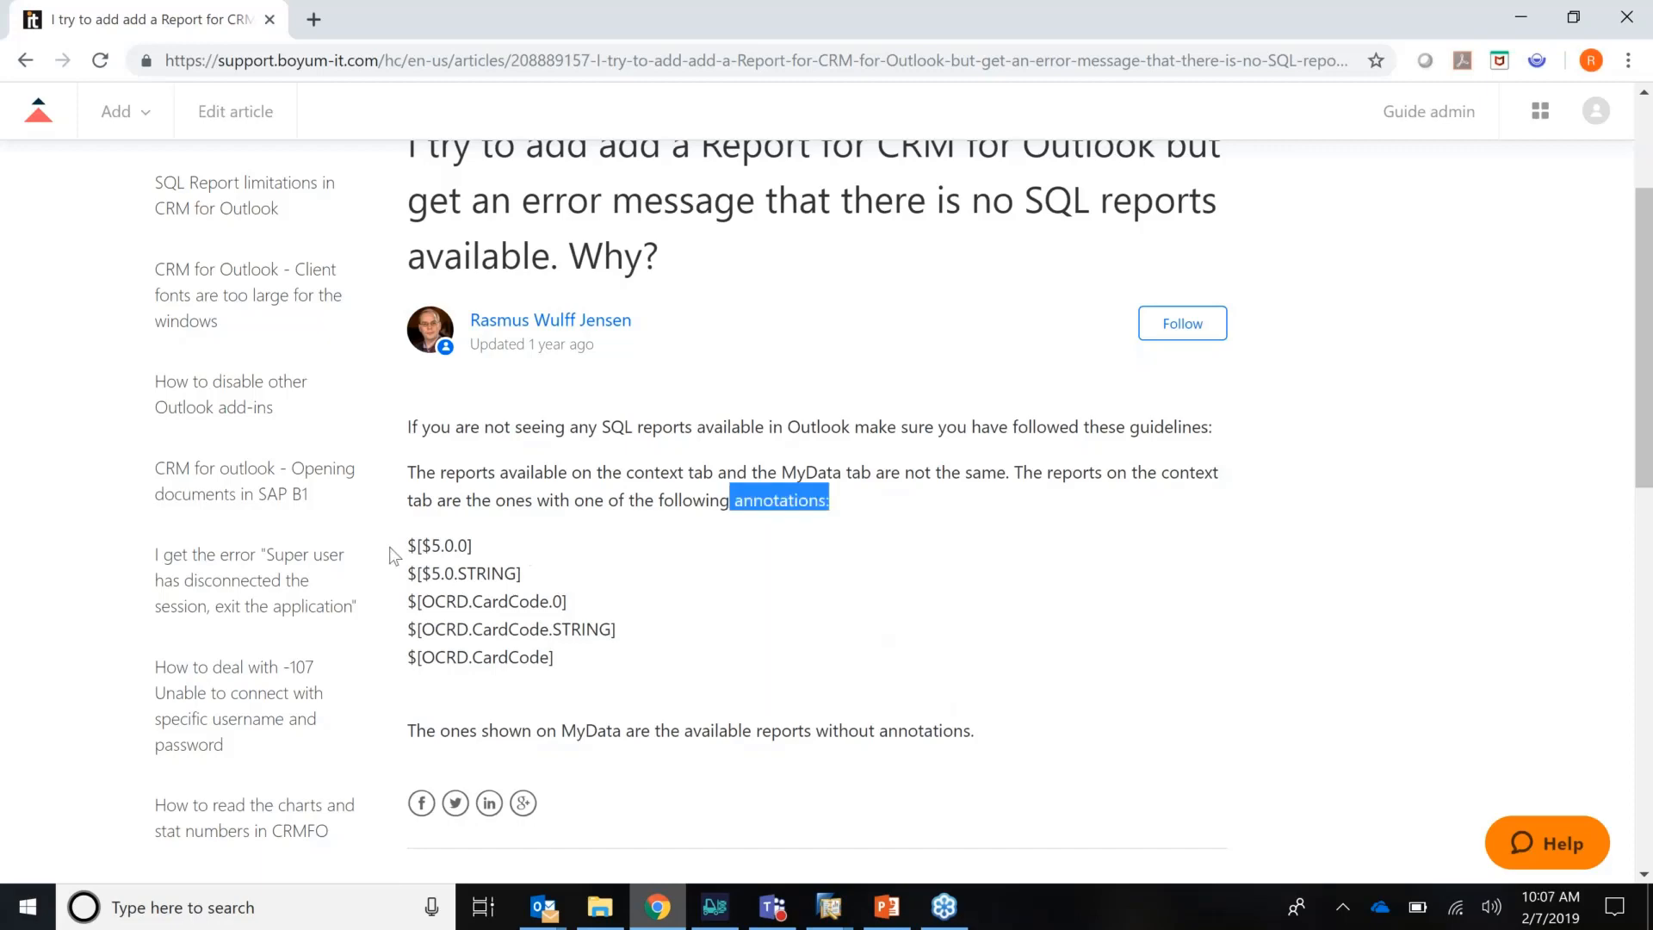
mouse_move(417, 727)
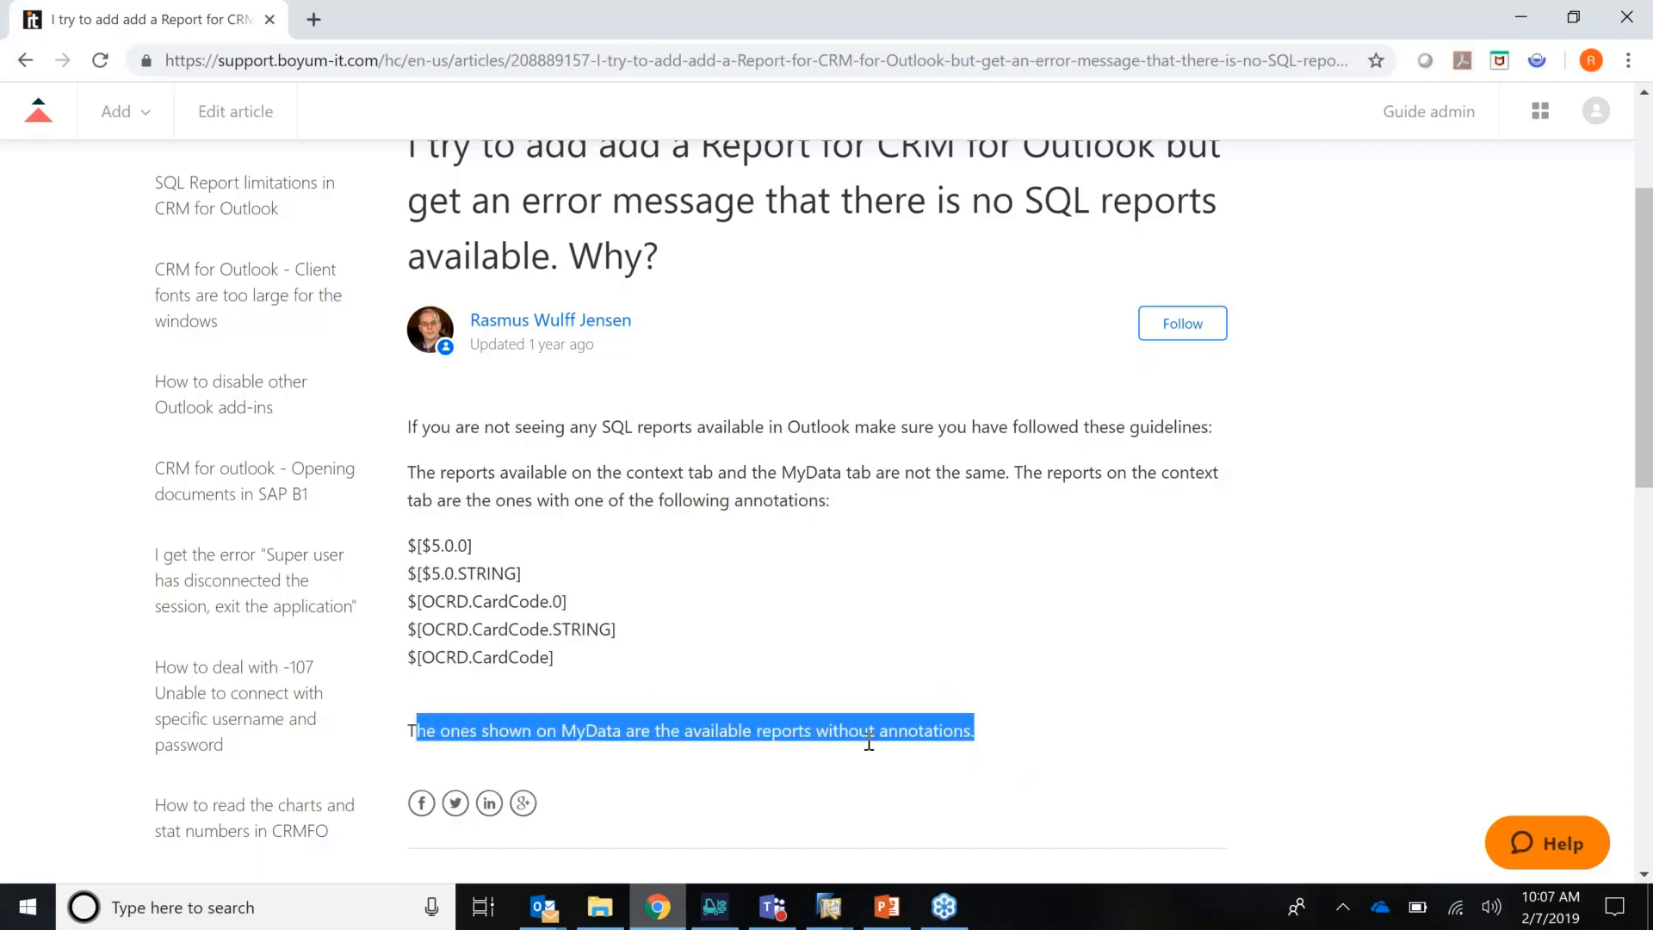
mouse_move(918, 758)
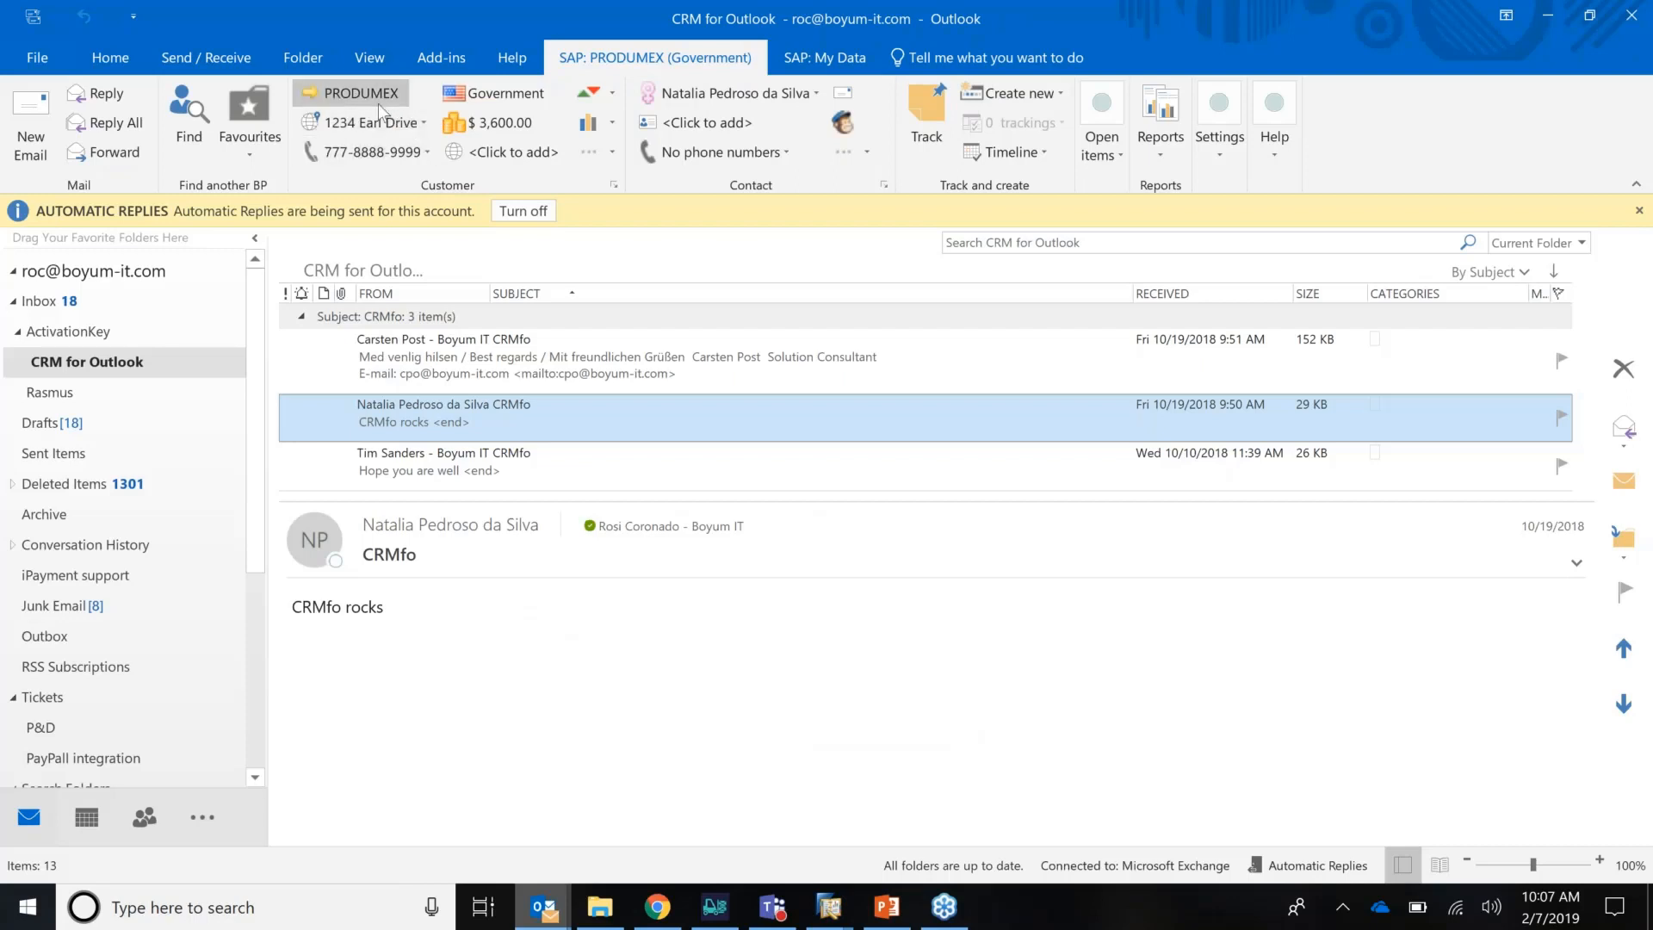
Step: Glance at the My Data reporting ribbon and return to the PRODUMEX (Government) ribbon
left_click(824, 59)
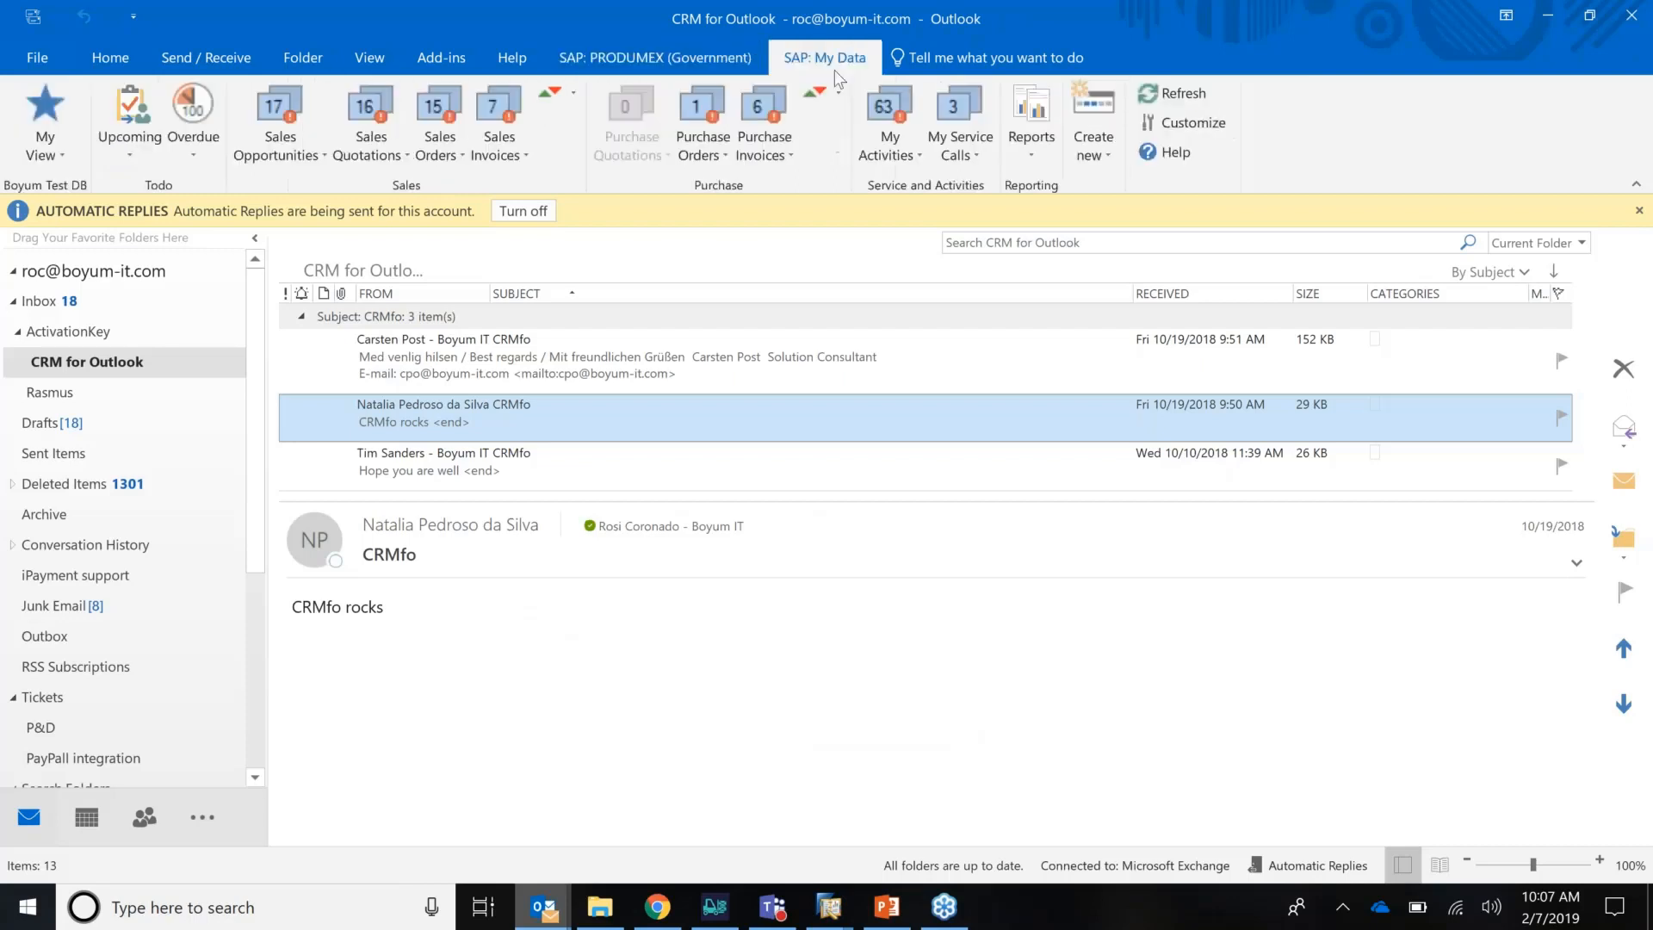
mouse_move(816, 95)
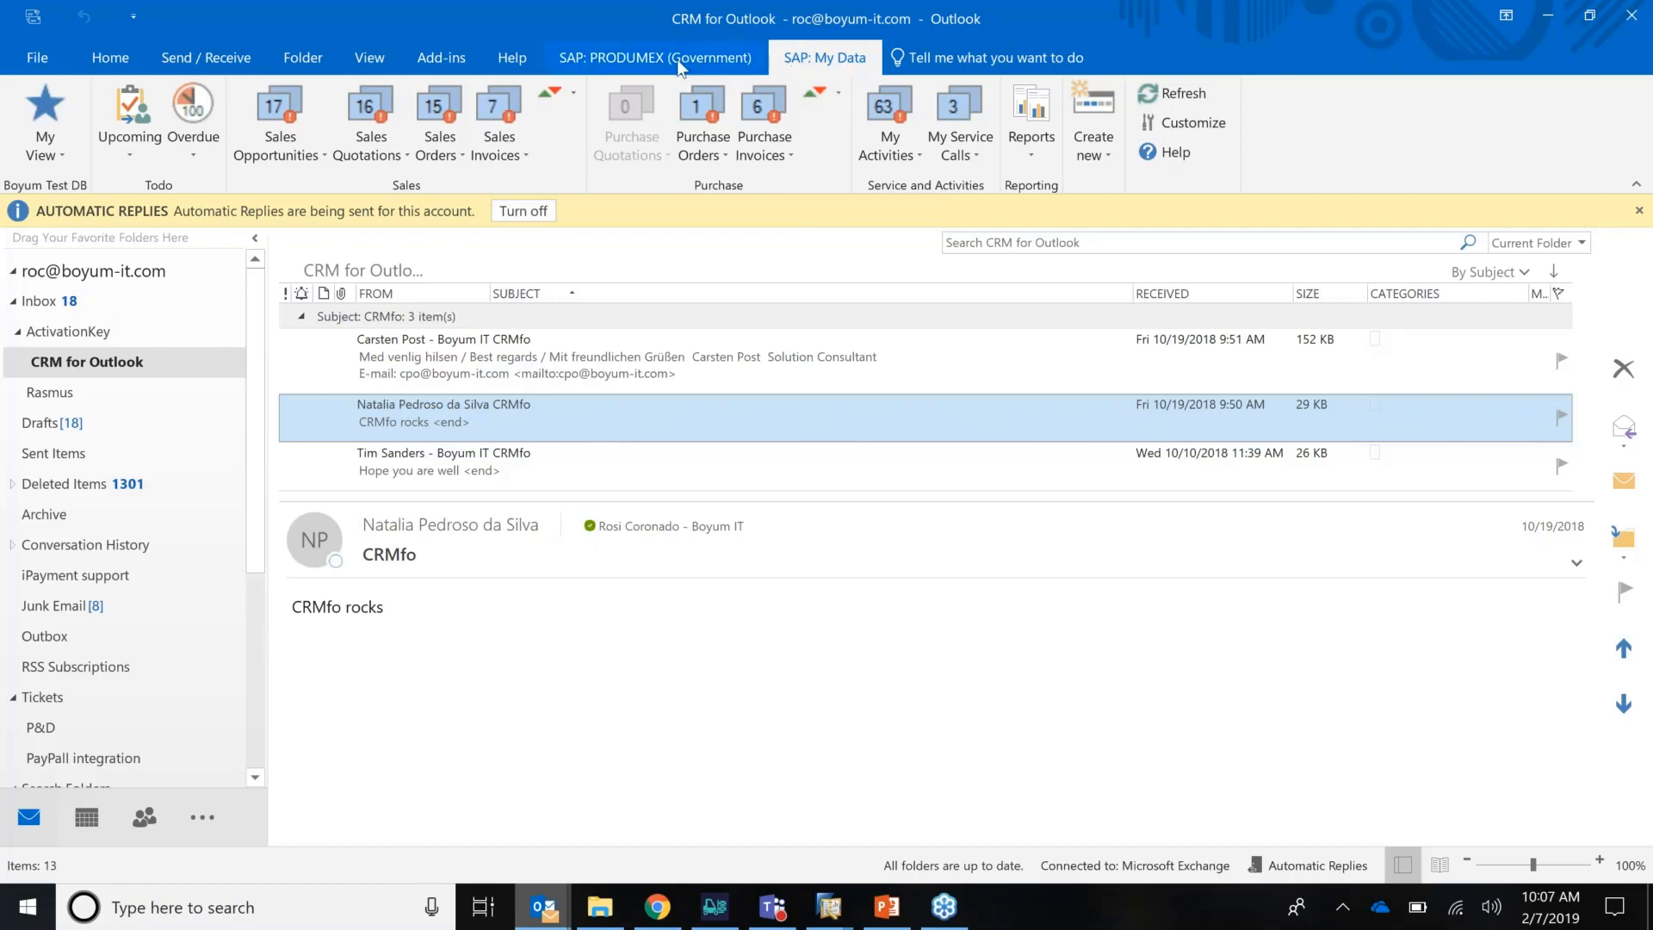
left_click(654, 58)
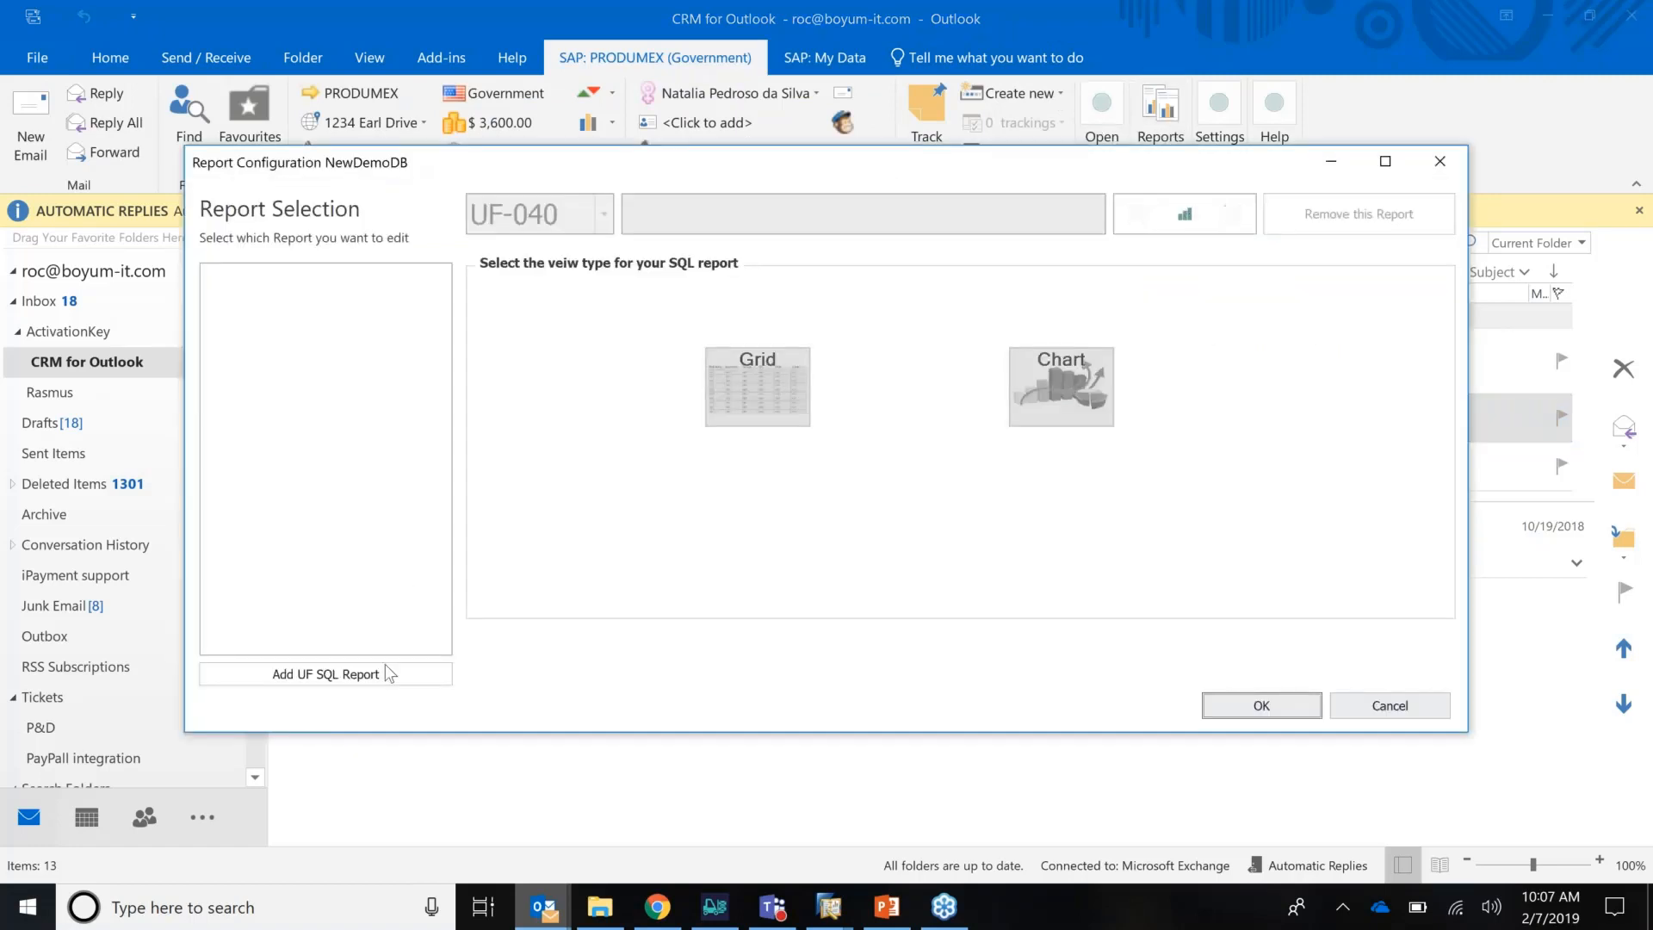
Step: Add a UF SQL Report entry and choose the Last 10 Items report for the customer
left_click(325, 673)
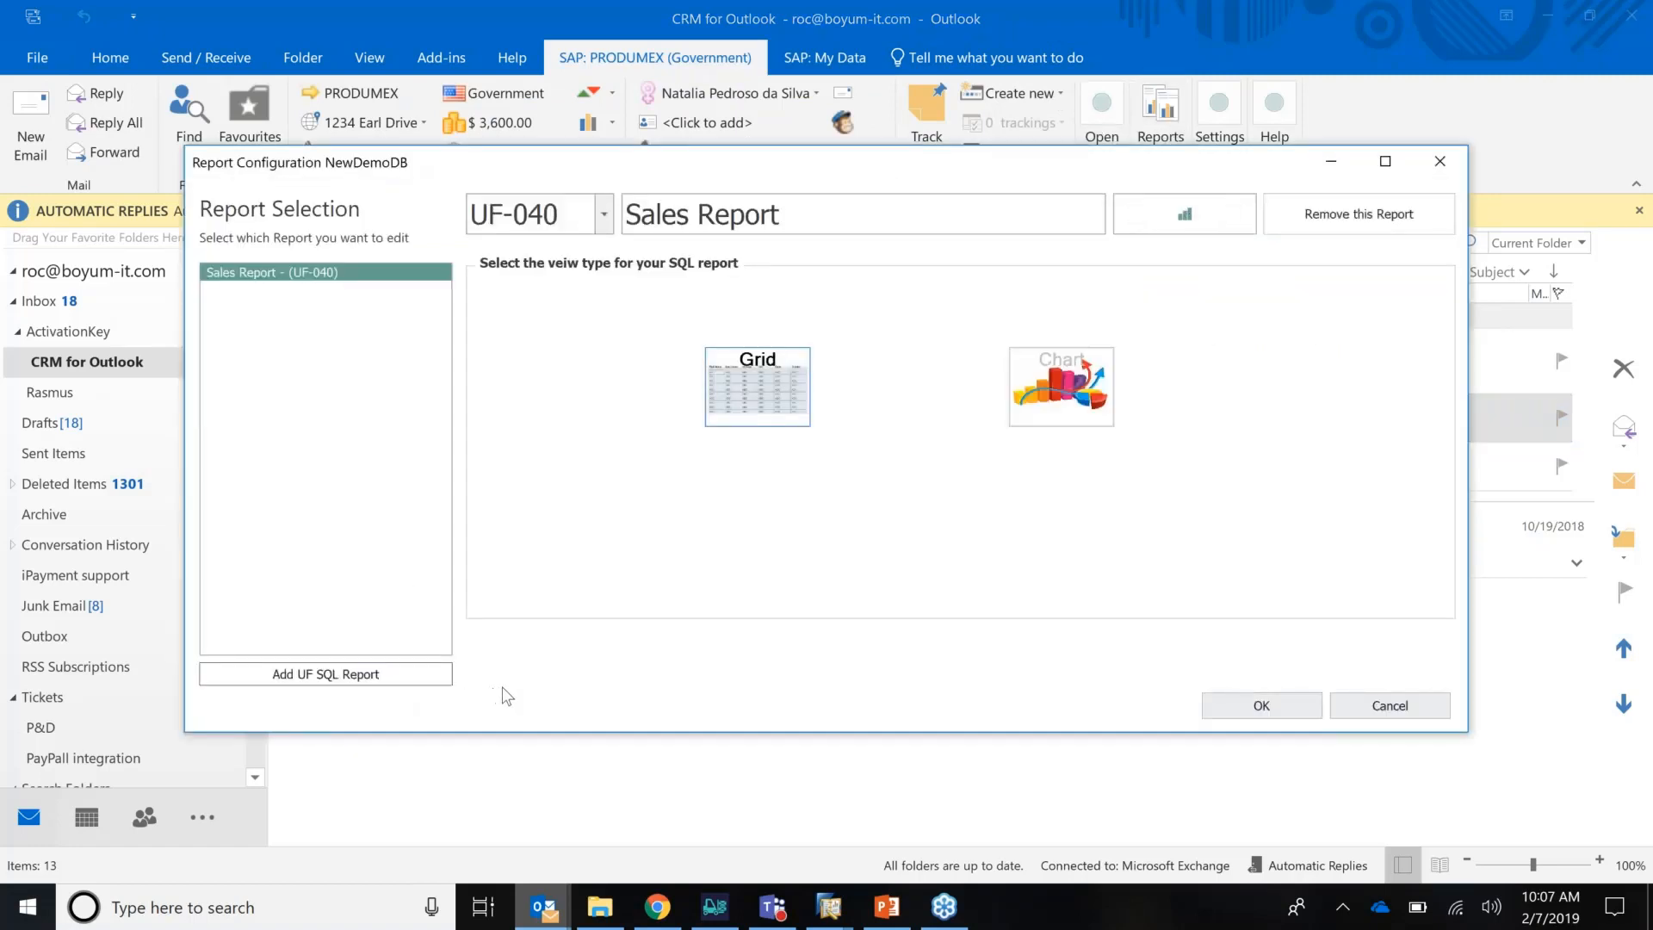
left_click(604, 214)
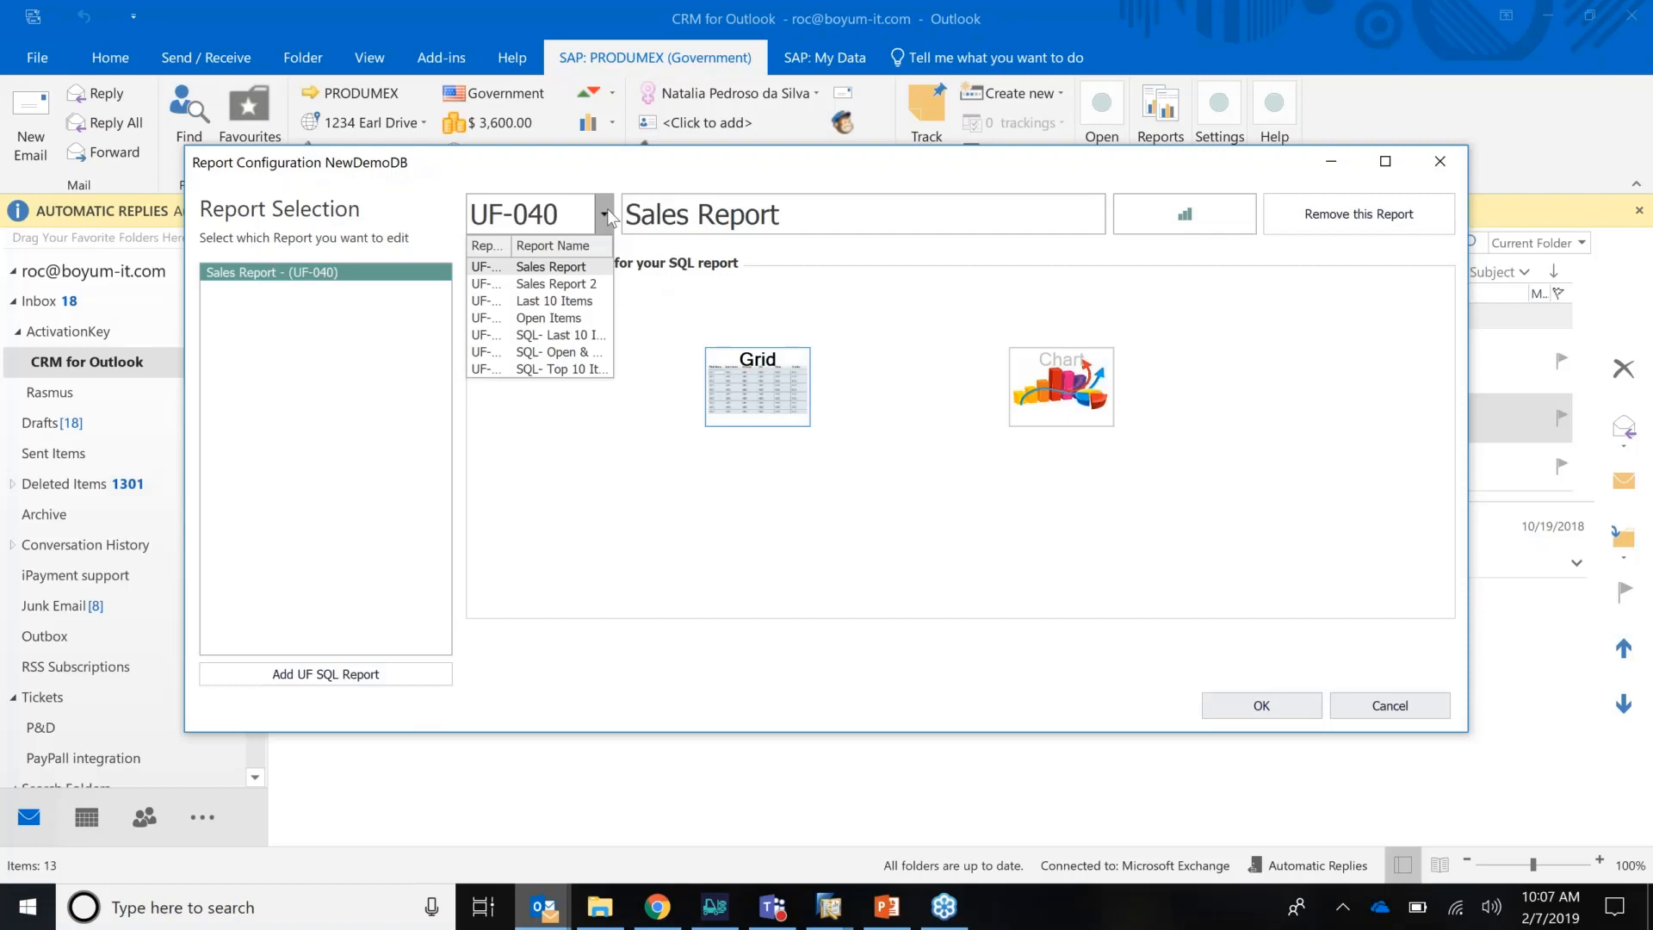
mouse_move(712, 313)
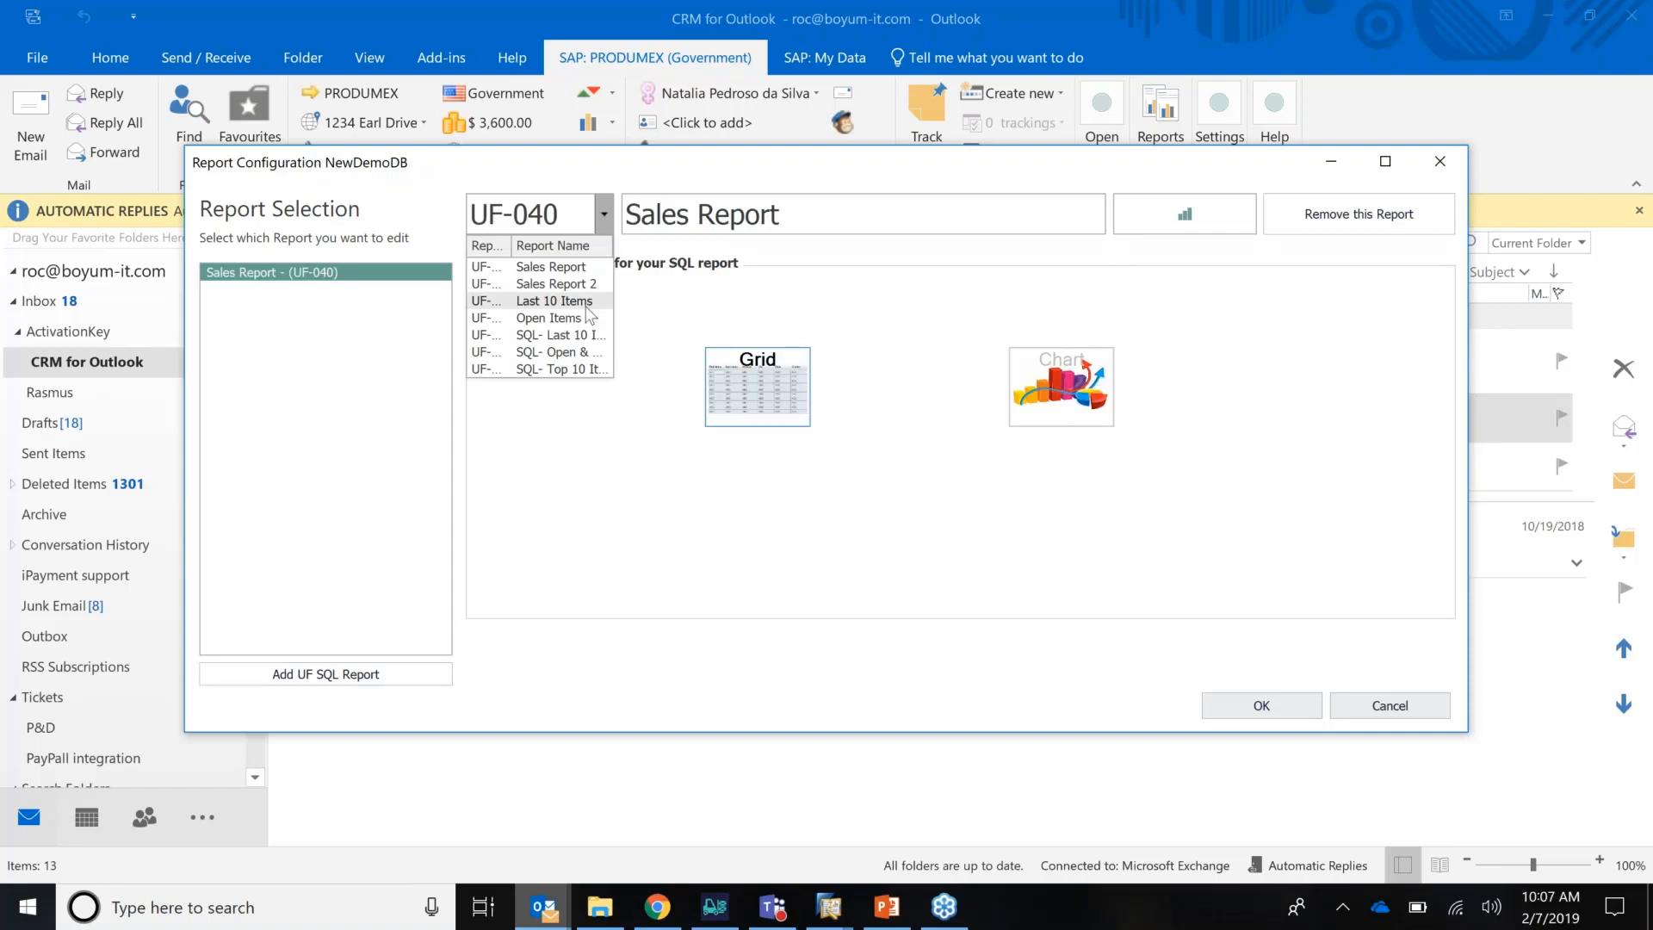
left_click(552, 299)
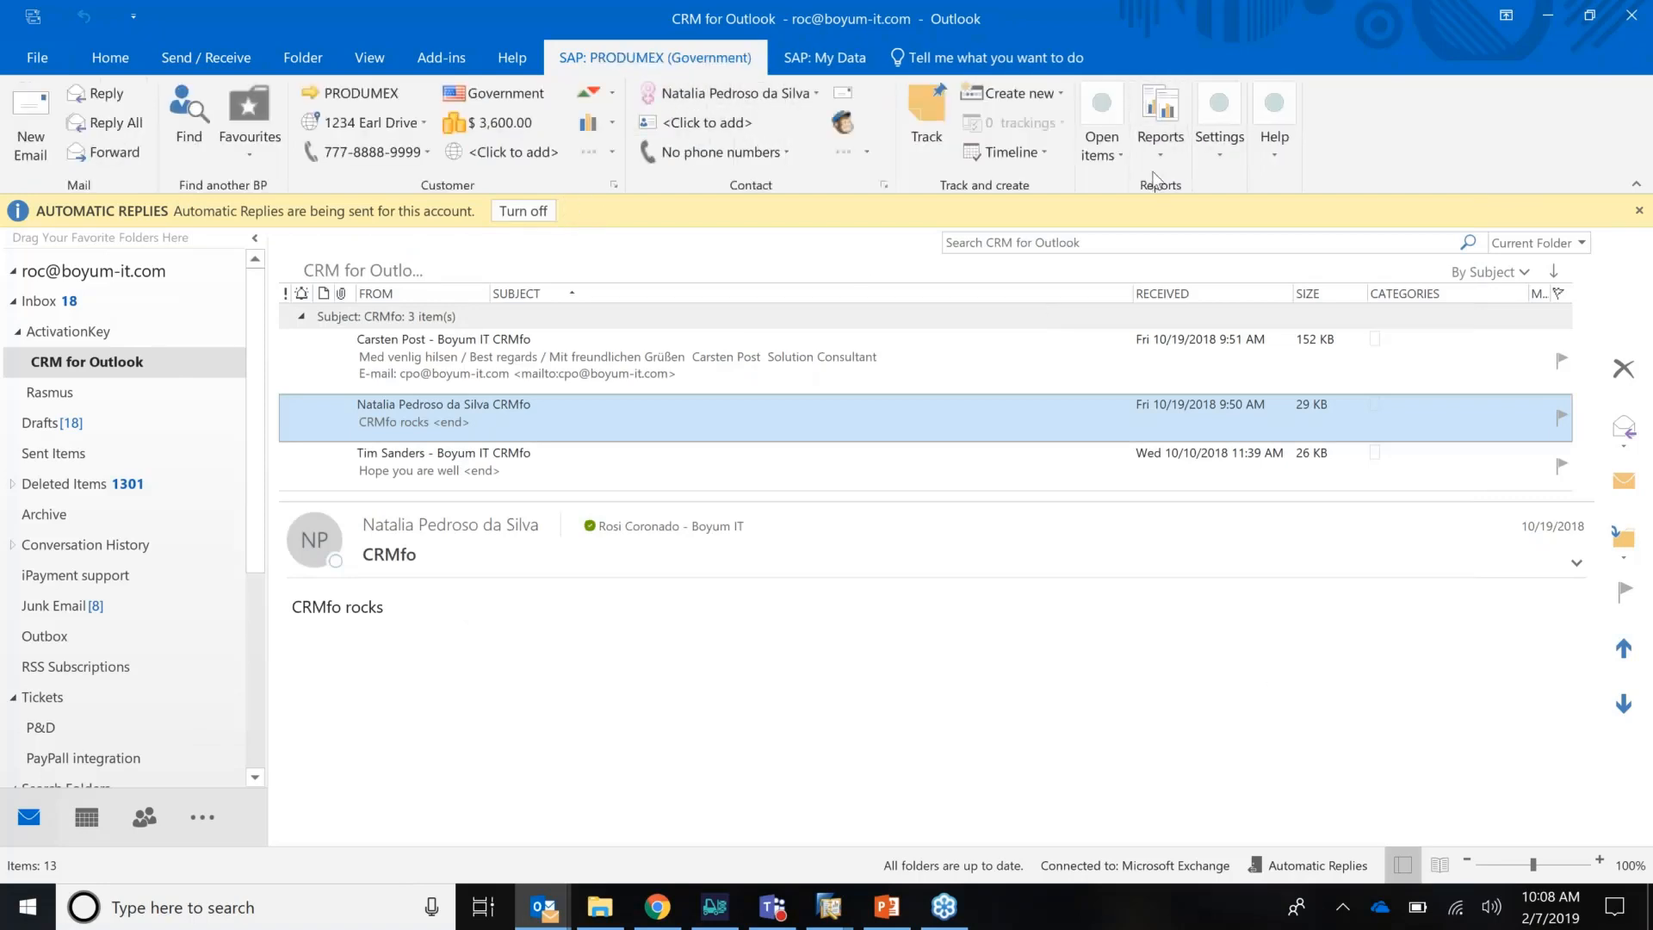
mouse_move(1159, 115)
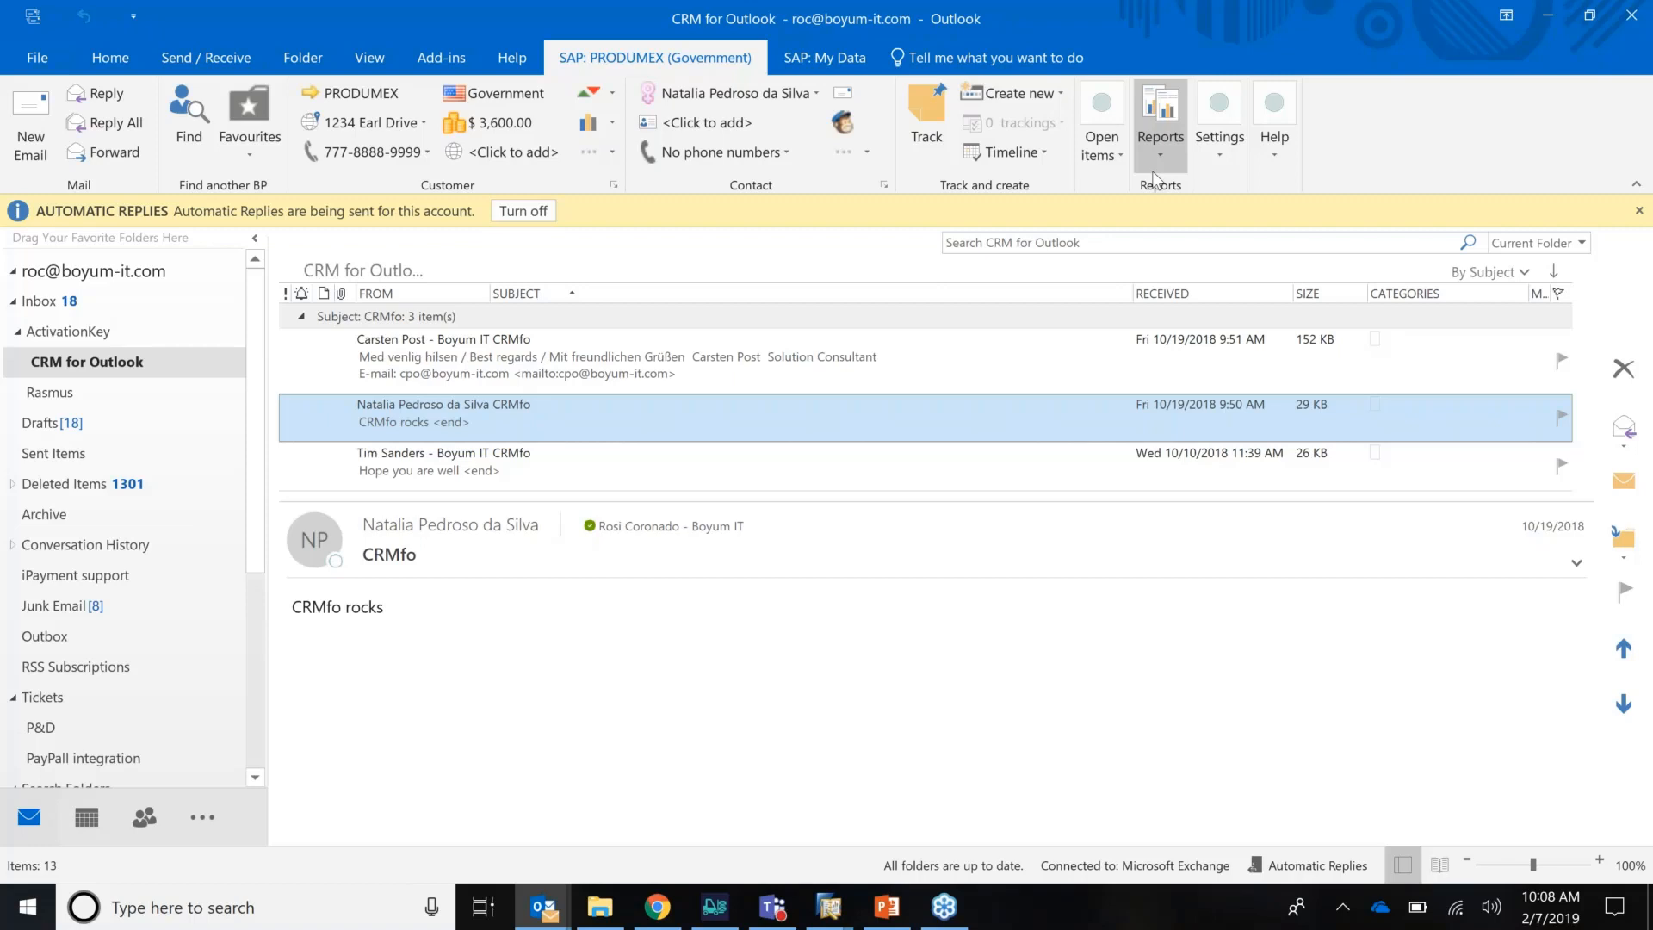
Step: Run the Last 10 Items report for PRODUMEX, then for Mashina Corporation, and close the results
left_click(1159, 115)
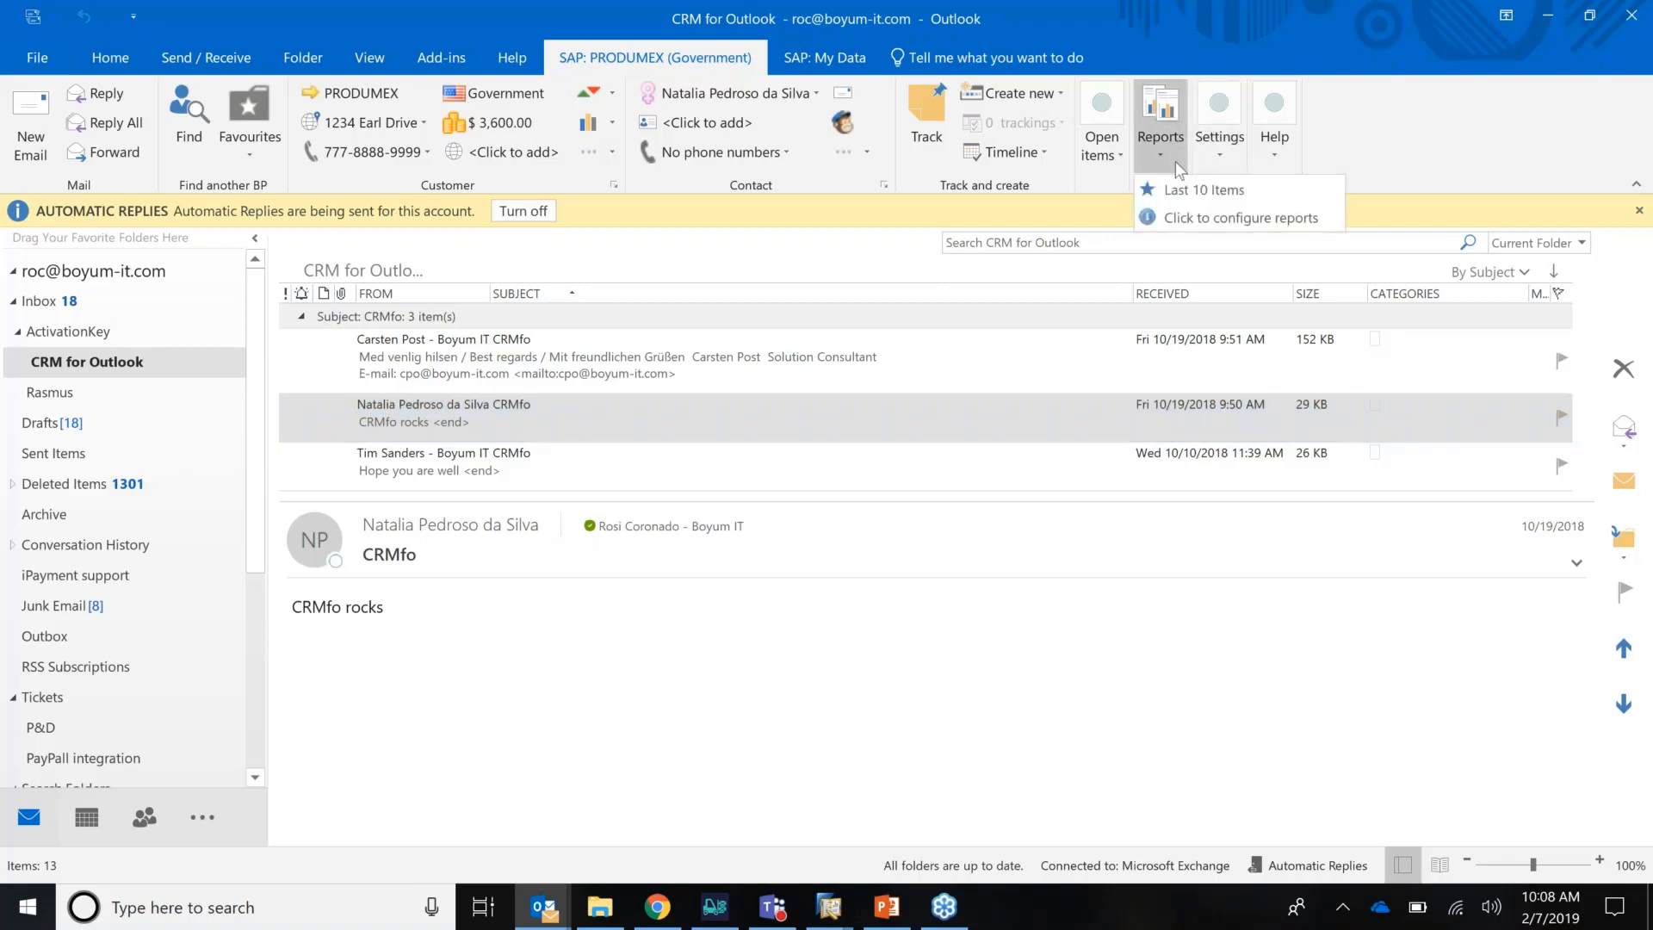
mouse_move(1190, 191)
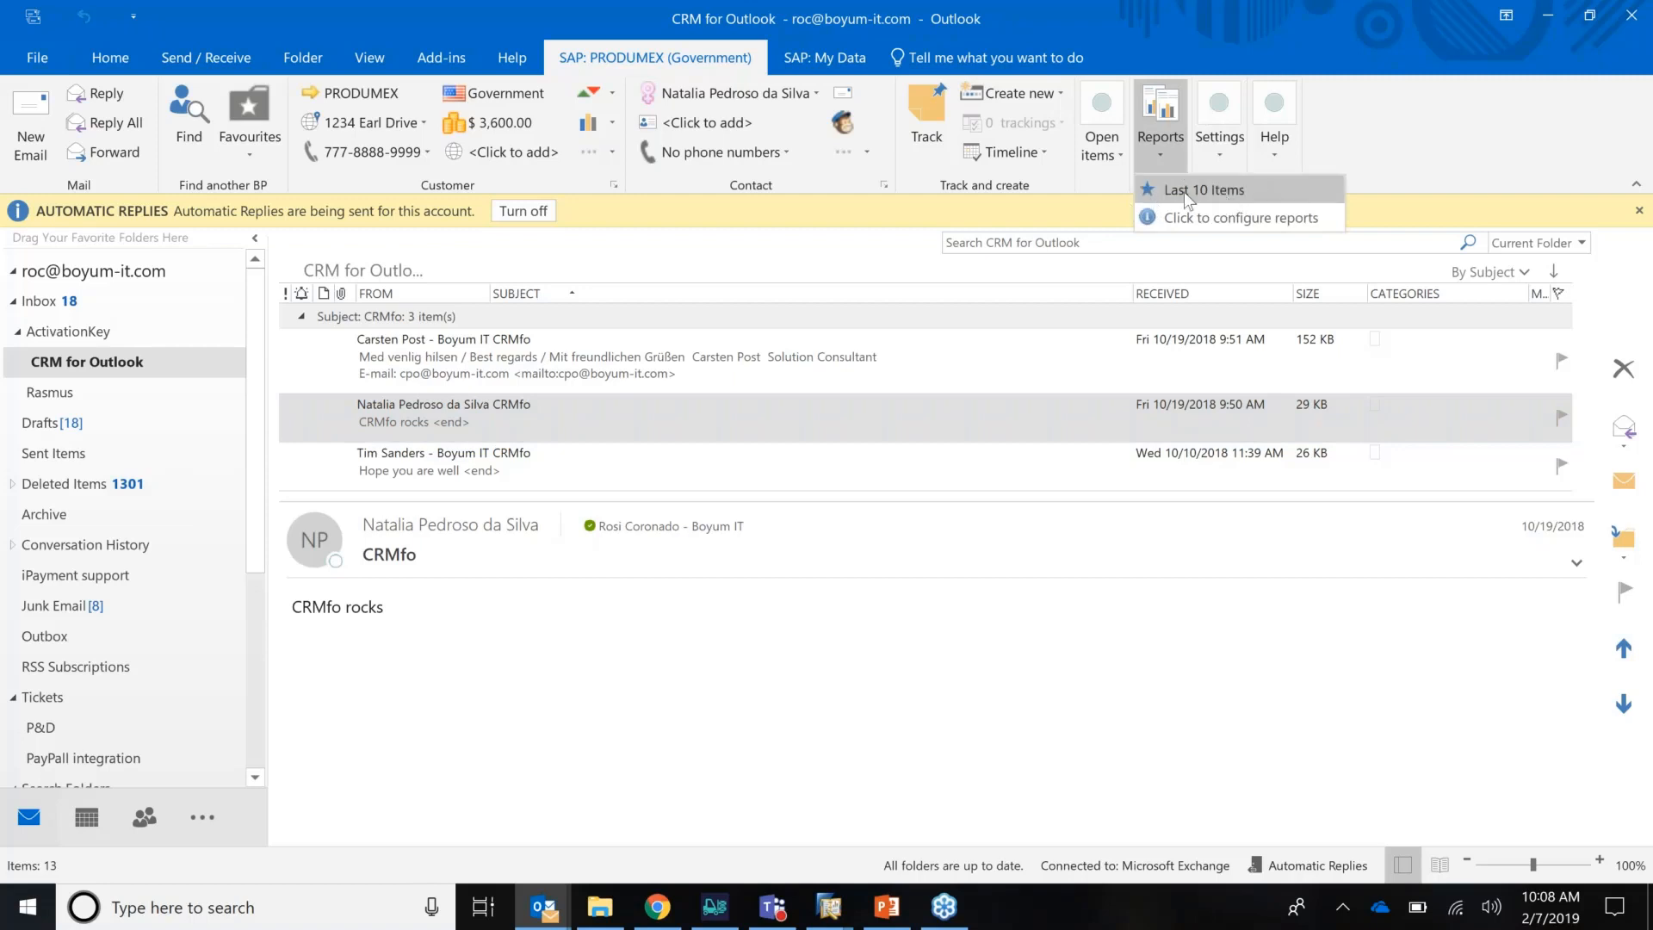
left_click(1203, 189)
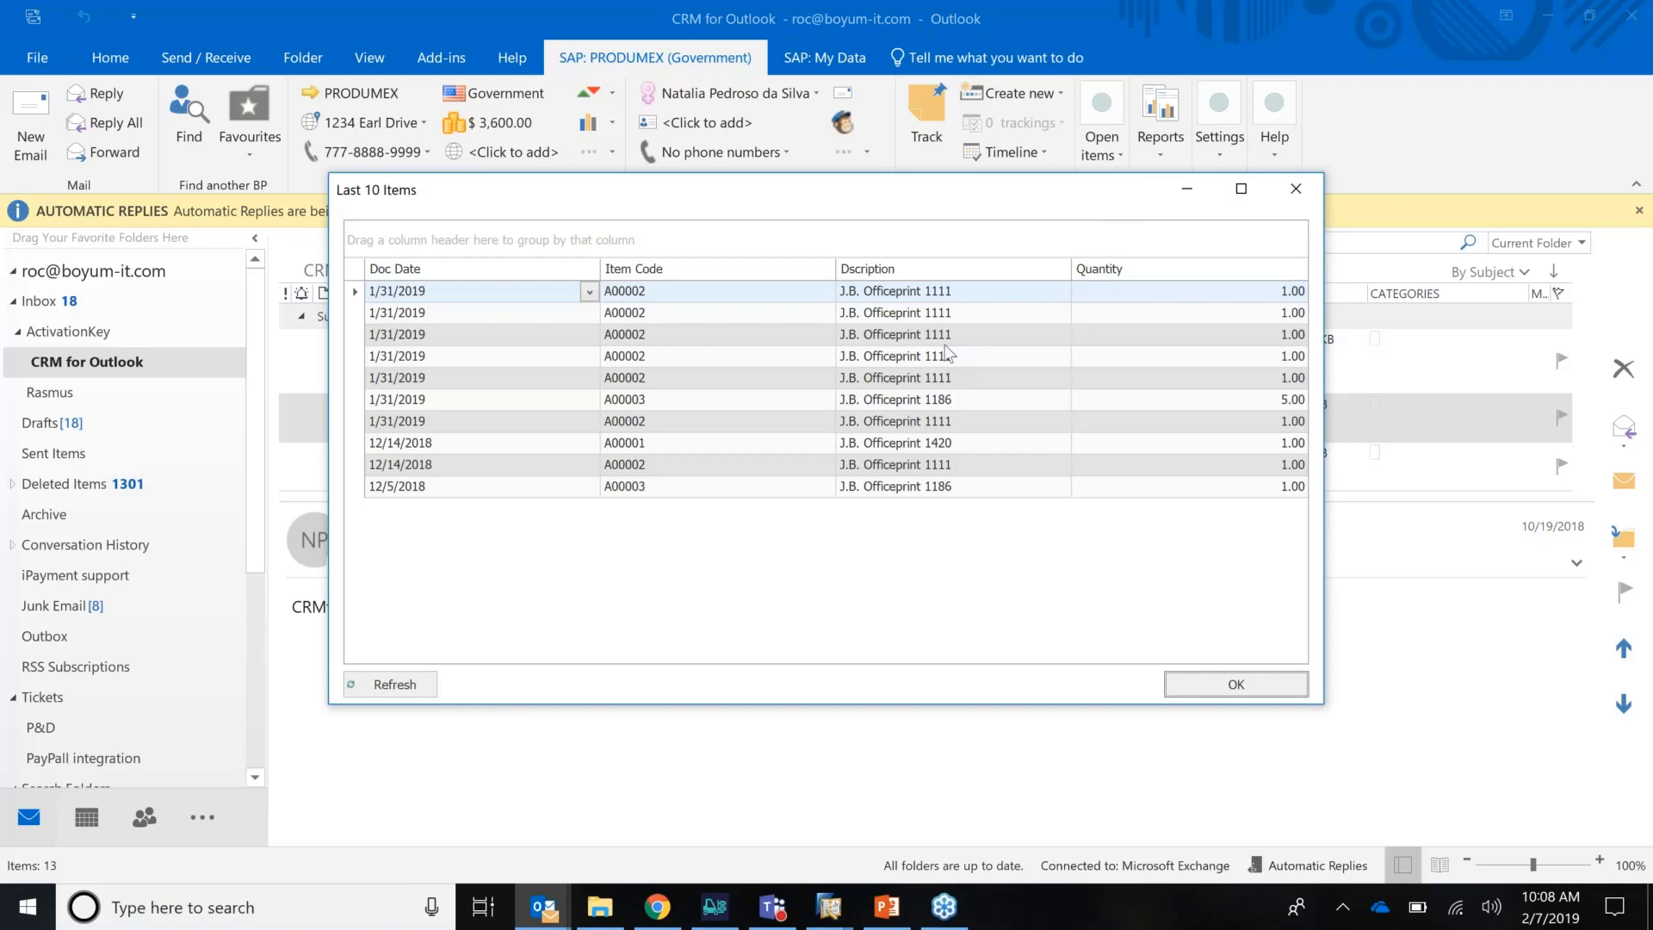
mouse_move(442, 306)
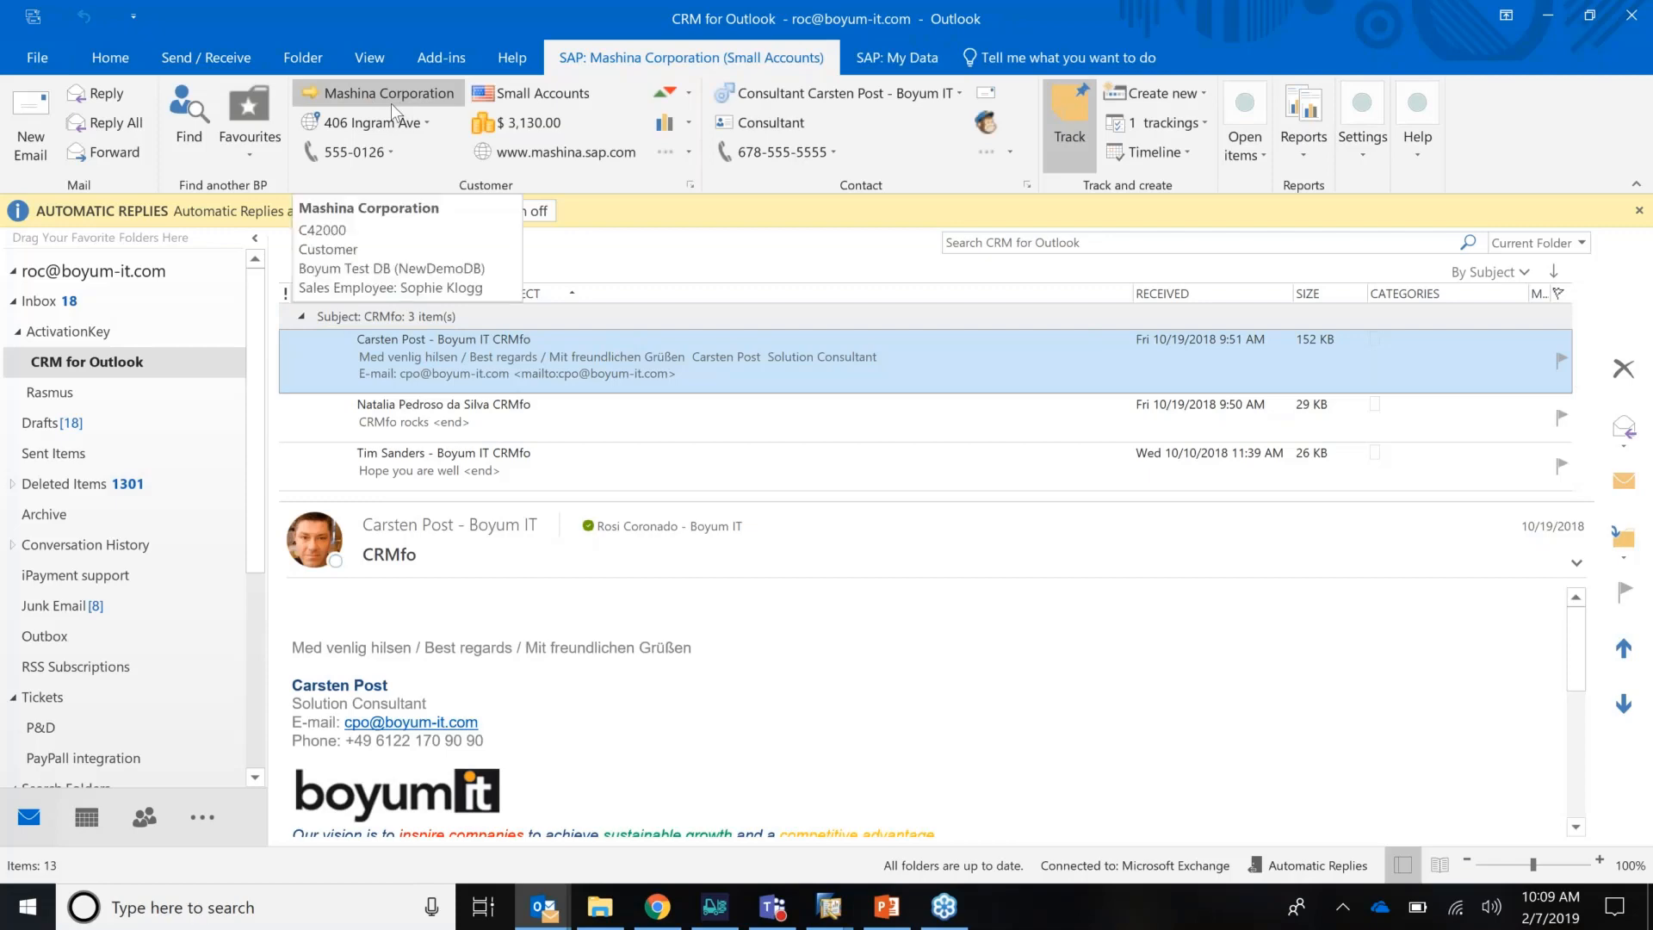
left_click(1243, 124)
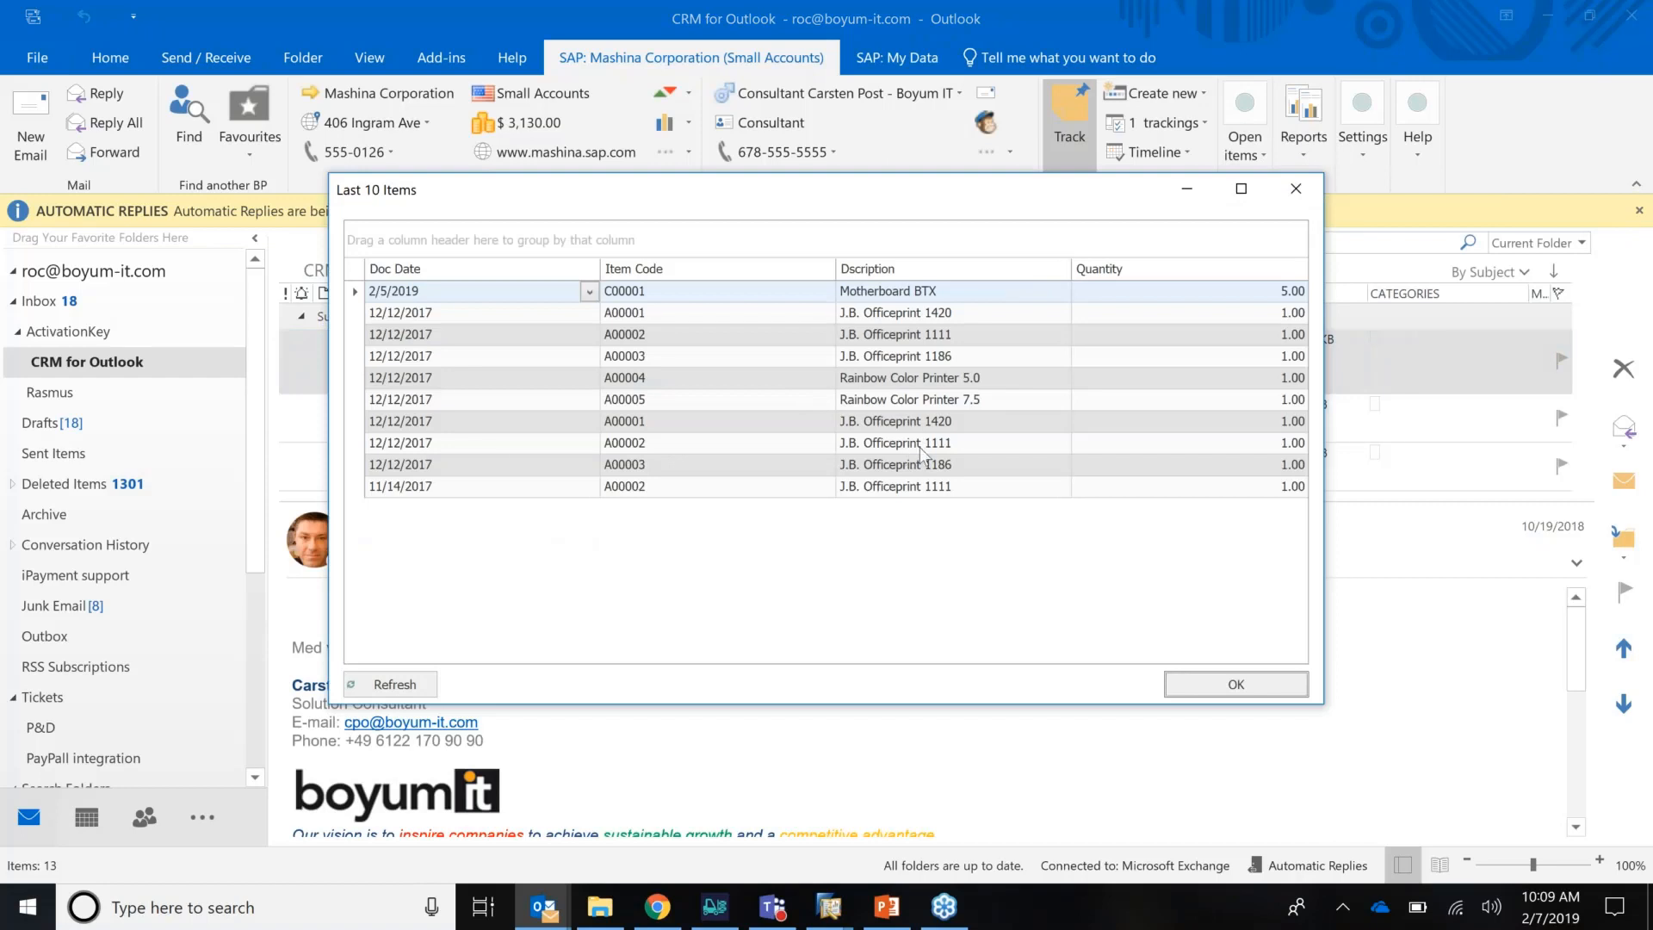
mouse_move(728, 202)
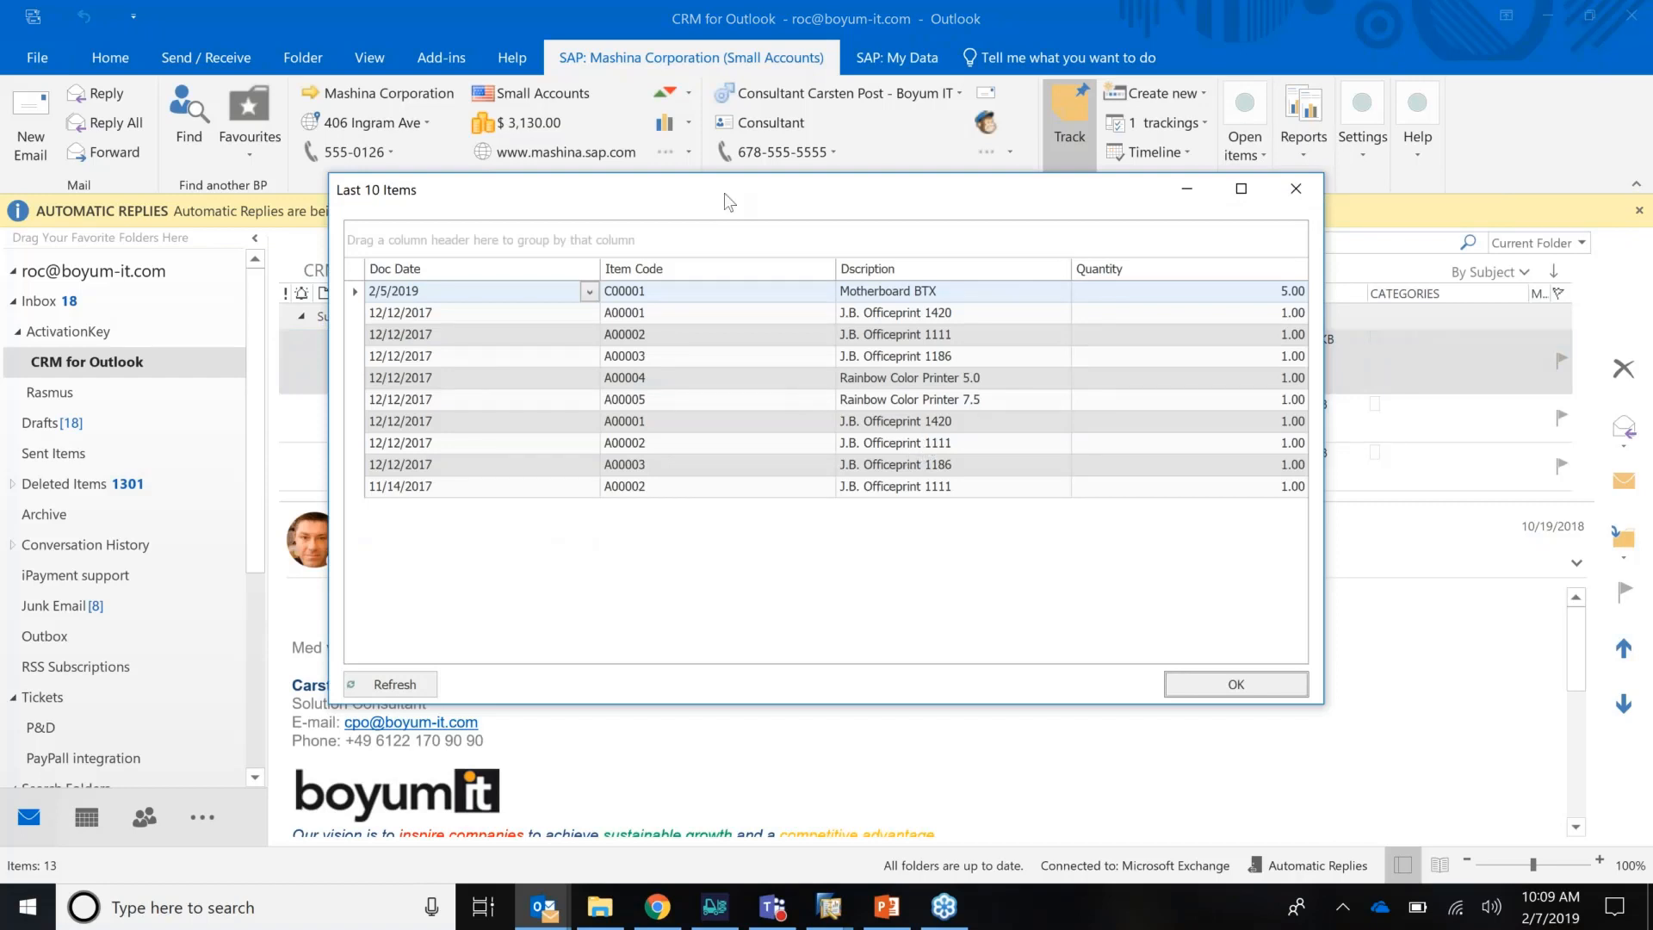
mouse_move(389, 93)
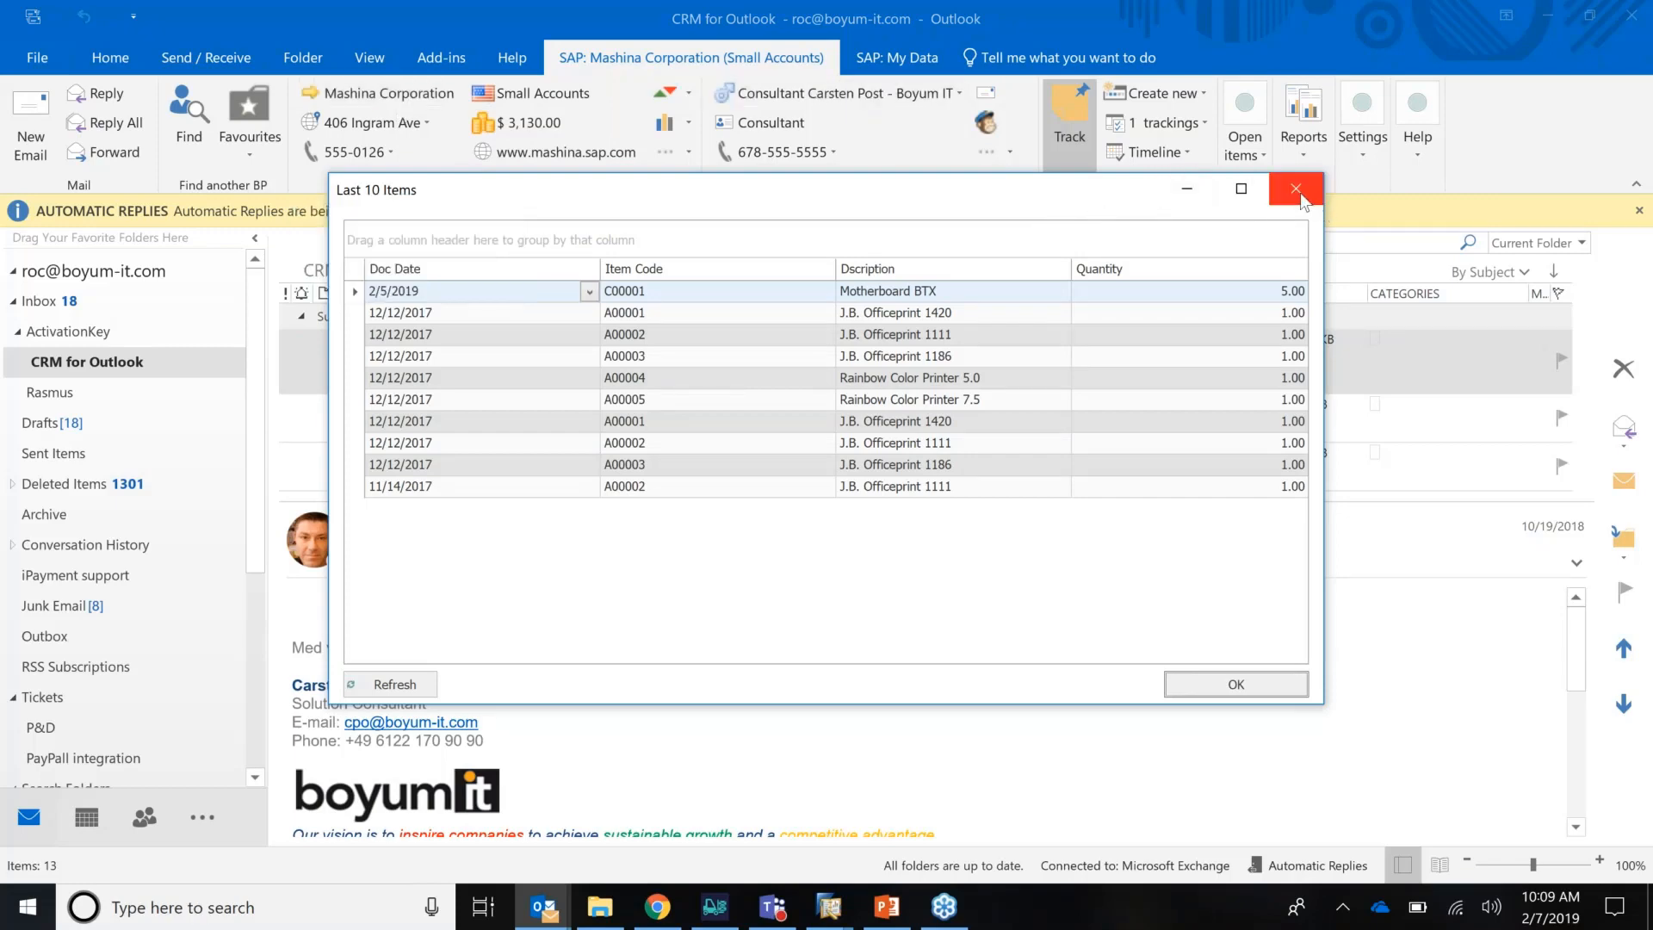
left_click(1294, 190)
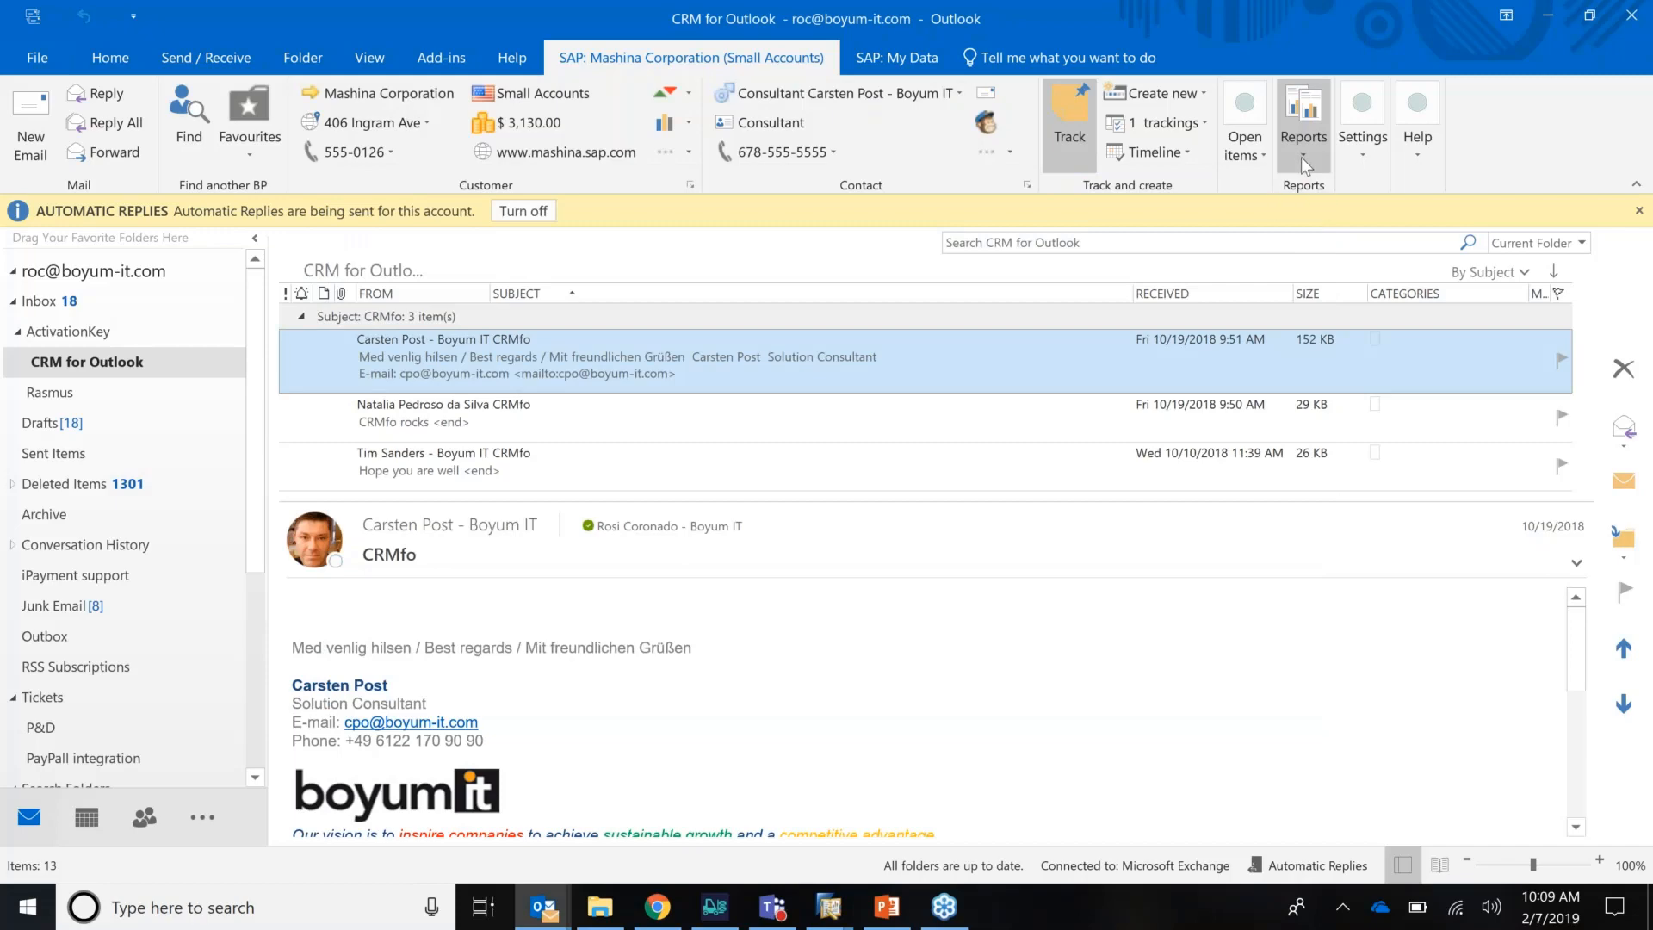
Step: In report configuration, swap the Sales Report for SQL- Open & Closed SO (UF-102)
left_click(1302, 110)
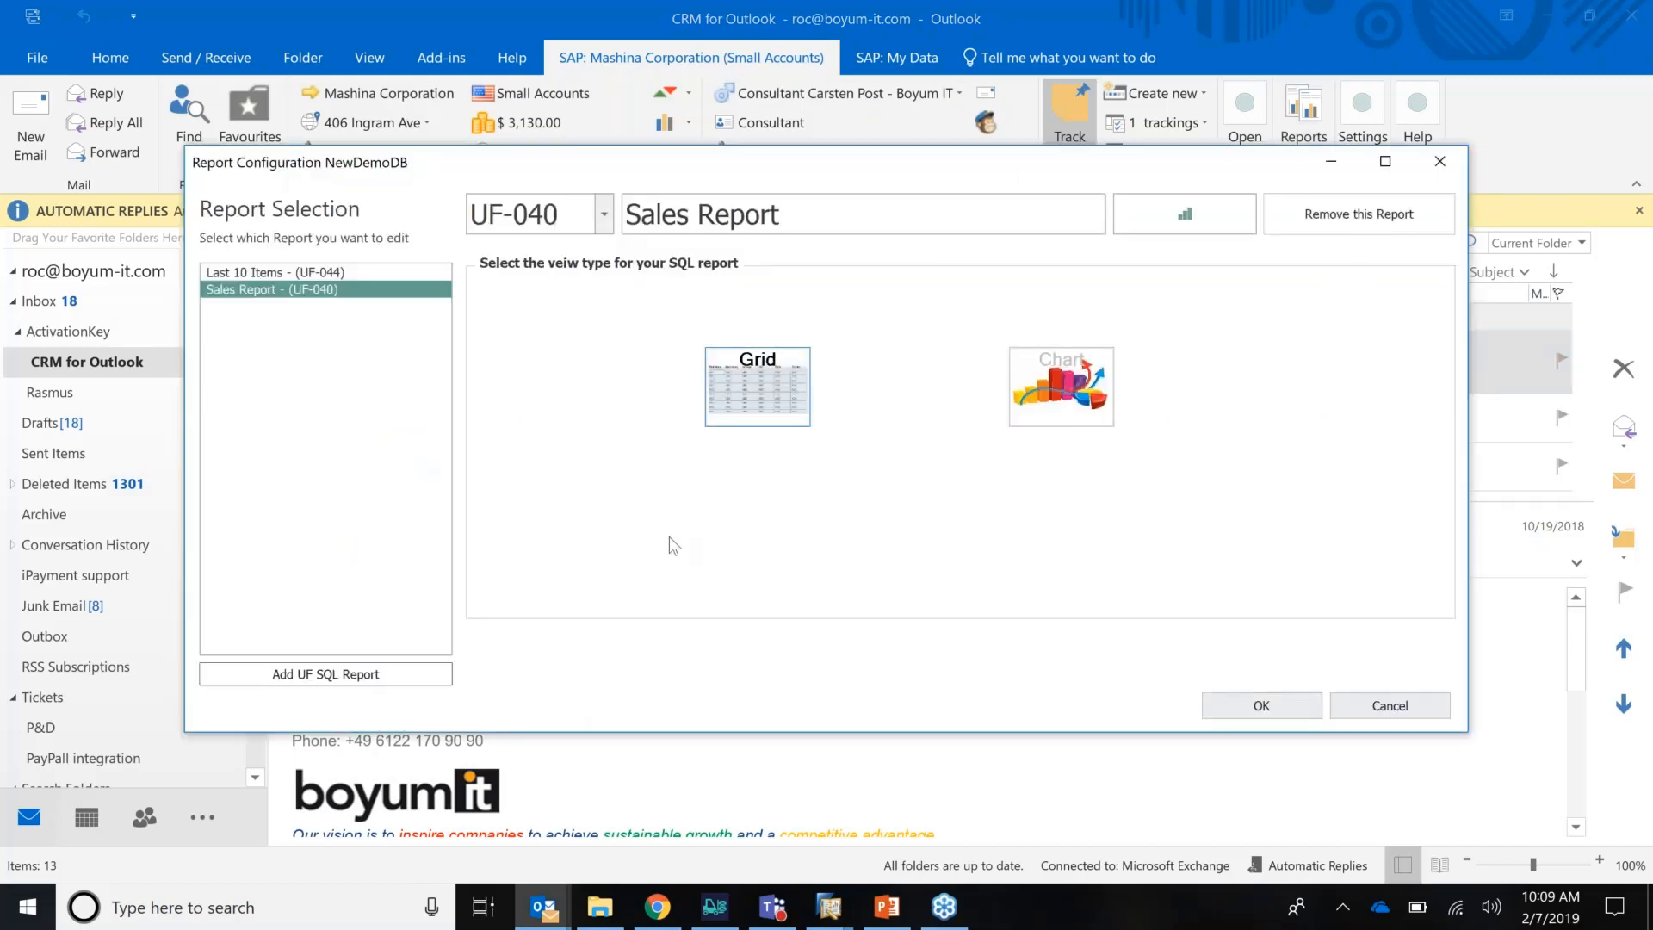
left_click(602, 214)
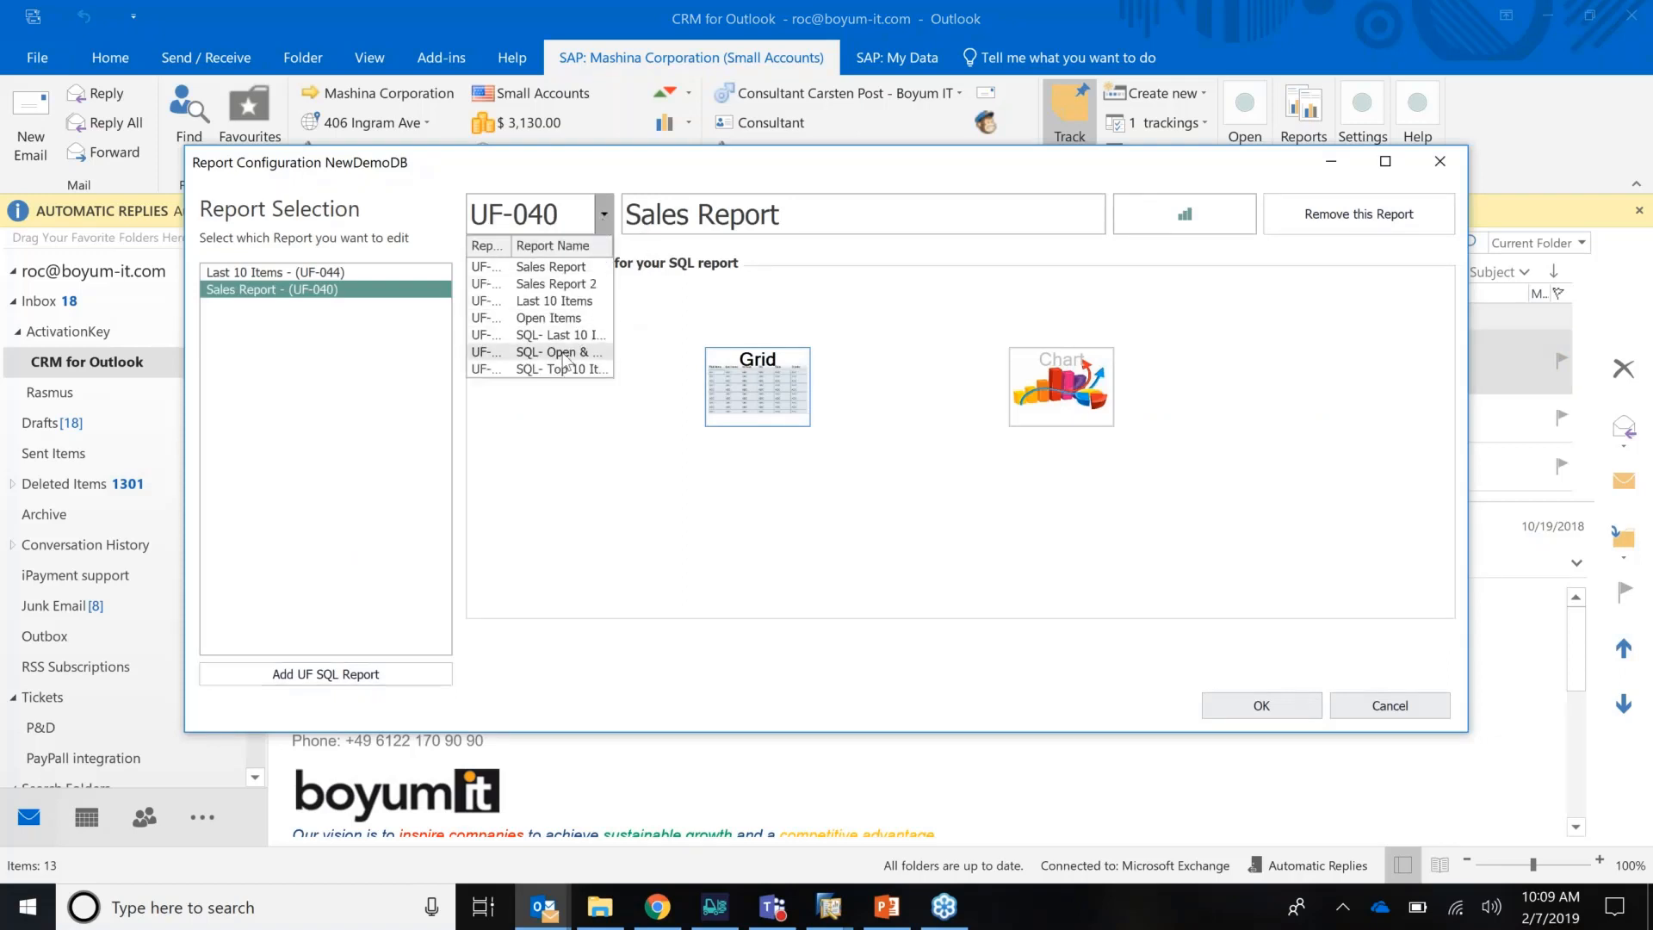
left_click(560, 351)
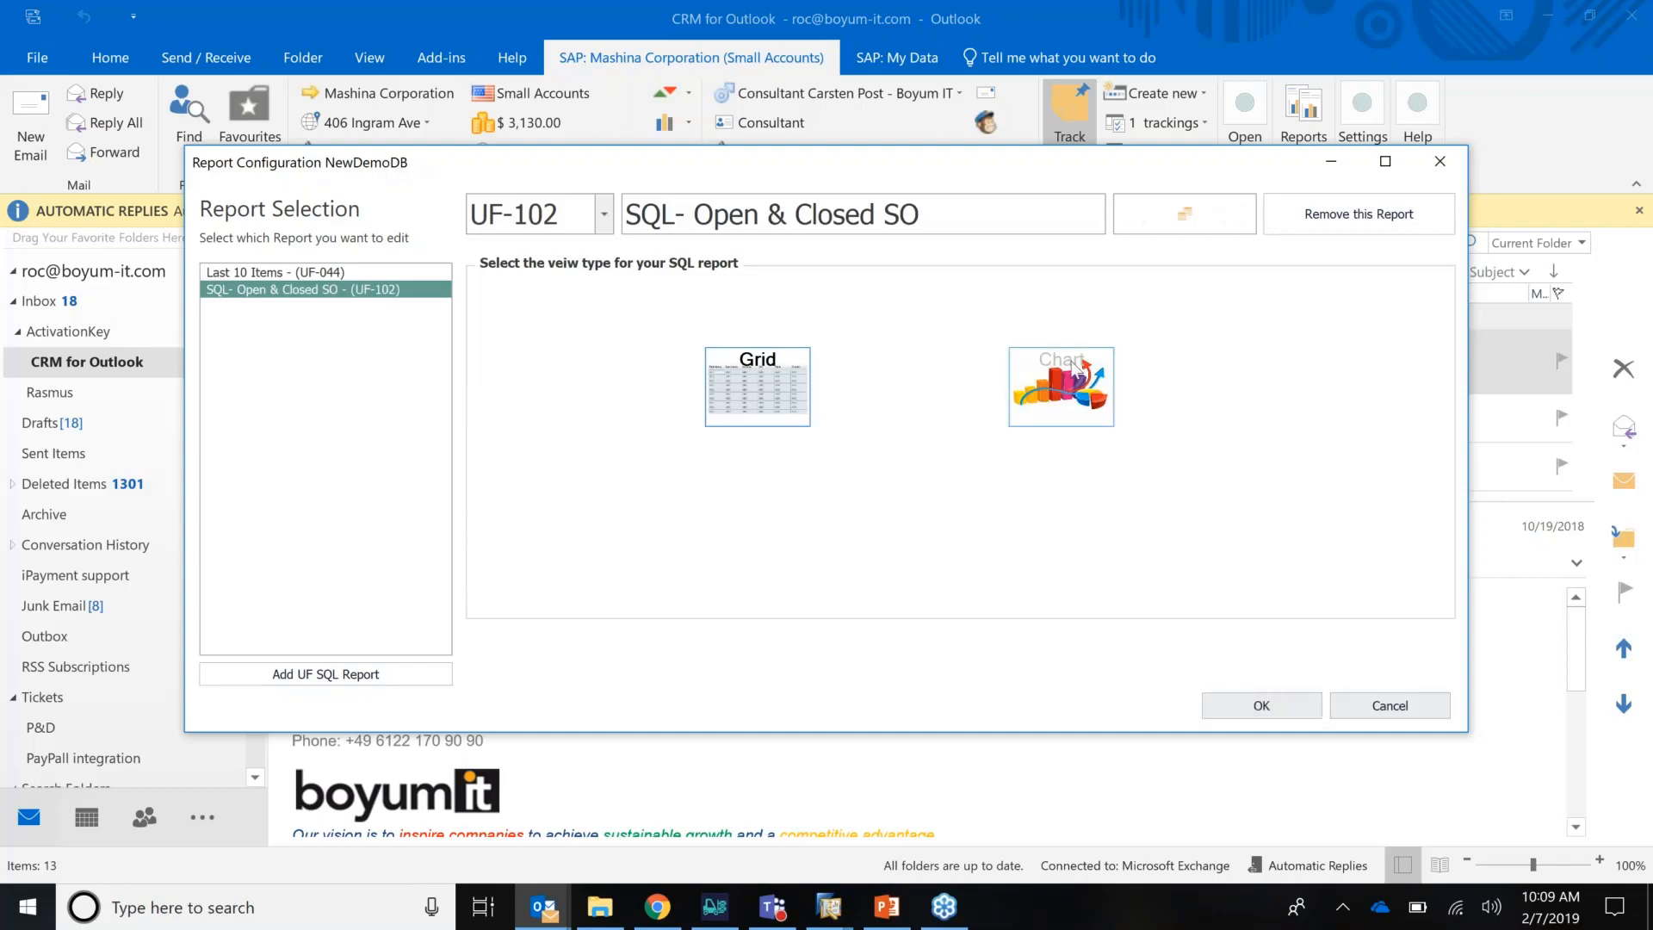
mouse_move(1075, 414)
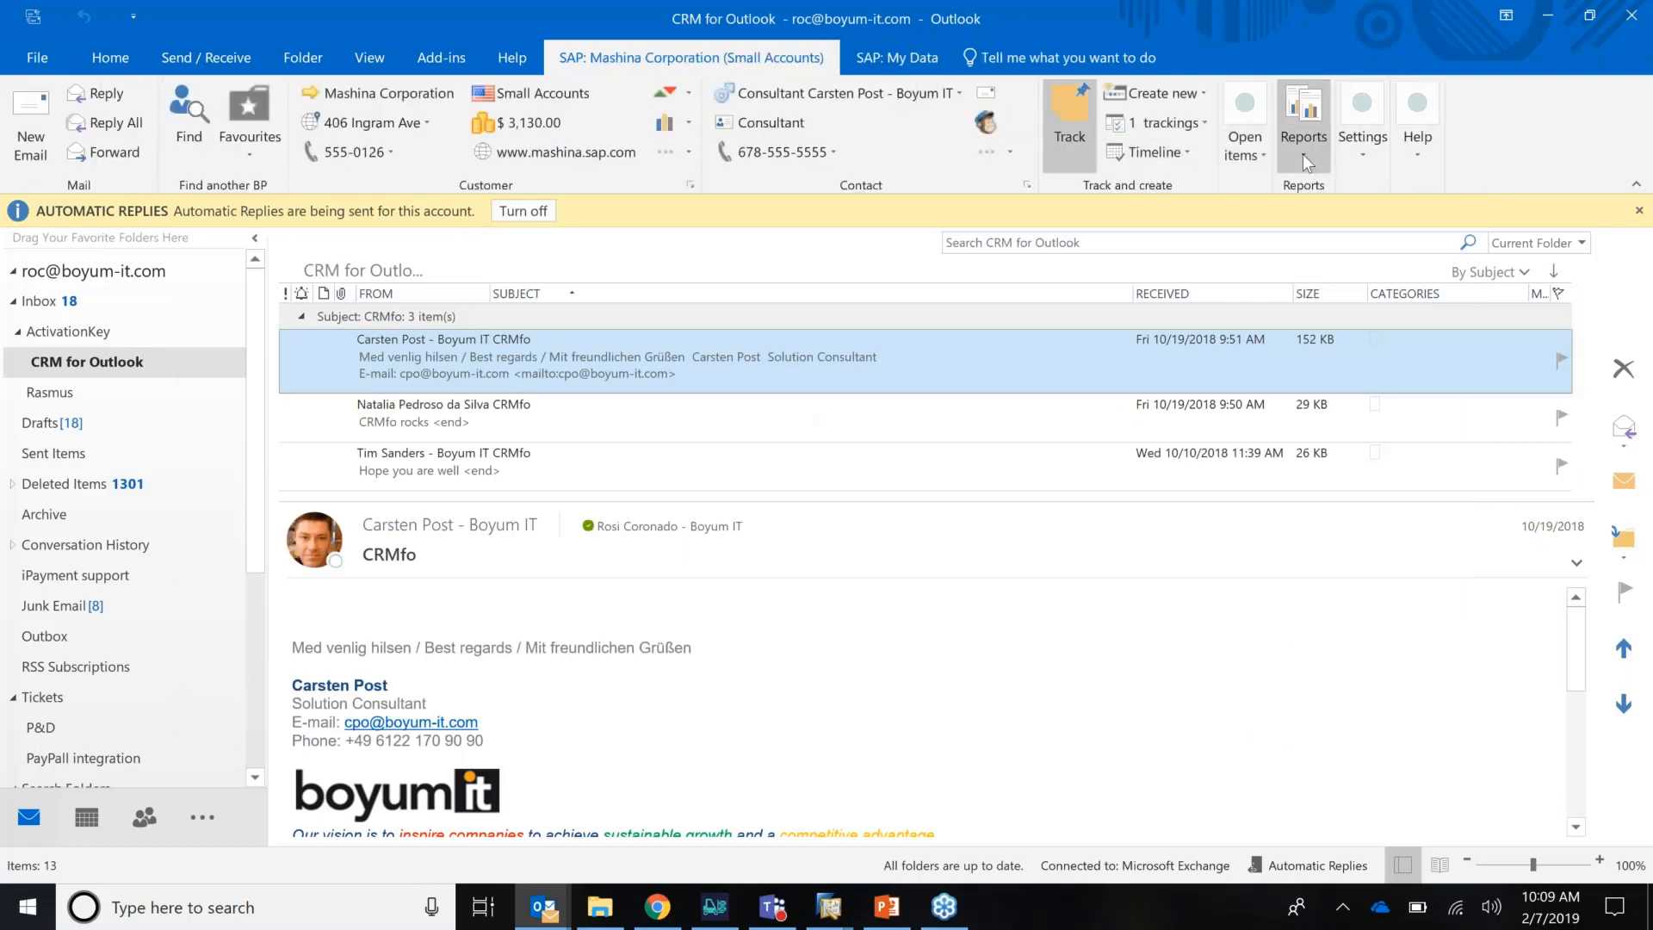
Step: Run the SQL- Open & Closed SO report for Mashina Corporation and toggle the closed and open order groups
left_click(1302, 121)
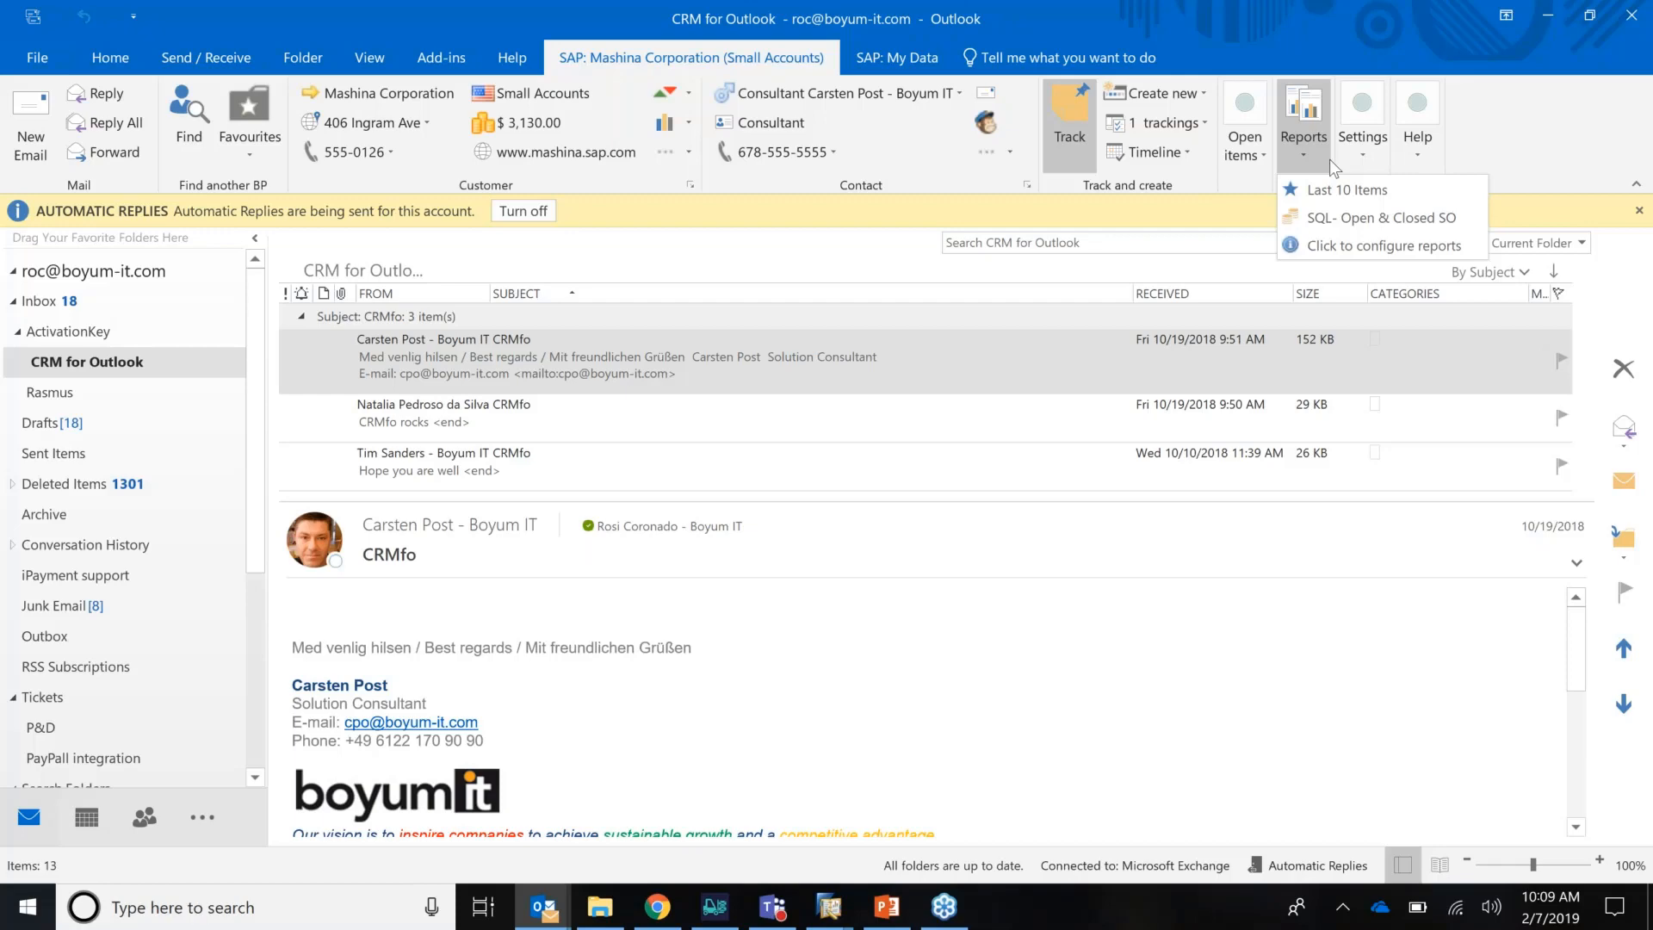
mouse_move(1377, 219)
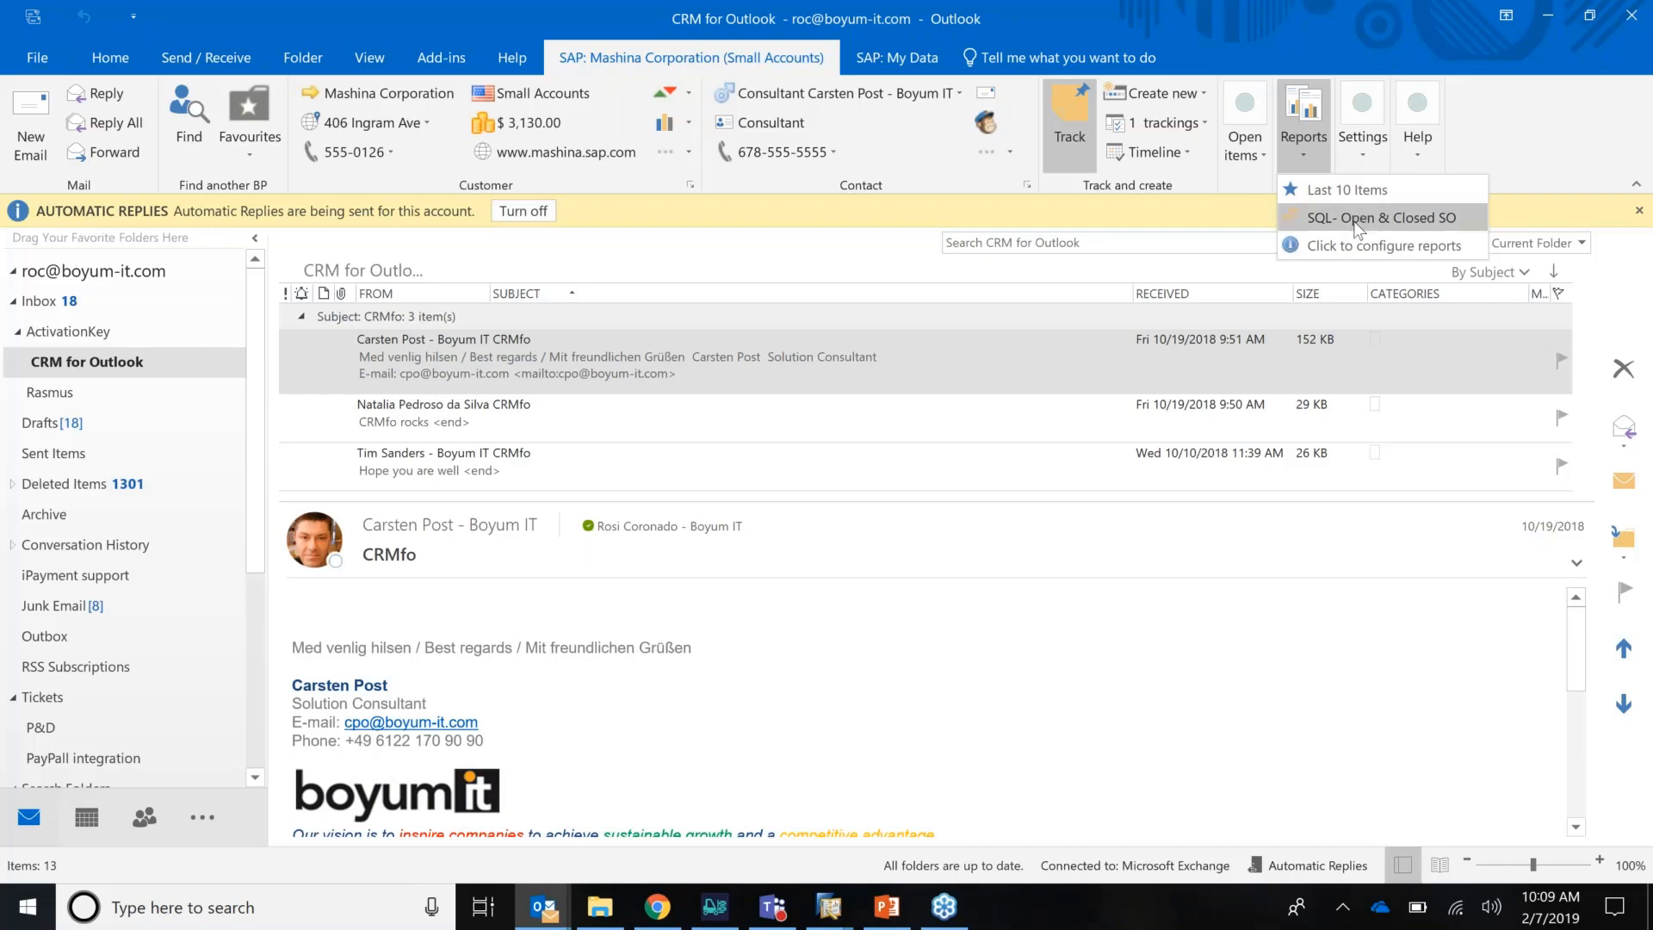
left_click(1377, 217)
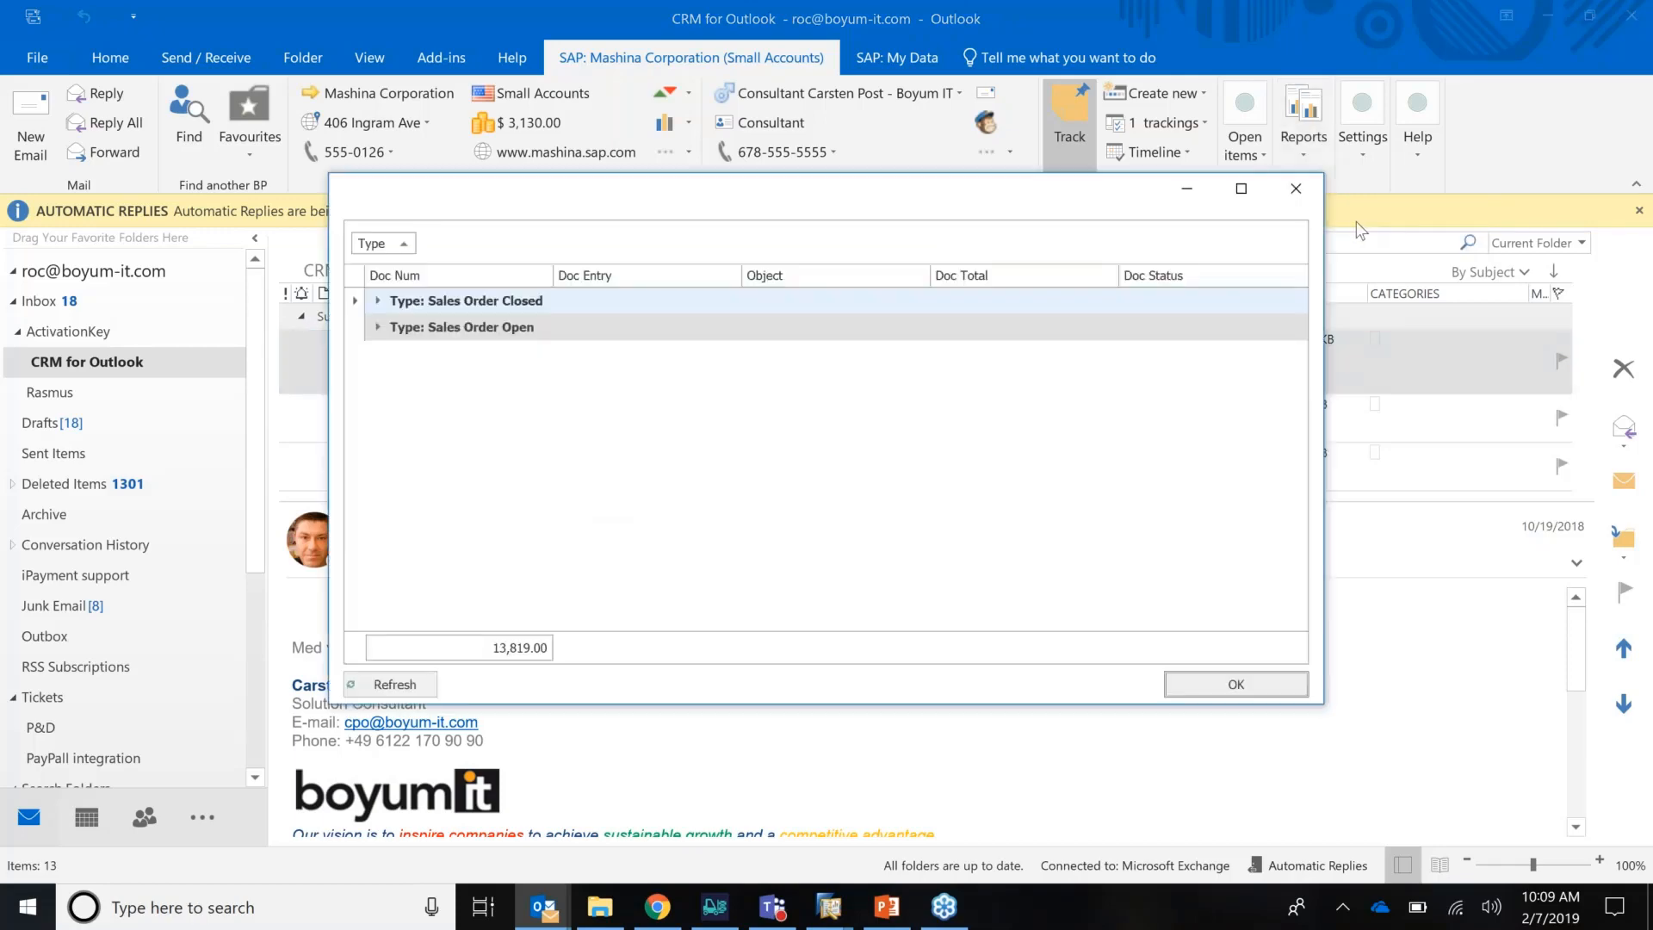
mouse_move(439, 355)
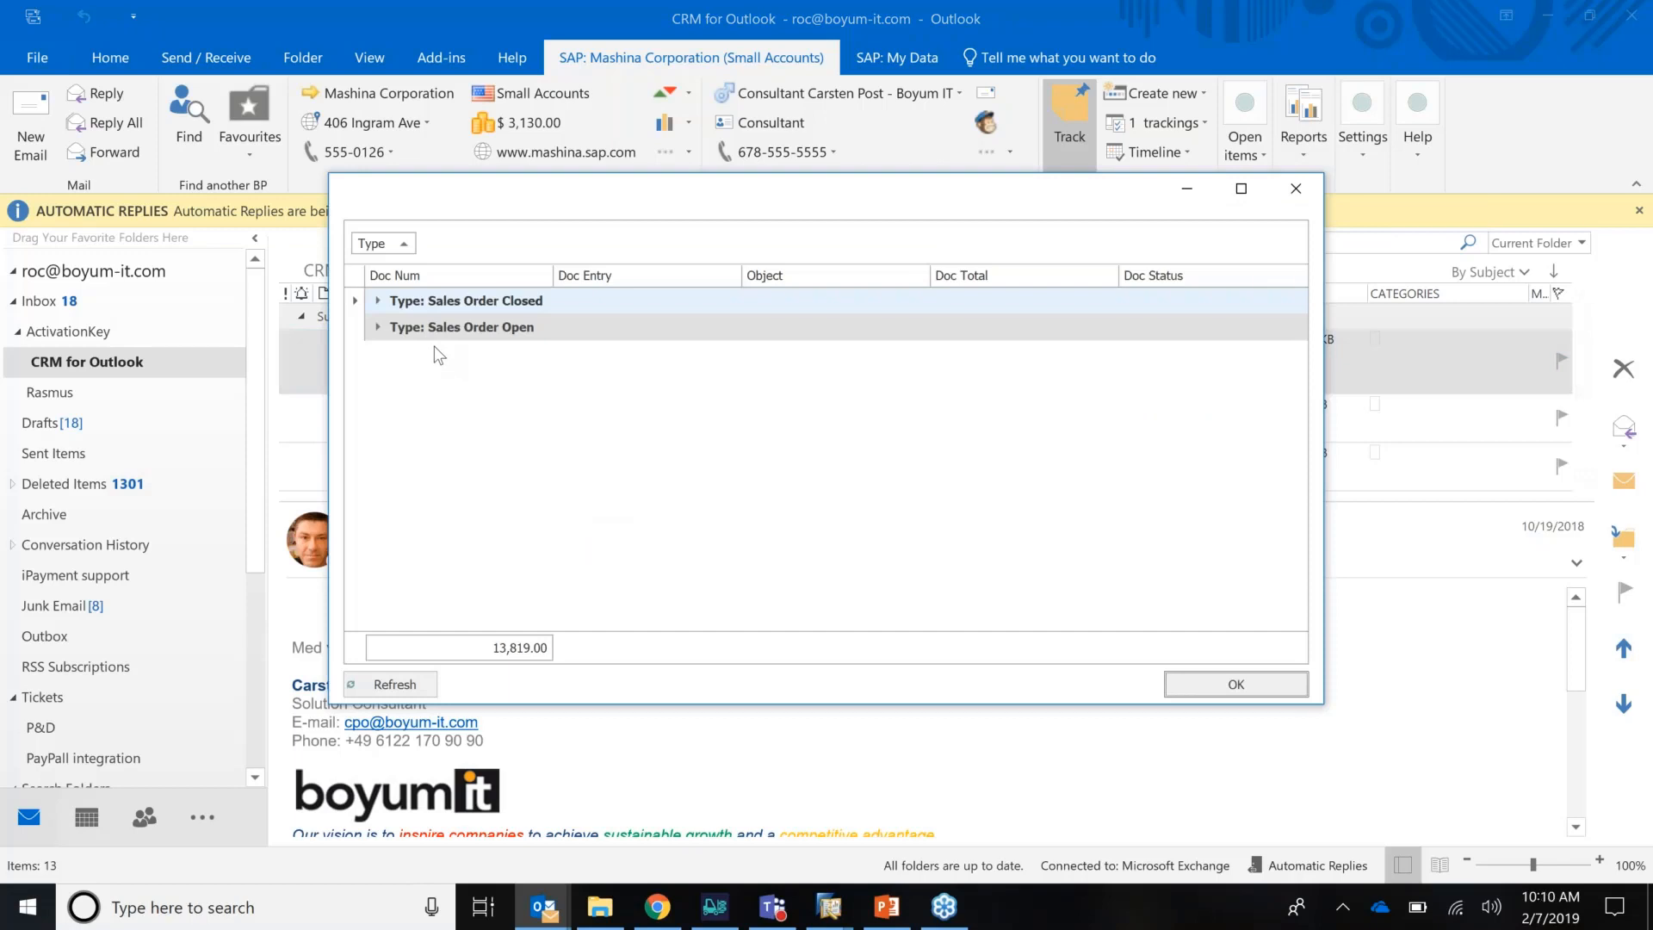
mouse_move(377, 329)
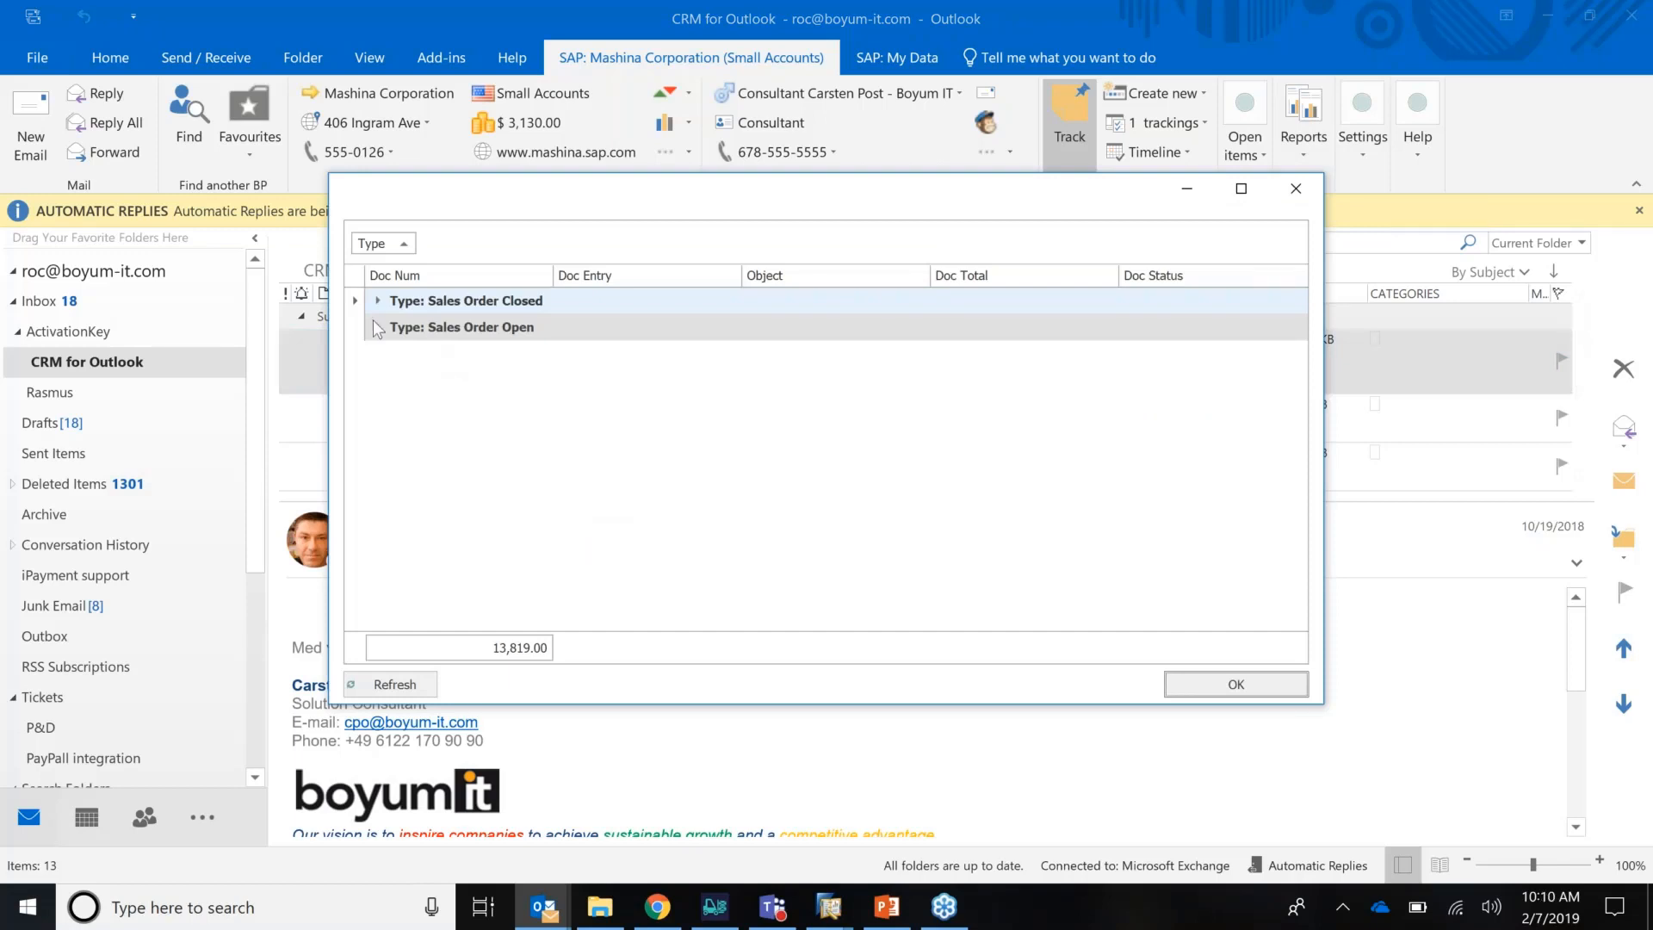
left_click(377, 300)
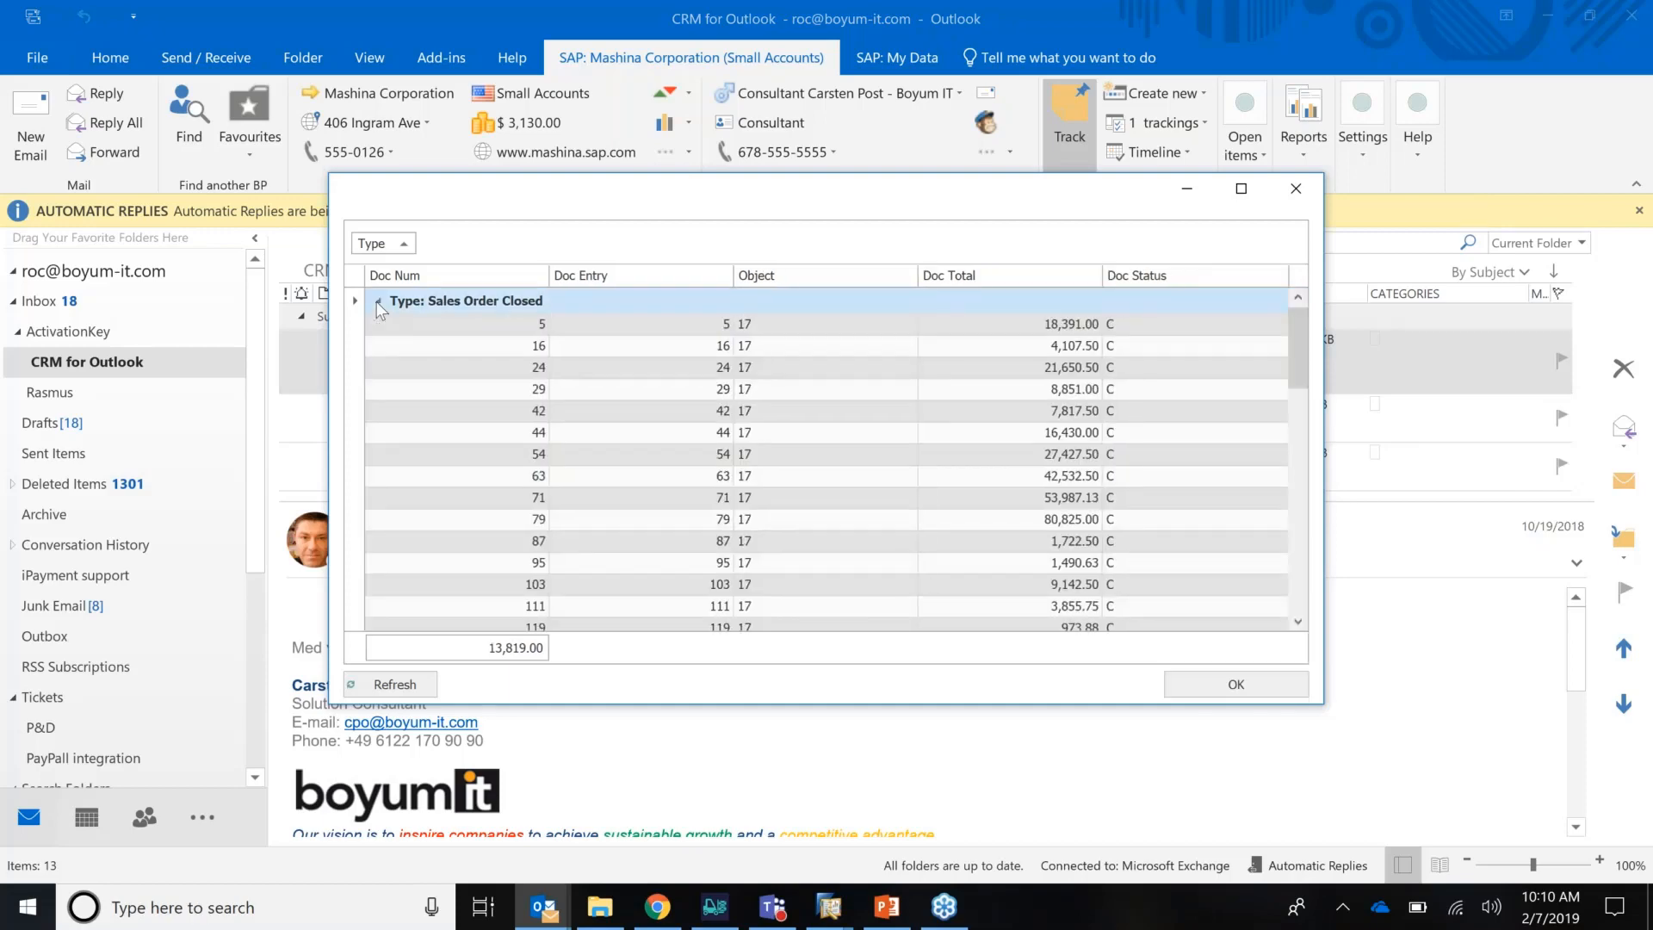
left_click(354, 300)
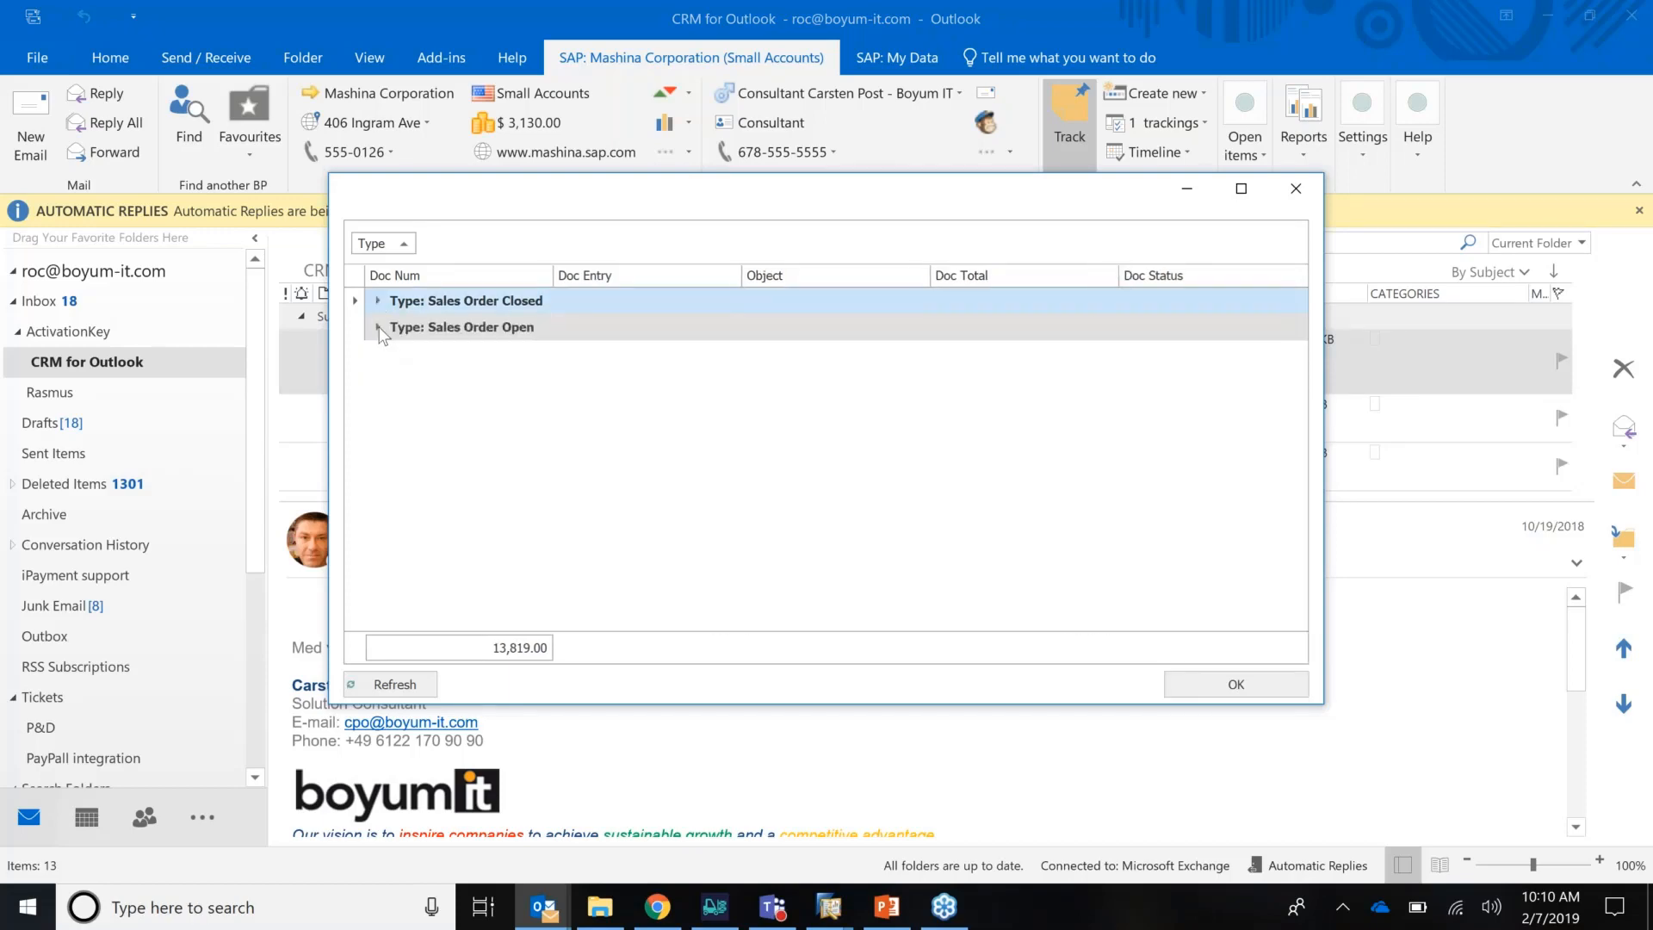
left_click(377, 327)
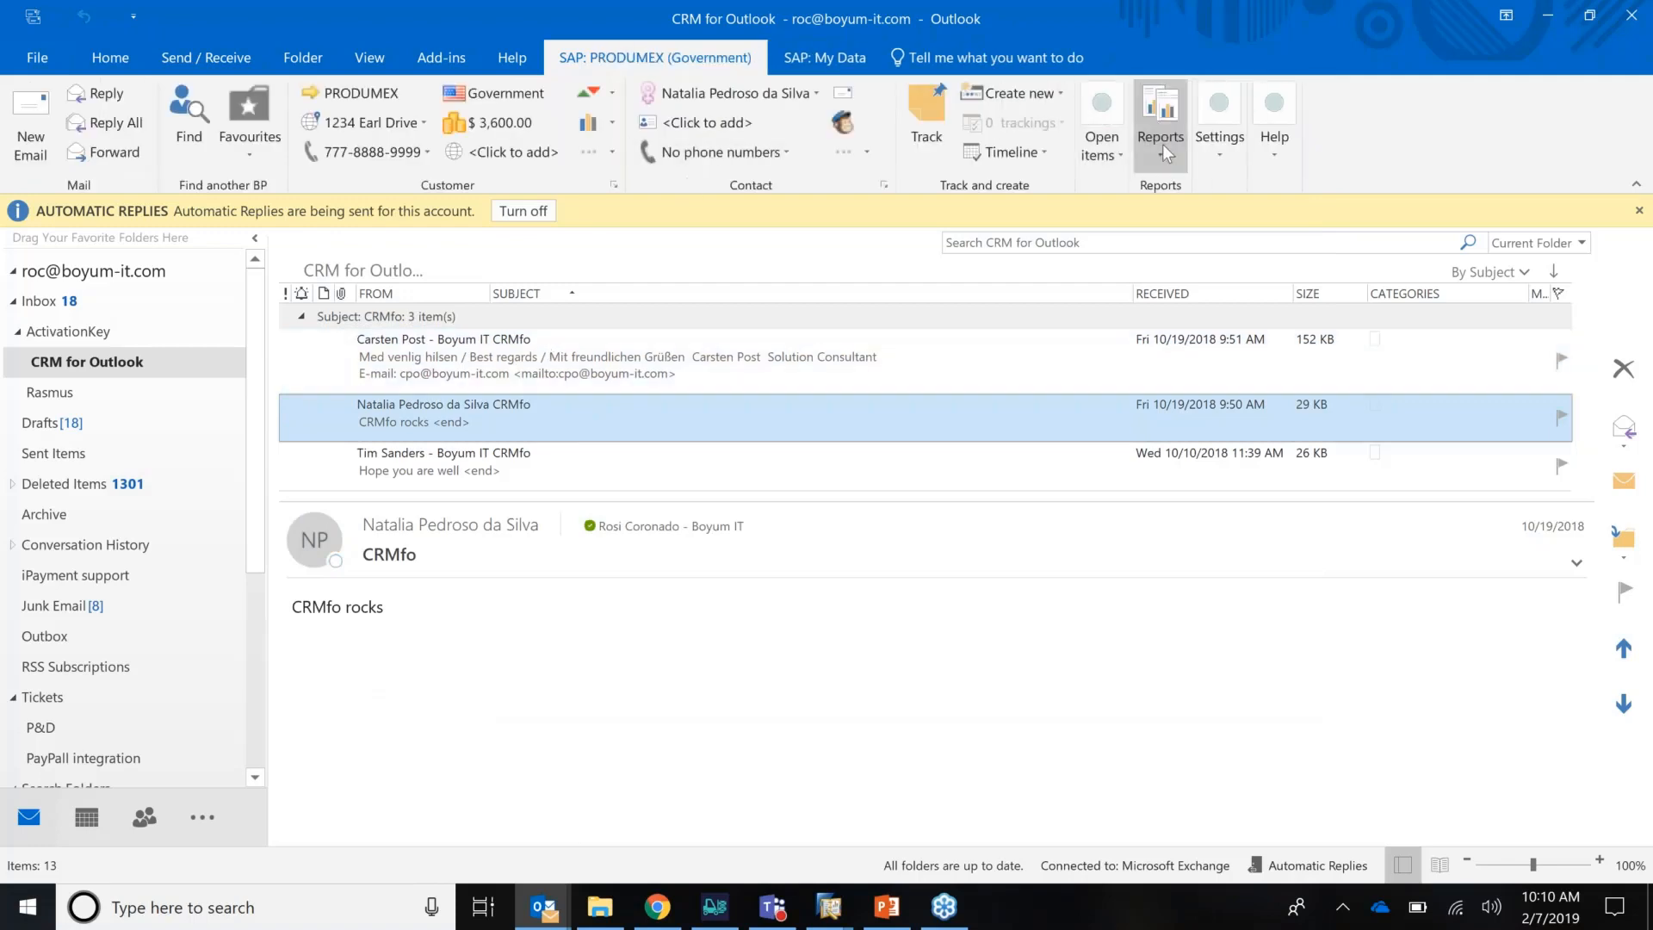
Step: Run the Open & Closed SO report for PRODUMEX, expand both Type groups, then move to SAP: My Data
left_click(1158, 120)
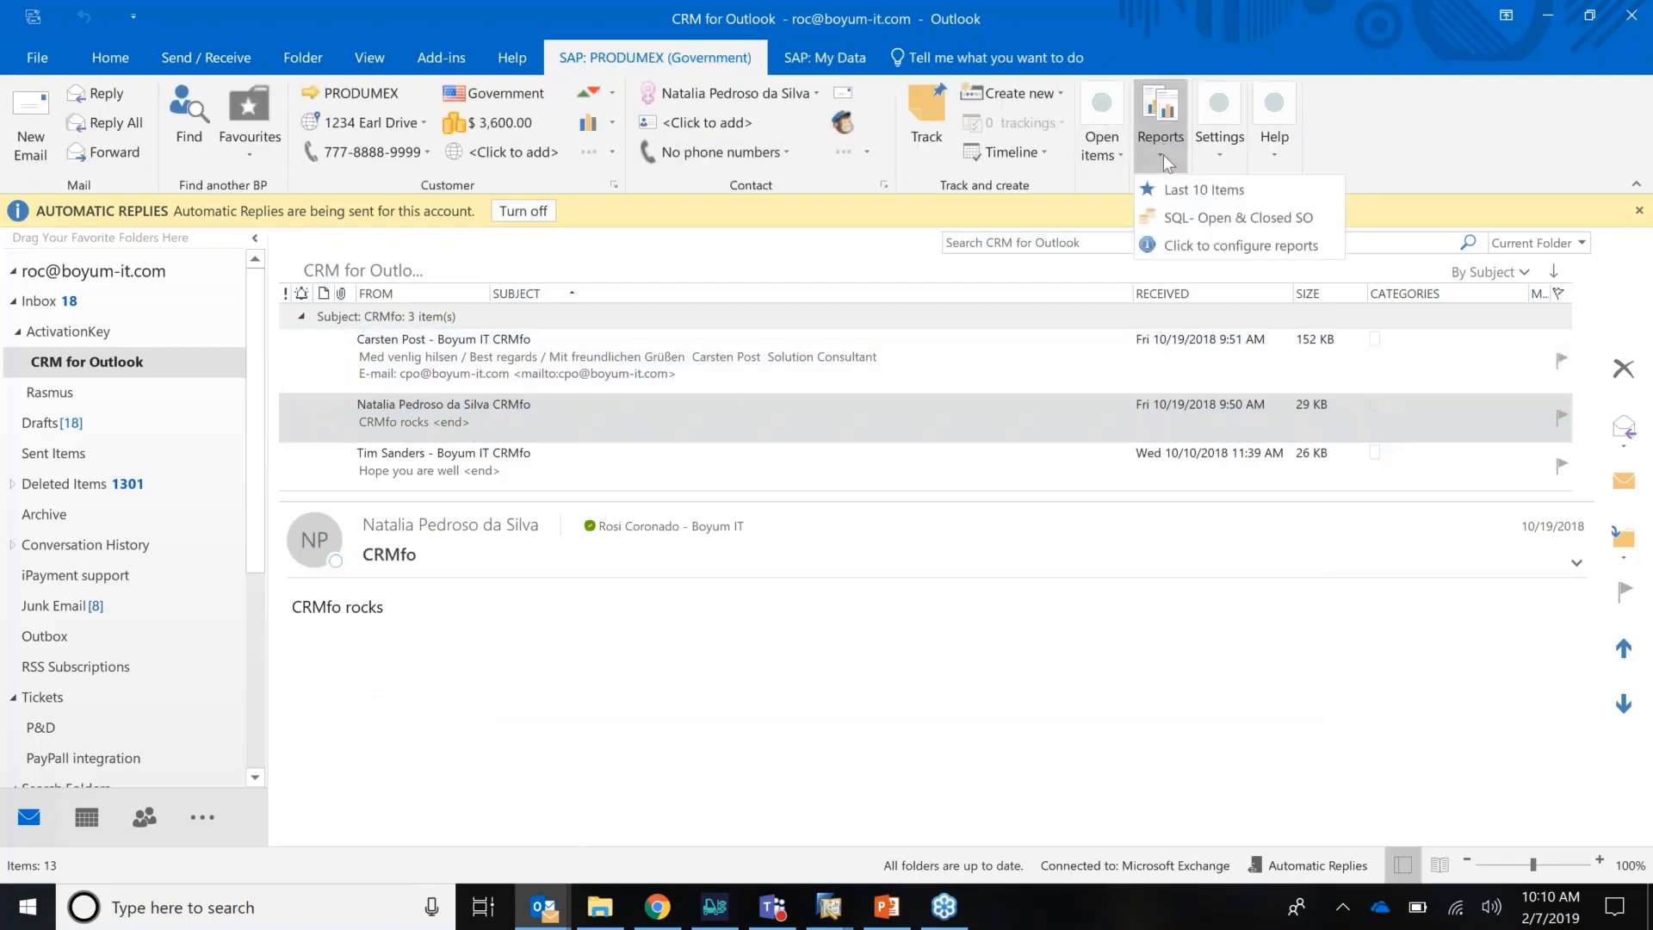
left_click(1238, 217)
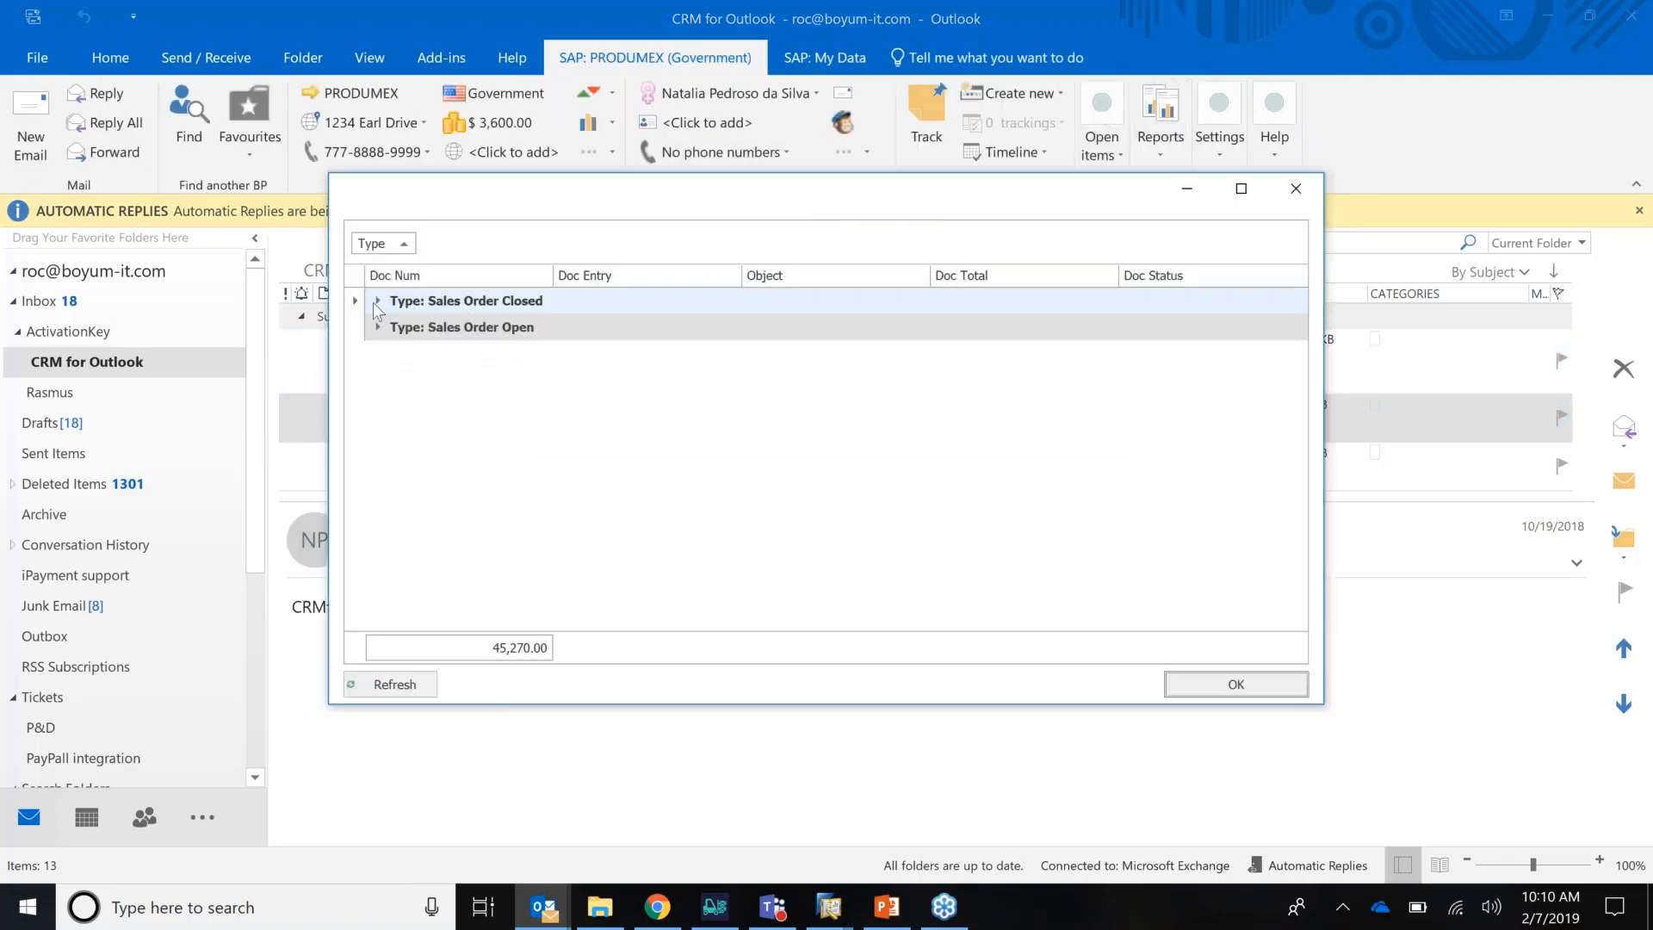
left_click(377, 299)
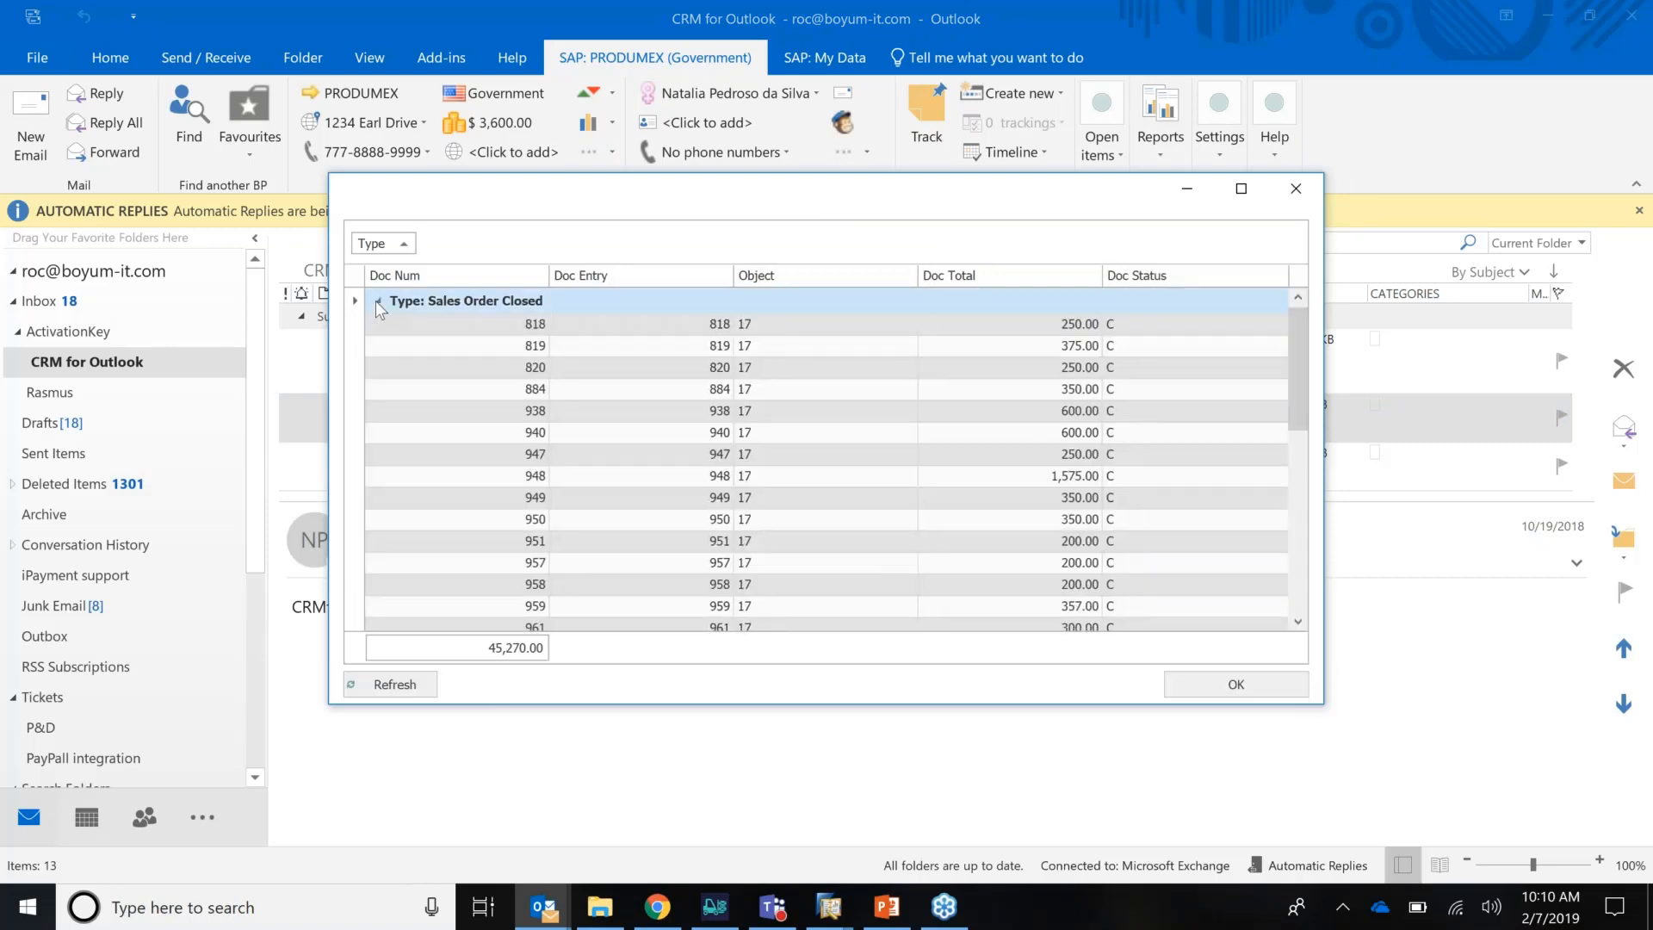
left_click(355, 299)
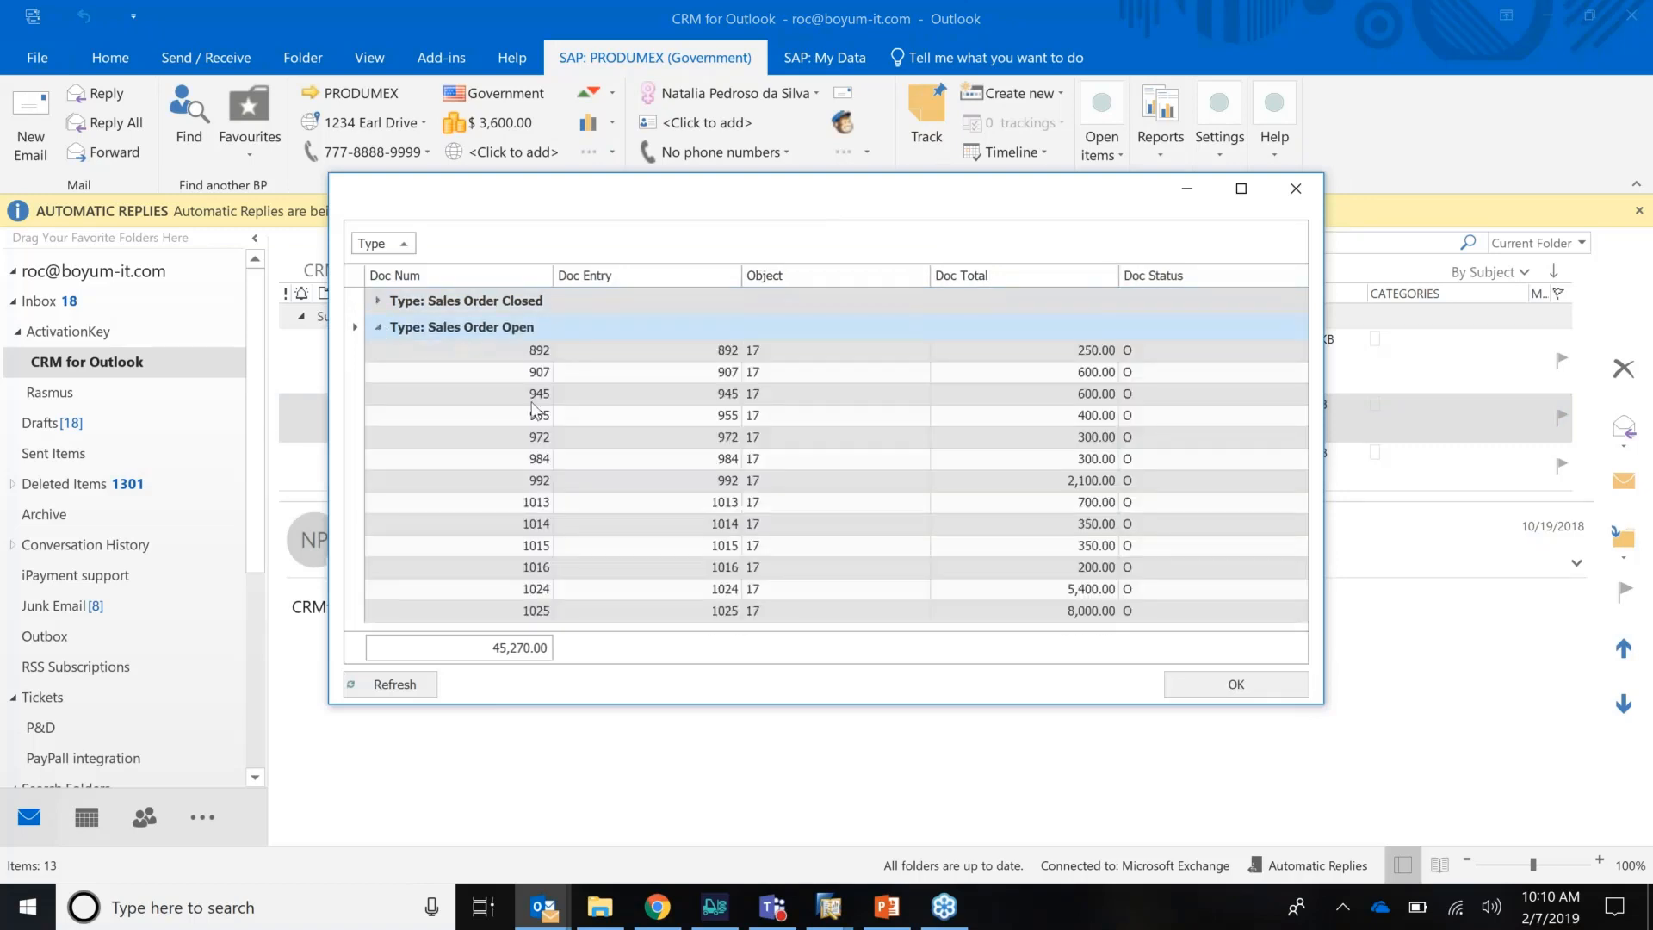
mouse_move(665, 446)
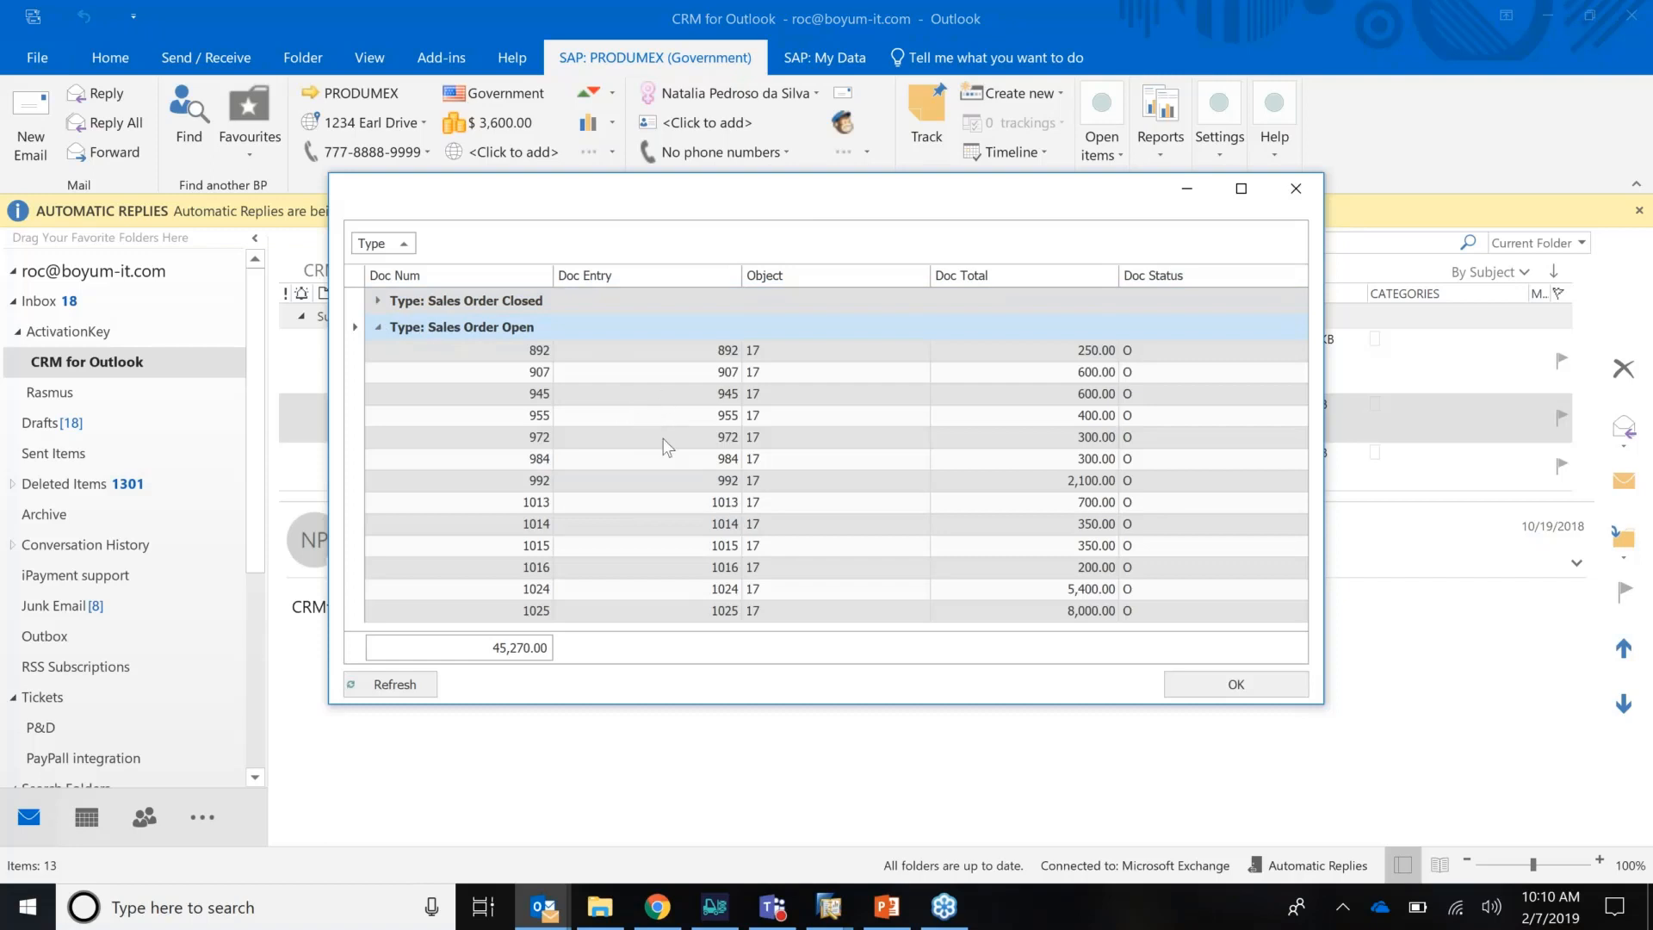
mouse_move(541, 466)
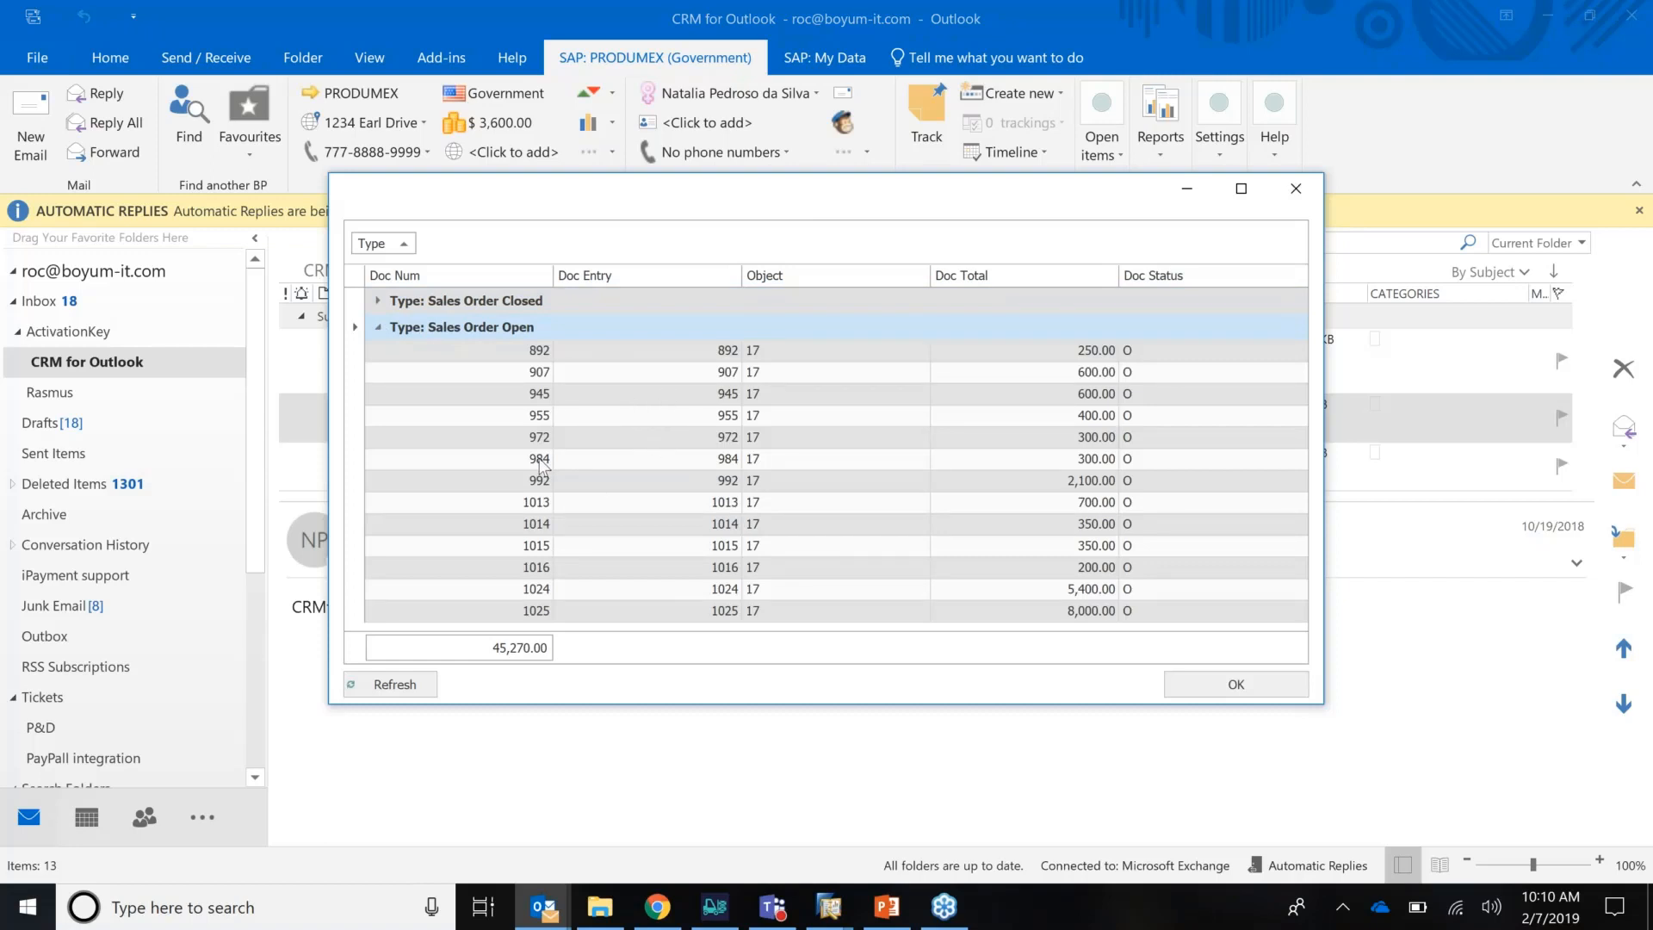
mouse_move(556, 501)
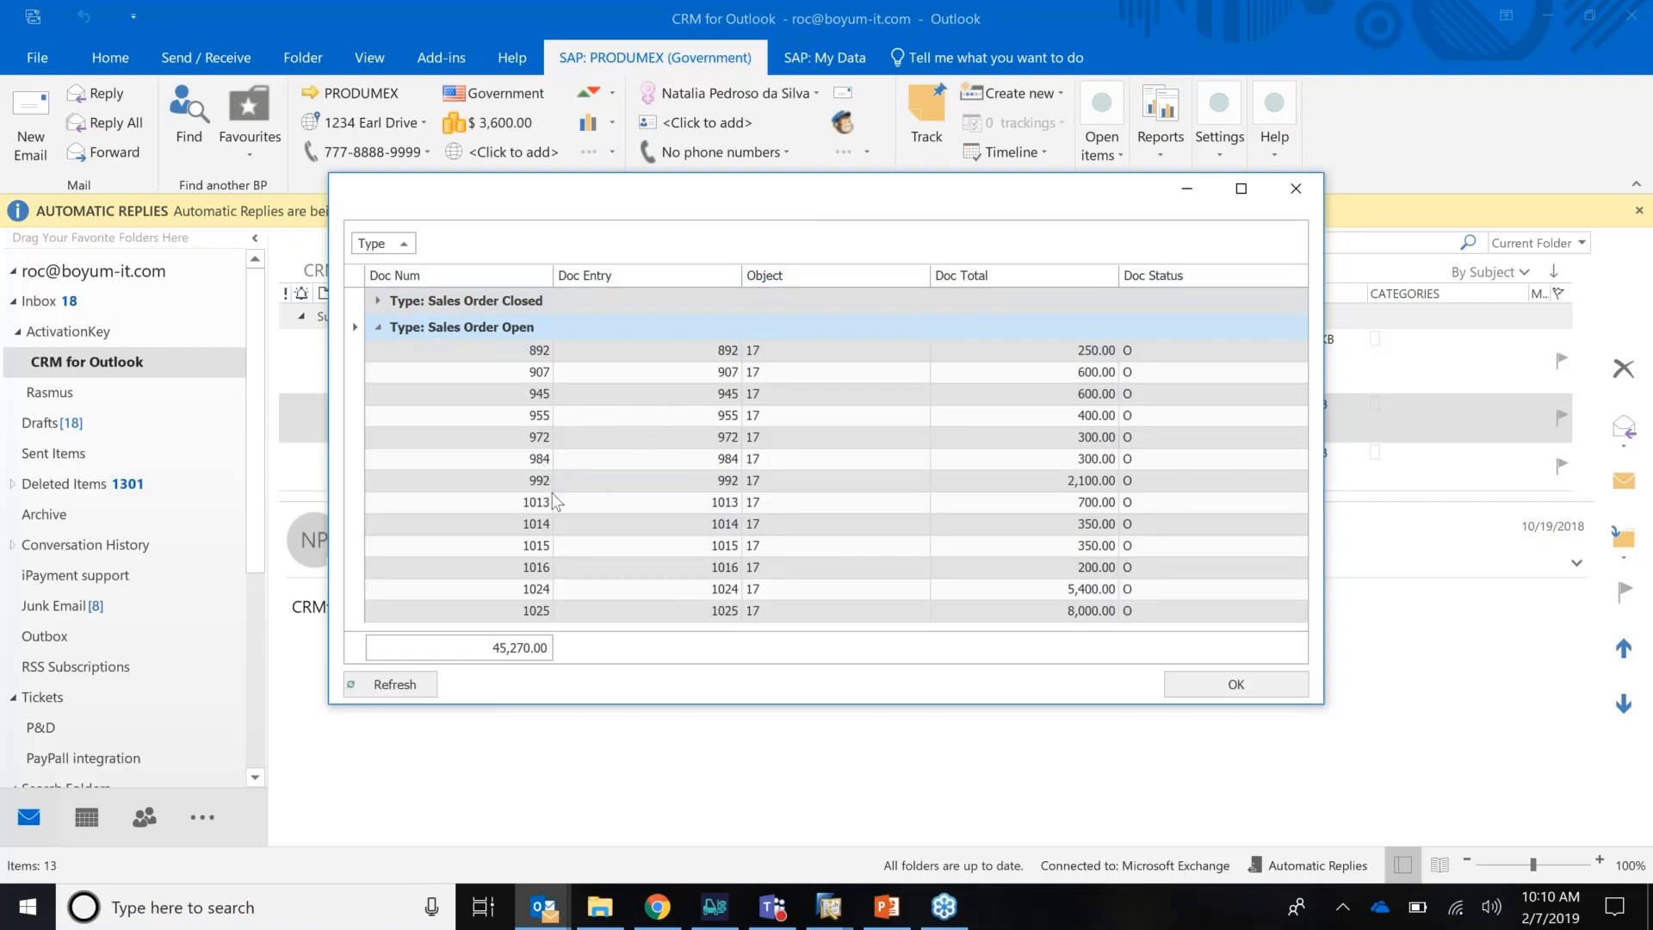
mouse_move(904, 382)
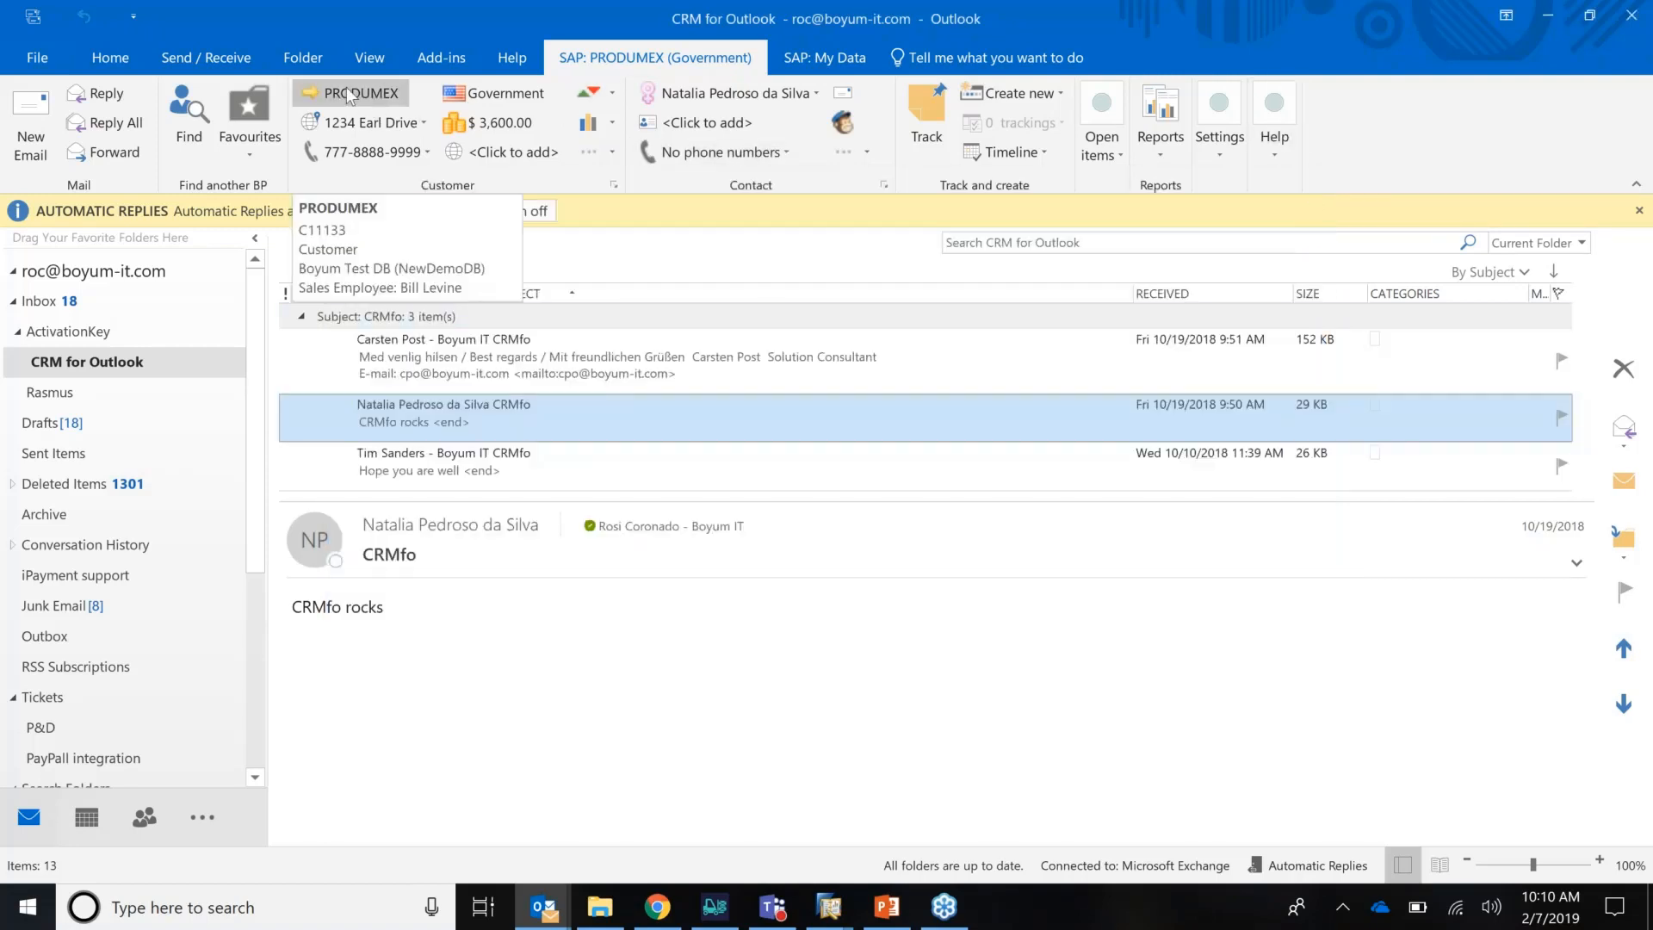
left_click(823, 59)
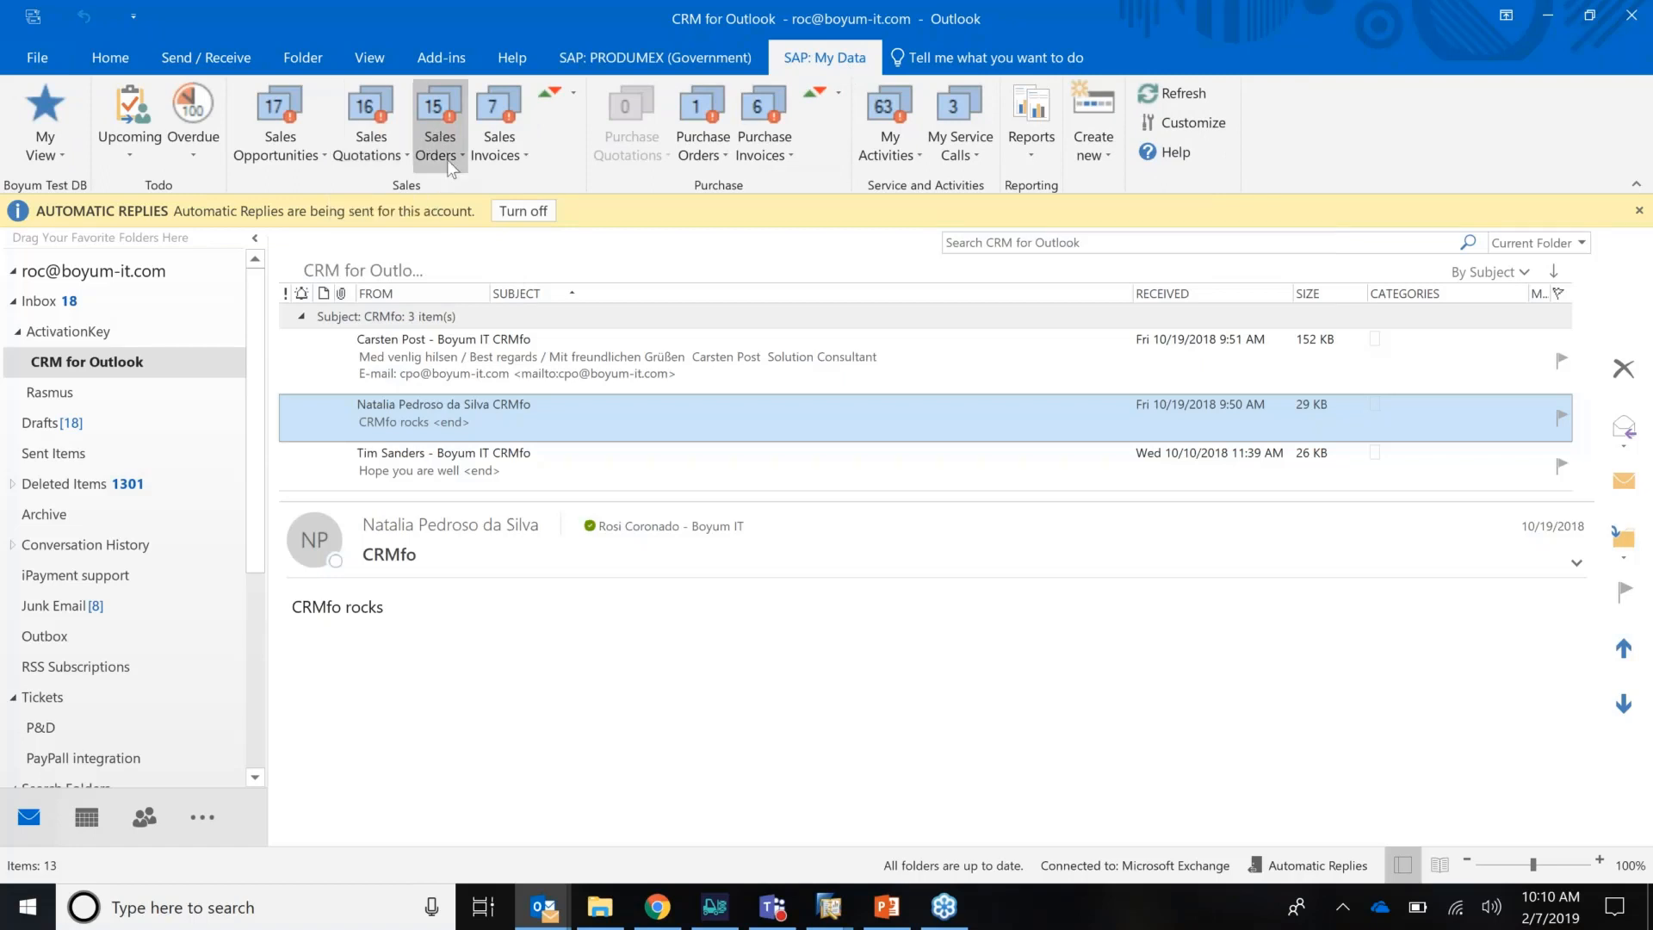
mouse_move(439, 143)
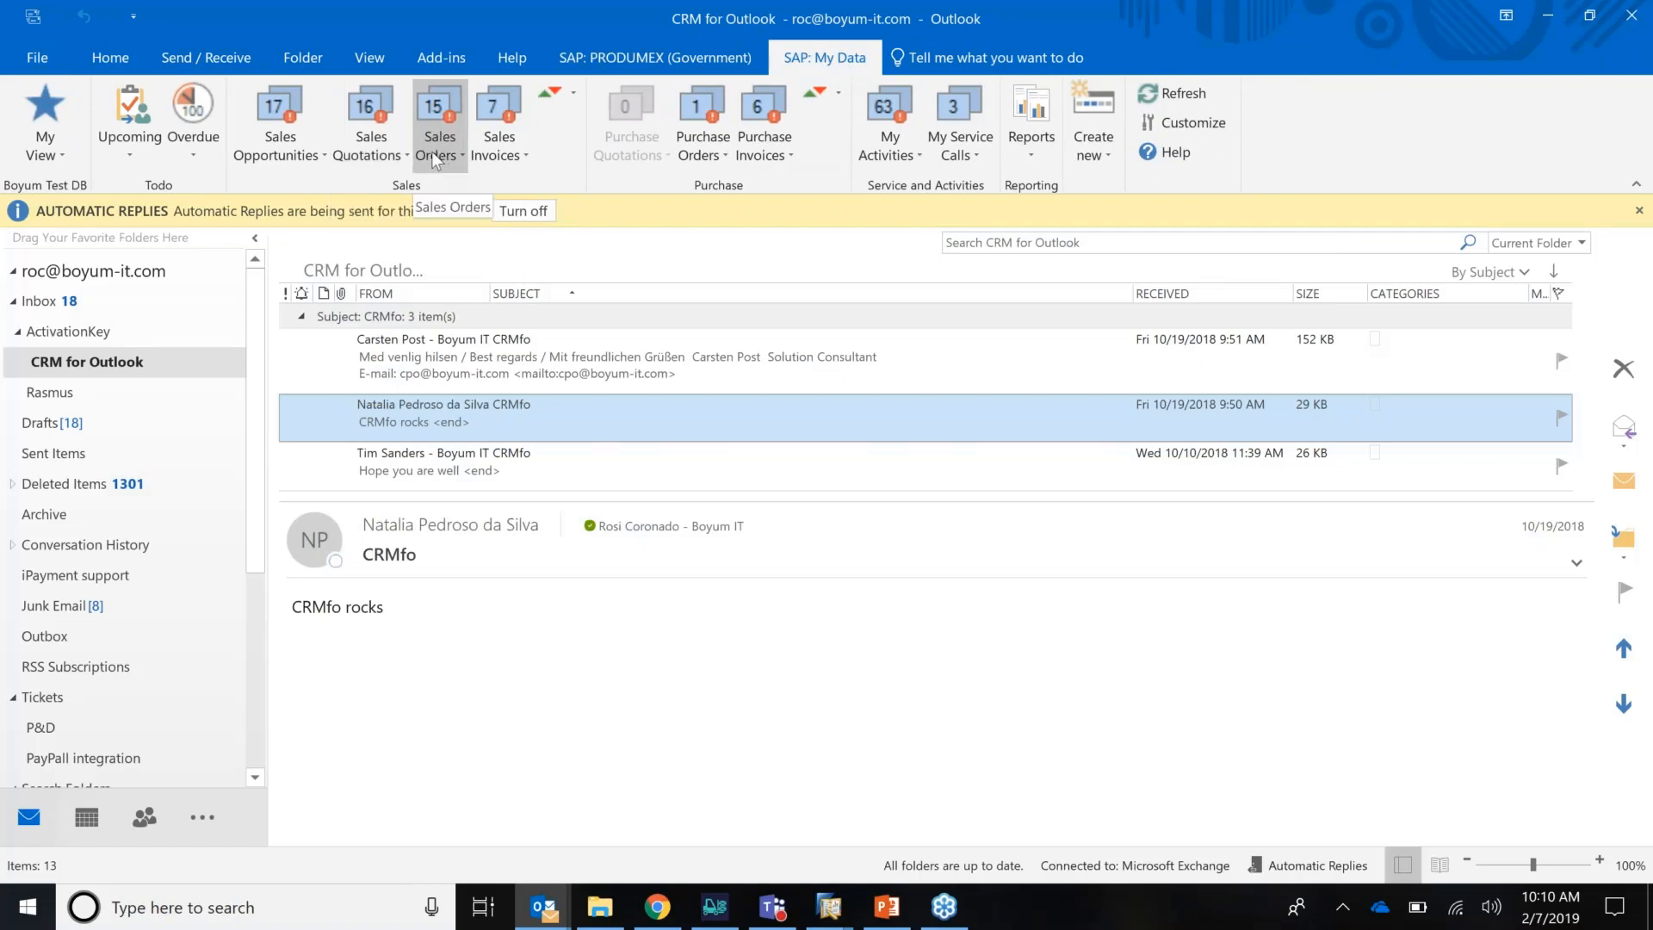
mouse_move(1093, 126)
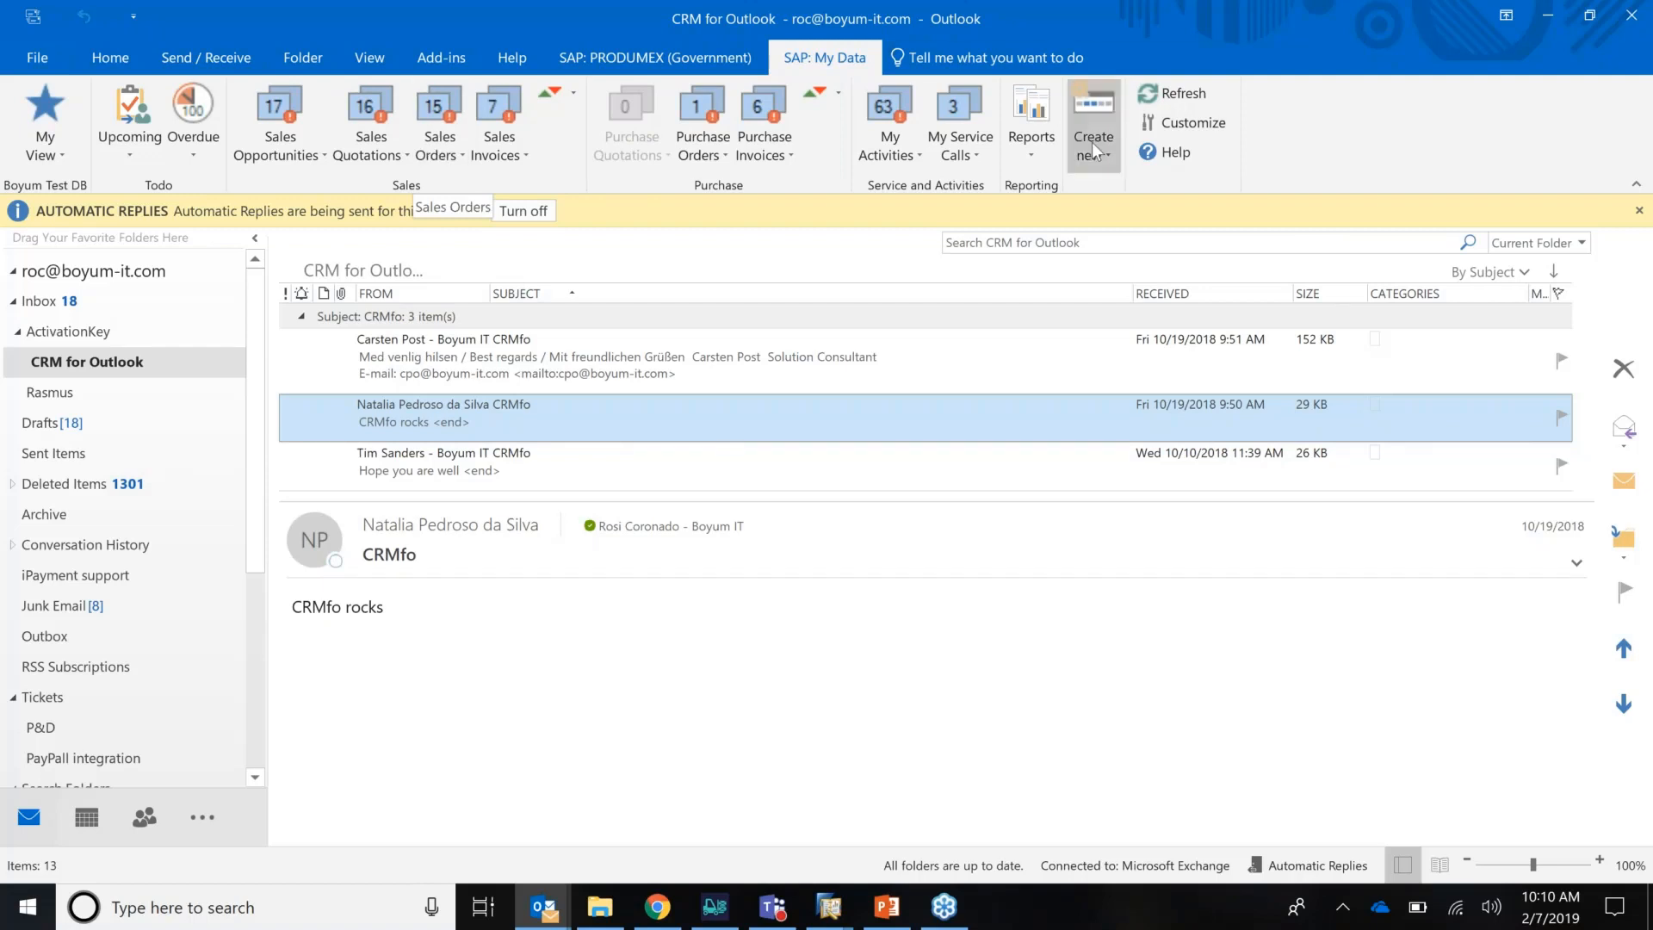
mouse_move(1030, 120)
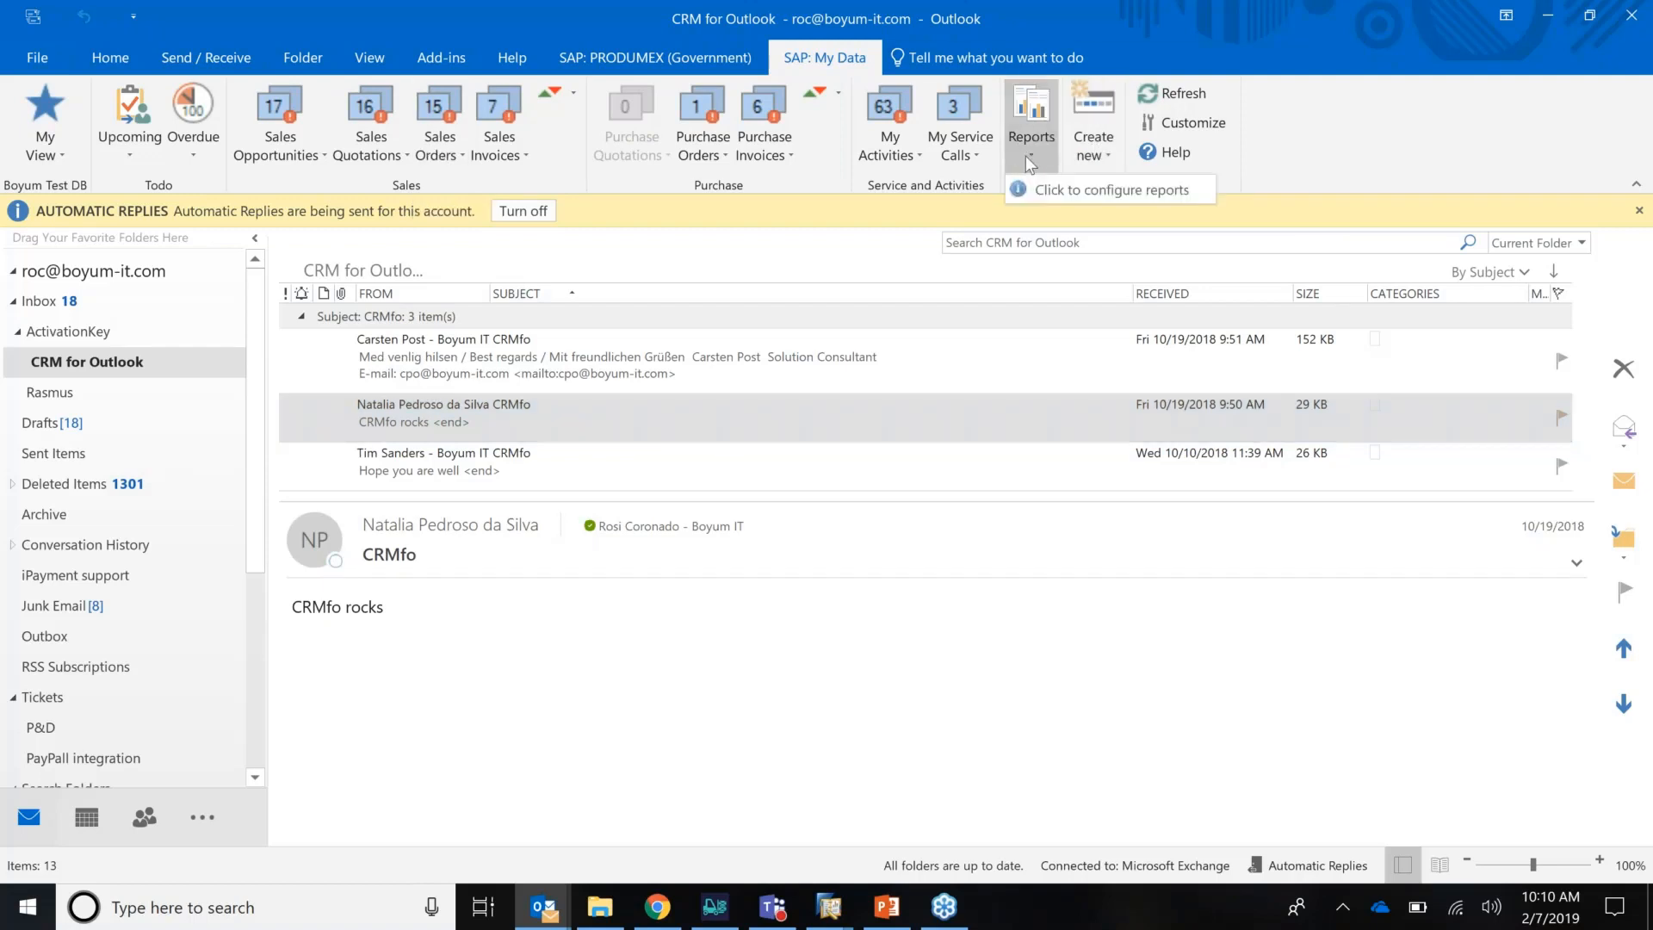
mouse_move(1072, 241)
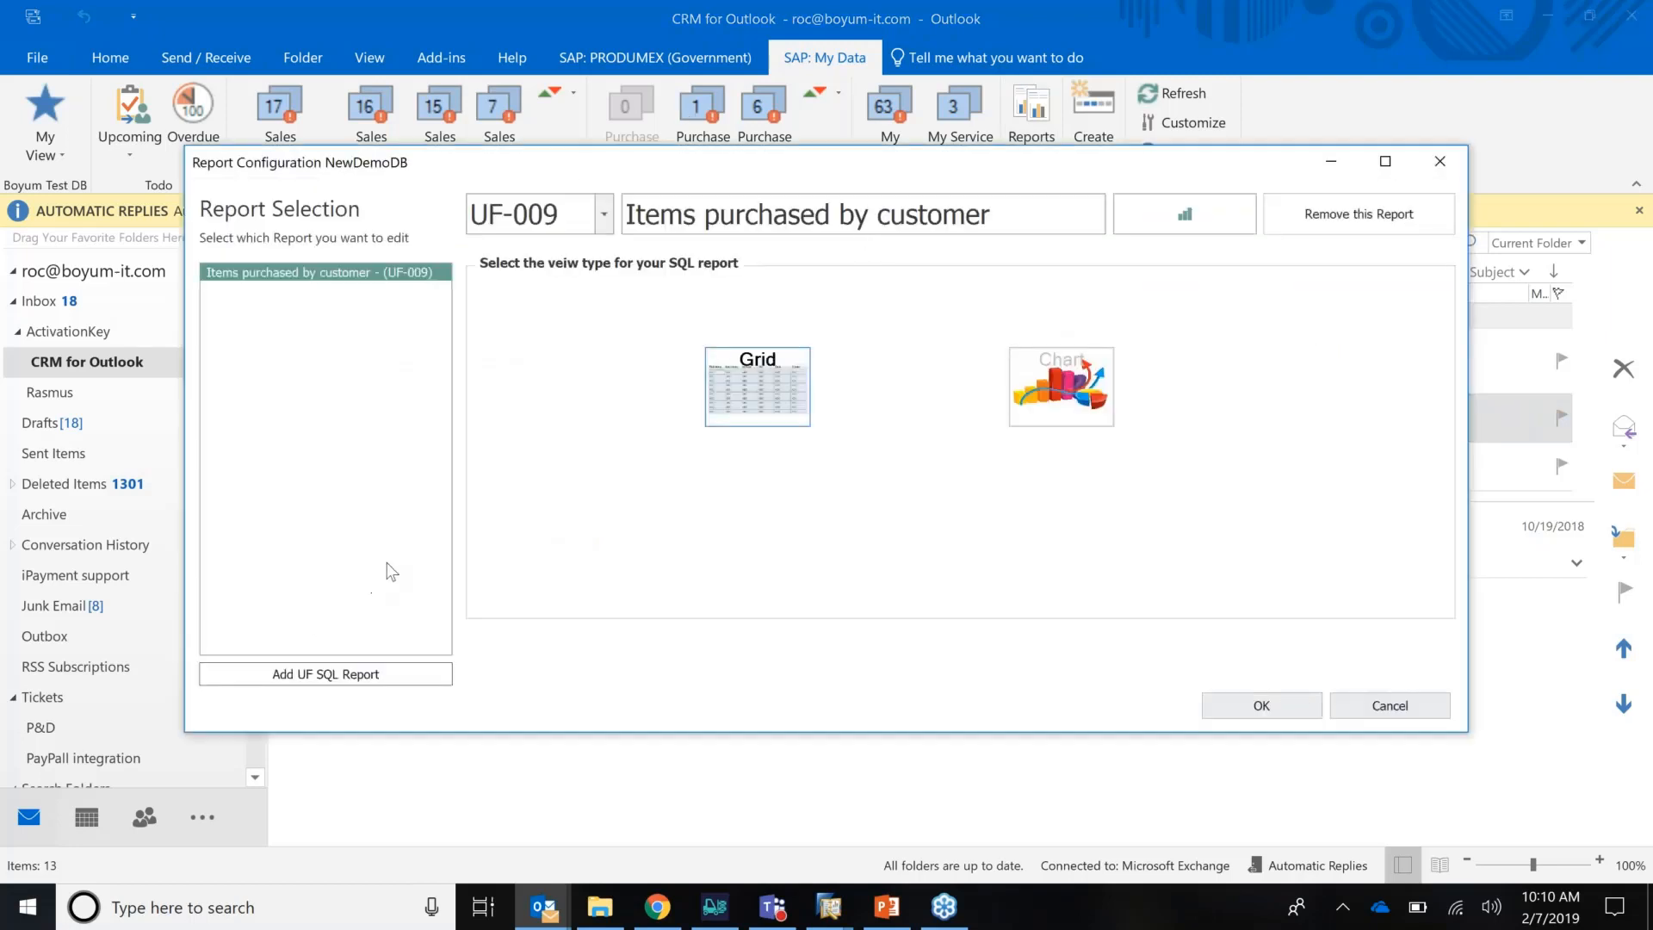
Step: Choose SQL- Customer List (UF-074) as a My Data report and confirm the configuration
left_click(603, 213)
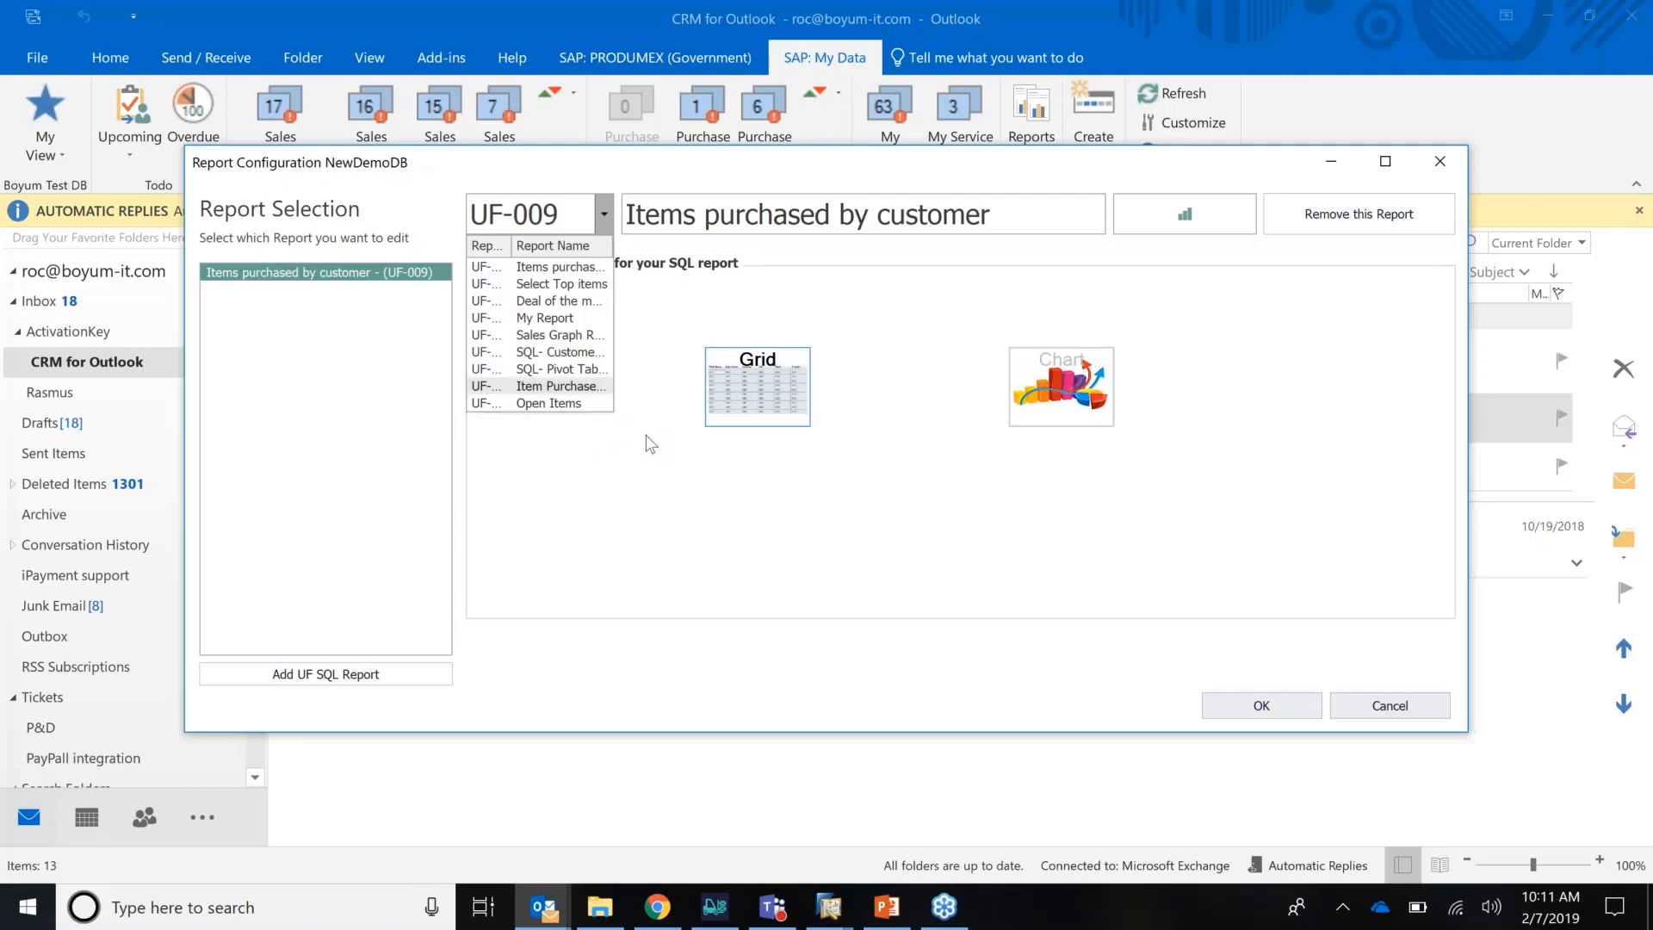
mouse_move(601, 375)
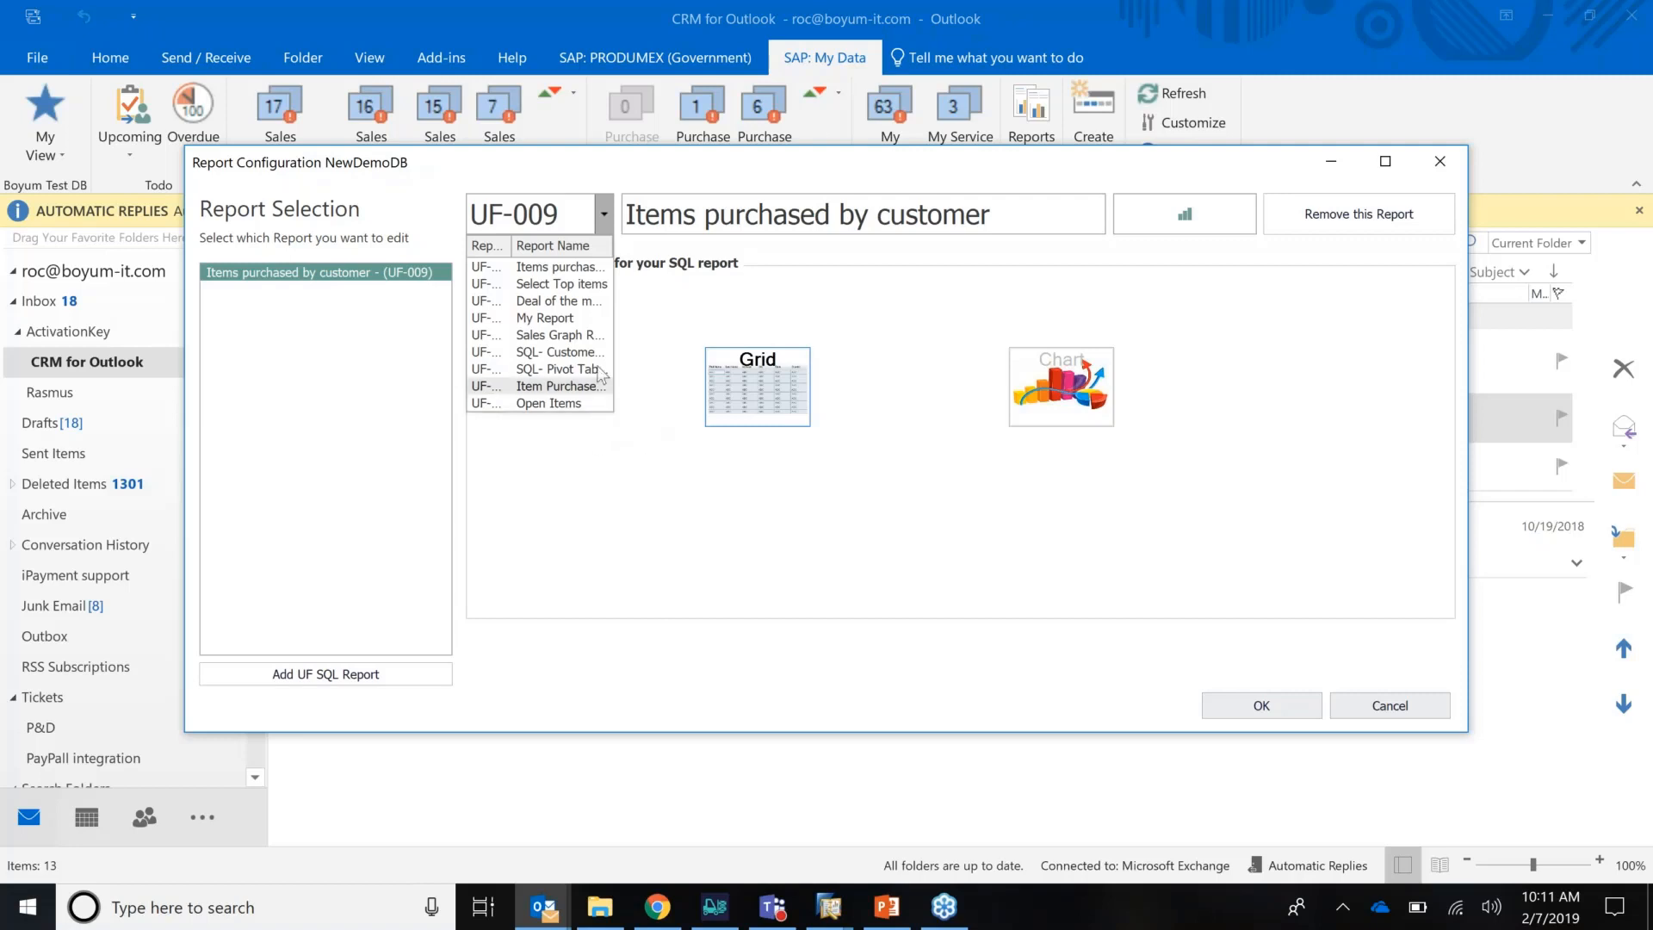
left_click(561, 352)
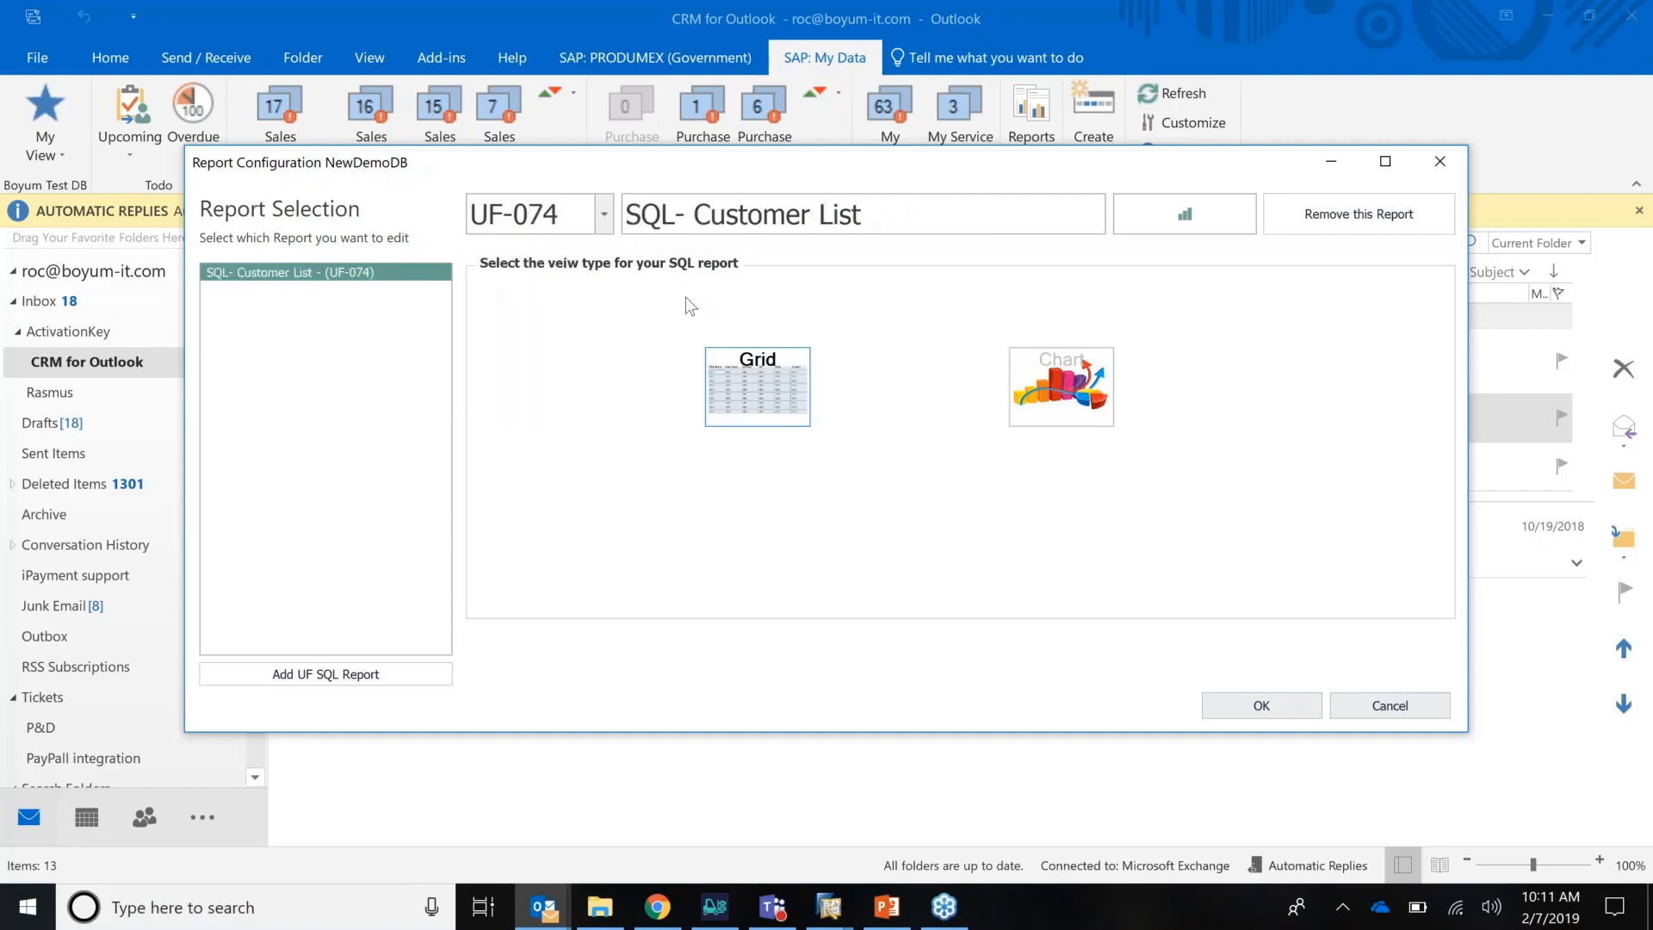
mouse_move(1152, 162)
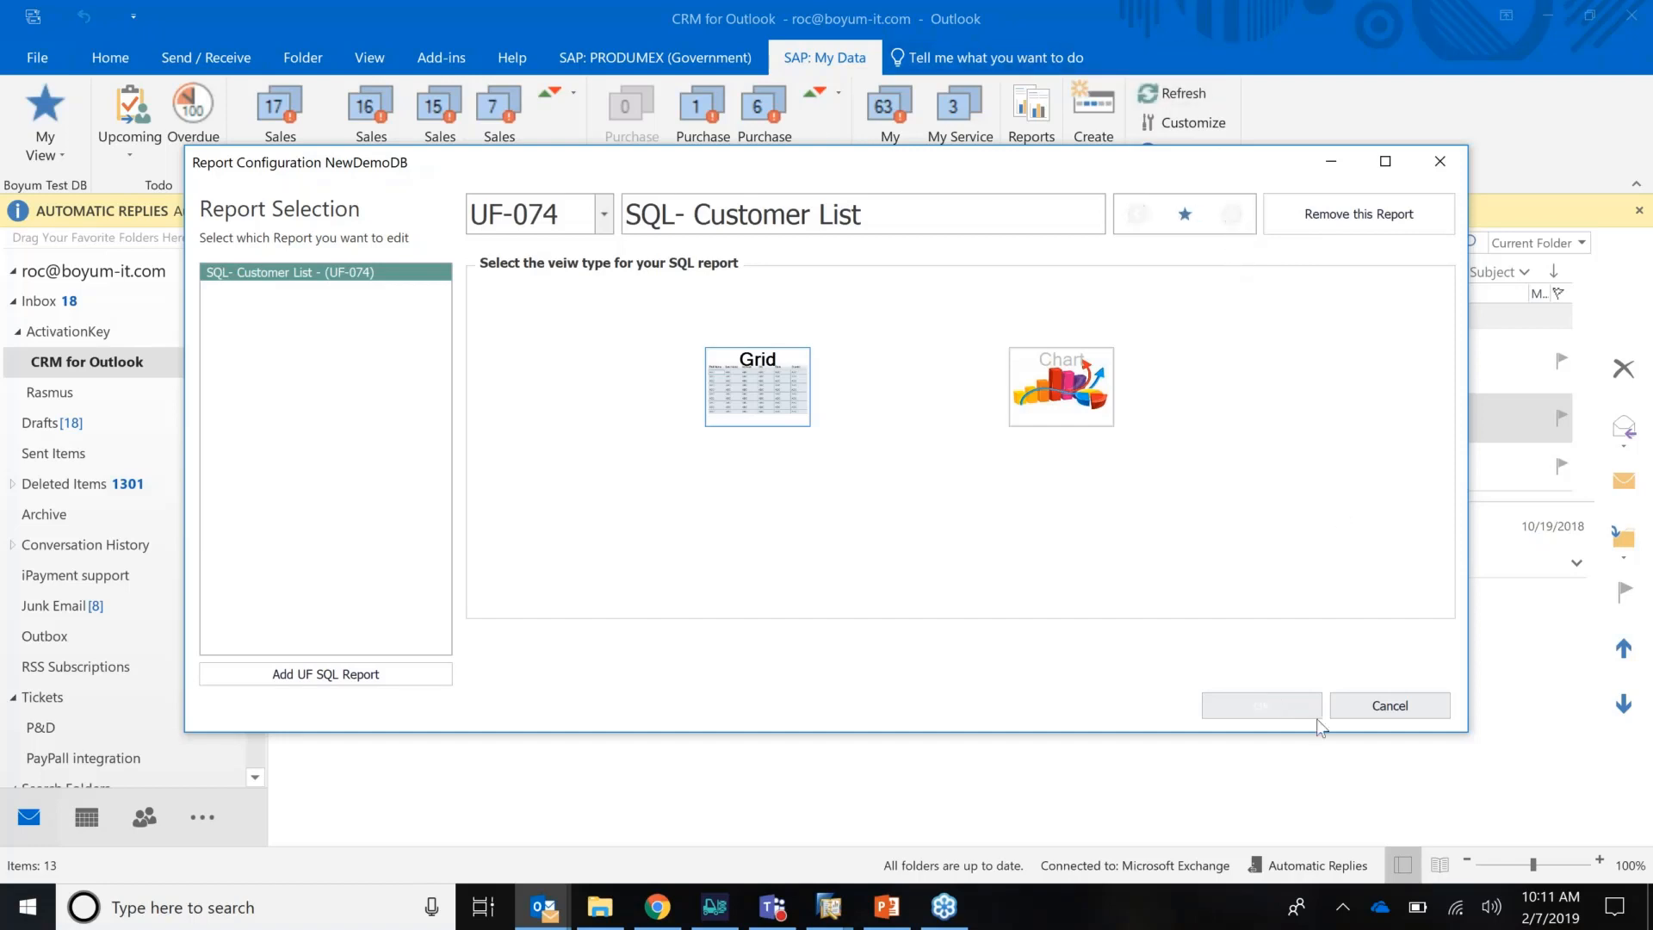
left_click(1387, 705)
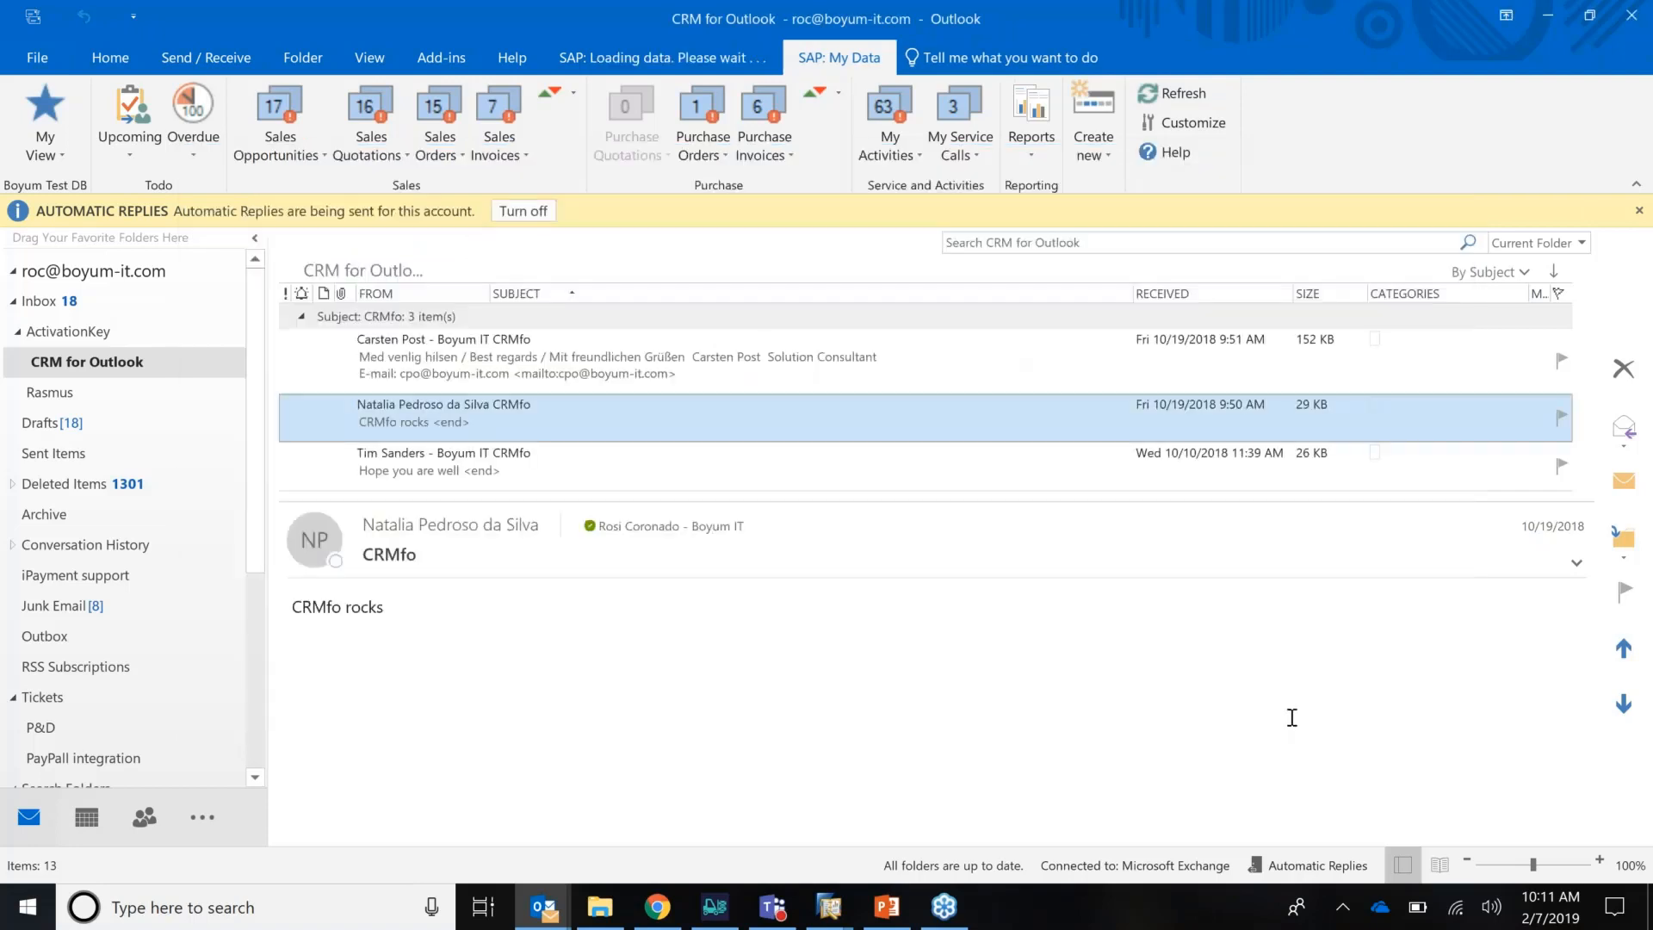
Step: Run the SQL- Customer List report showing codes, names, groups and balances, then close it
left_click(1029, 119)
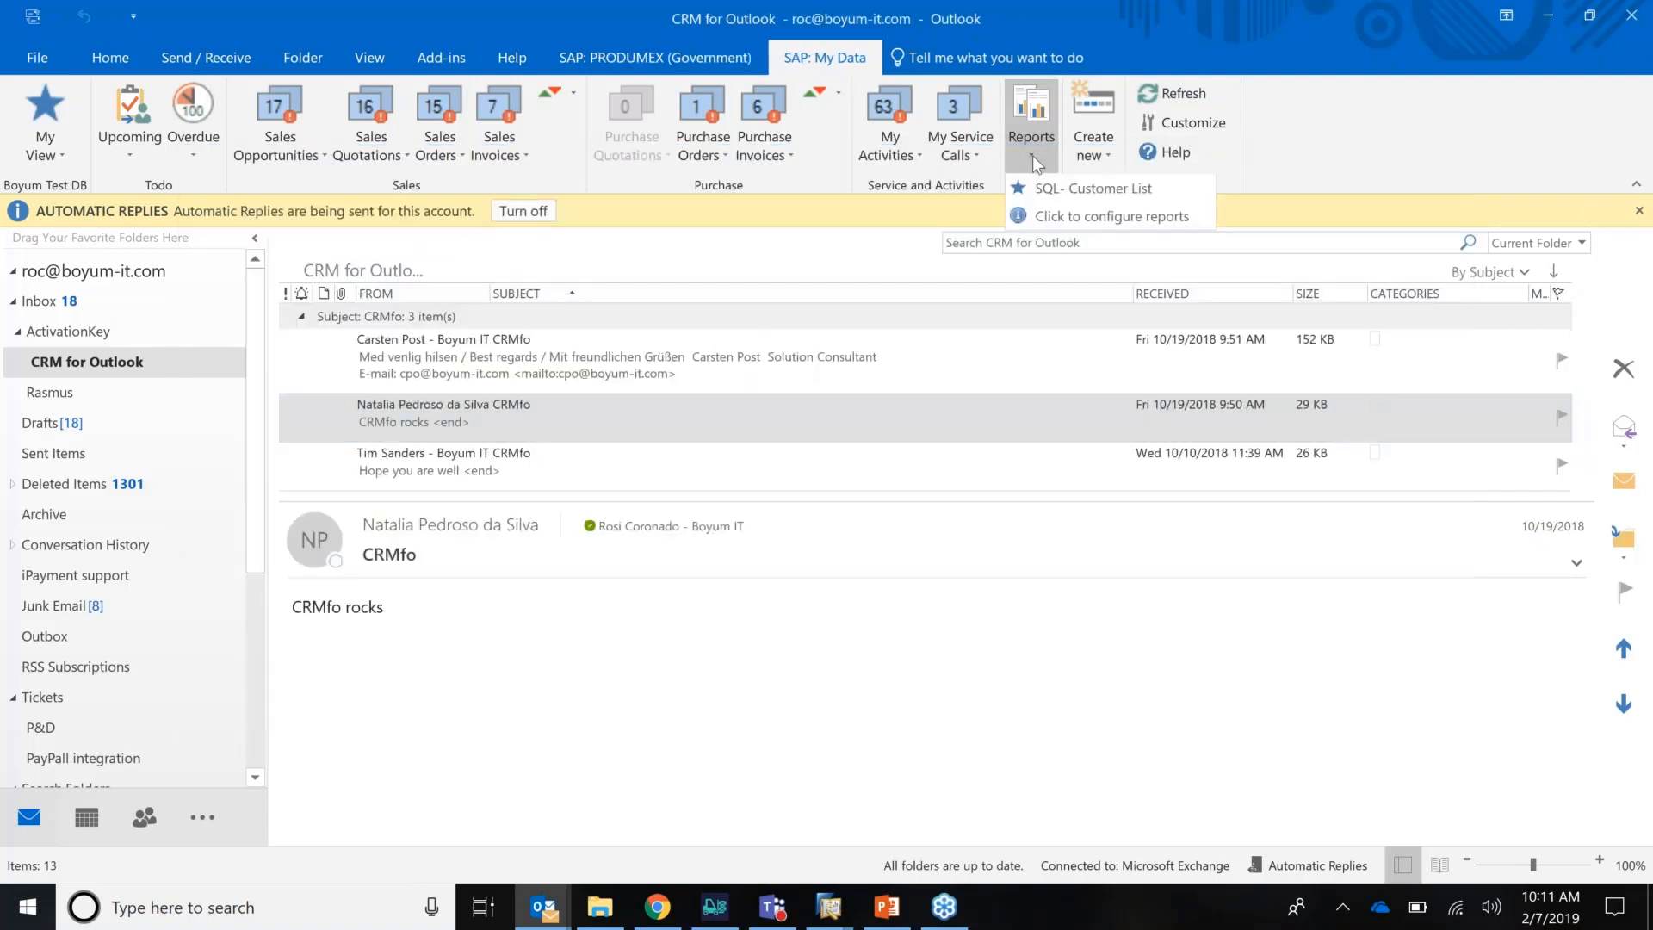
mouse_move(1075, 200)
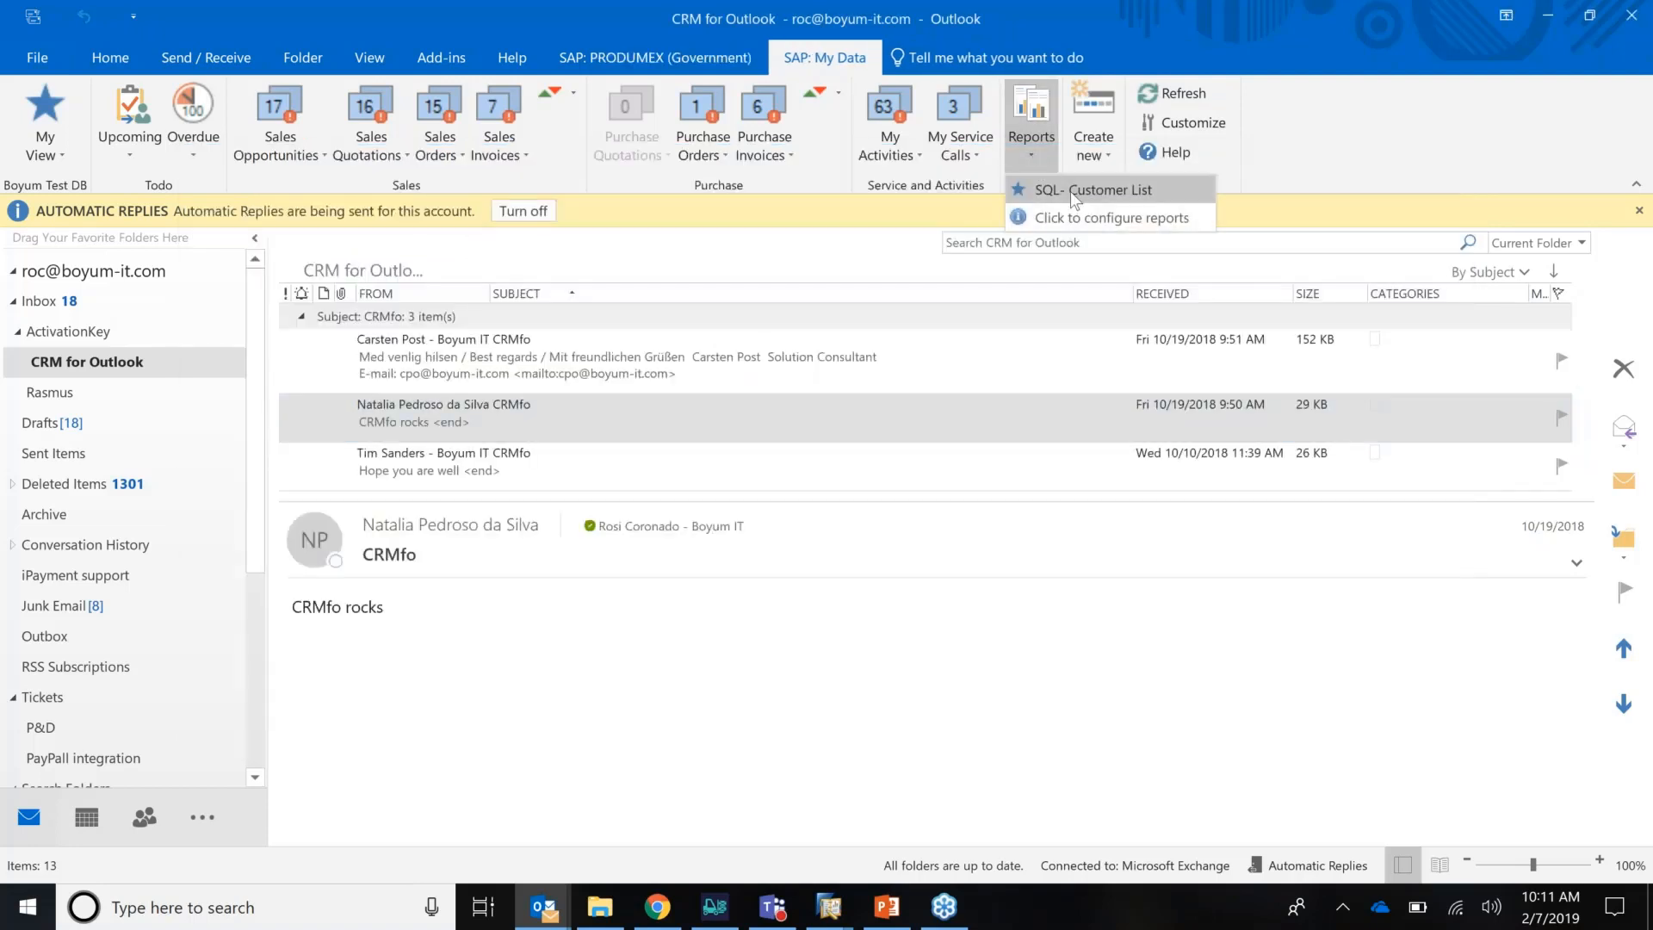
left_click(1096, 189)
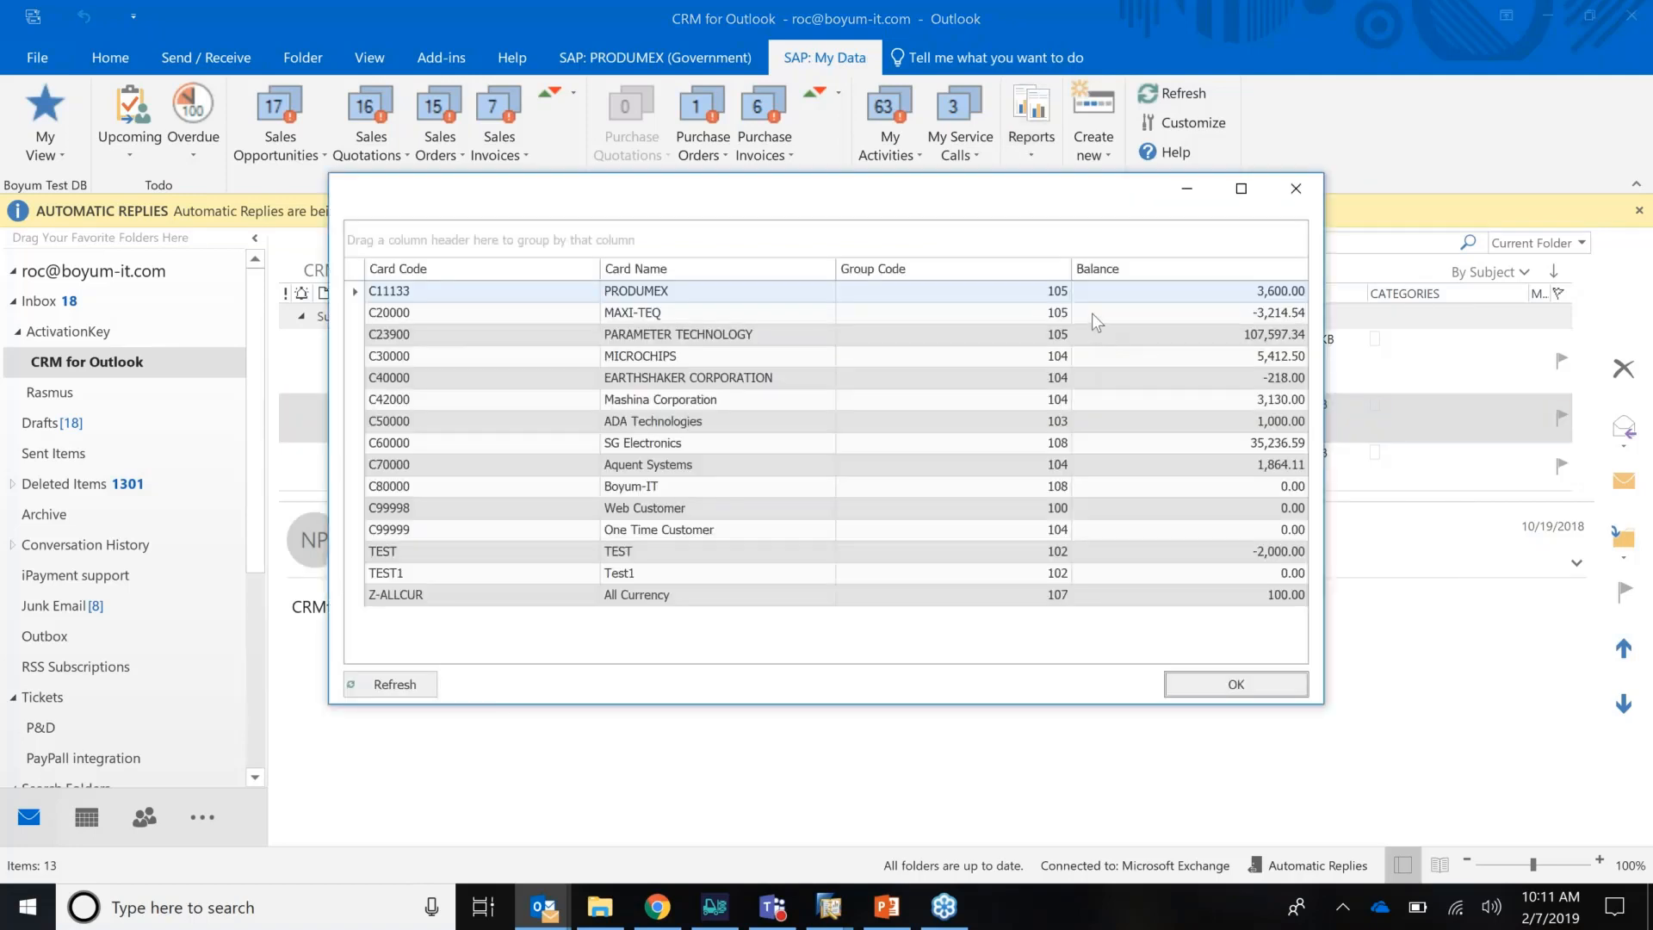
mouse_move(1274, 540)
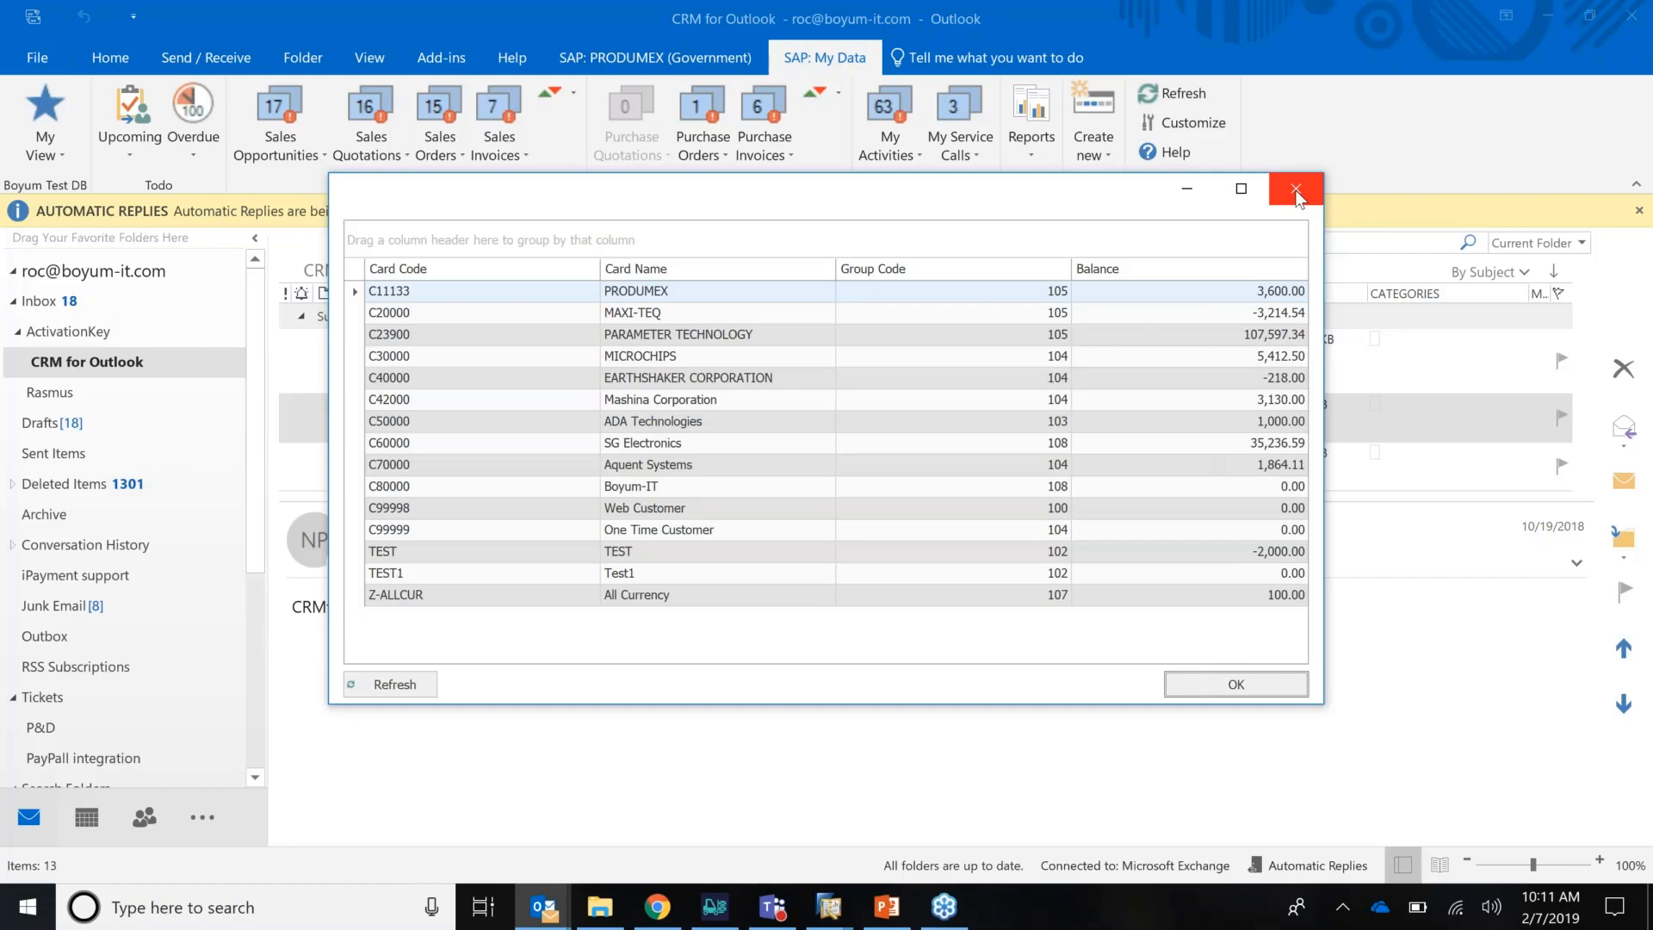
left_click(1295, 189)
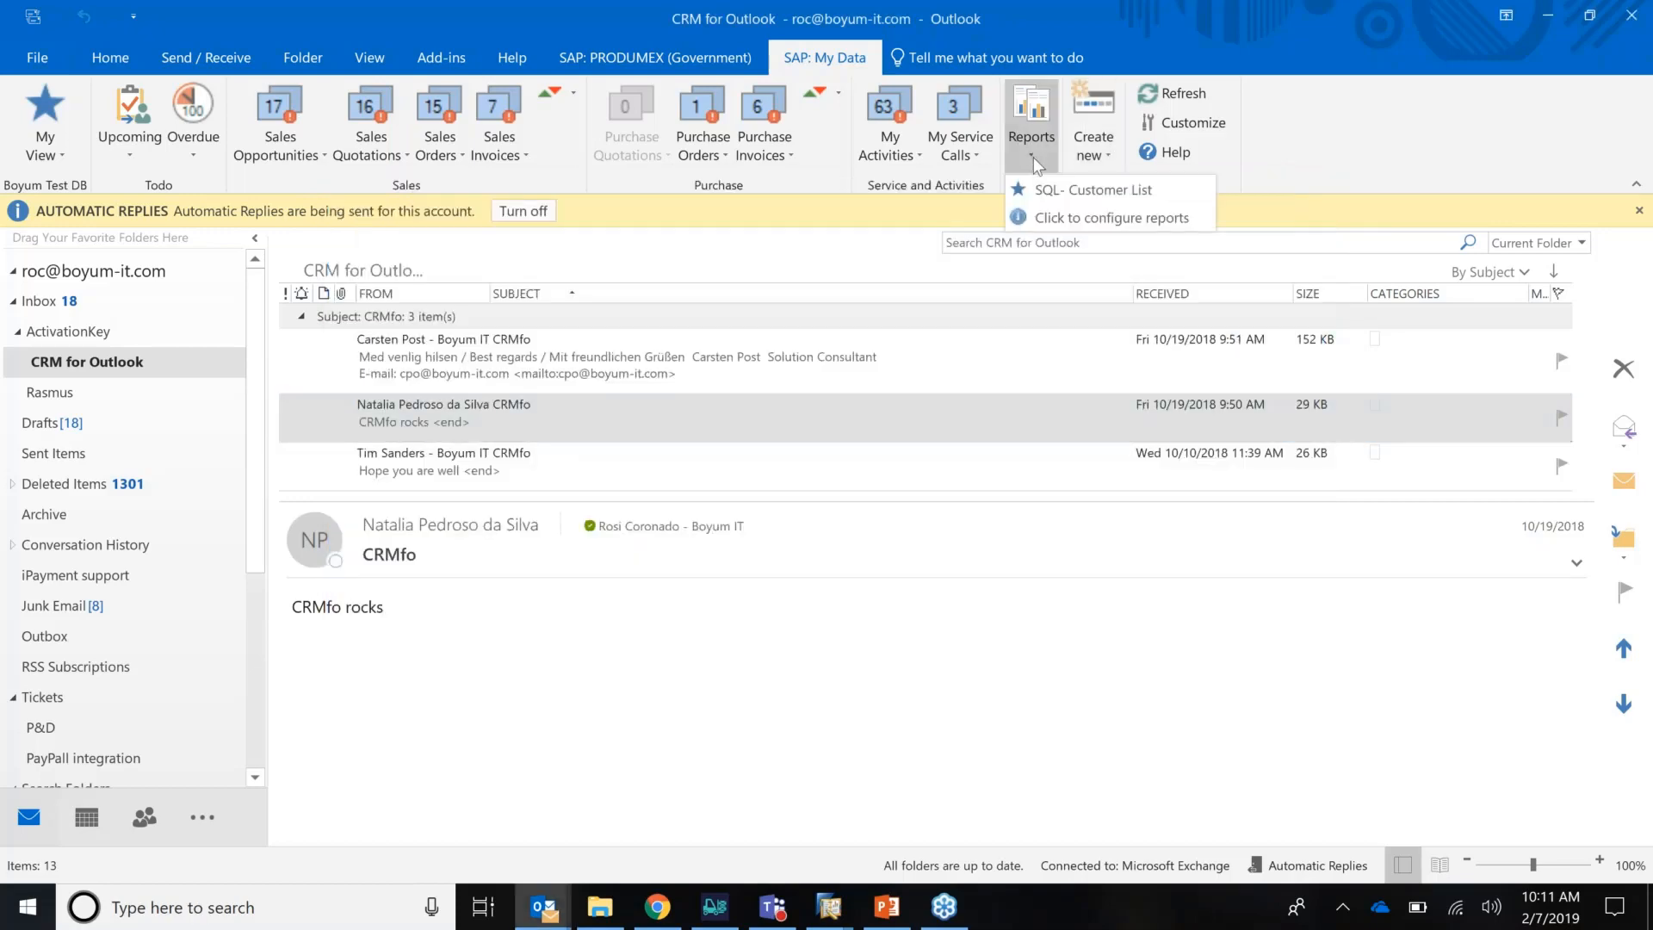
Step: Add a Sales Graph Report entry, view its 2005–2019 sales chart preview, and close the chart
left_click(1107, 217)
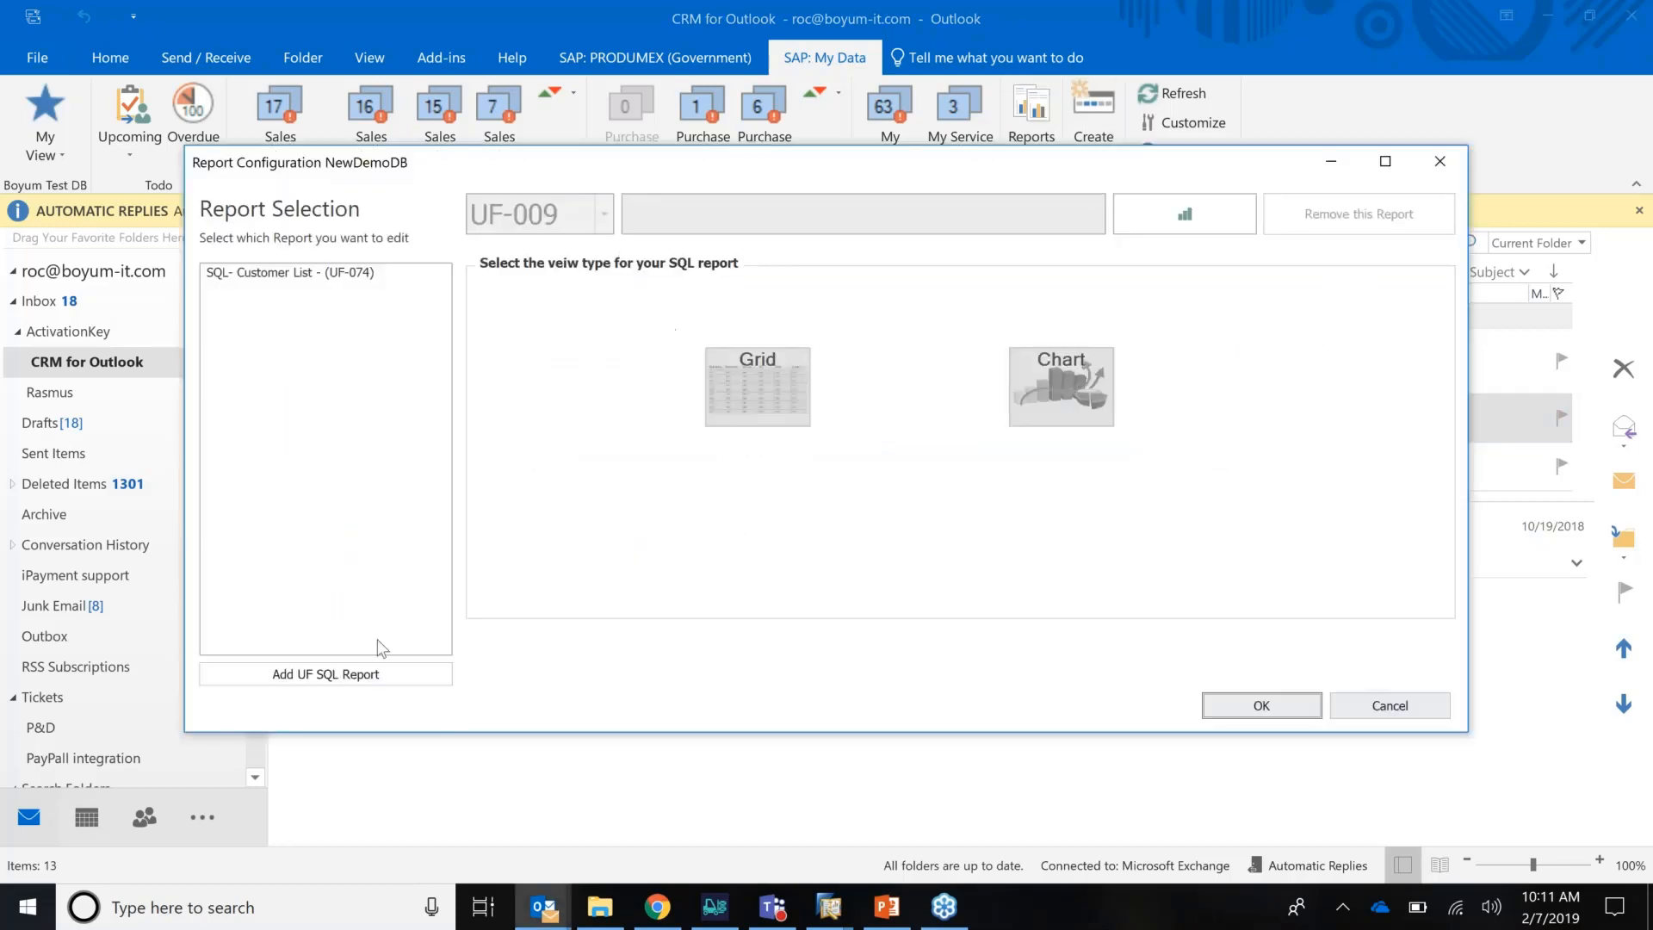
left_click(604, 213)
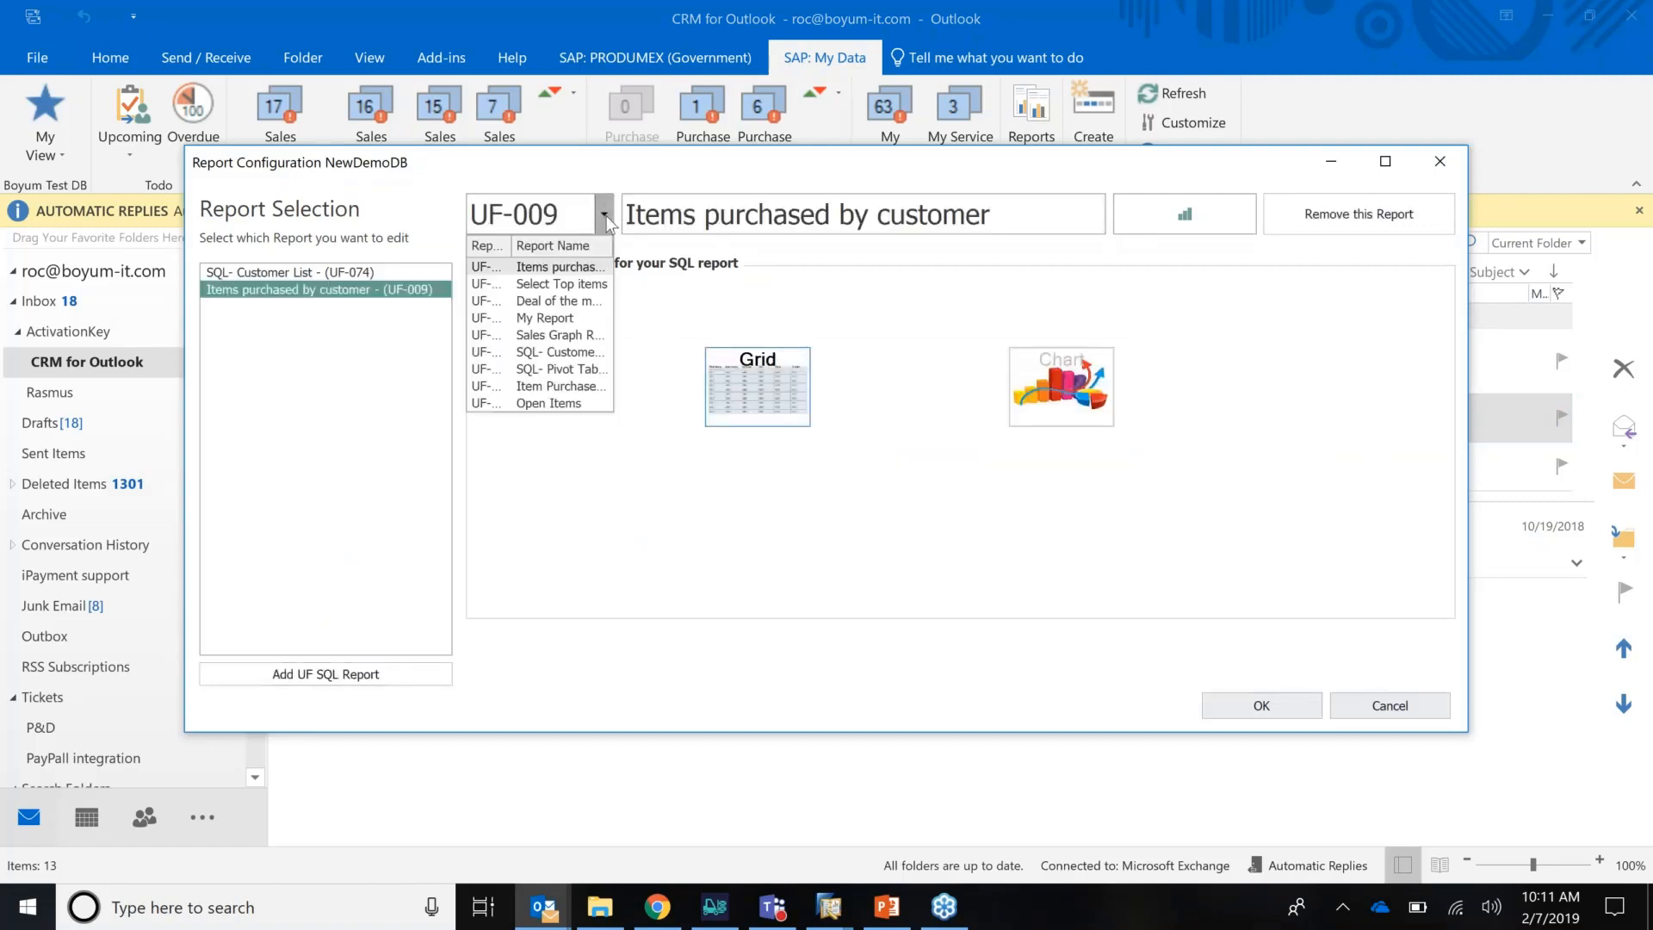
left_click(558, 335)
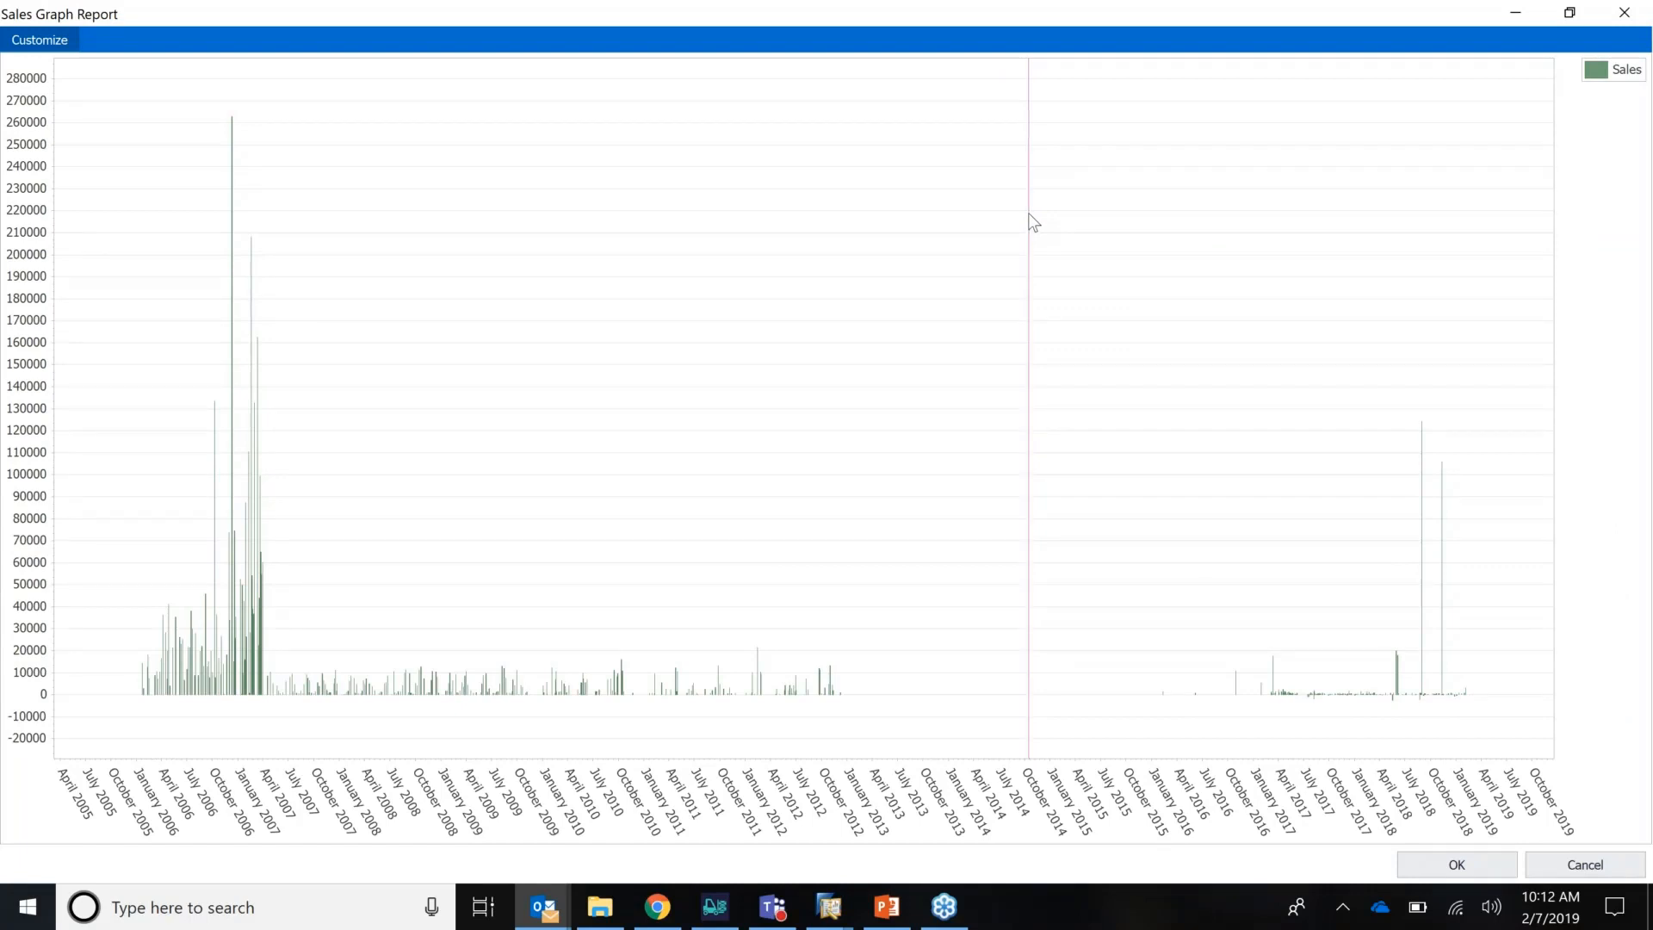
mouse_move(1623, 12)
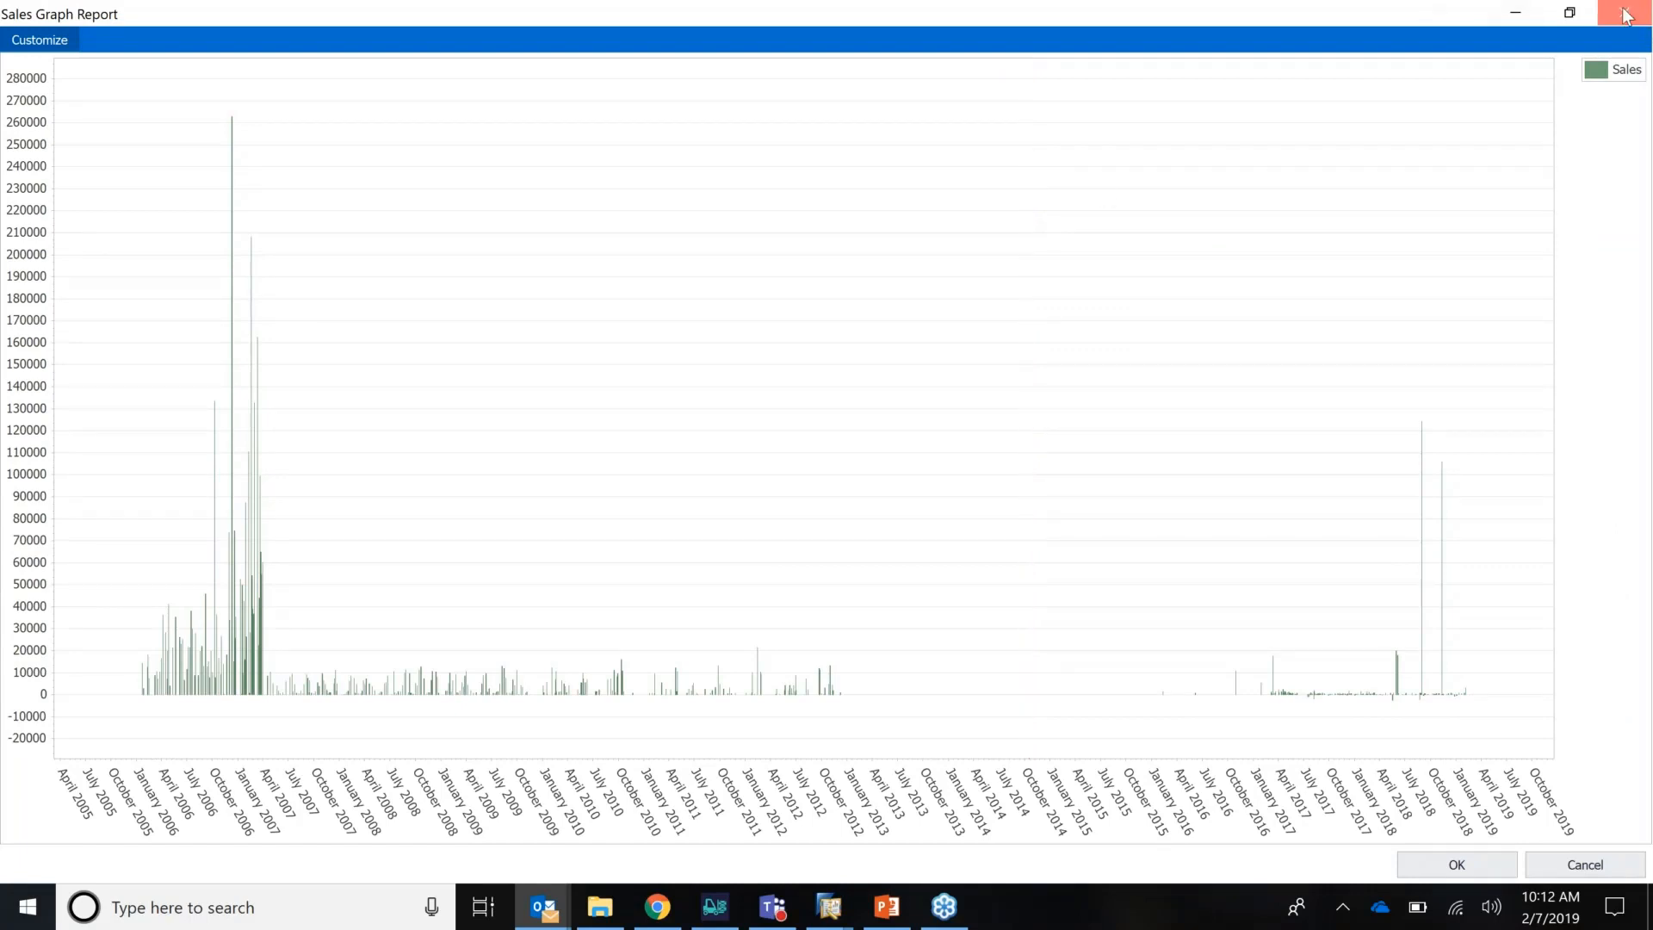
left_click(1627, 12)
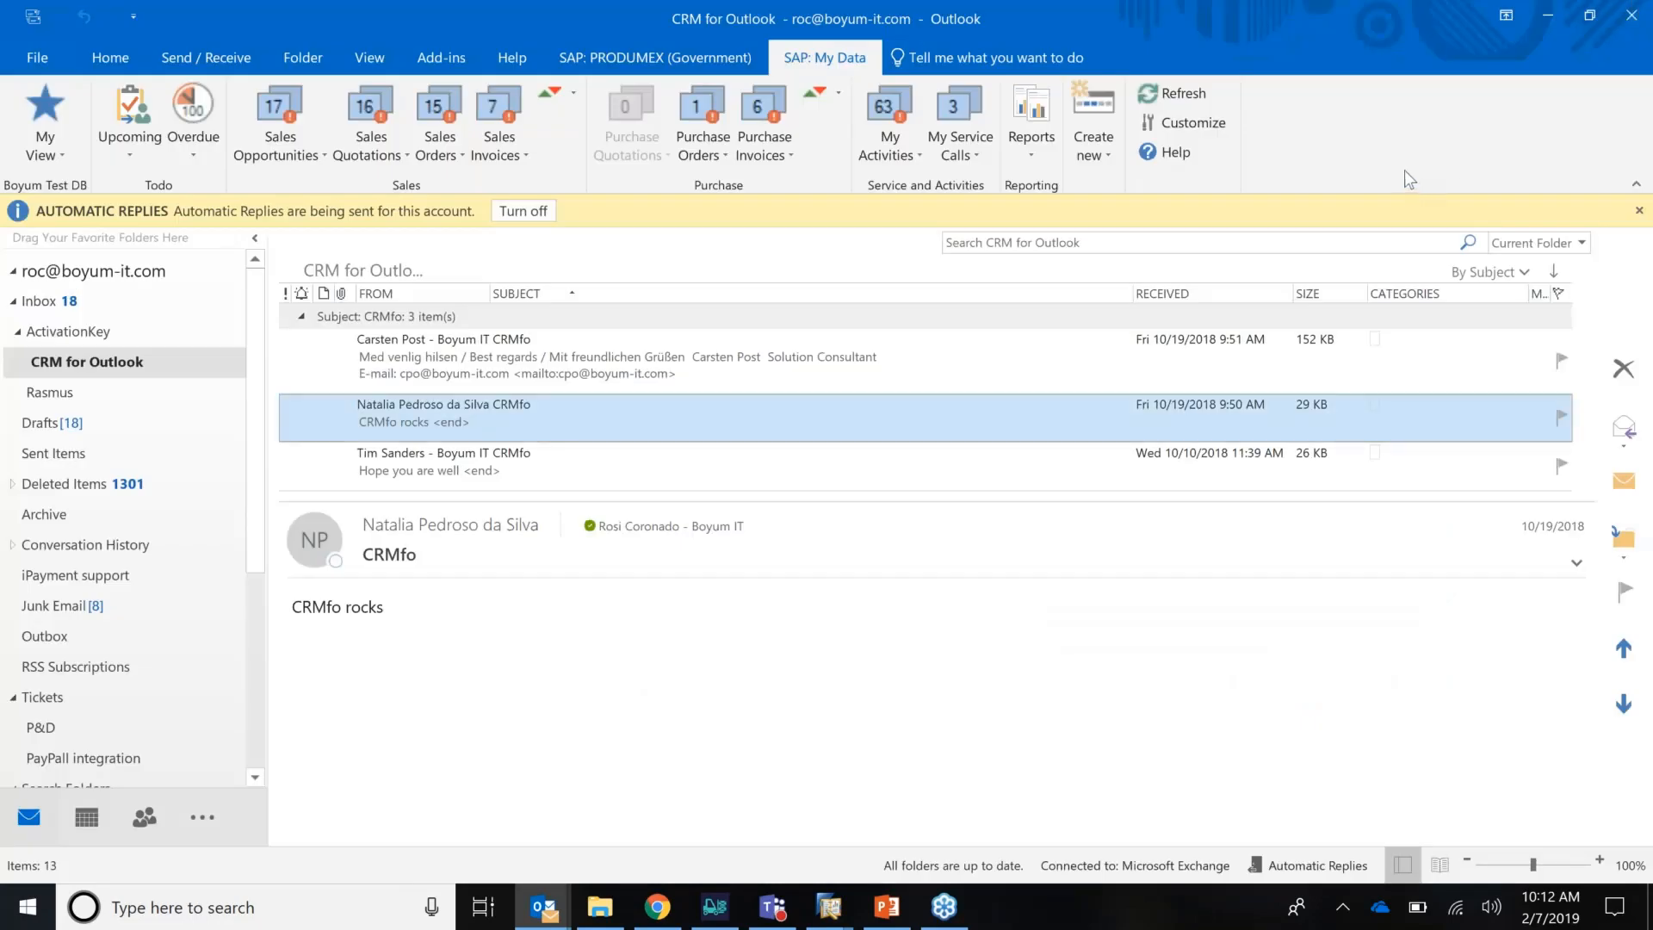
Step: Remove the Sales Graph Report (UF-069) from My Data reports and check that only SQL- Customer List remains
left_click(1031, 120)
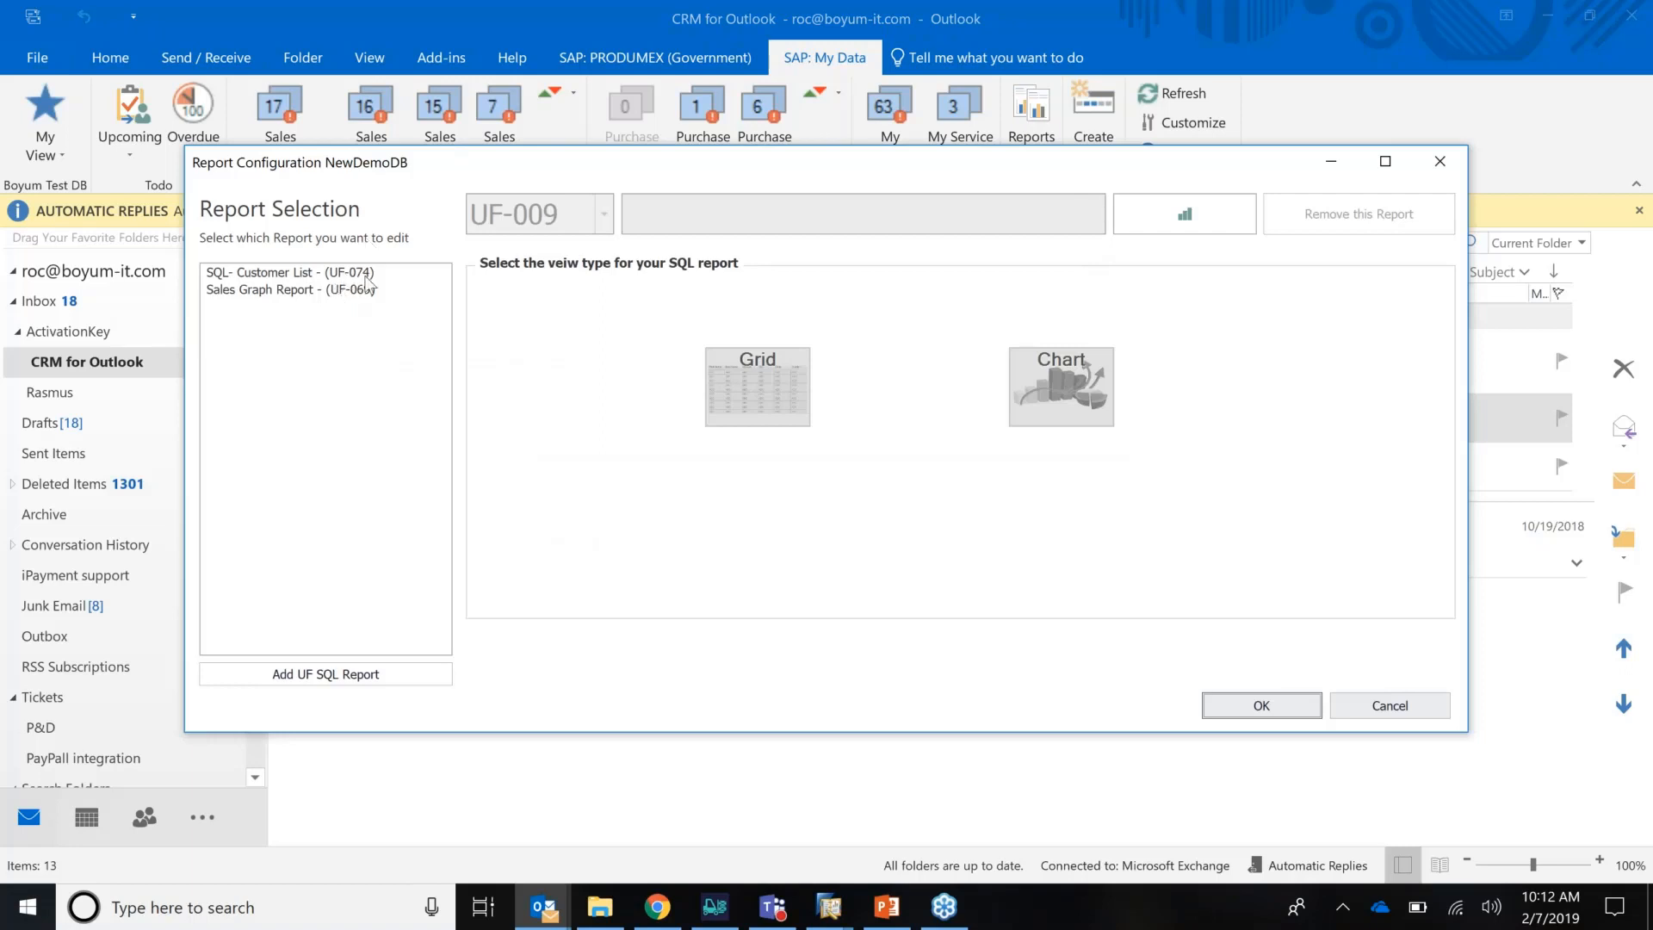
left_click(290, 289)
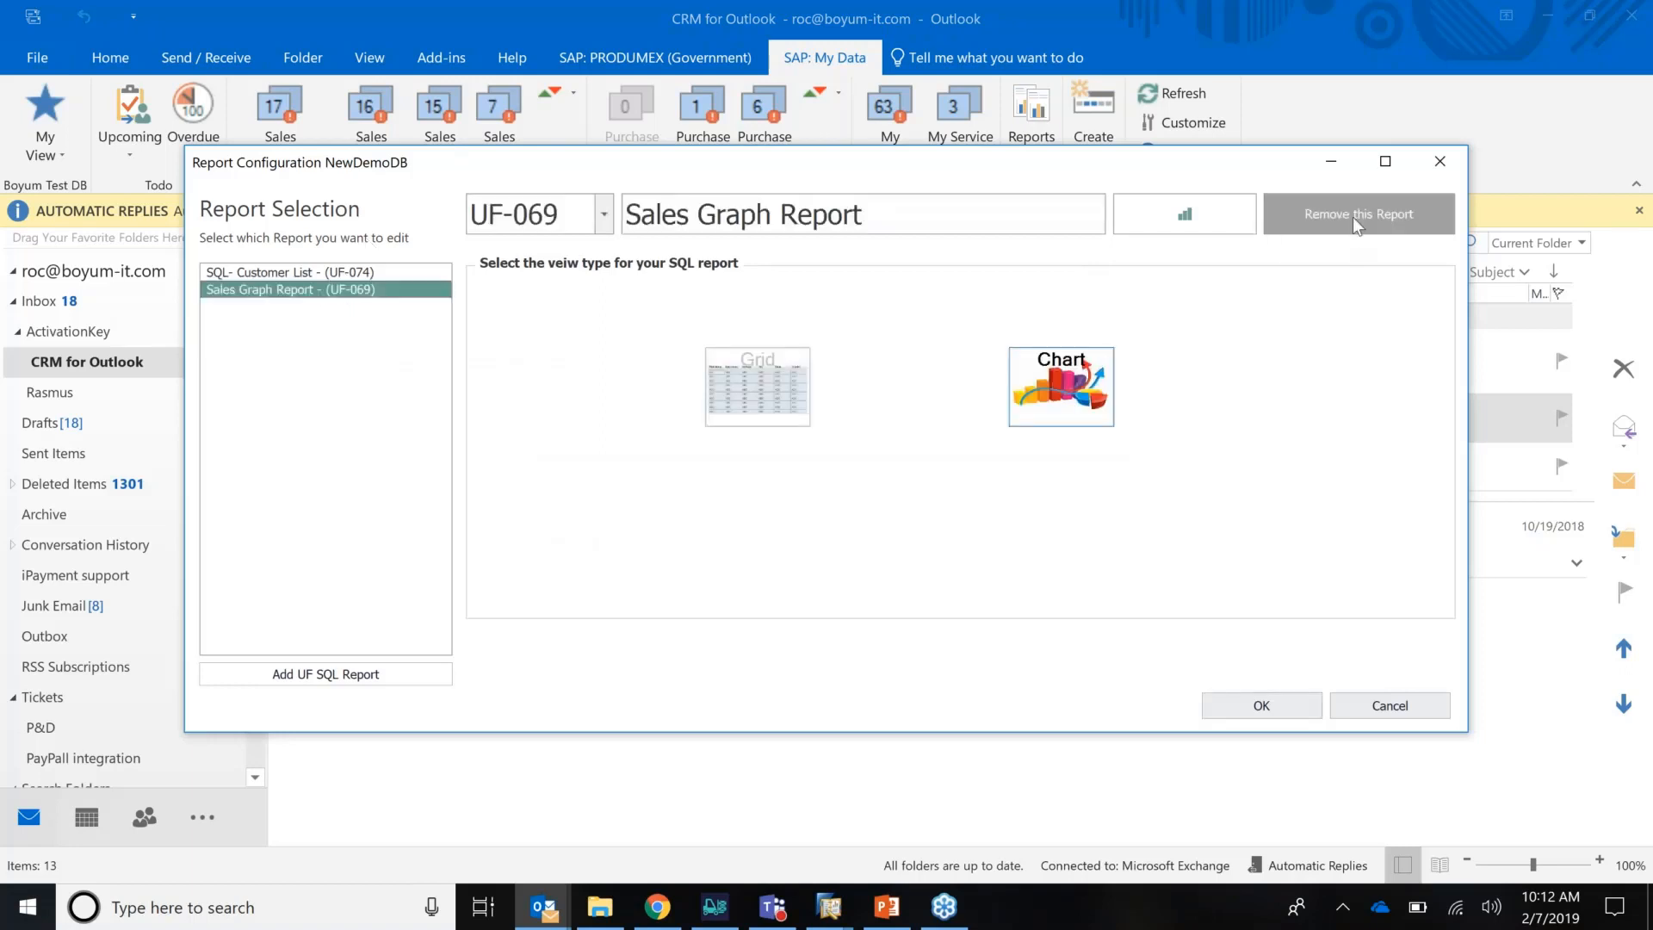
left_click(1358, 214)
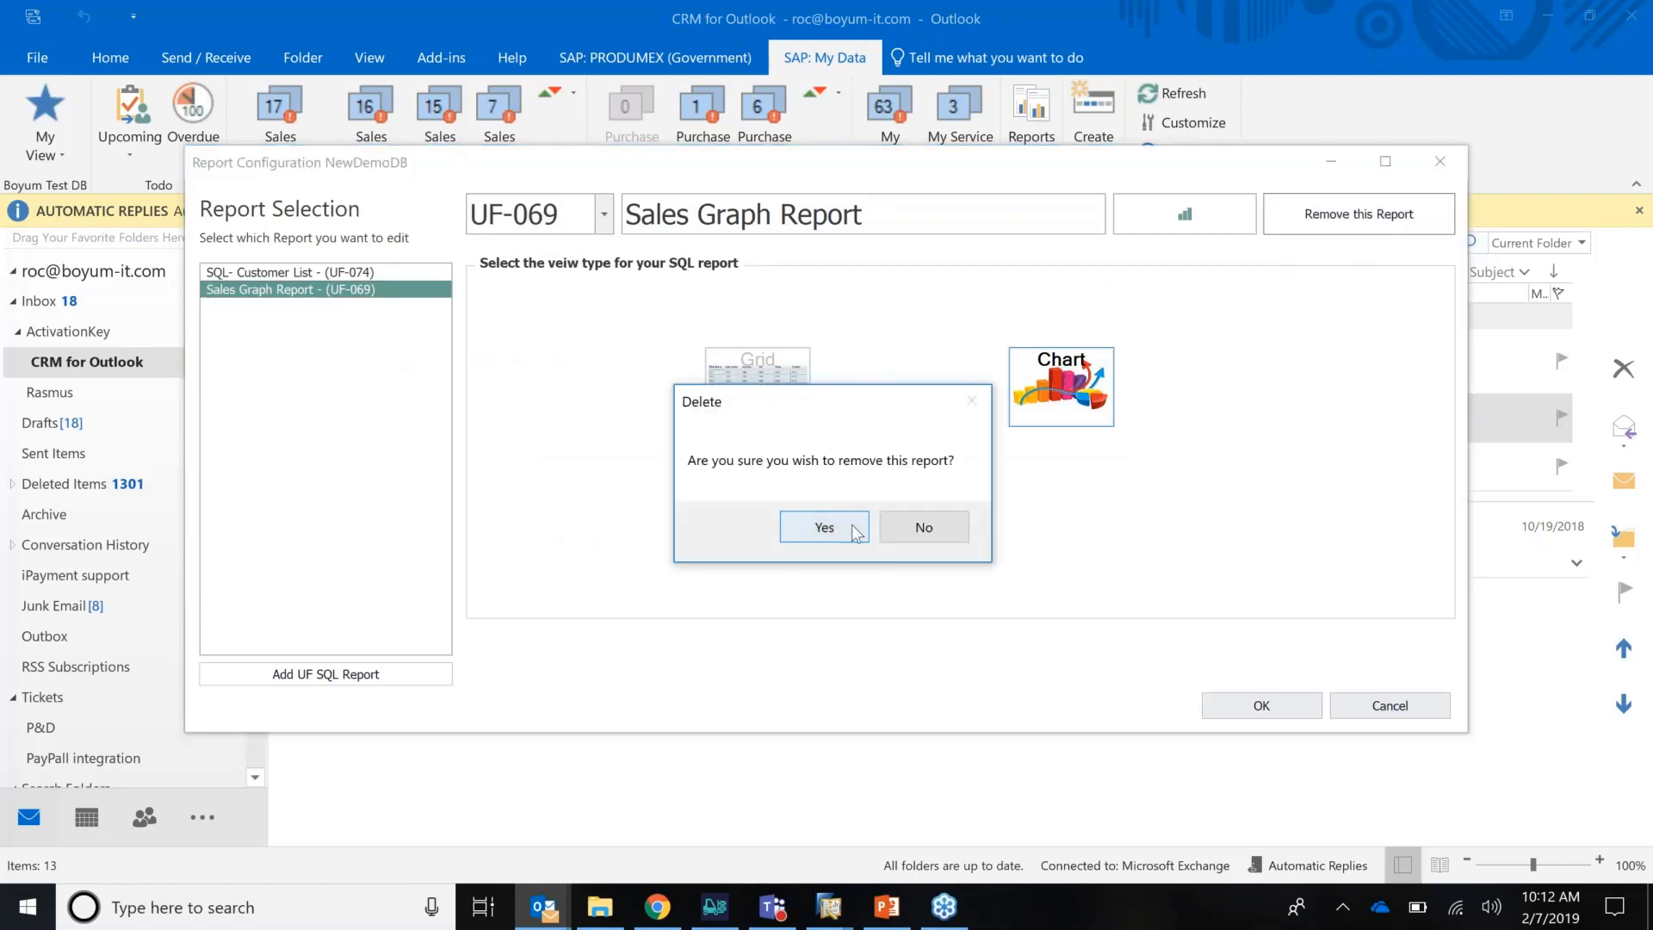
left_click(823, 527)
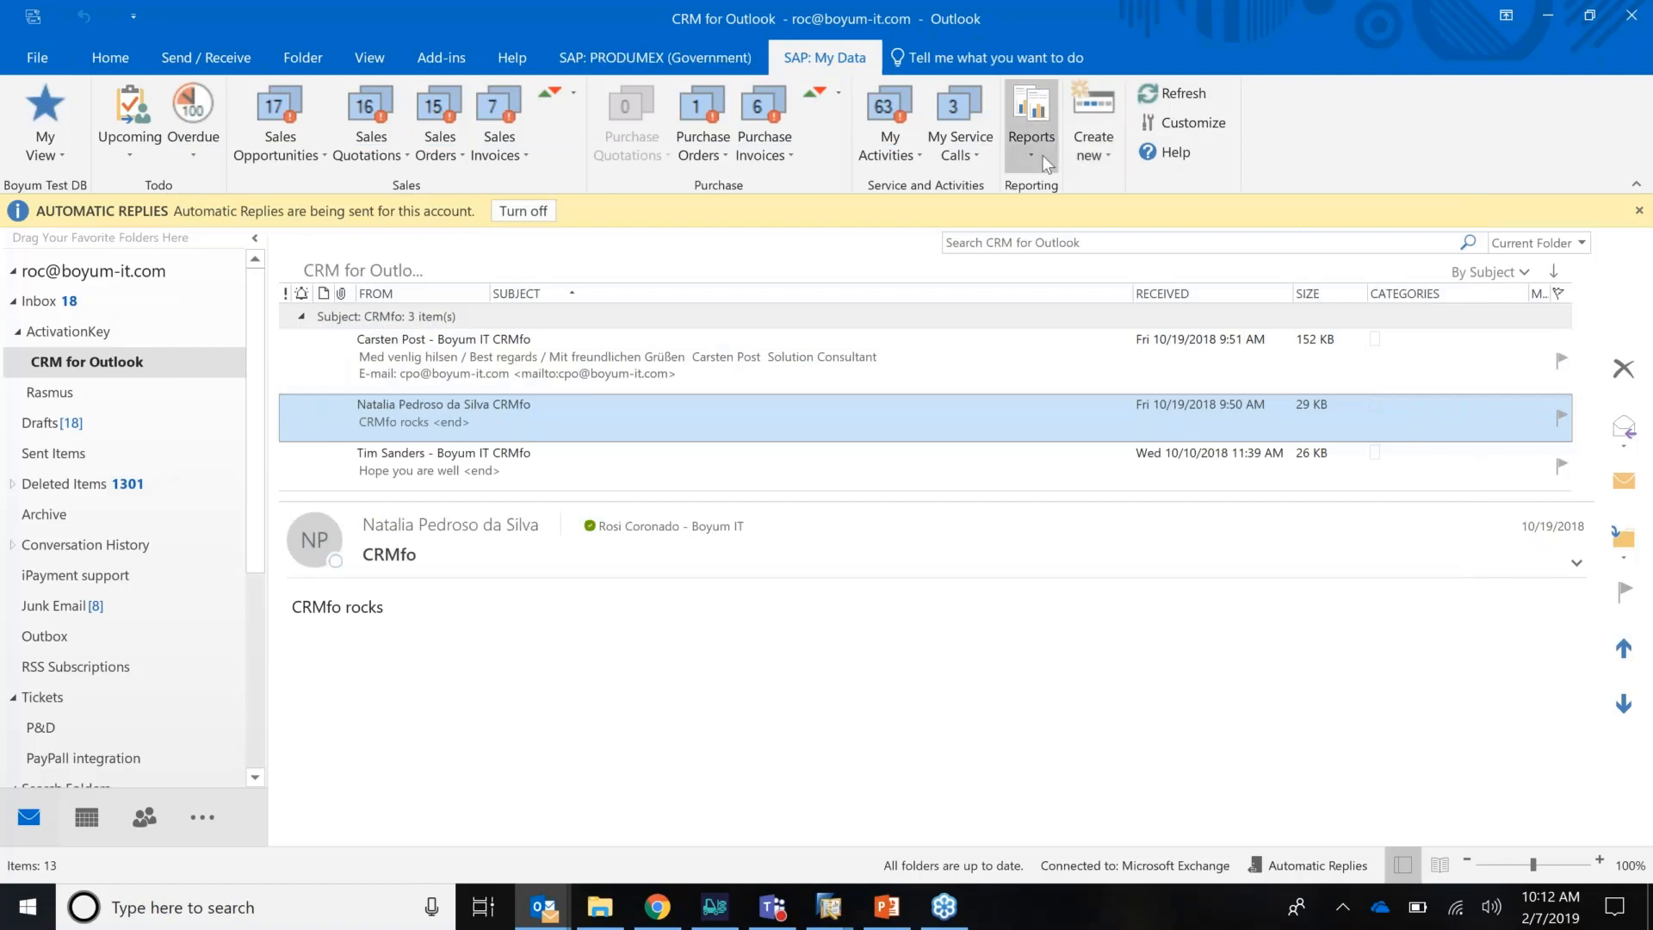
left_click(1031, 120)
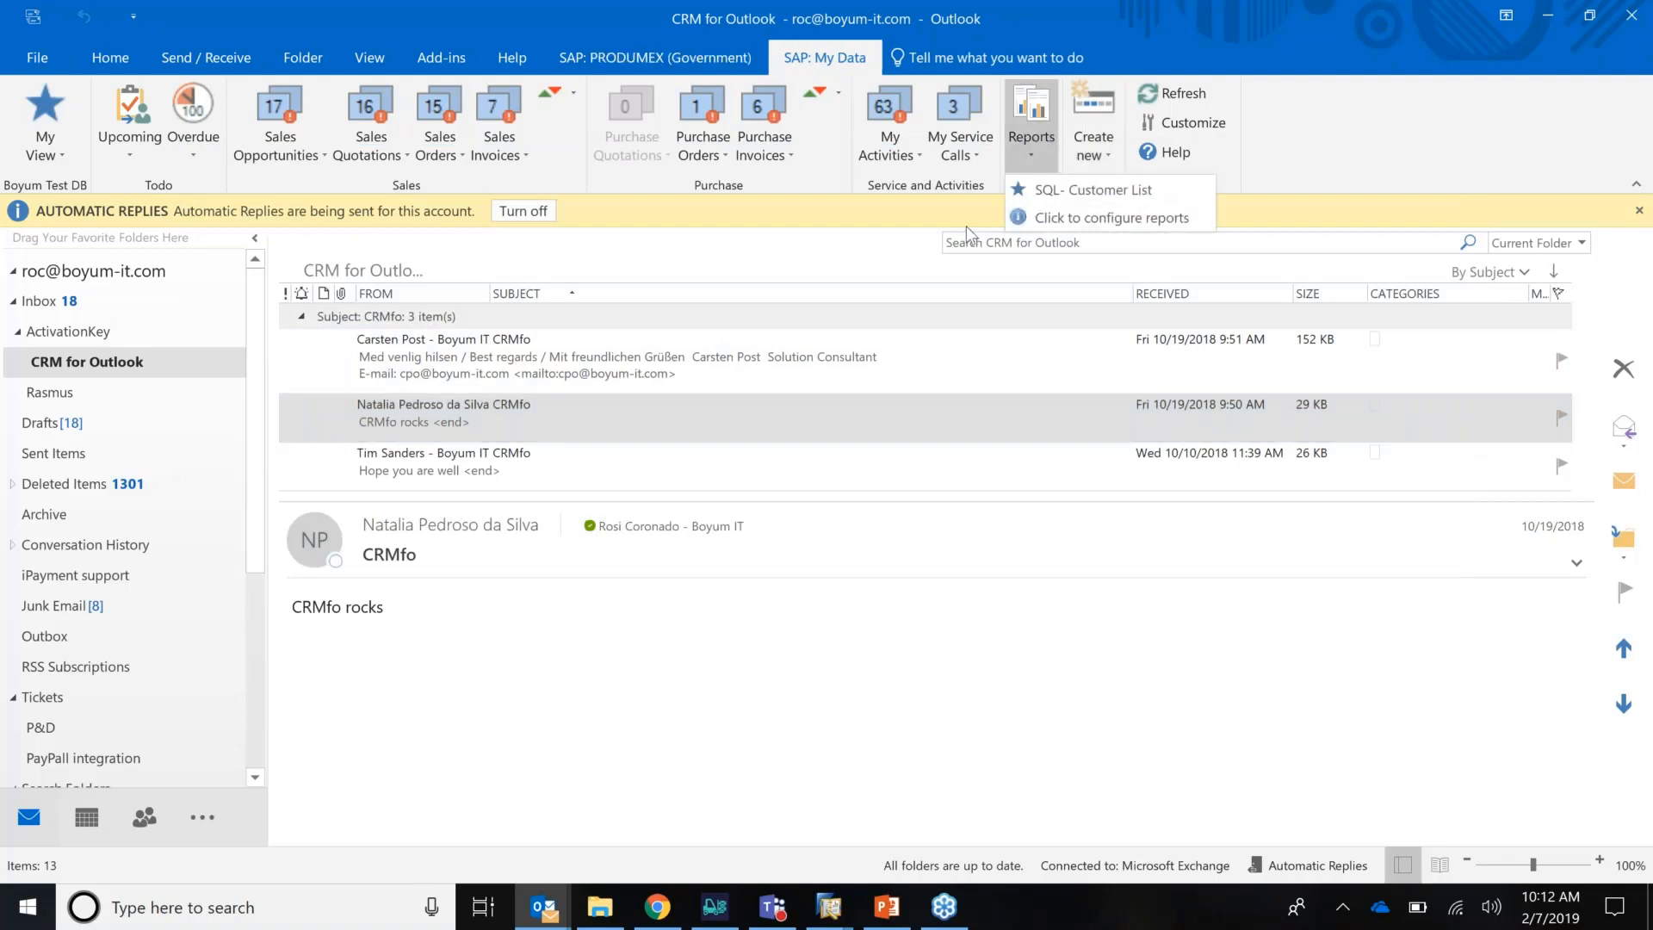
mouse_move(1389, 121)
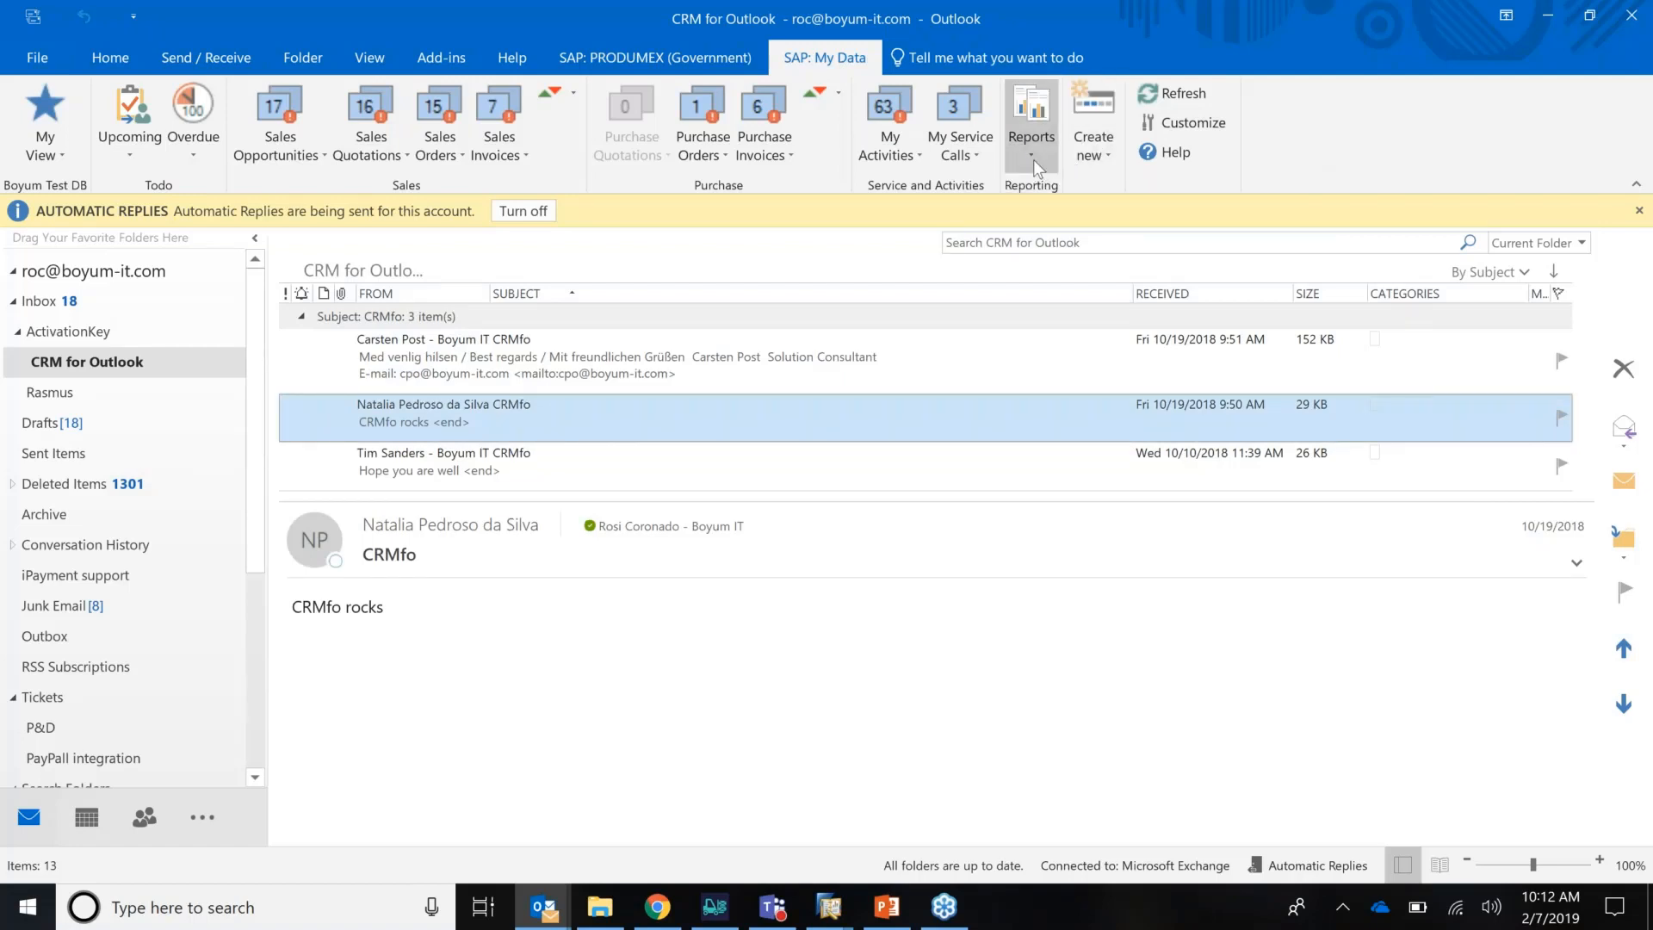
Step: Check the My Data reports list, then switch between the SAP: PRODUMEX and My Data ribbons, ending on PRODUMEX
left_click(1031, 120)
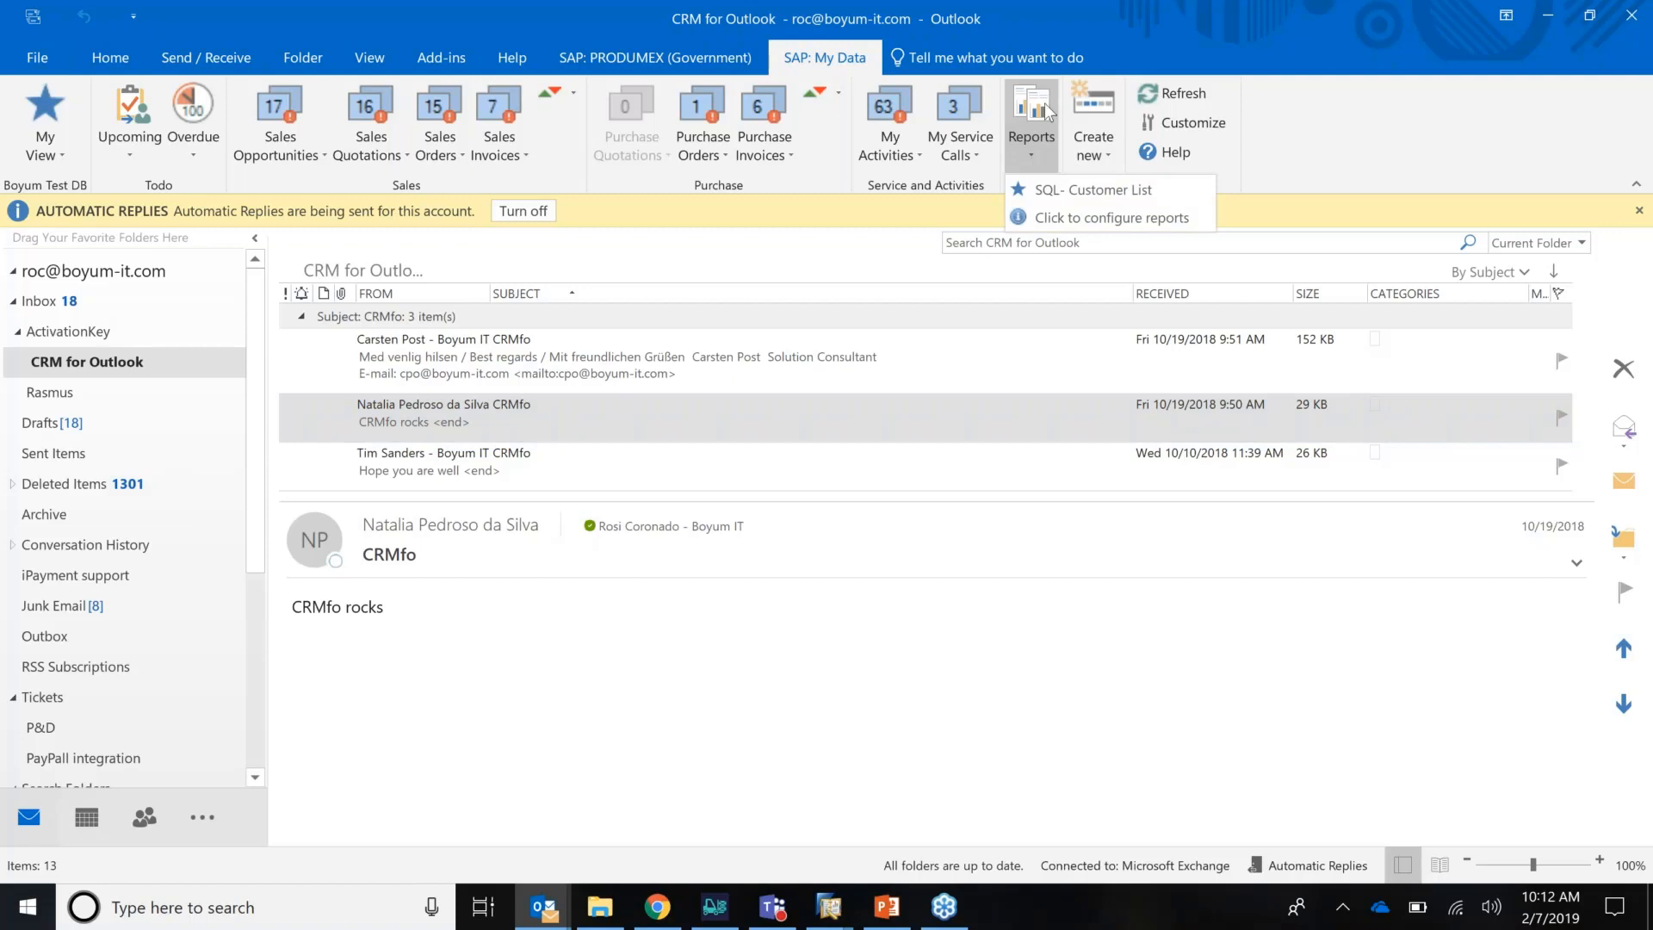
left_click(654, 59)
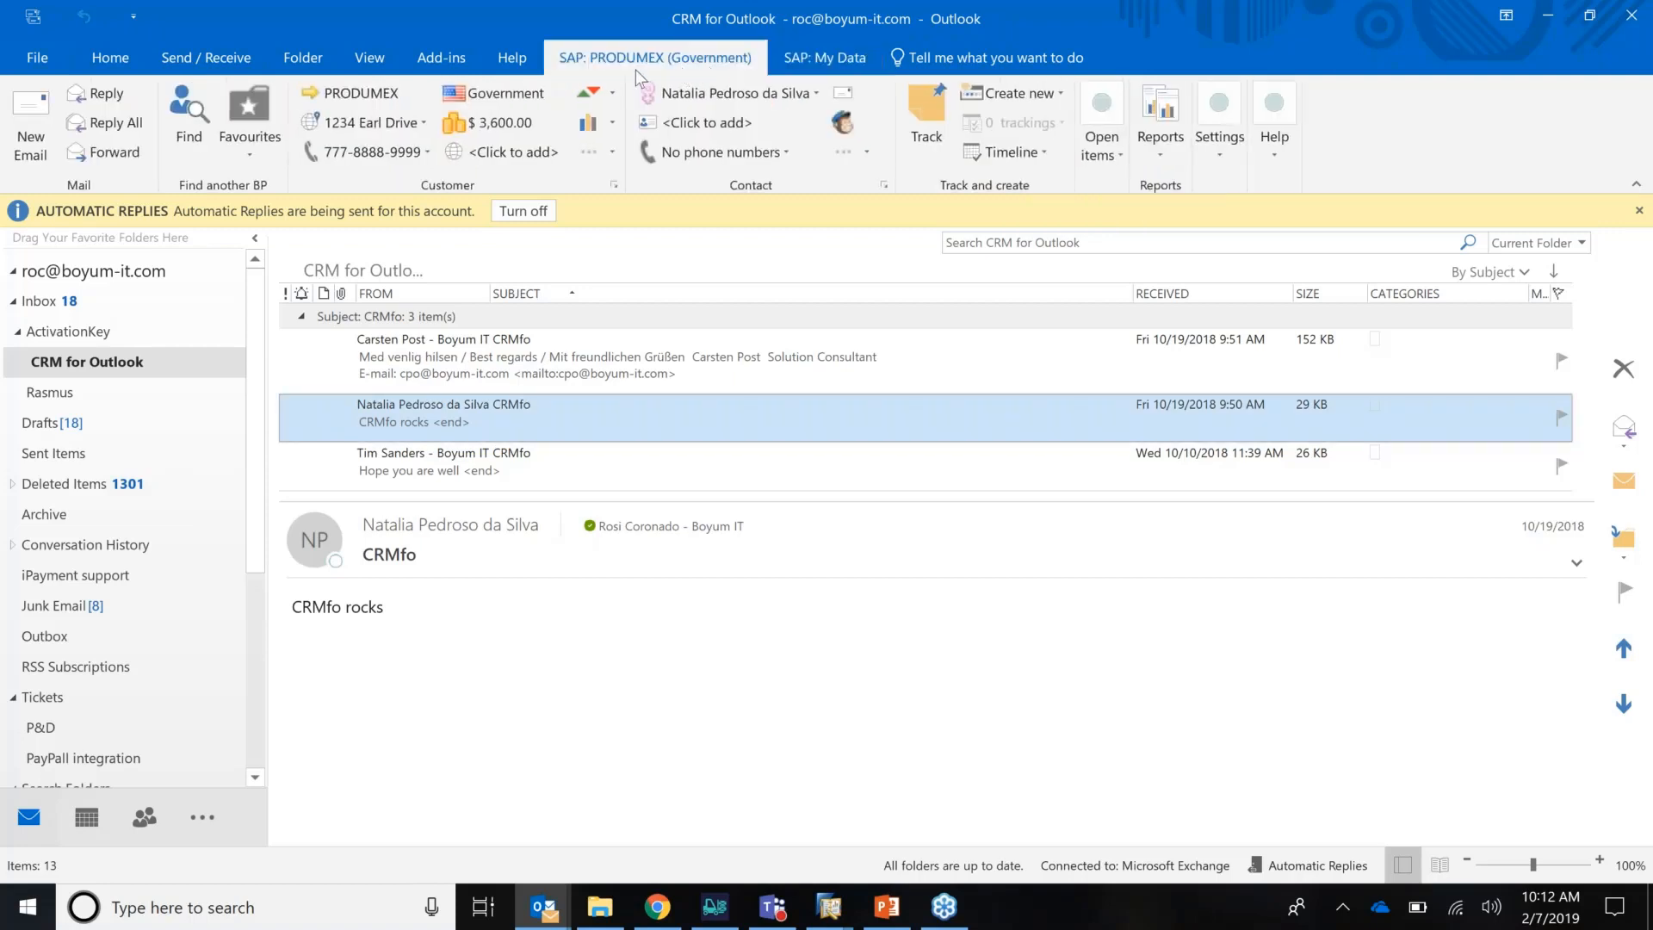
mouse_move(778, 79)
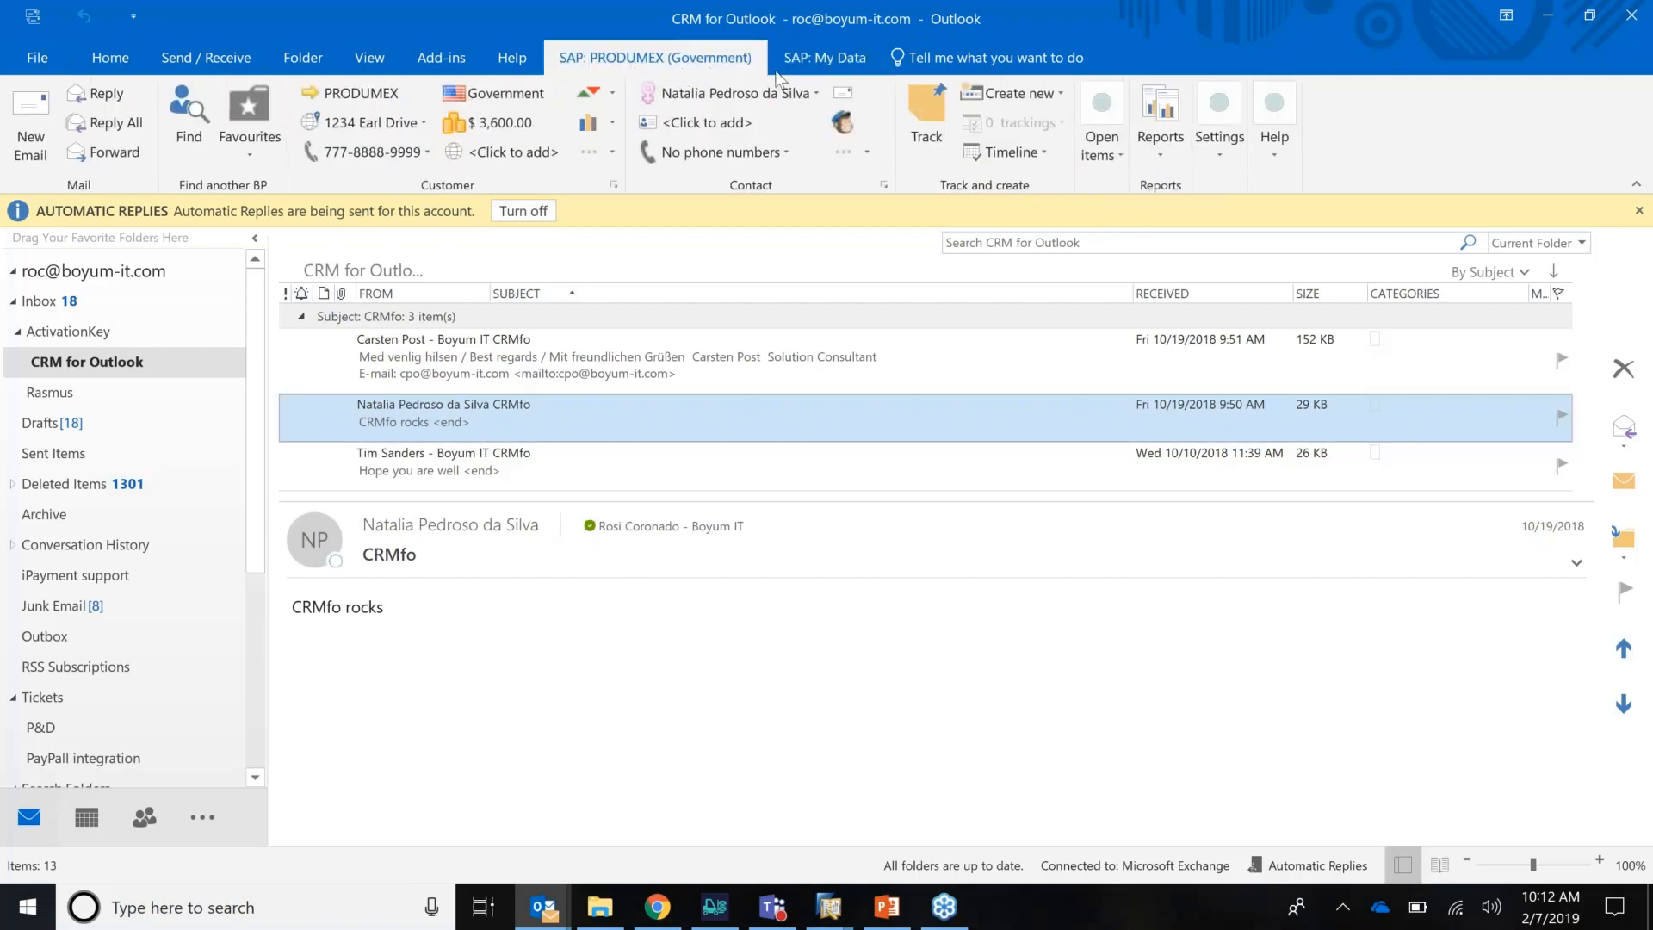
left_click(824, 59)
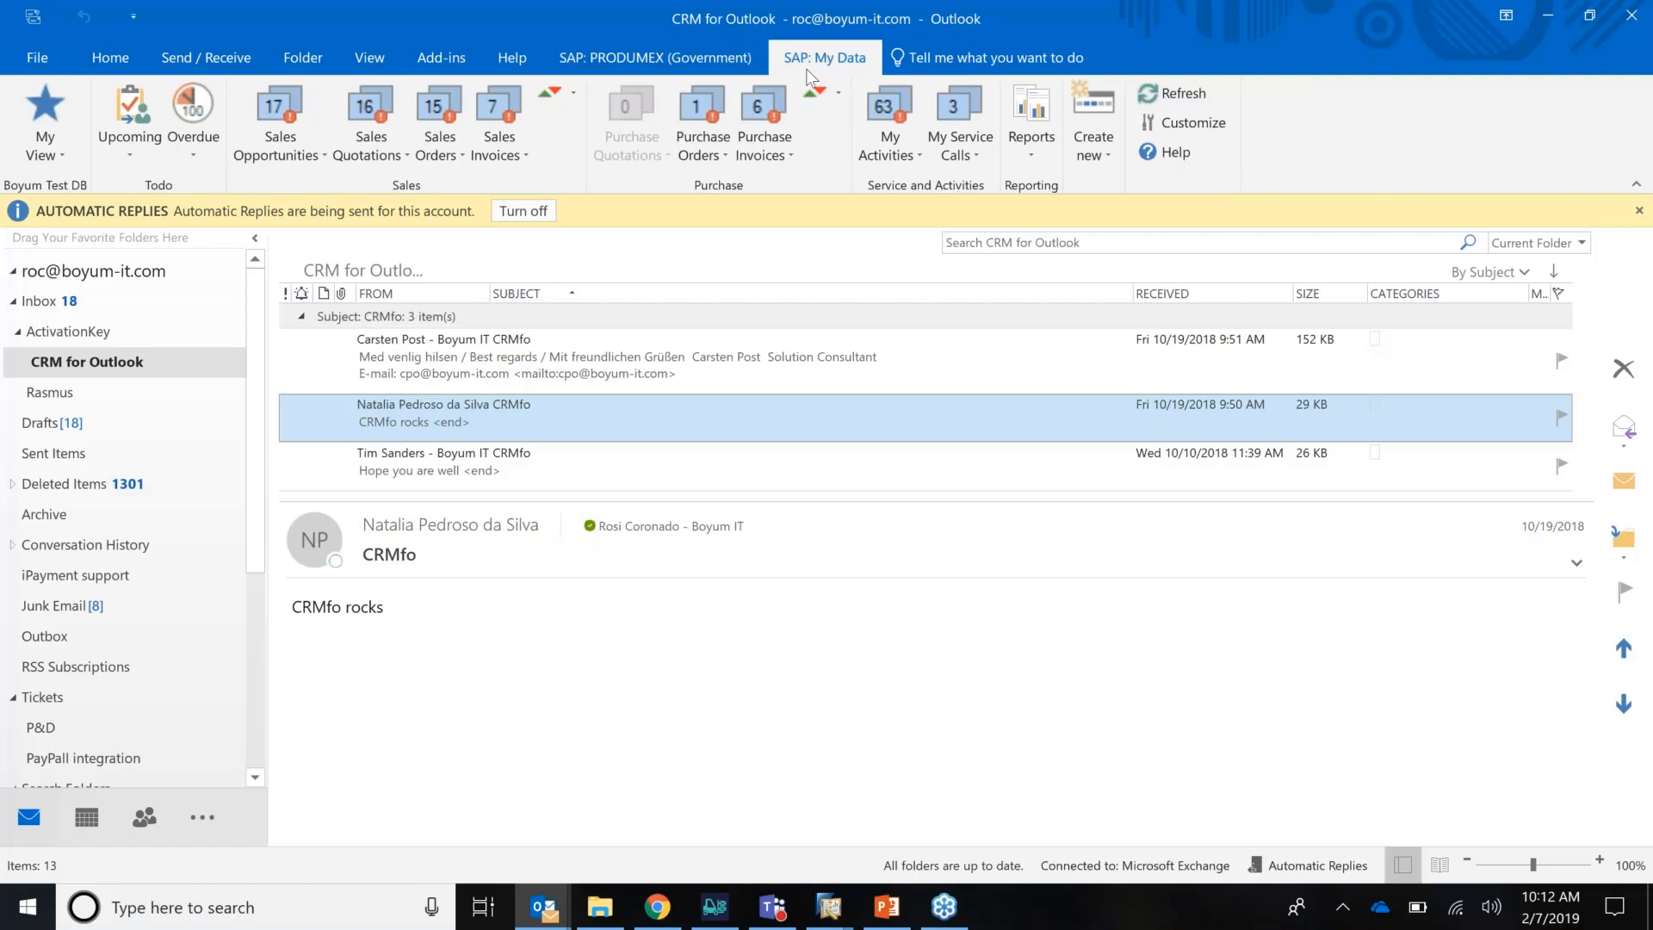
left_click(654, 59)
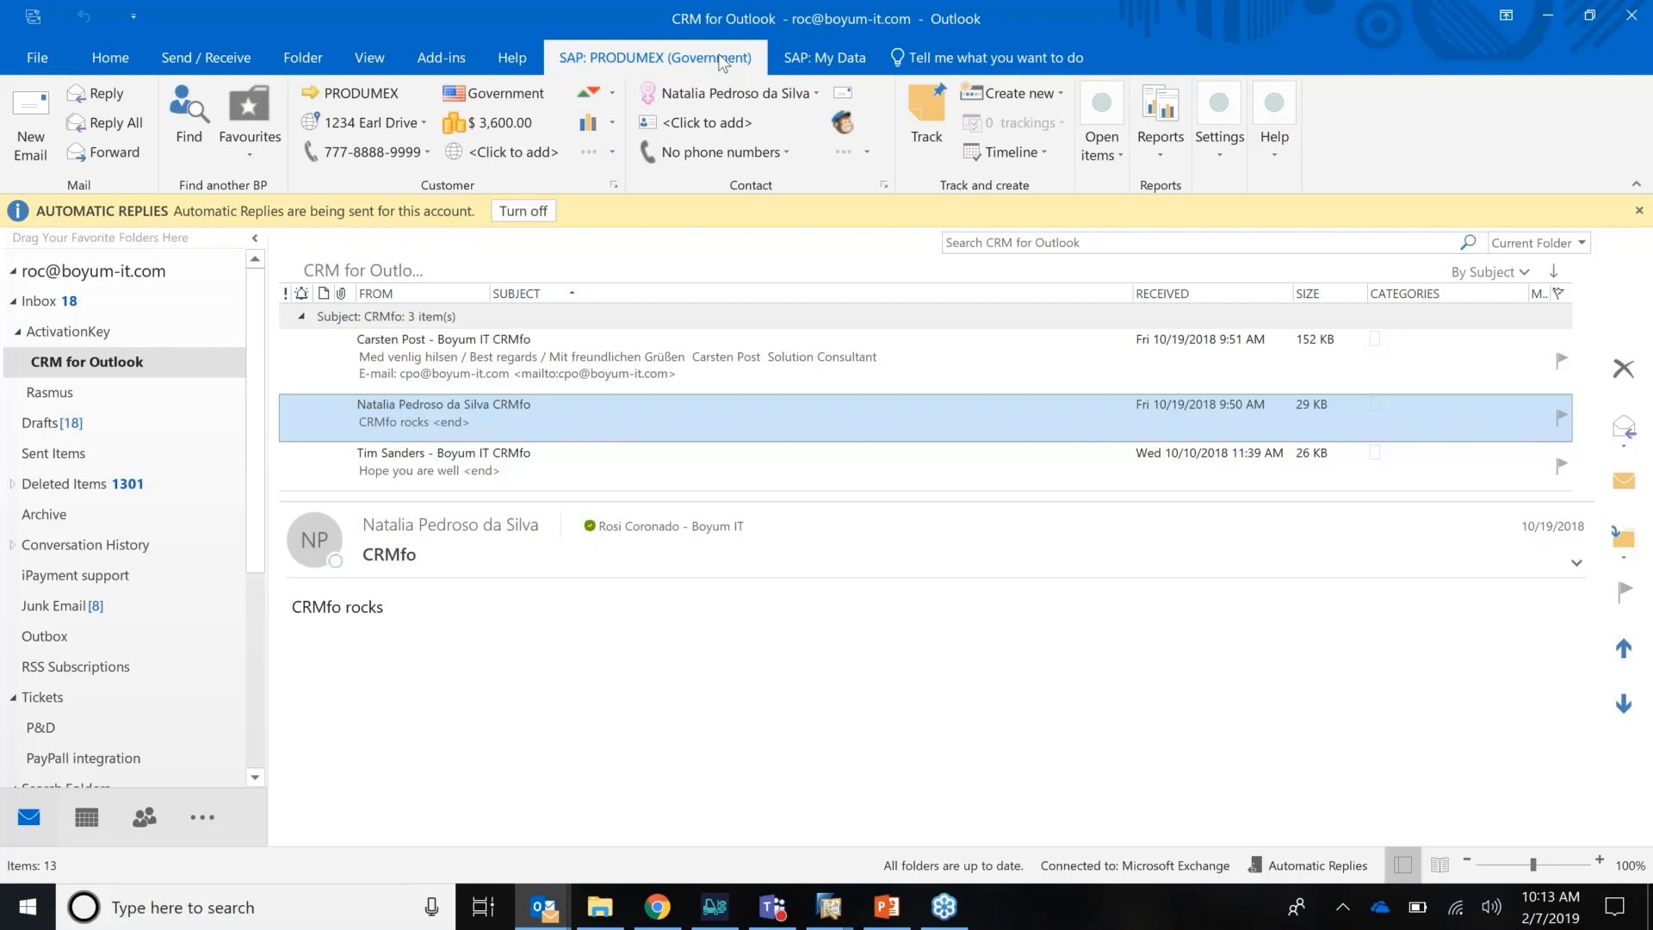
mouse_move(723, 54)
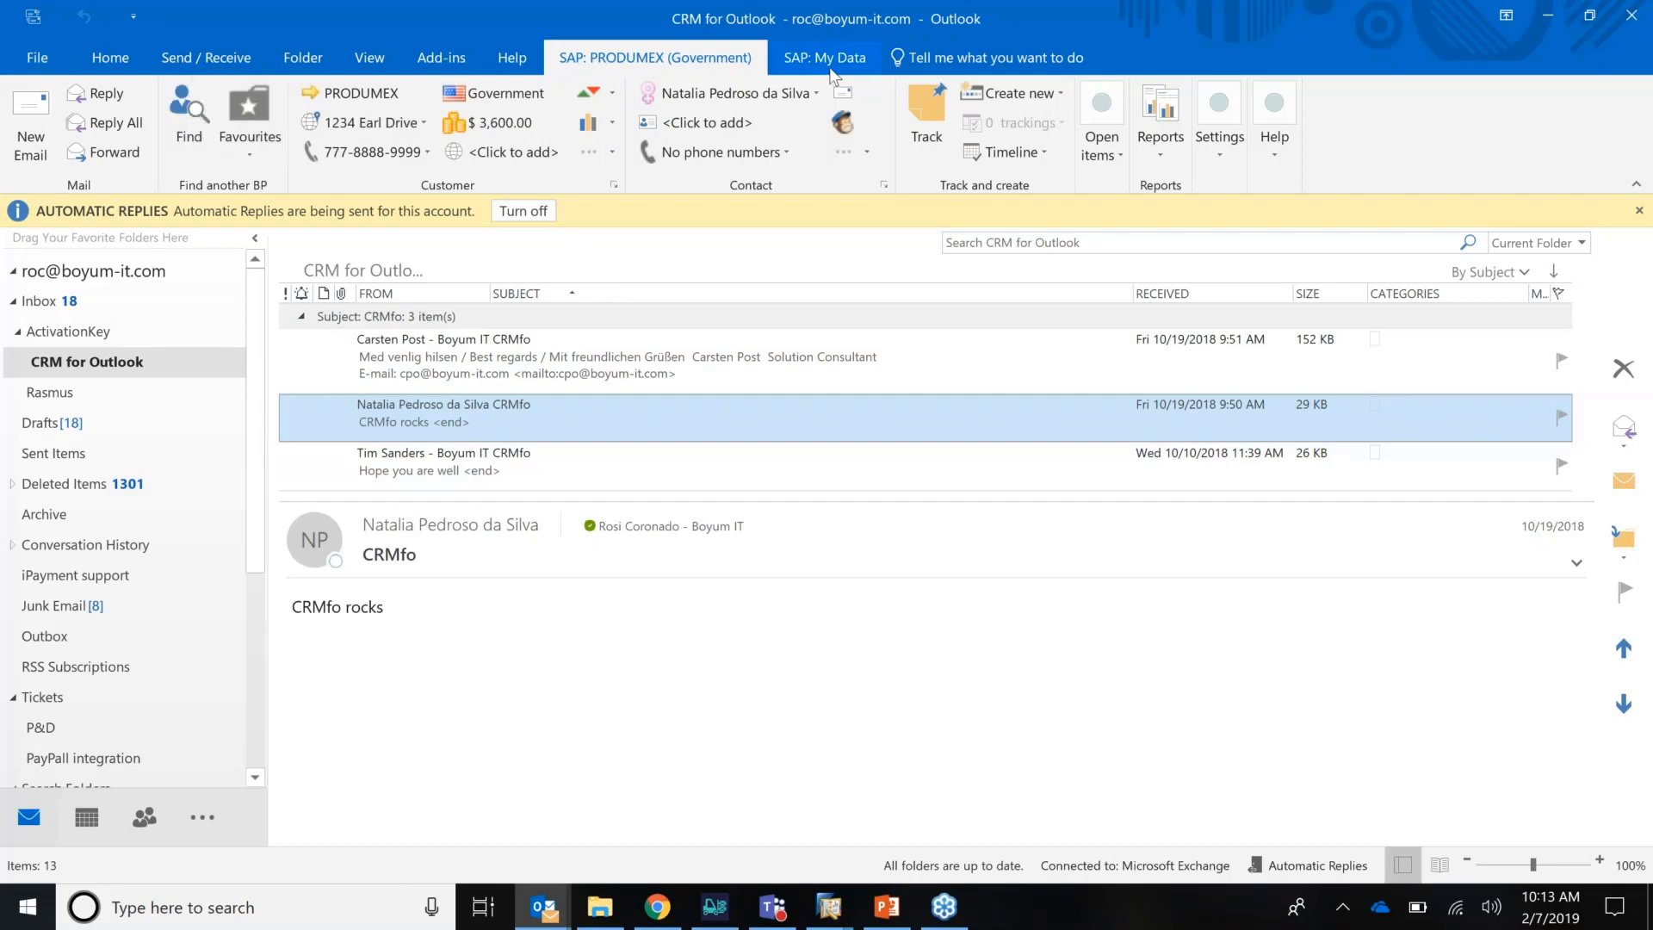
Step: From SAP: My Data, run the SQL- Customer List report again
left_click(824, 59)
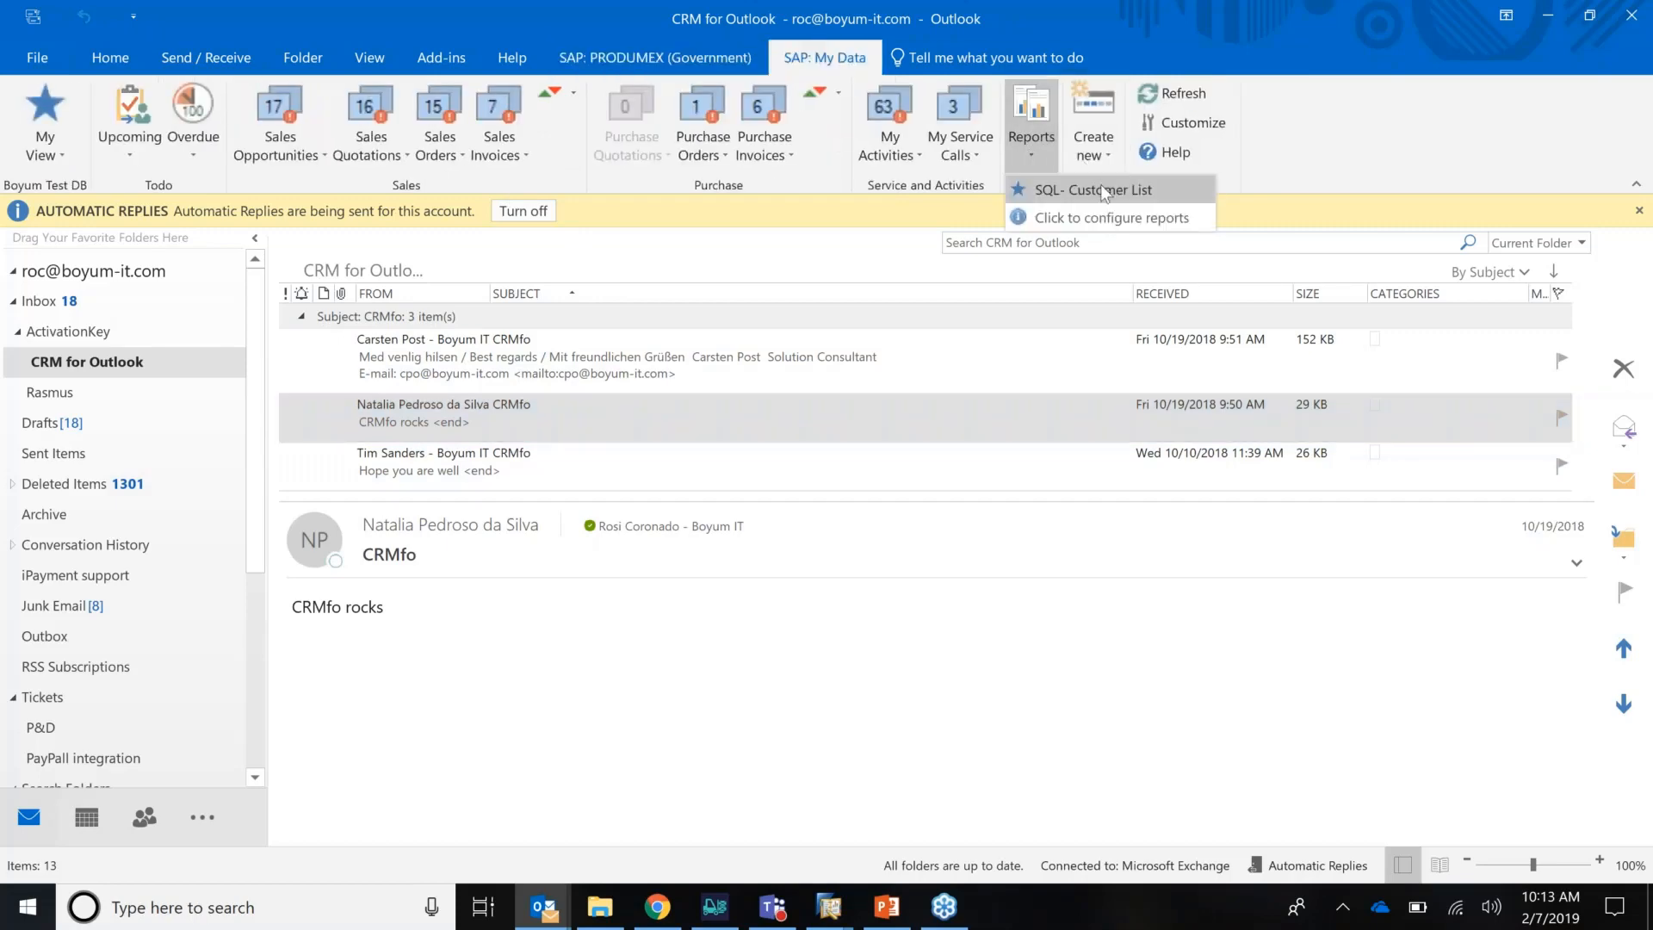
left_click(1093, 190)
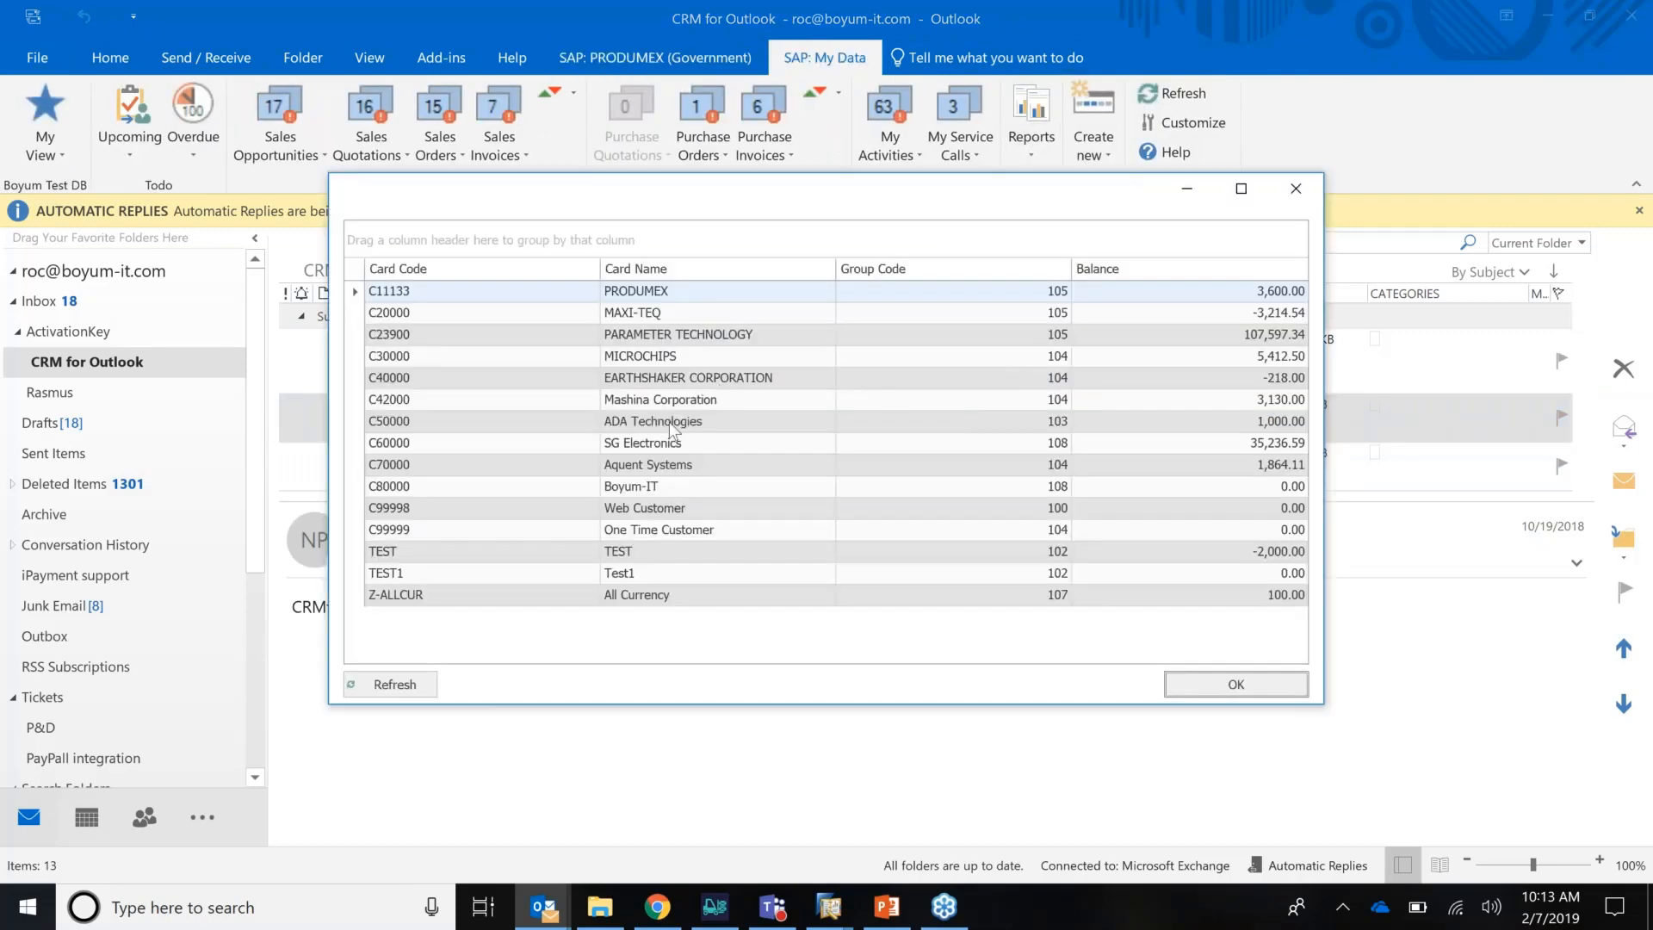
mouse_move(675, 320)
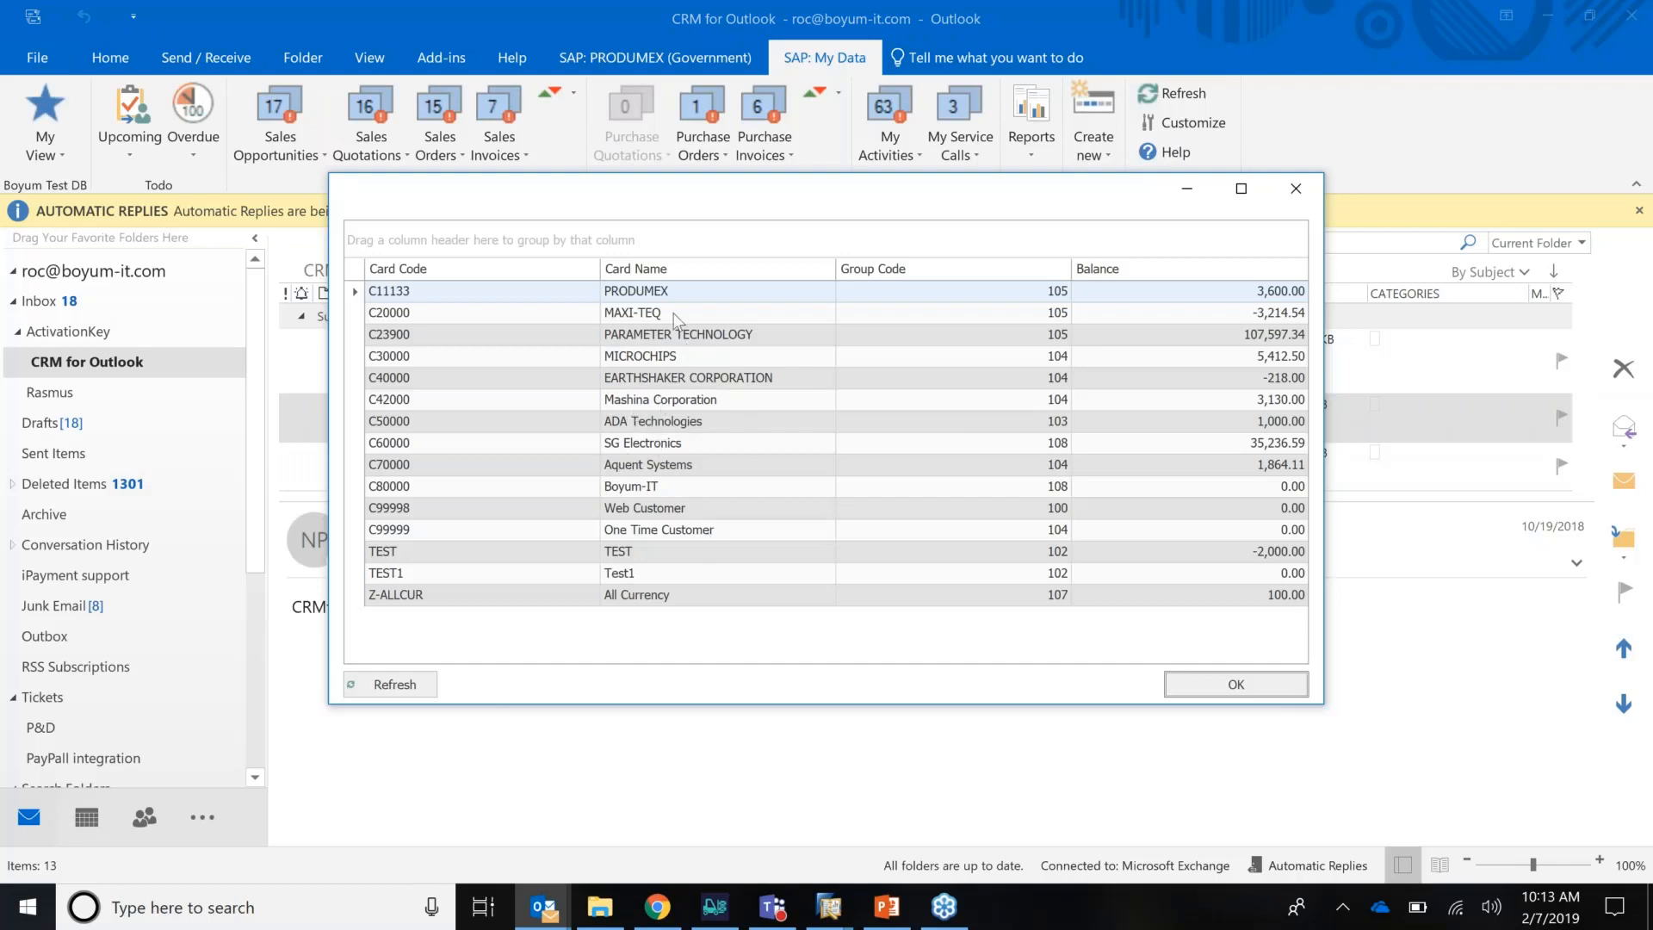
mouse_move(1320, 292)
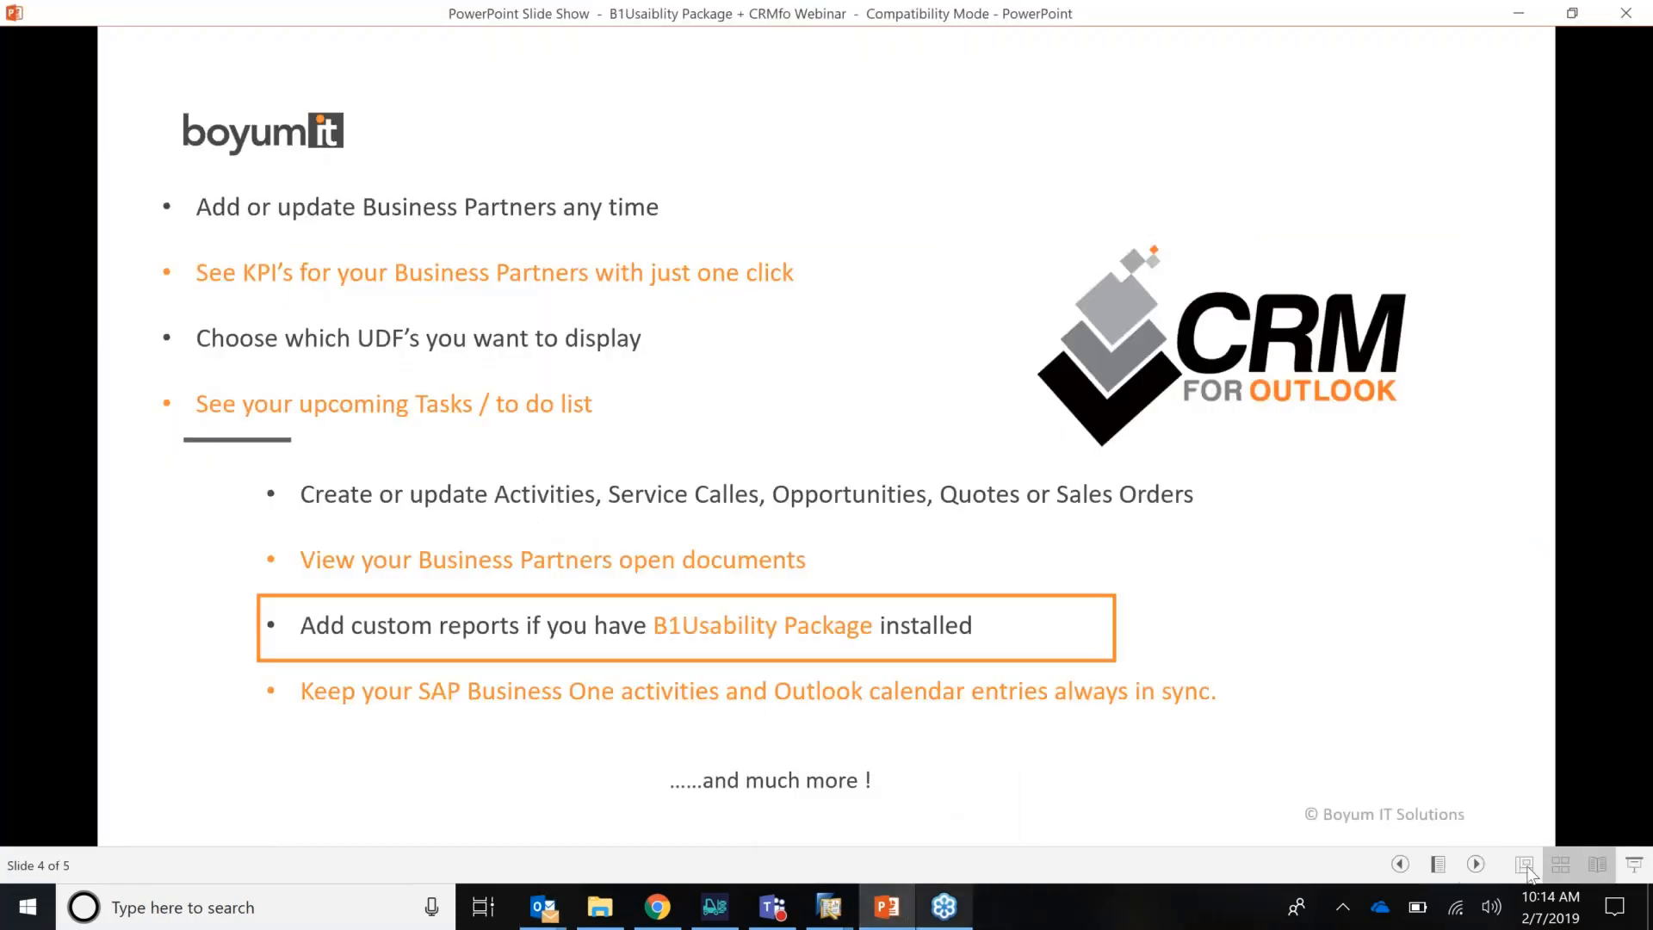
Step: Advance the slide show to the final Boyum IT contact slide
left_click(1475, 864)
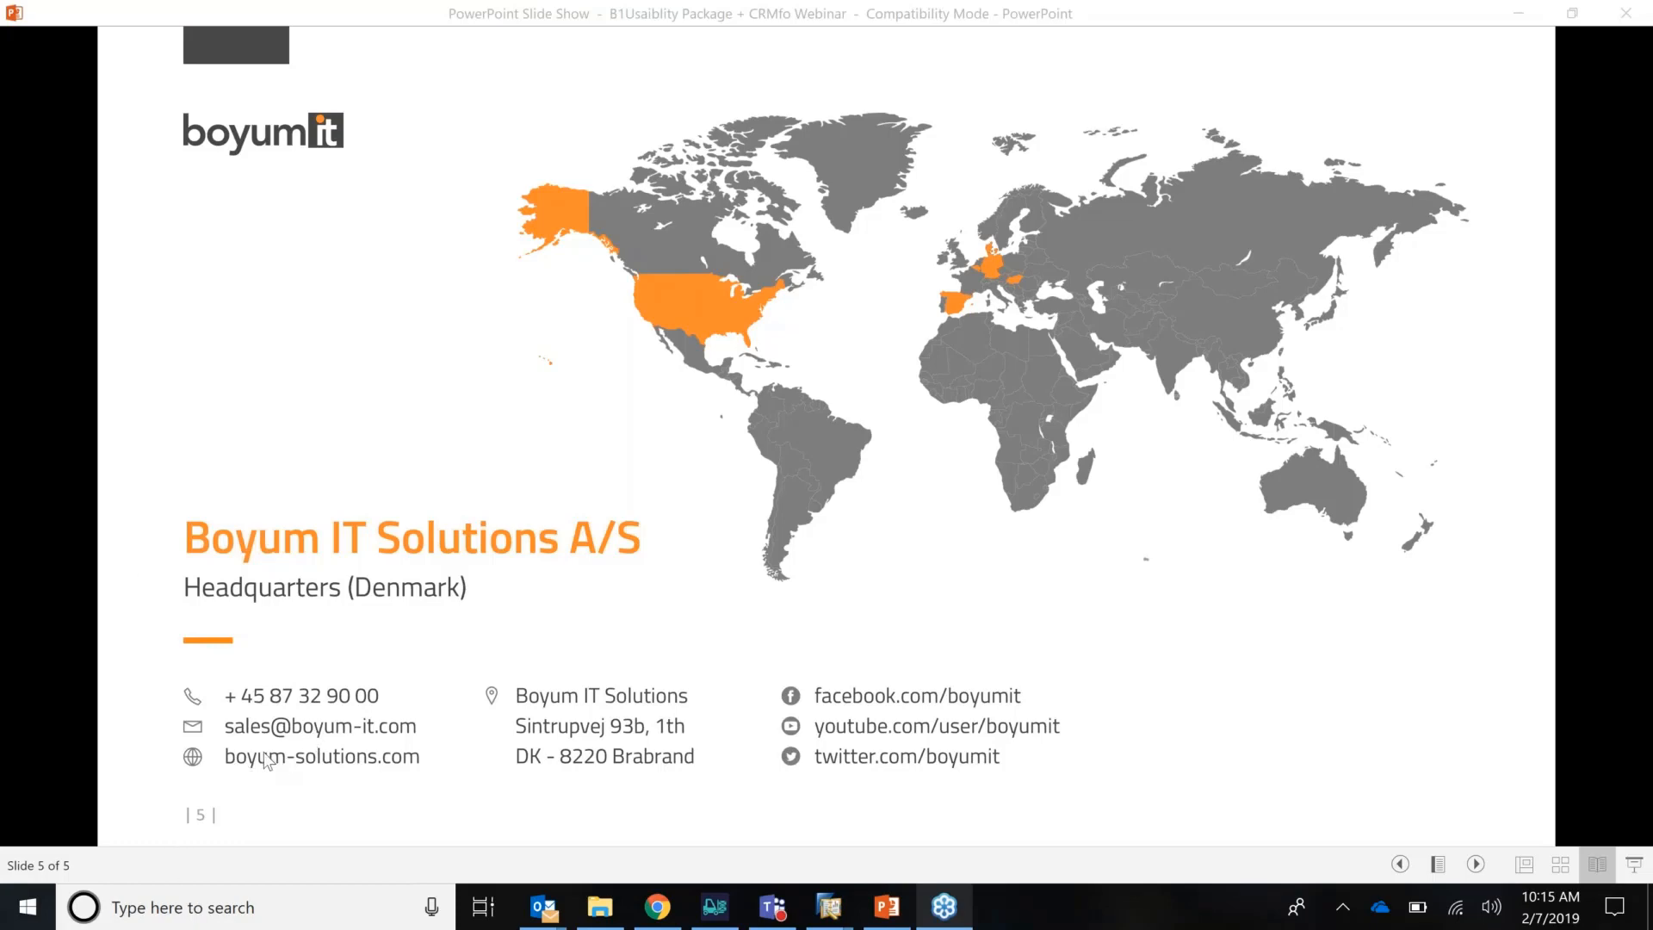
mouse_move(412, 757)
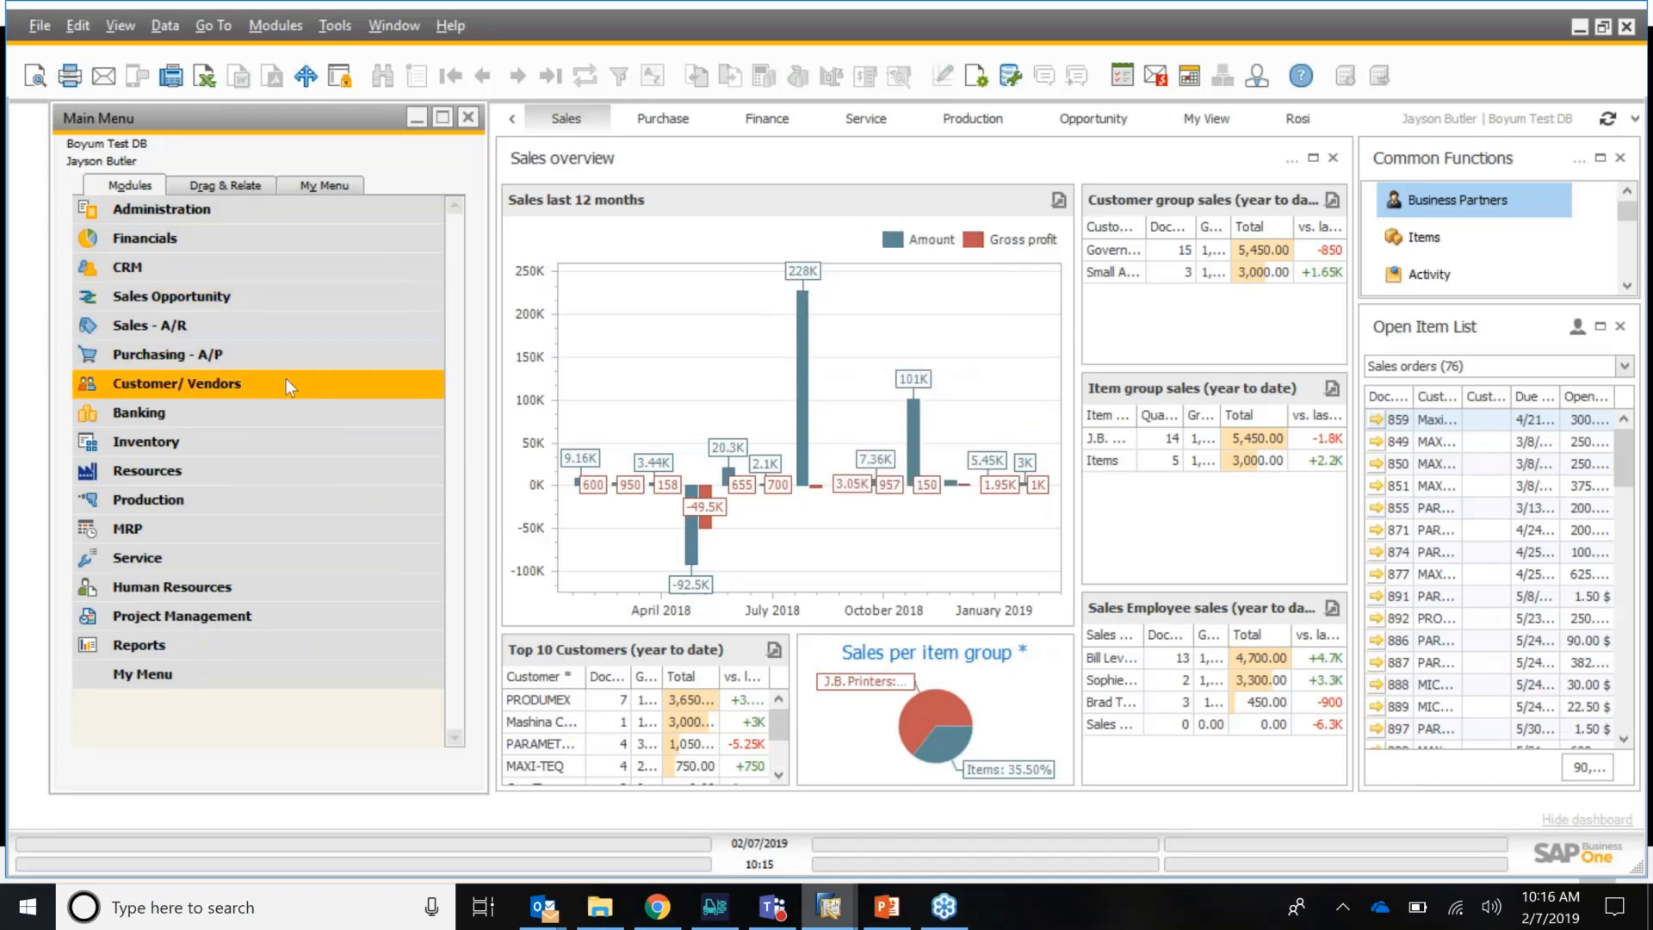
Step: Show the PRODUMEX business partner record in SAP, then return to the closing slide
left_click(176, 382)
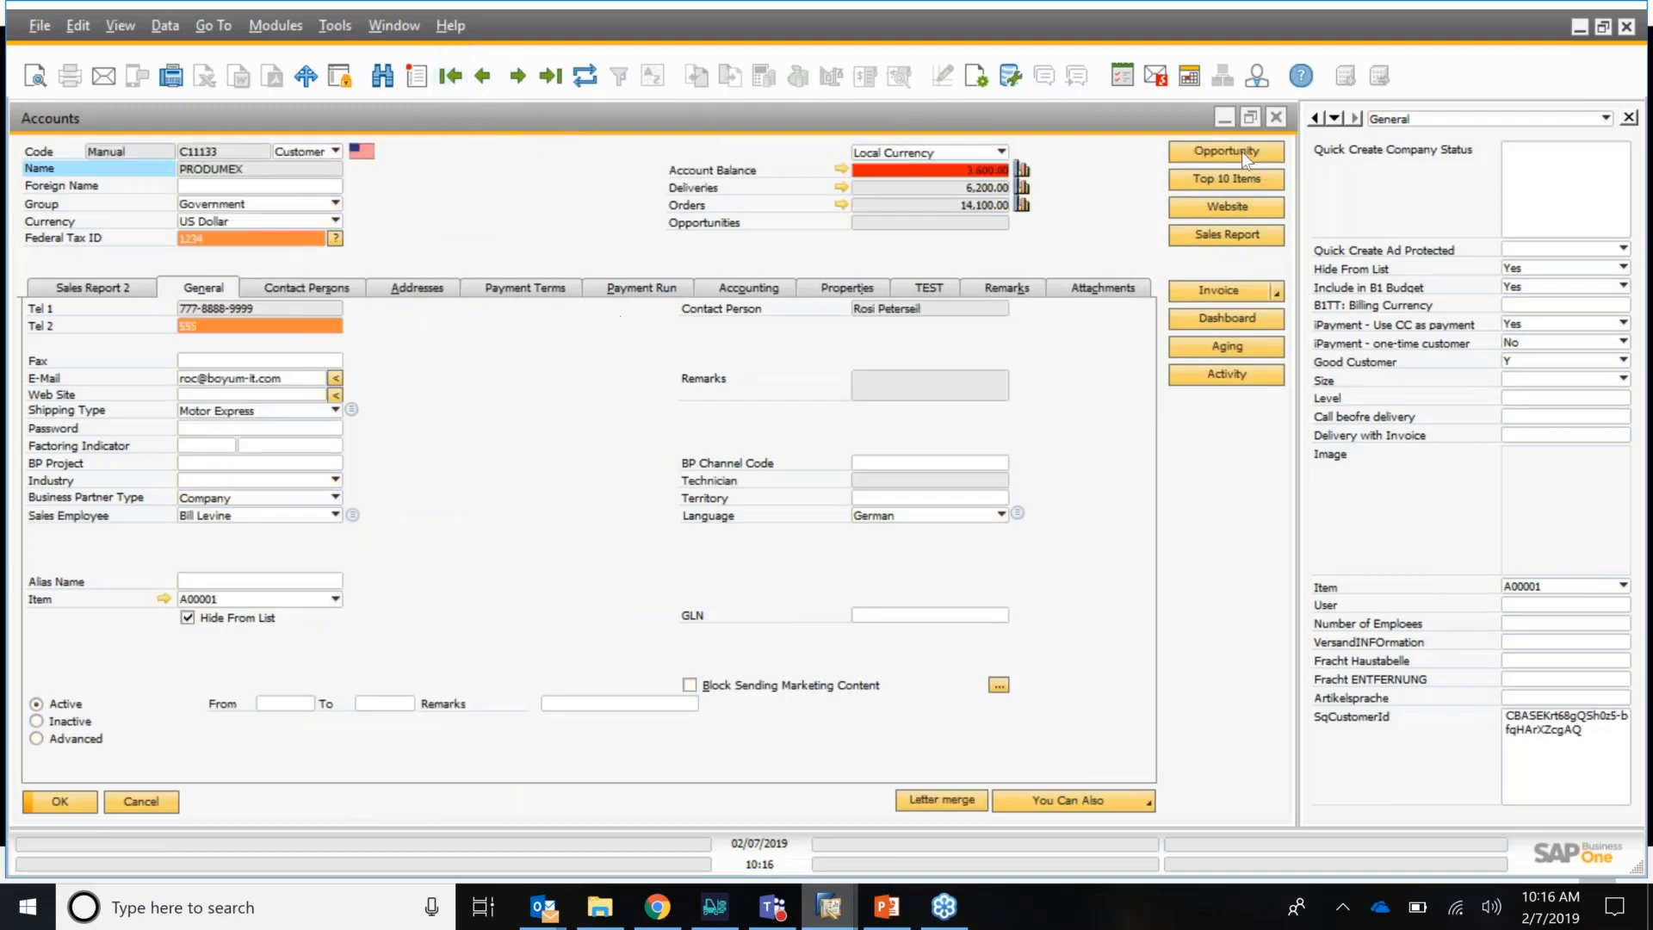
mouse_move(1225, 393)
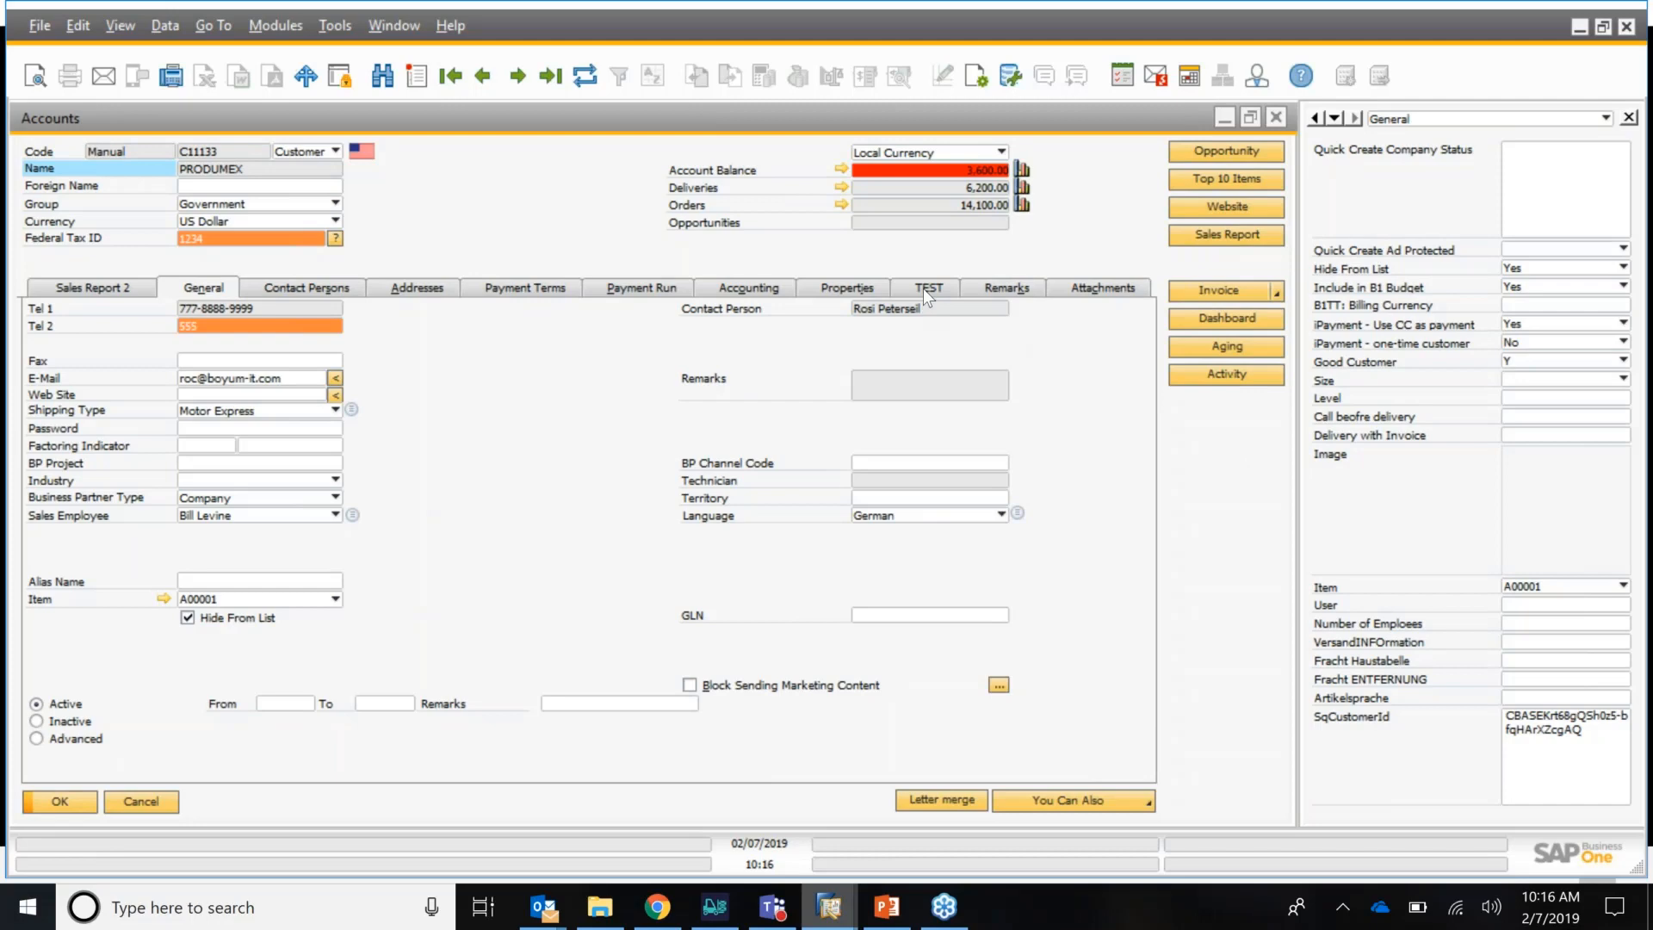
mouse_move(617, 377)
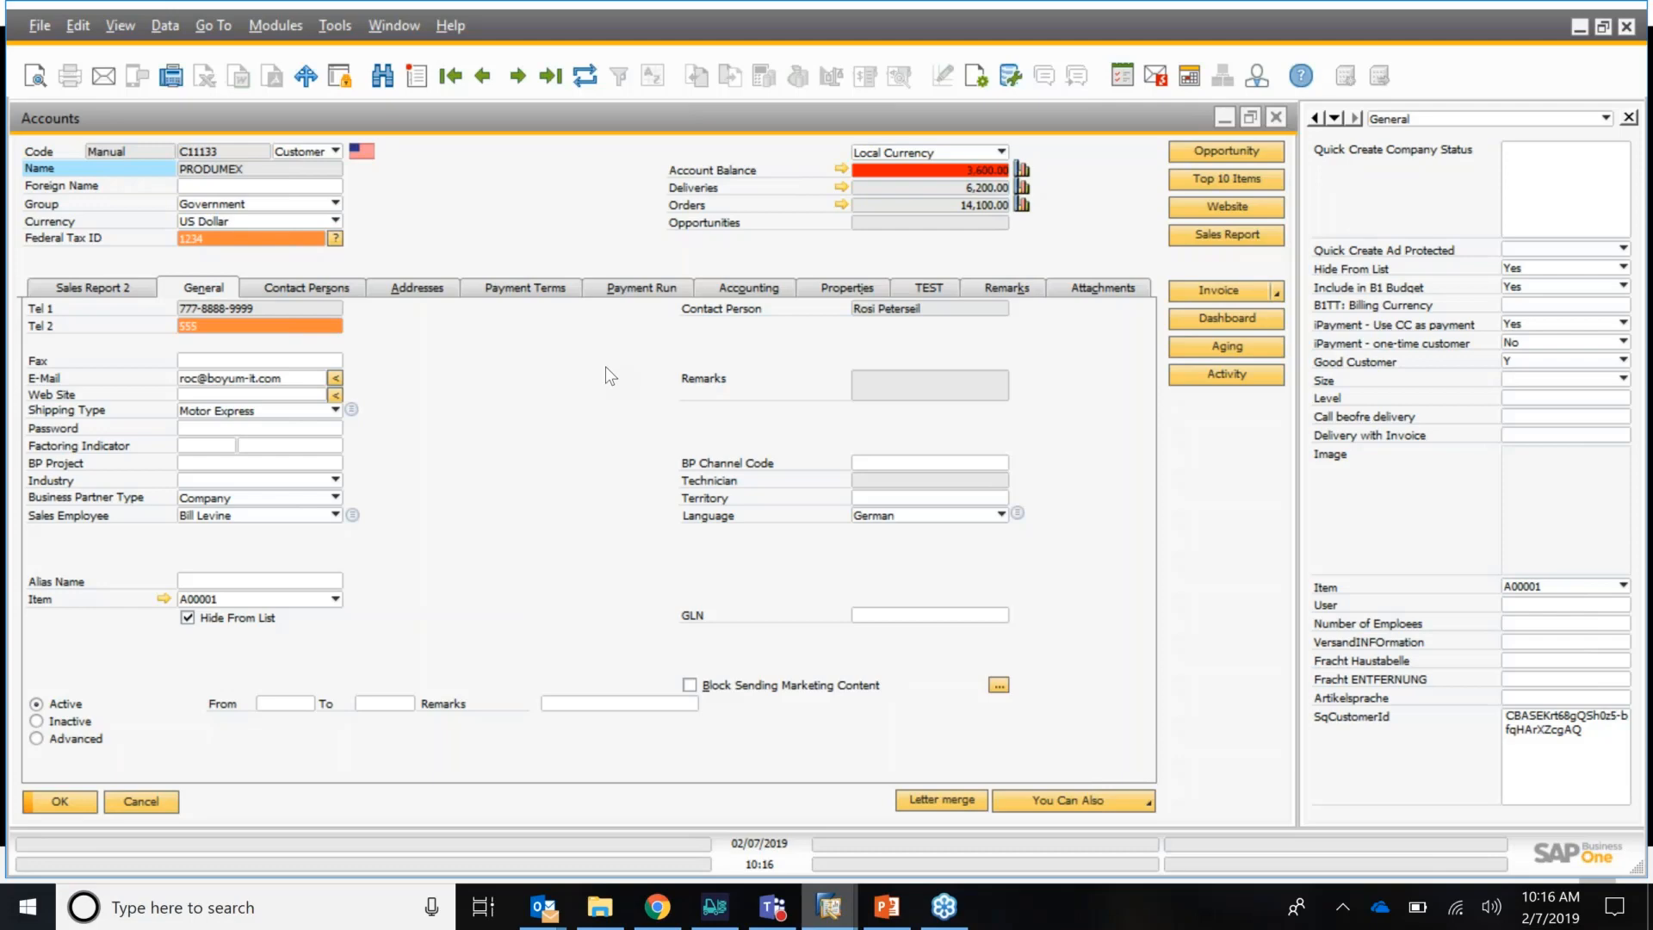
left_click(885, 907)
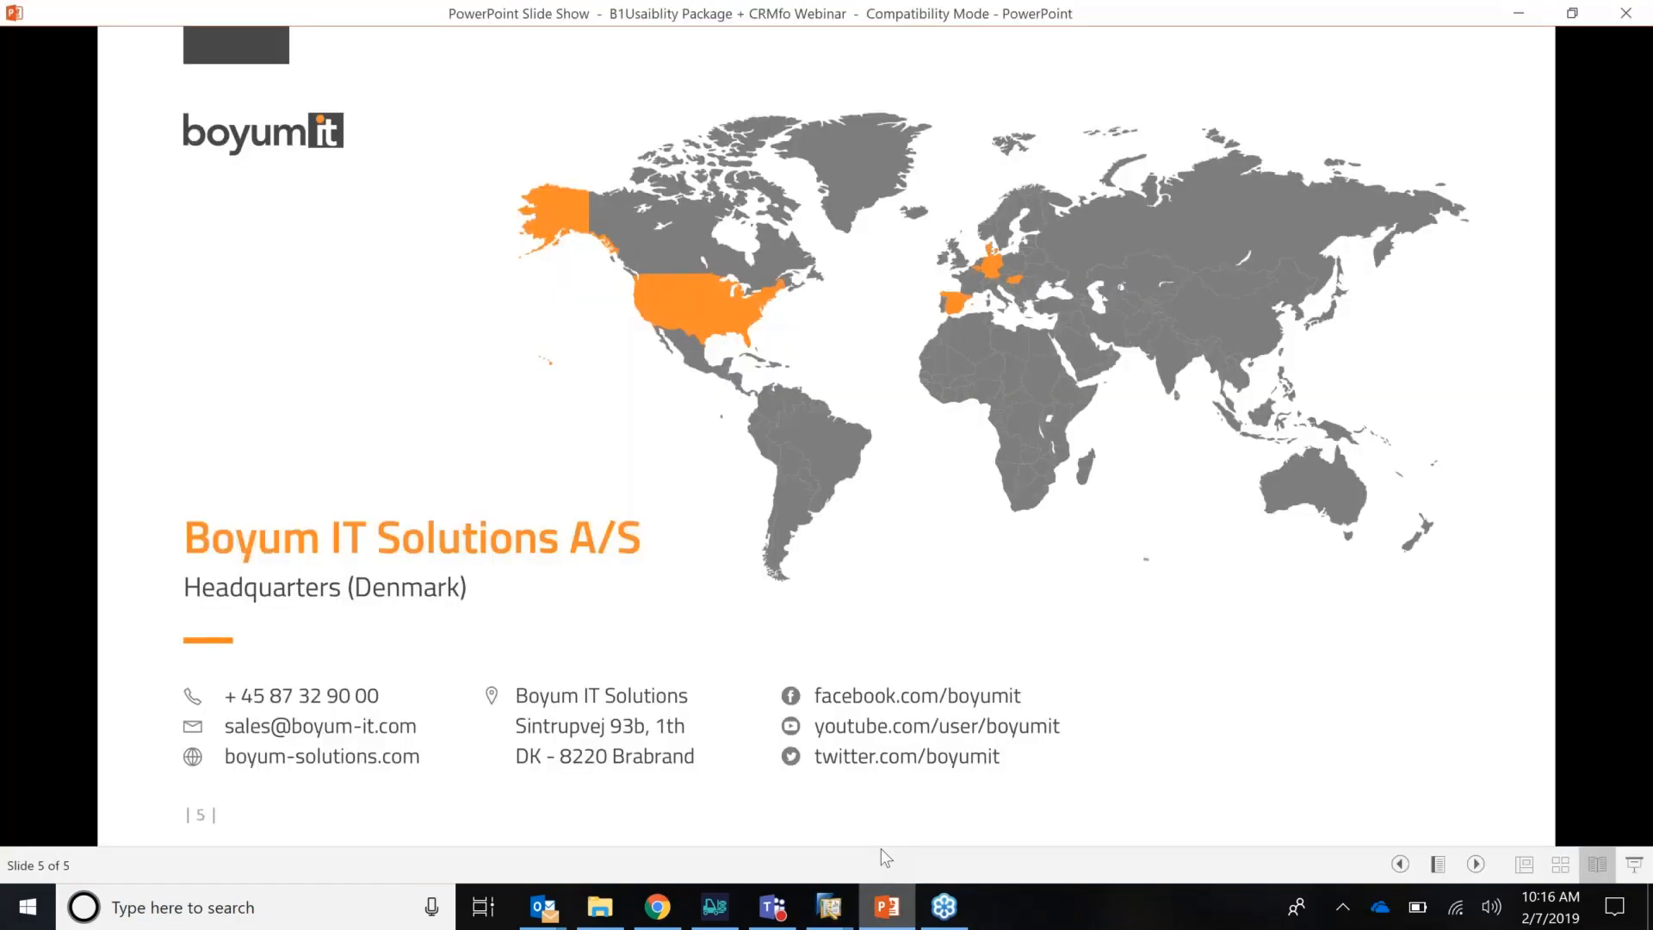